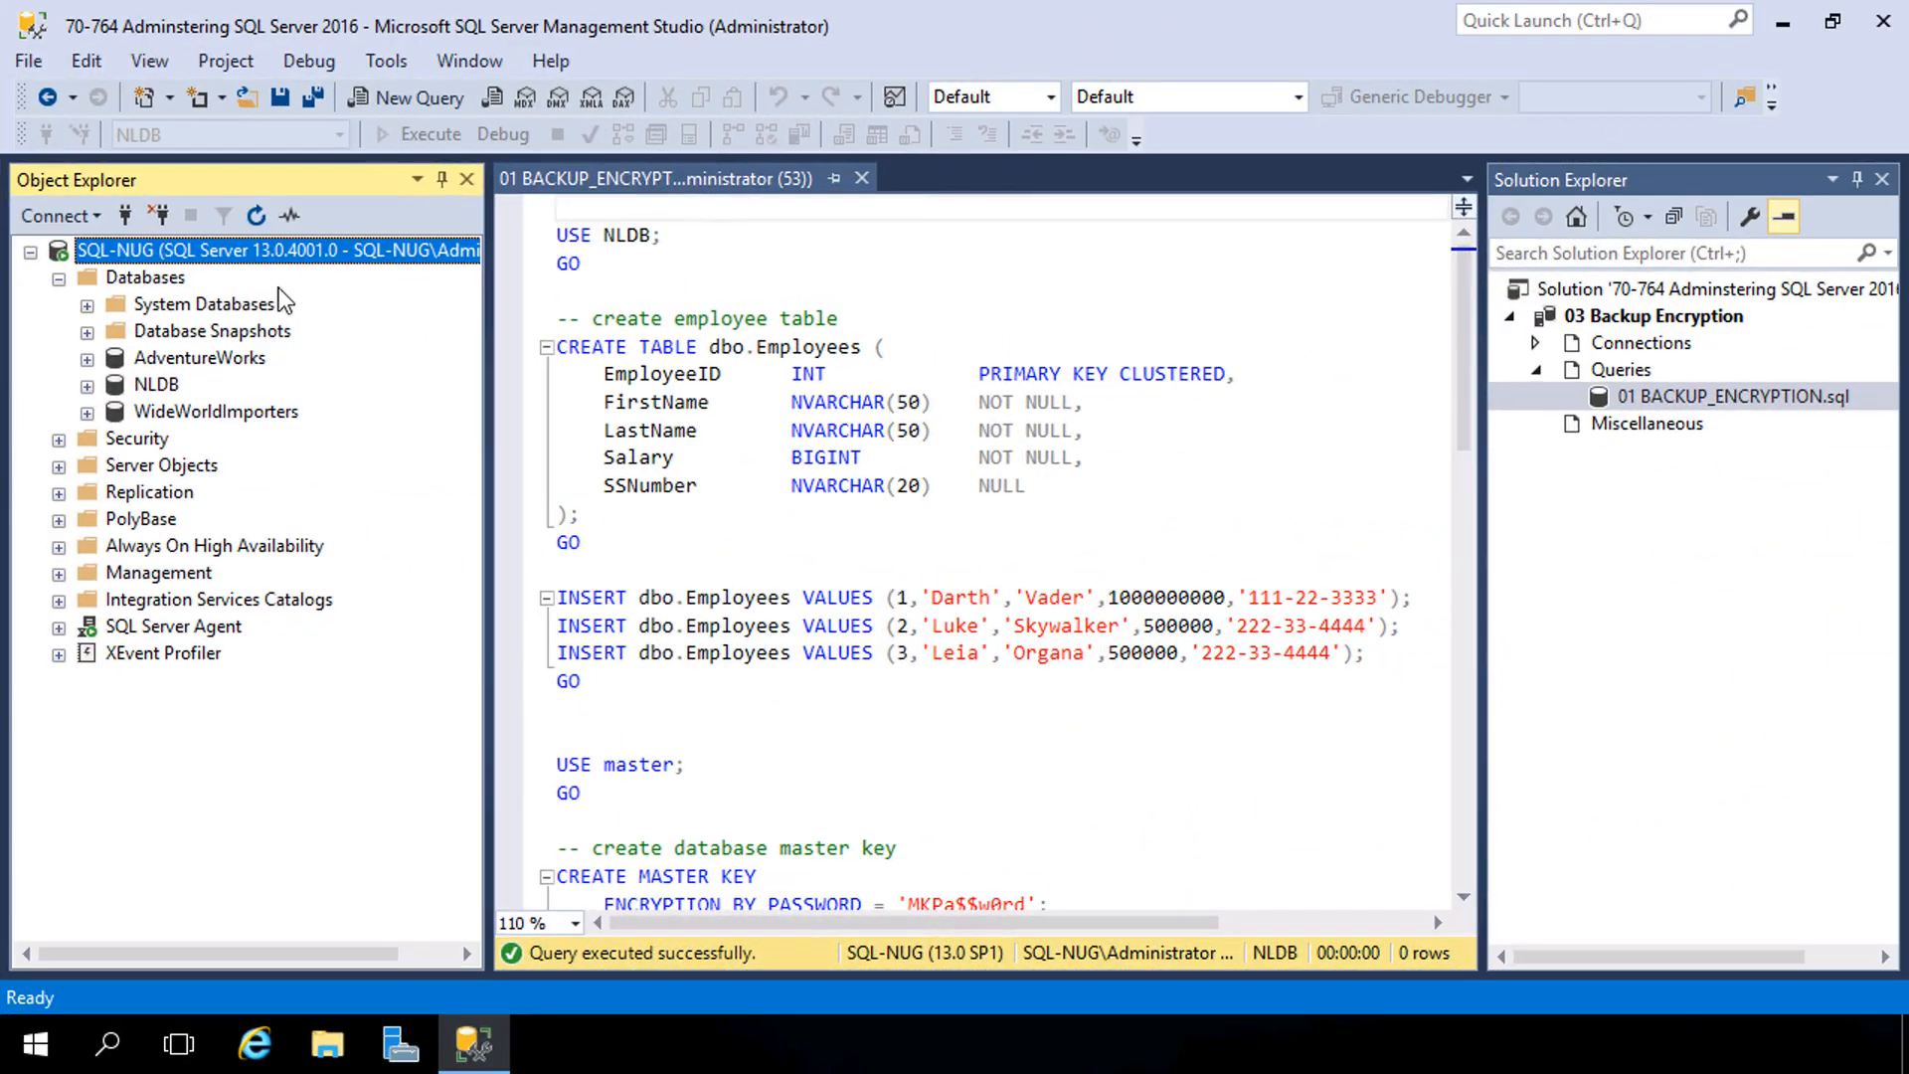
mouse_move(165, 265)
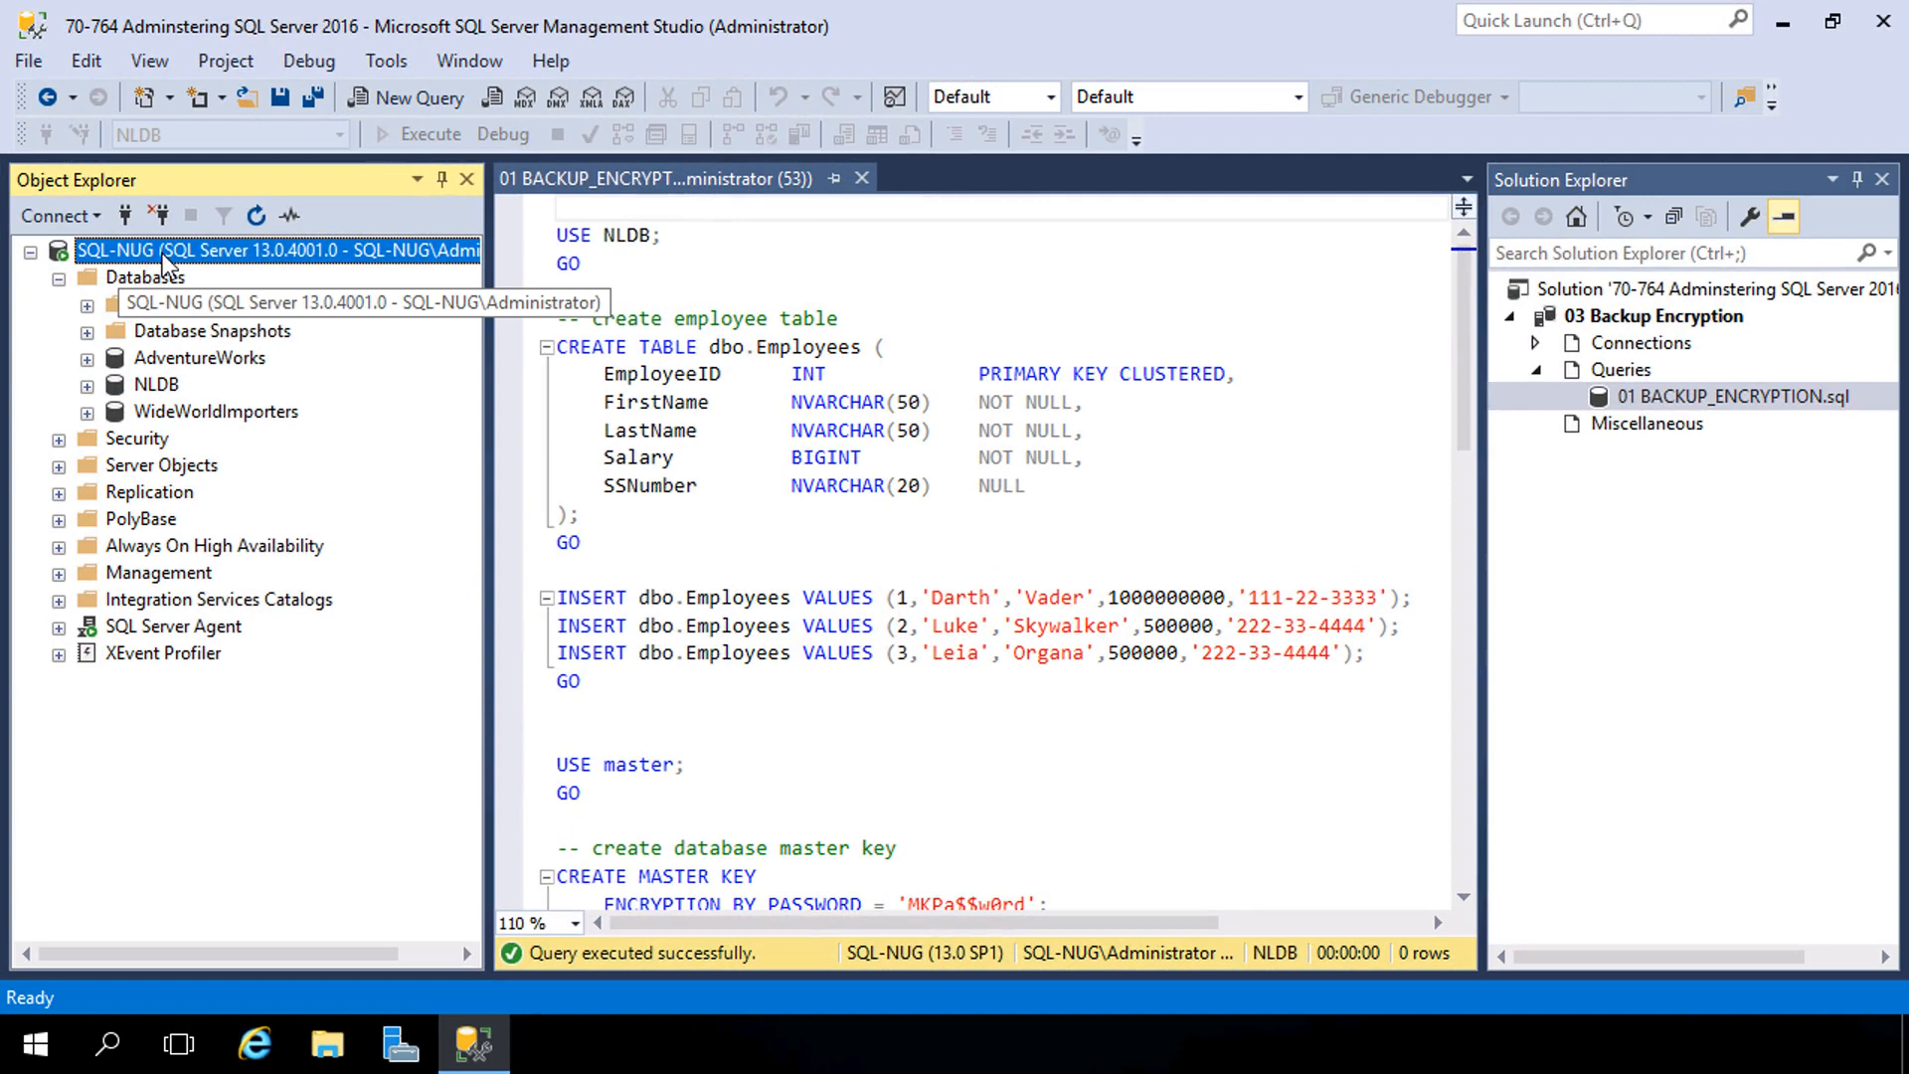
mouse_move(153, 340)
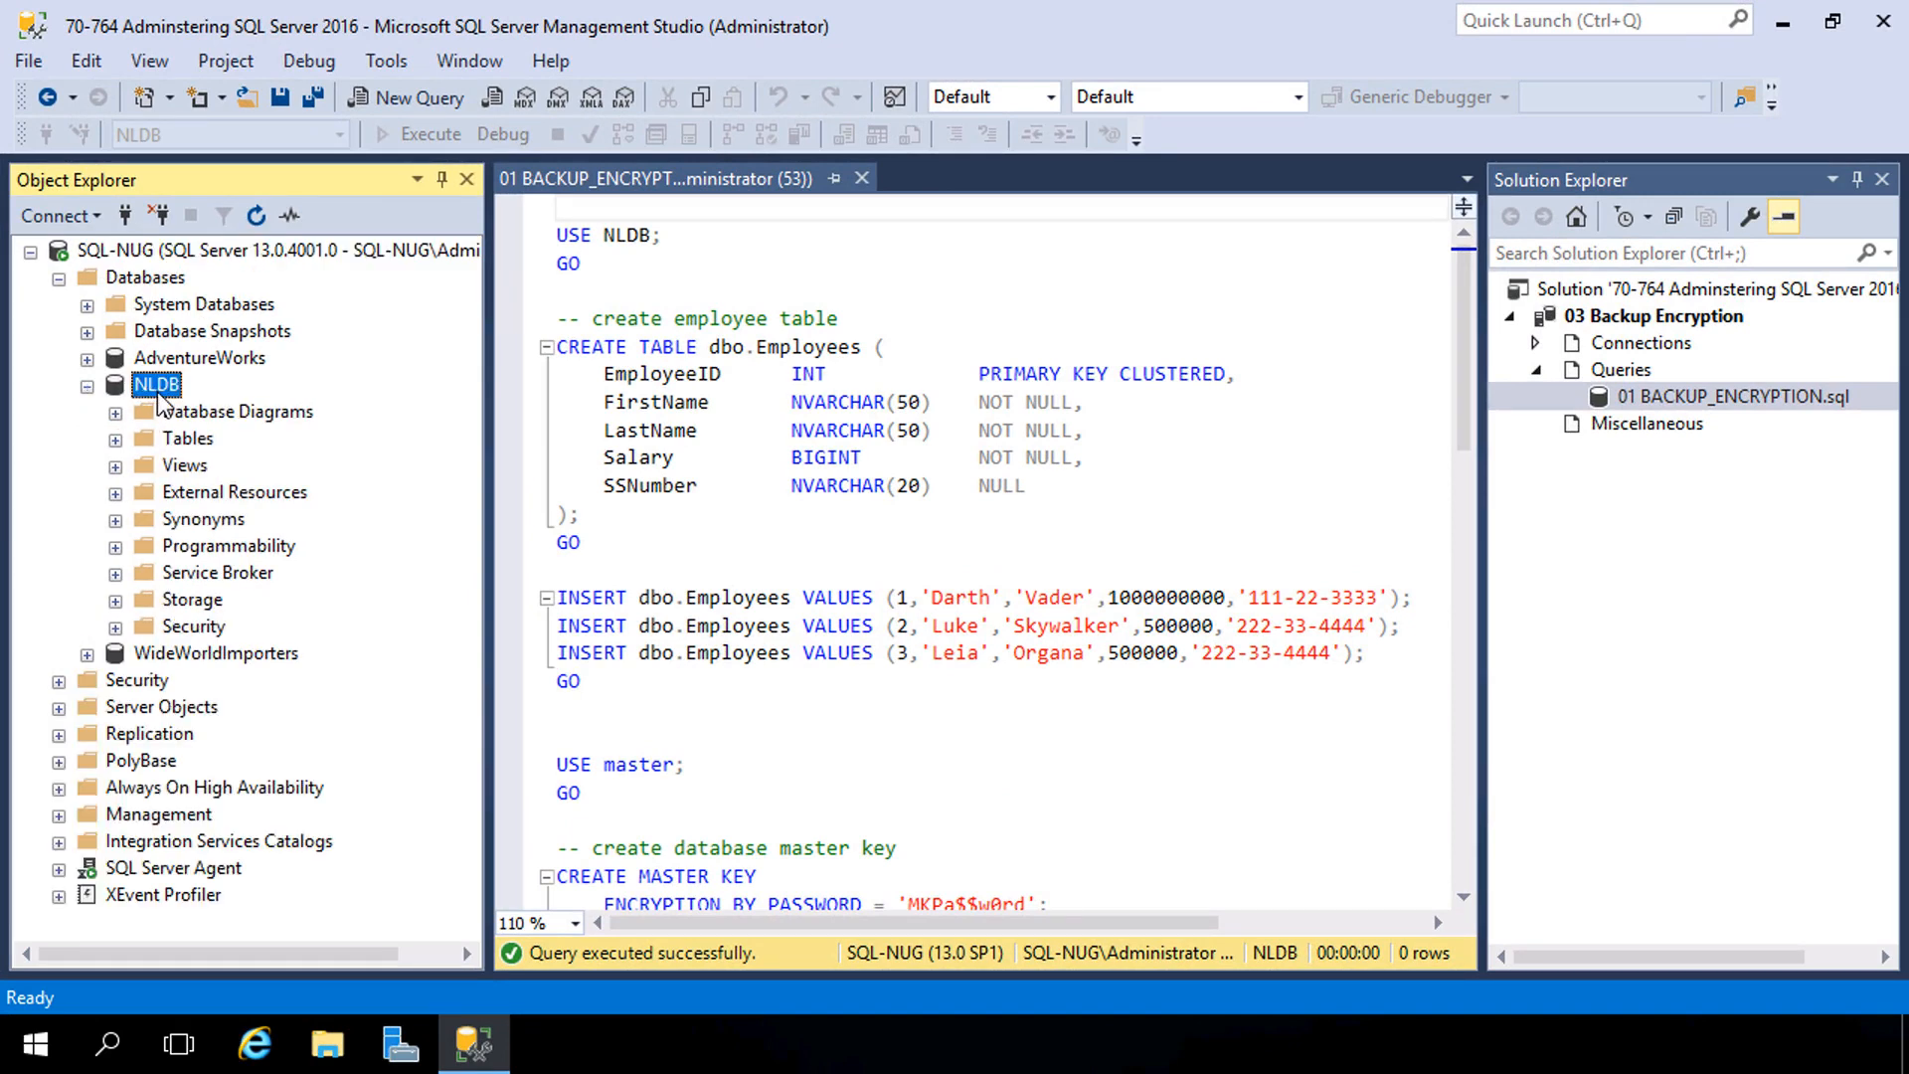
Step: Expand NLDB's Tables folder in Object Explorer
left_click(115, 437)
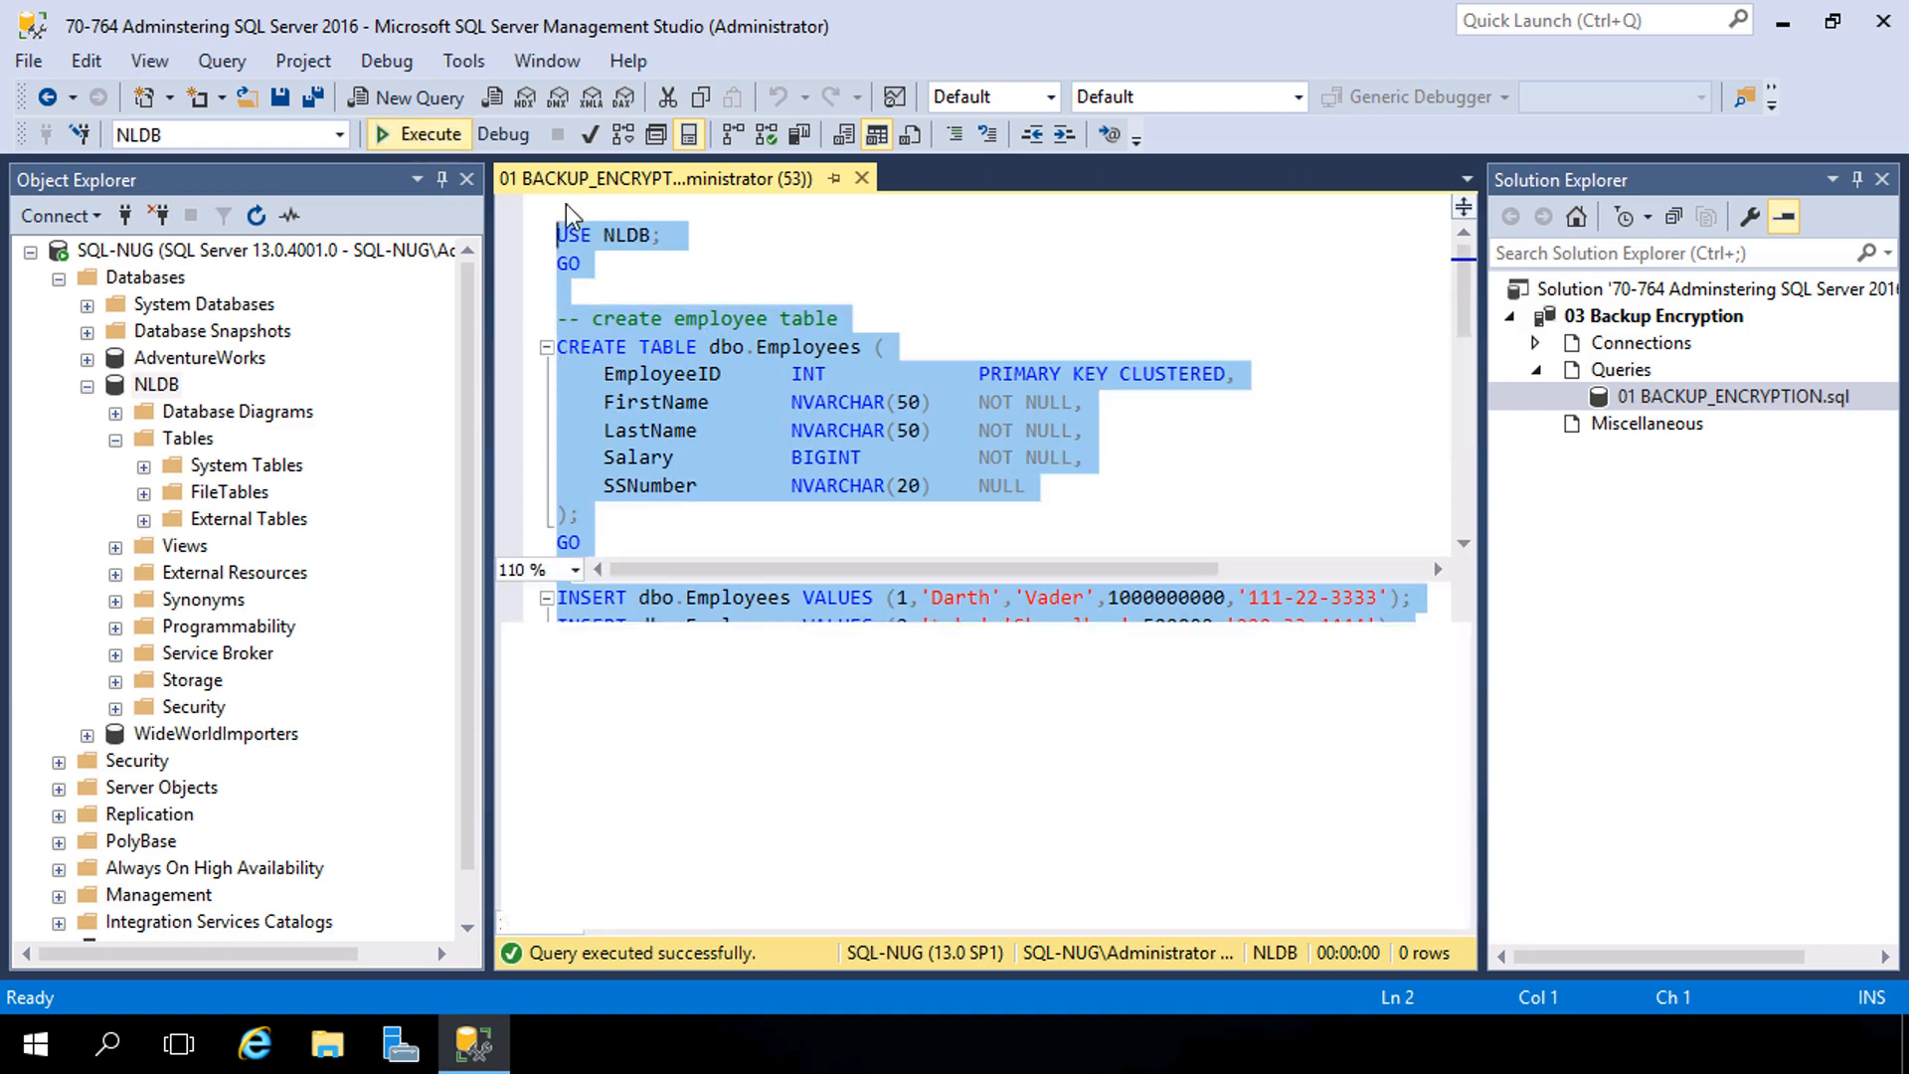
Step: Refresh NLDB's Tables folder so dbo.Employees is listed, then return to the script
right_click(187, 437)
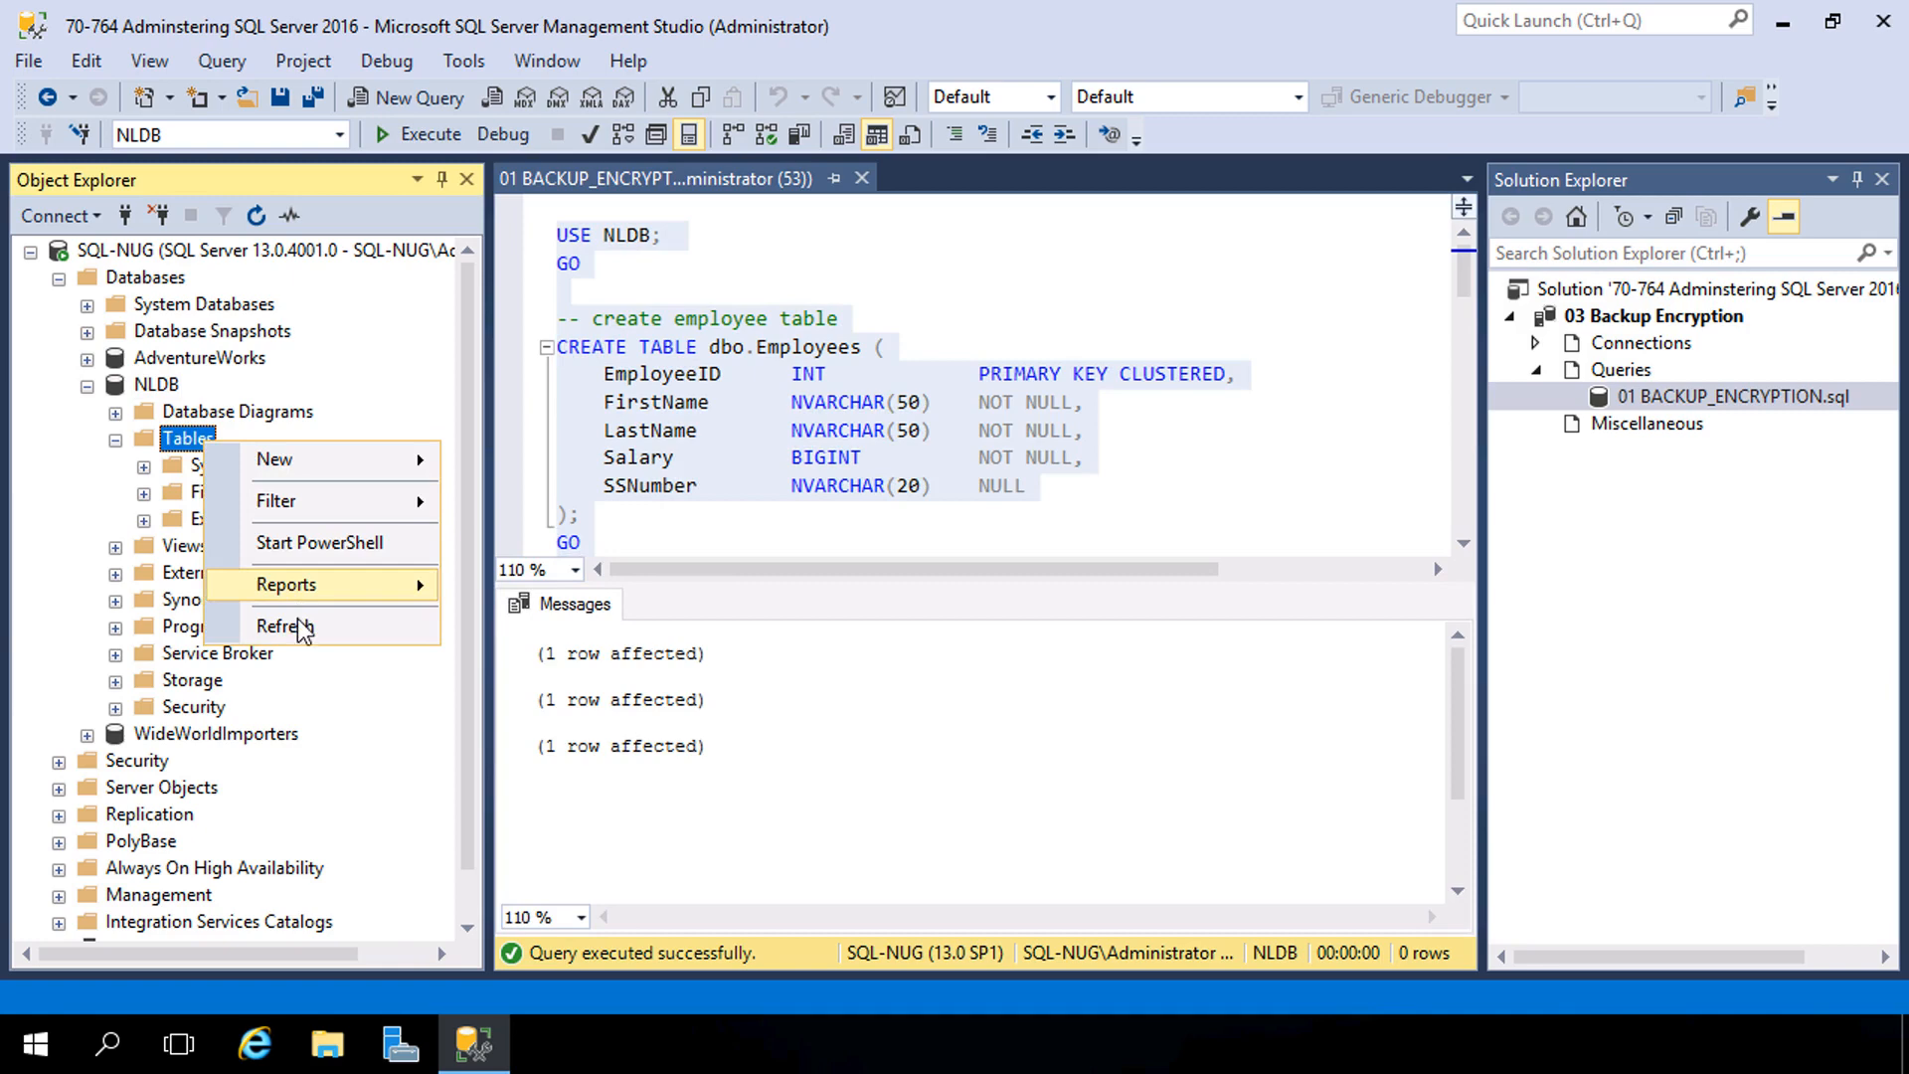
left_click(285, 626)
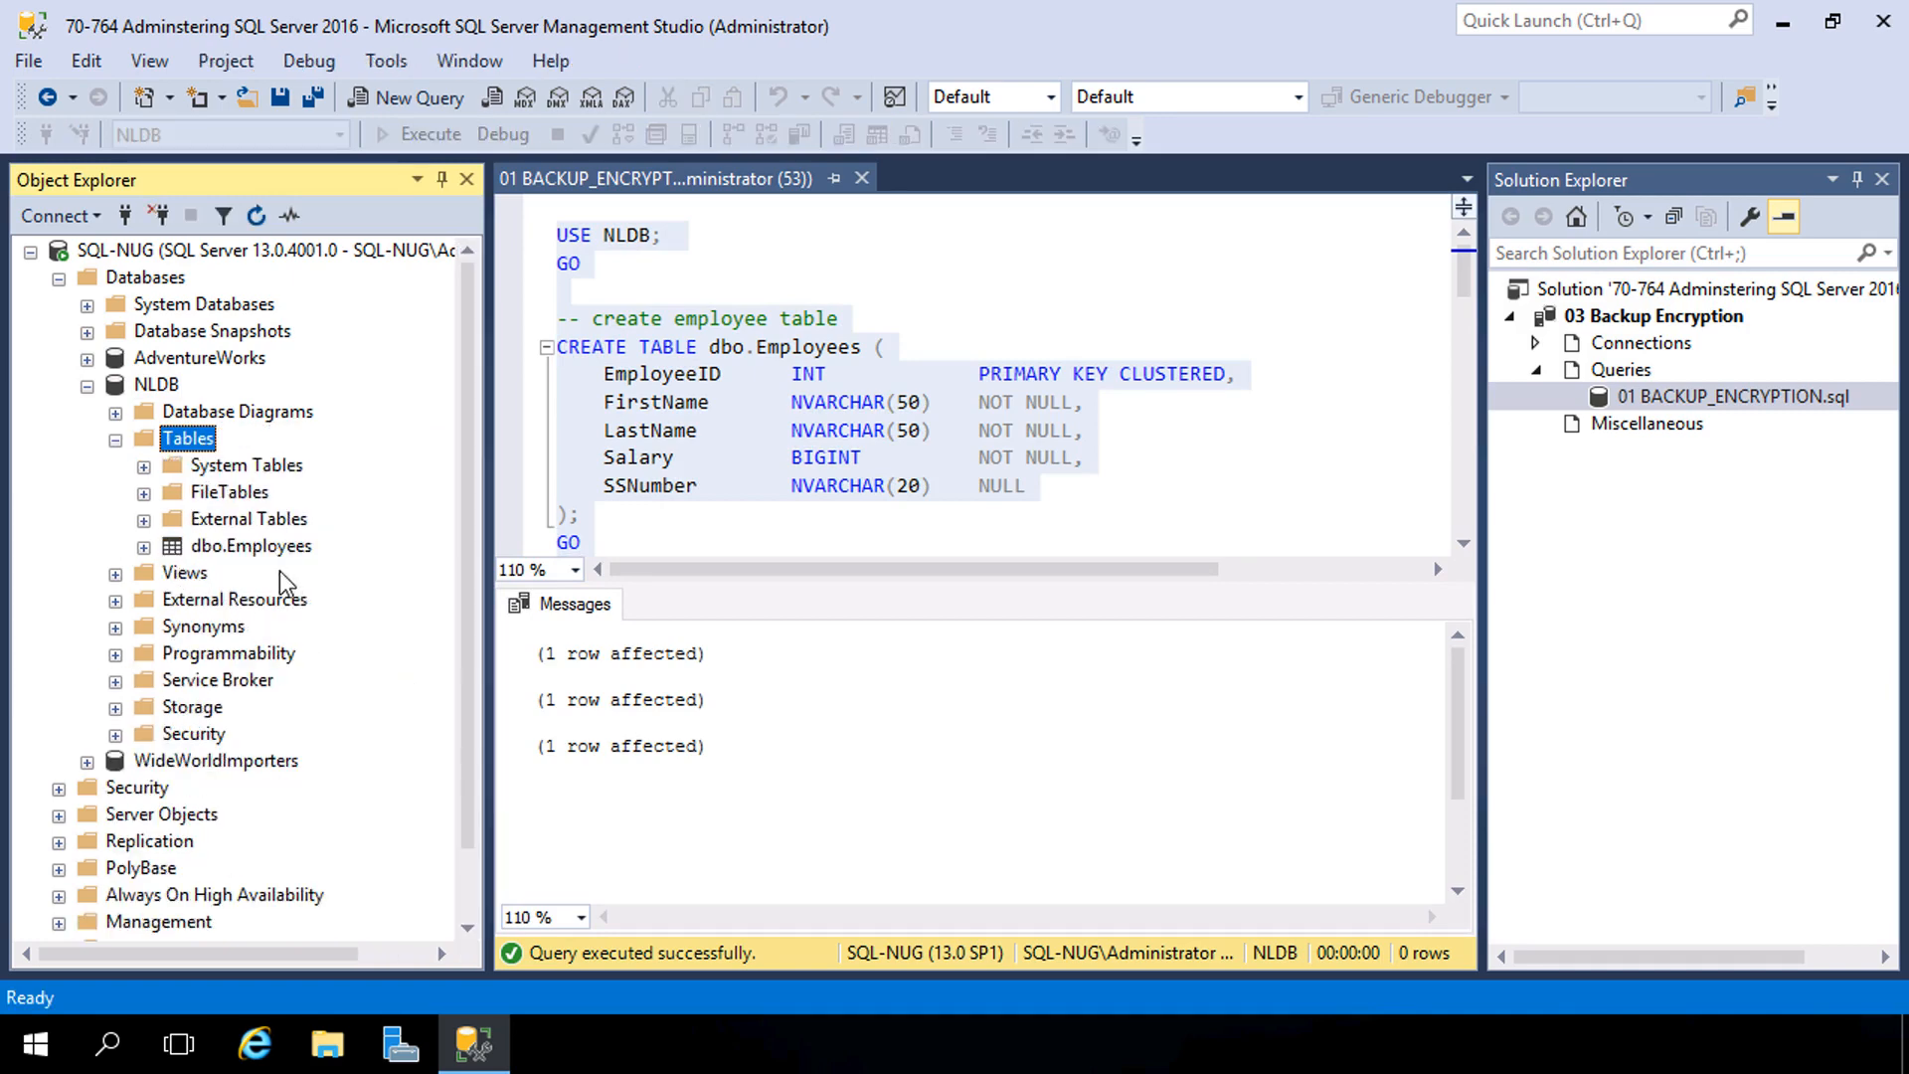
left_click(704, 346)
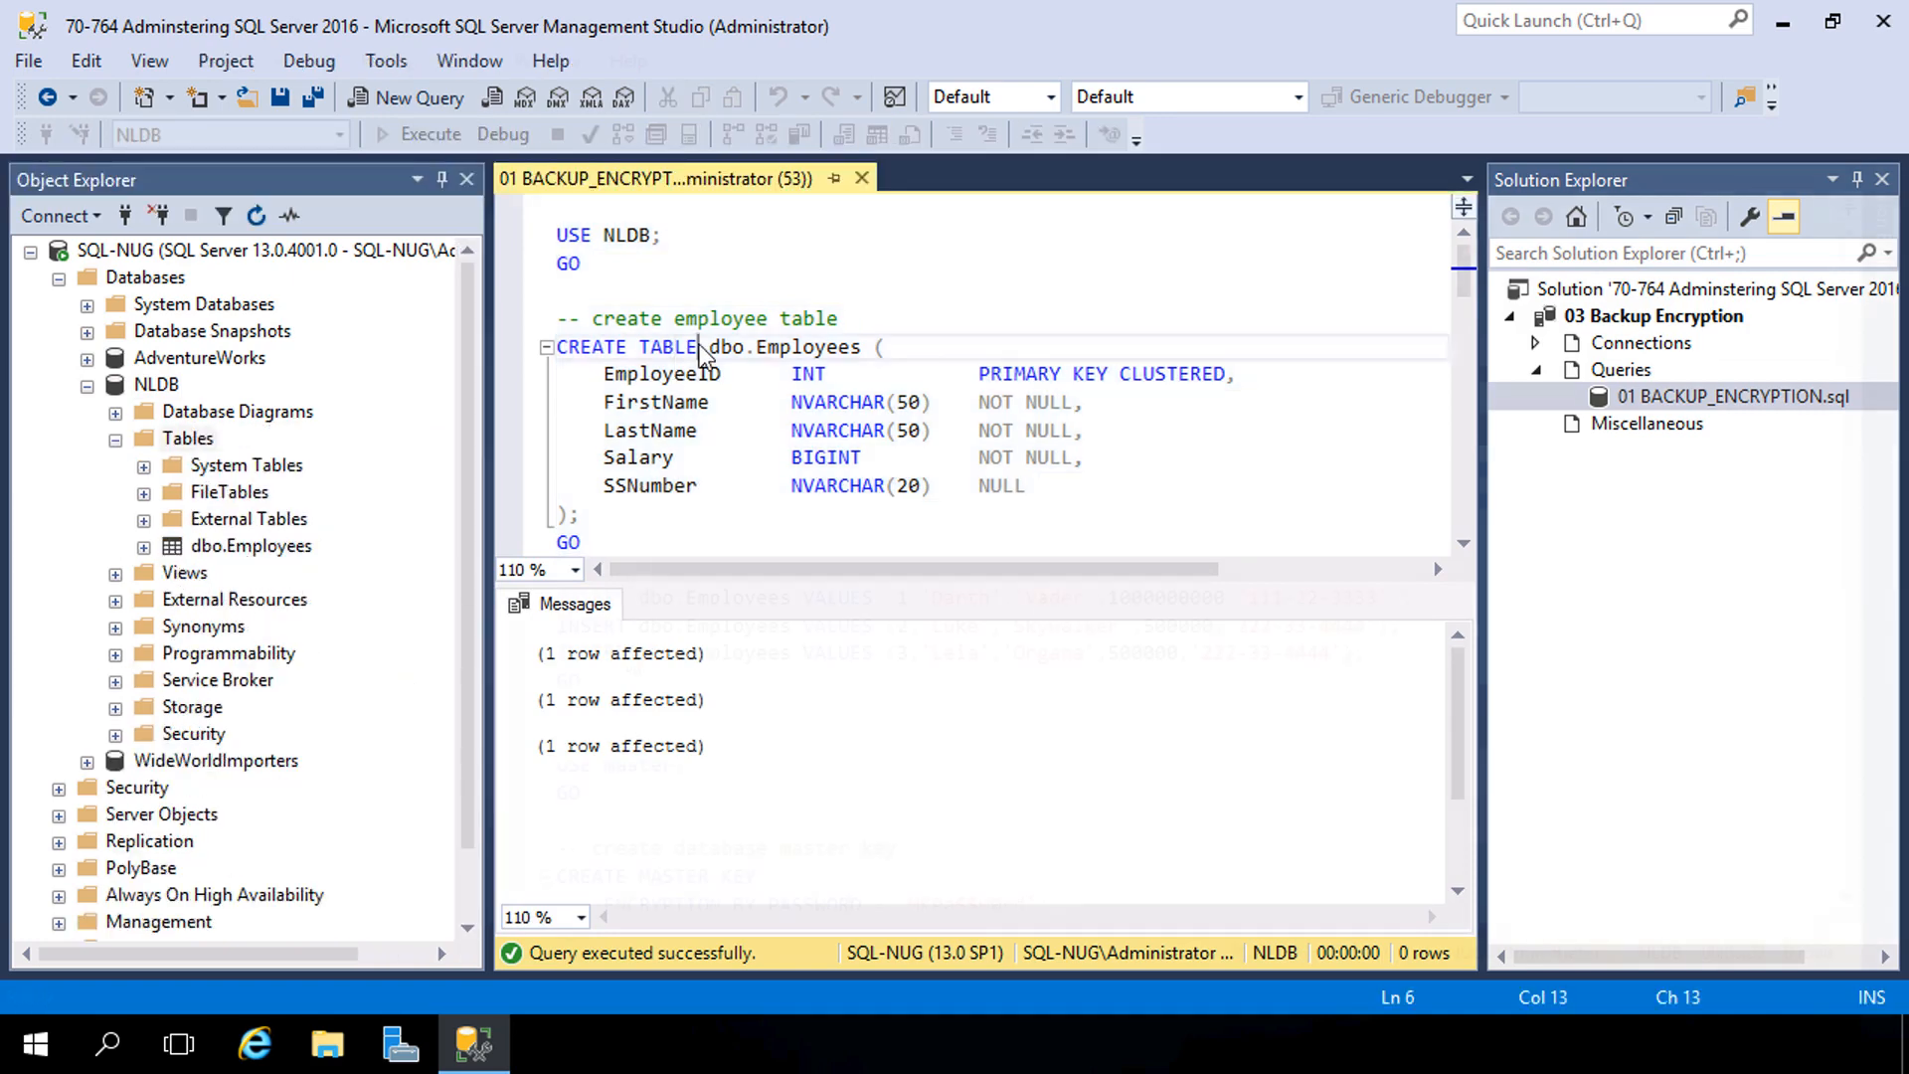
scroll("down", 3)
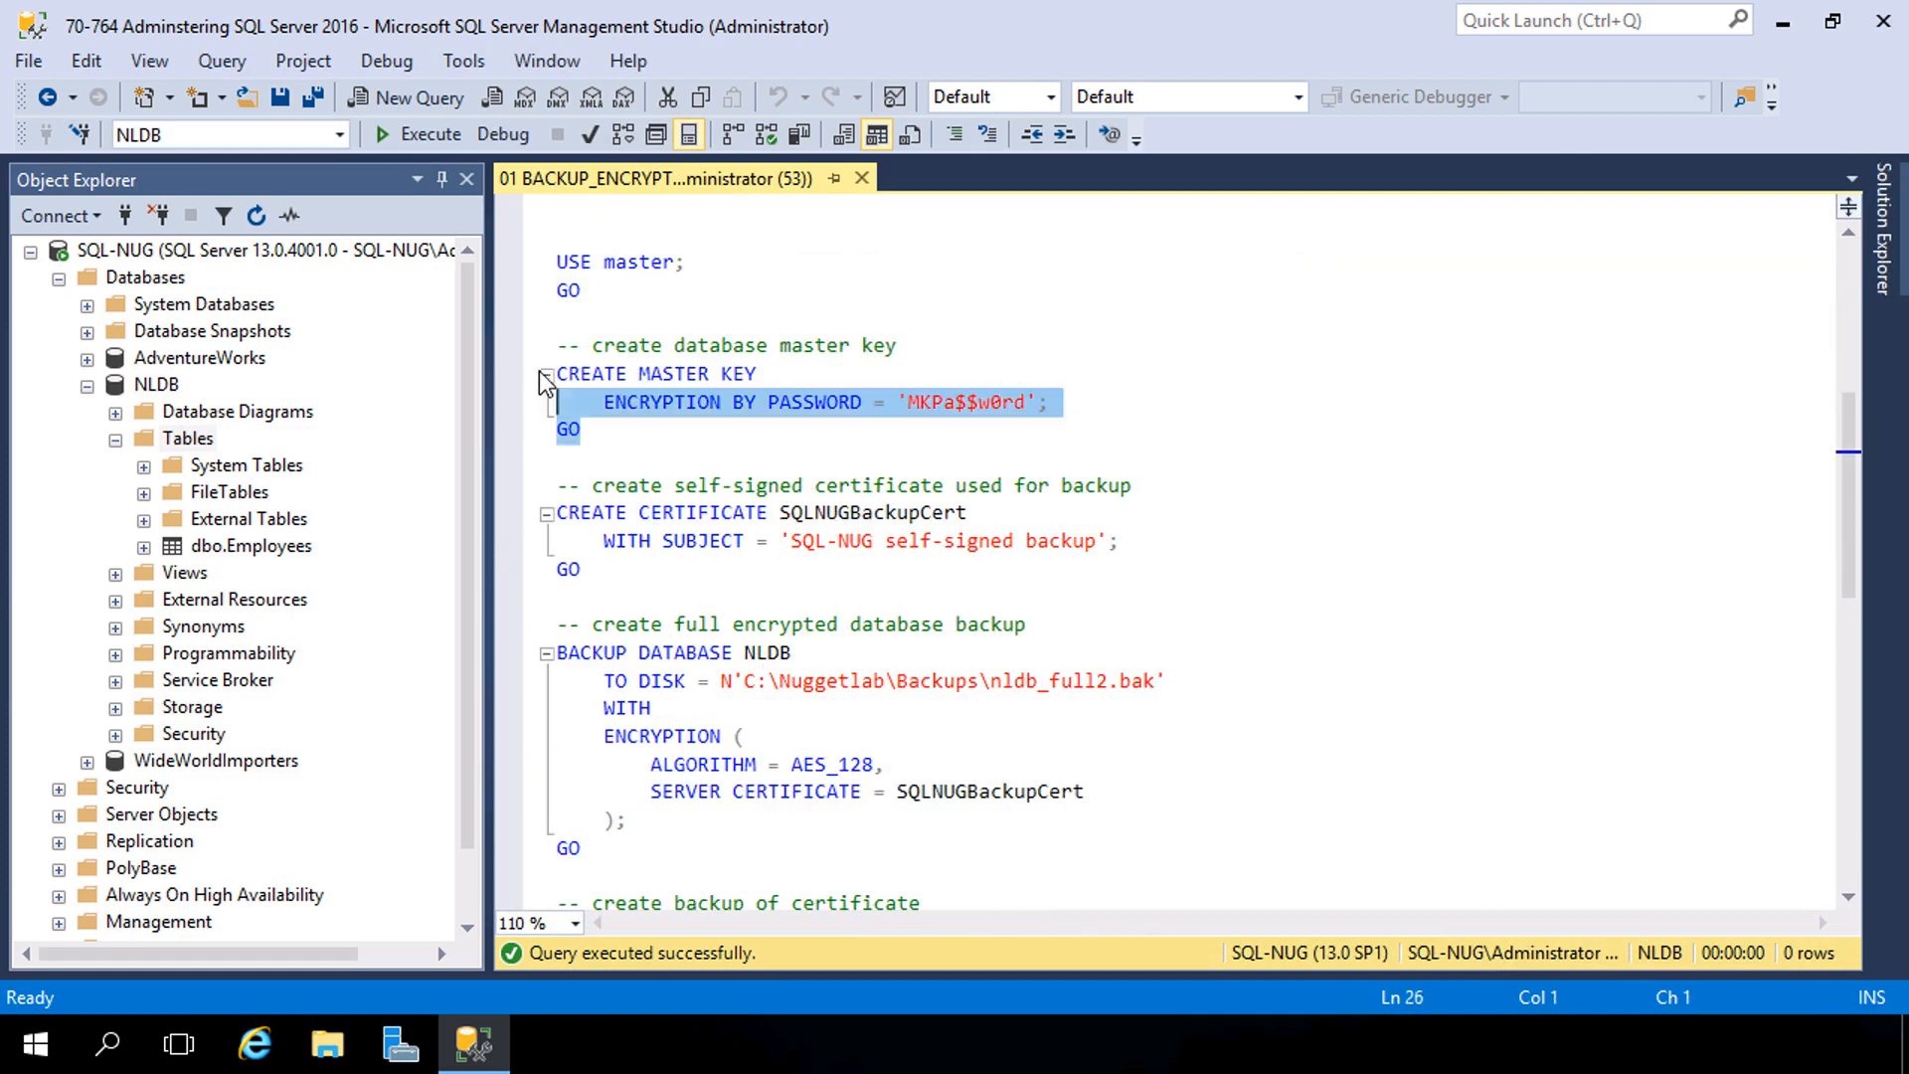
Step: Execute the USE master and CREATE MASTER KEY statements
left_click(593, 263)
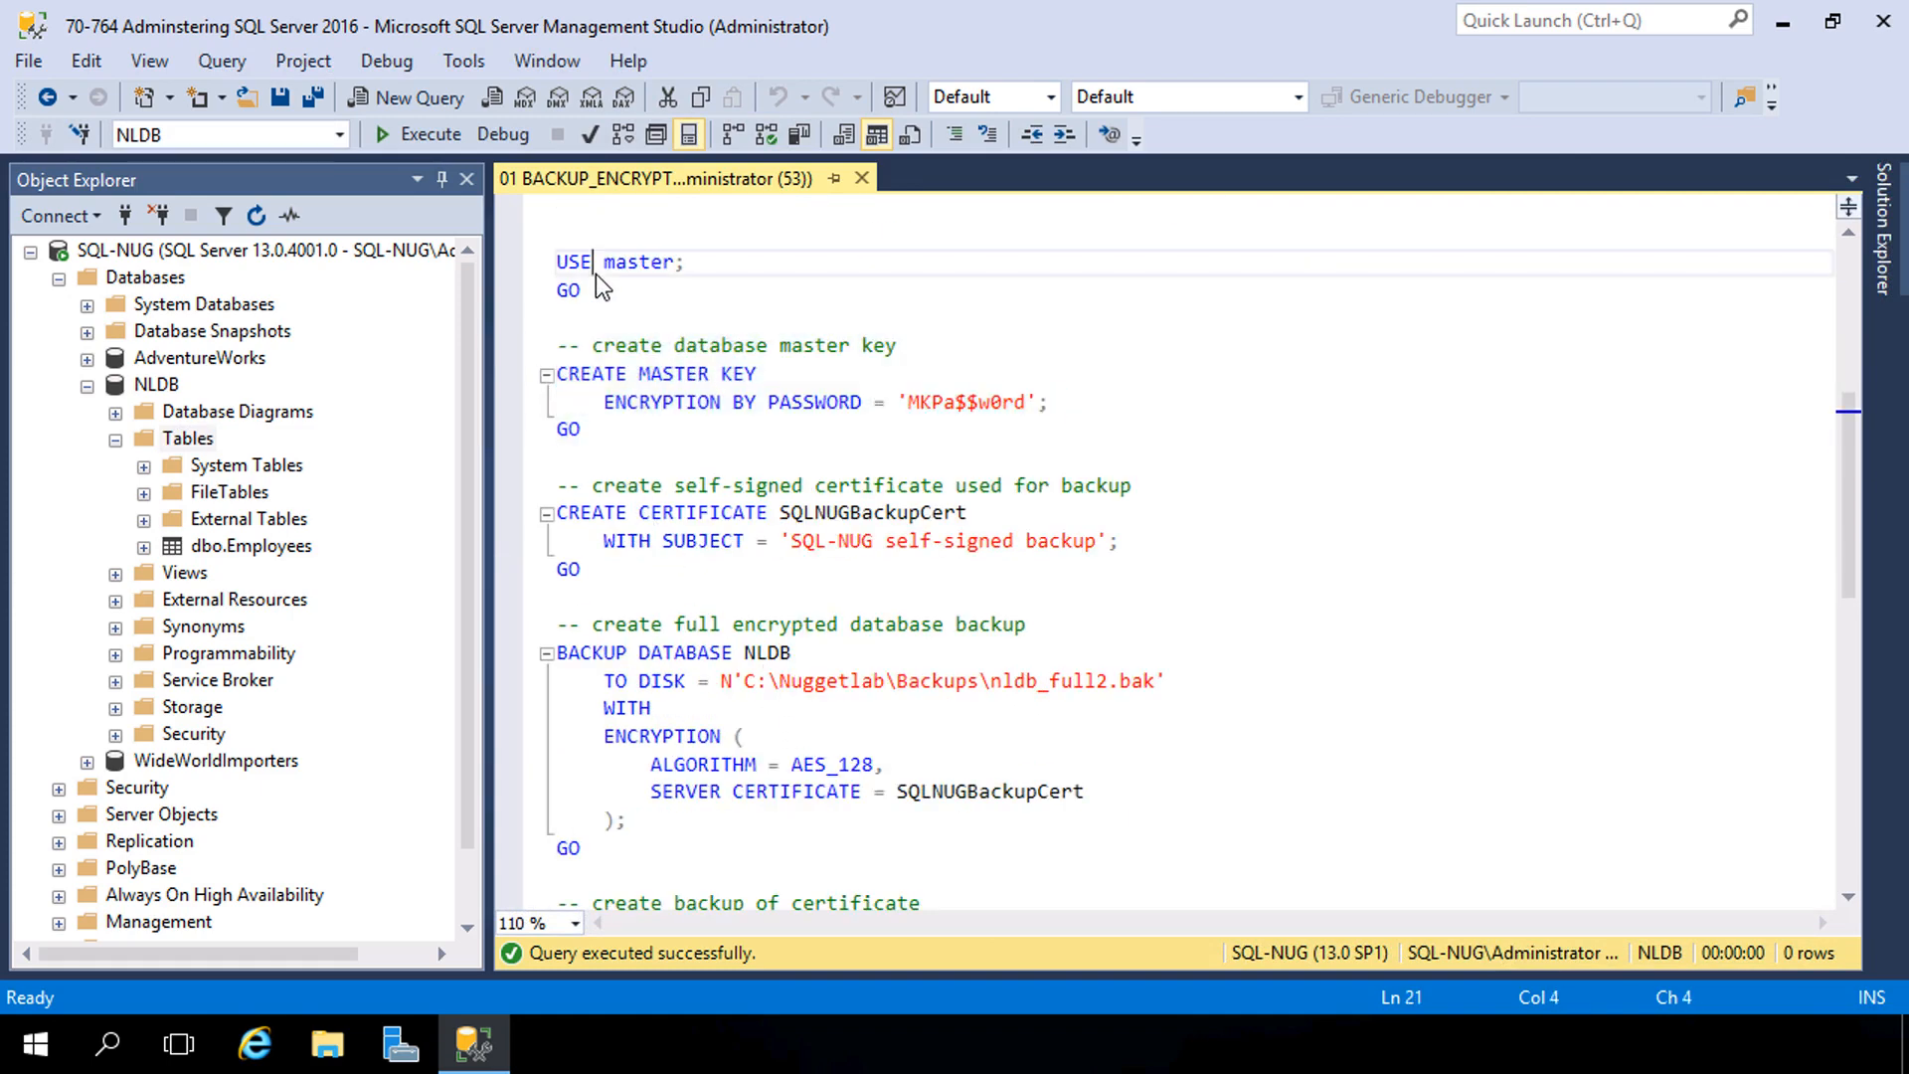
left_click_drag(557, 260, 583, 429)
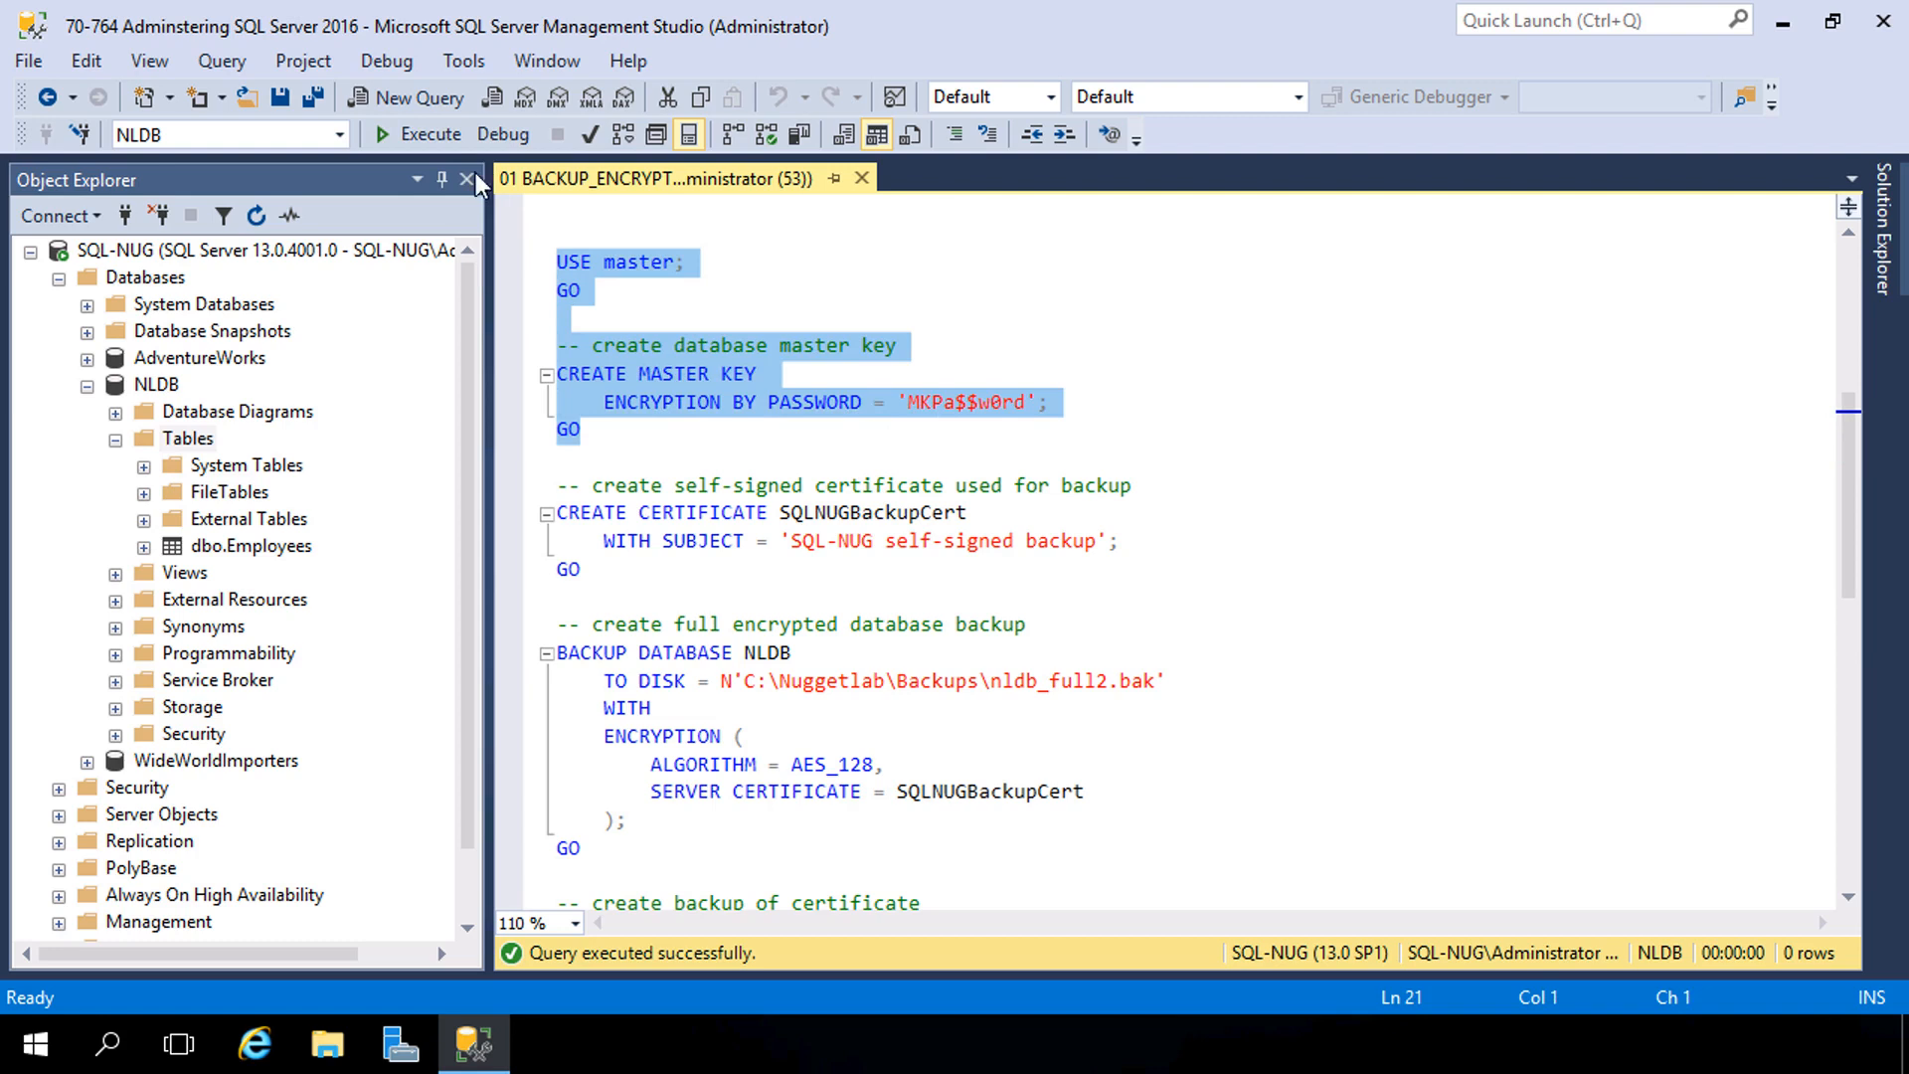
left_click(413, 133)
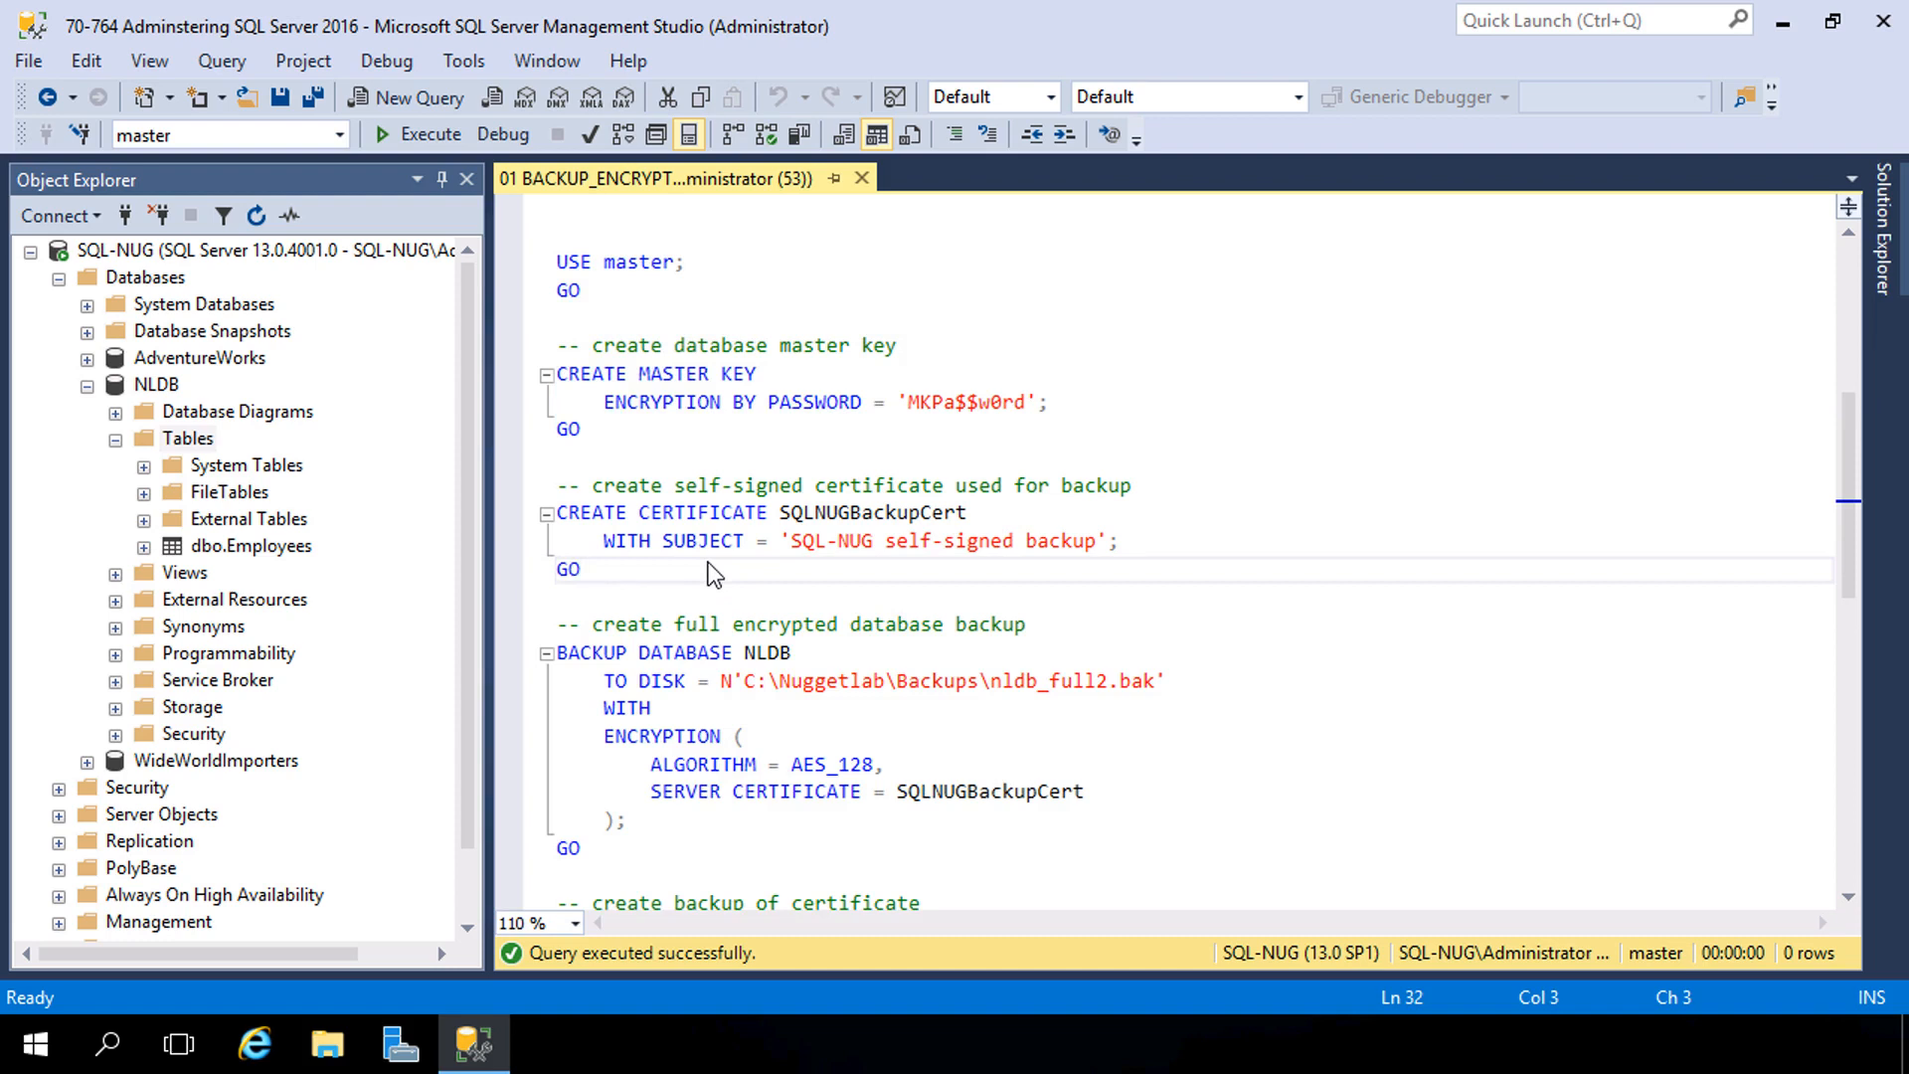
Step: Execute the CREATE CERTIFICATE SQLNUGBackupCert block in master
left_click(583, 568)
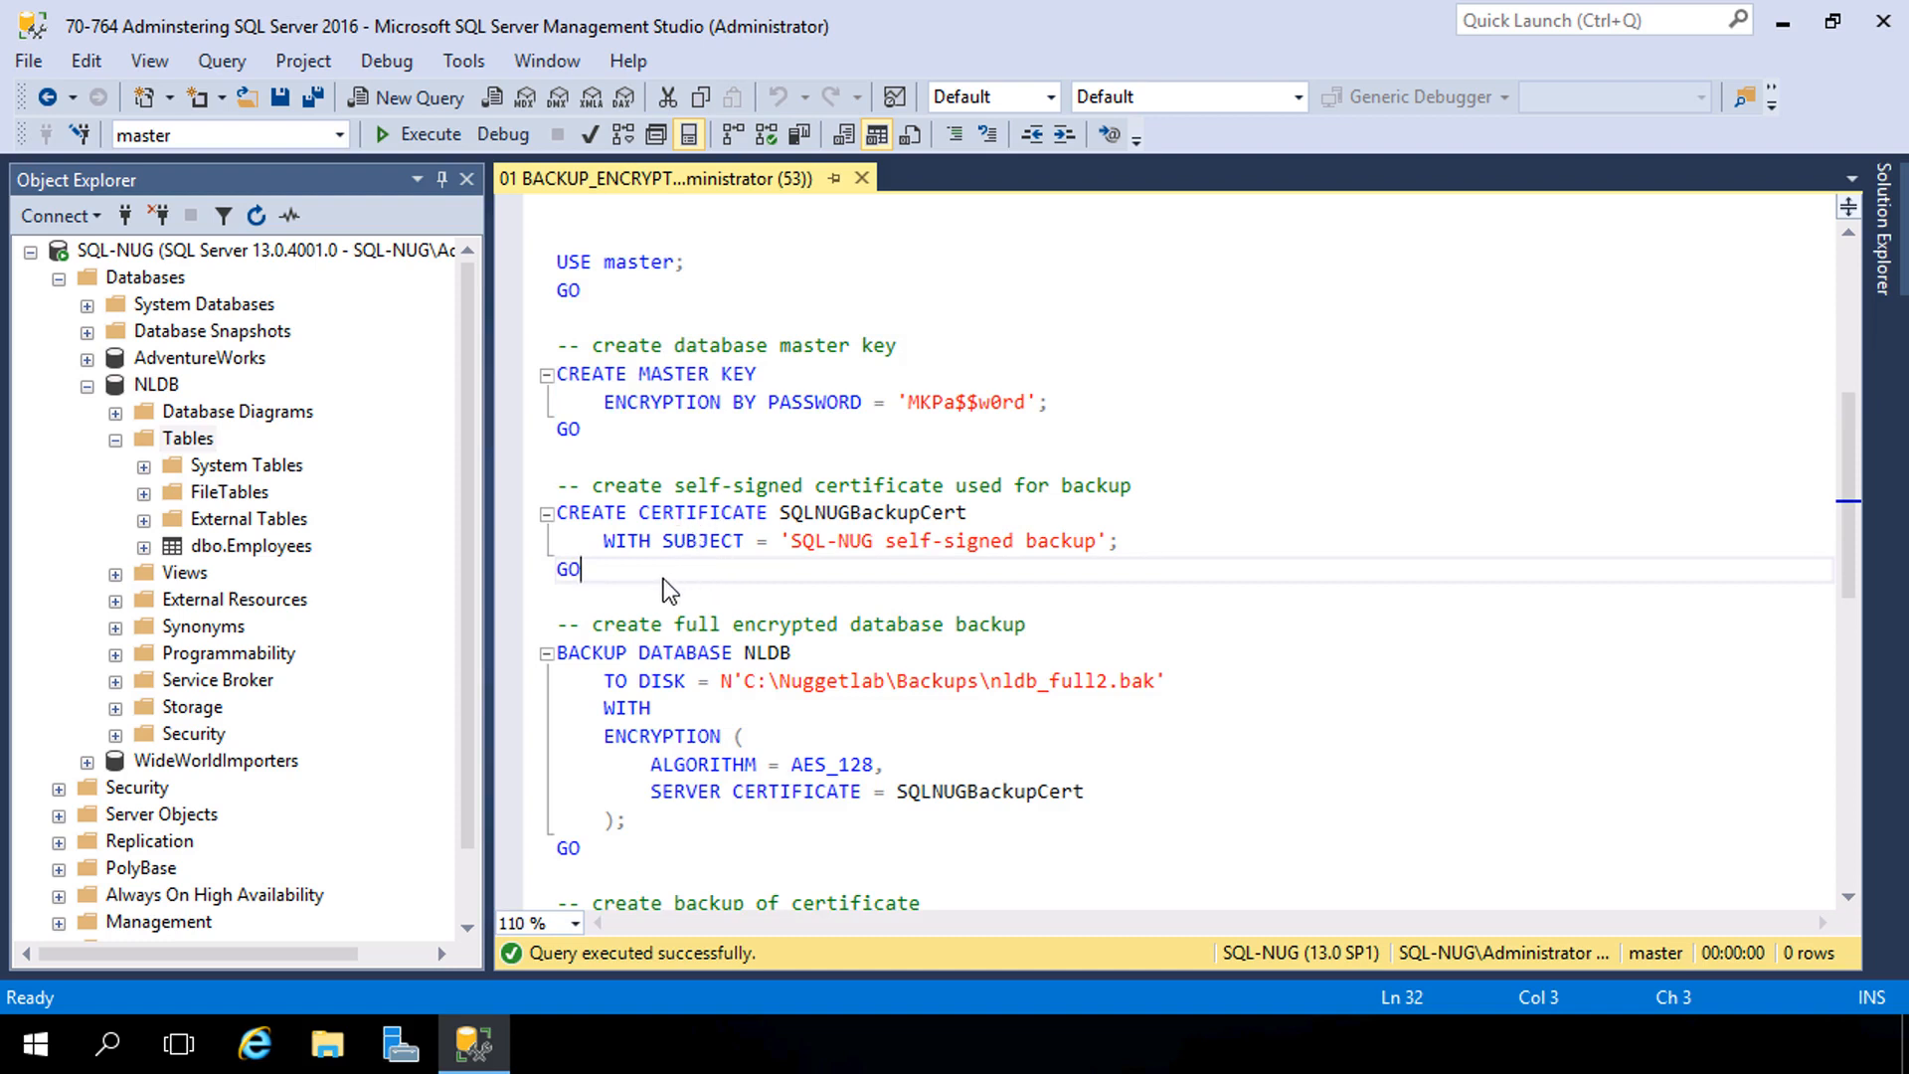
double_click(873, 511)
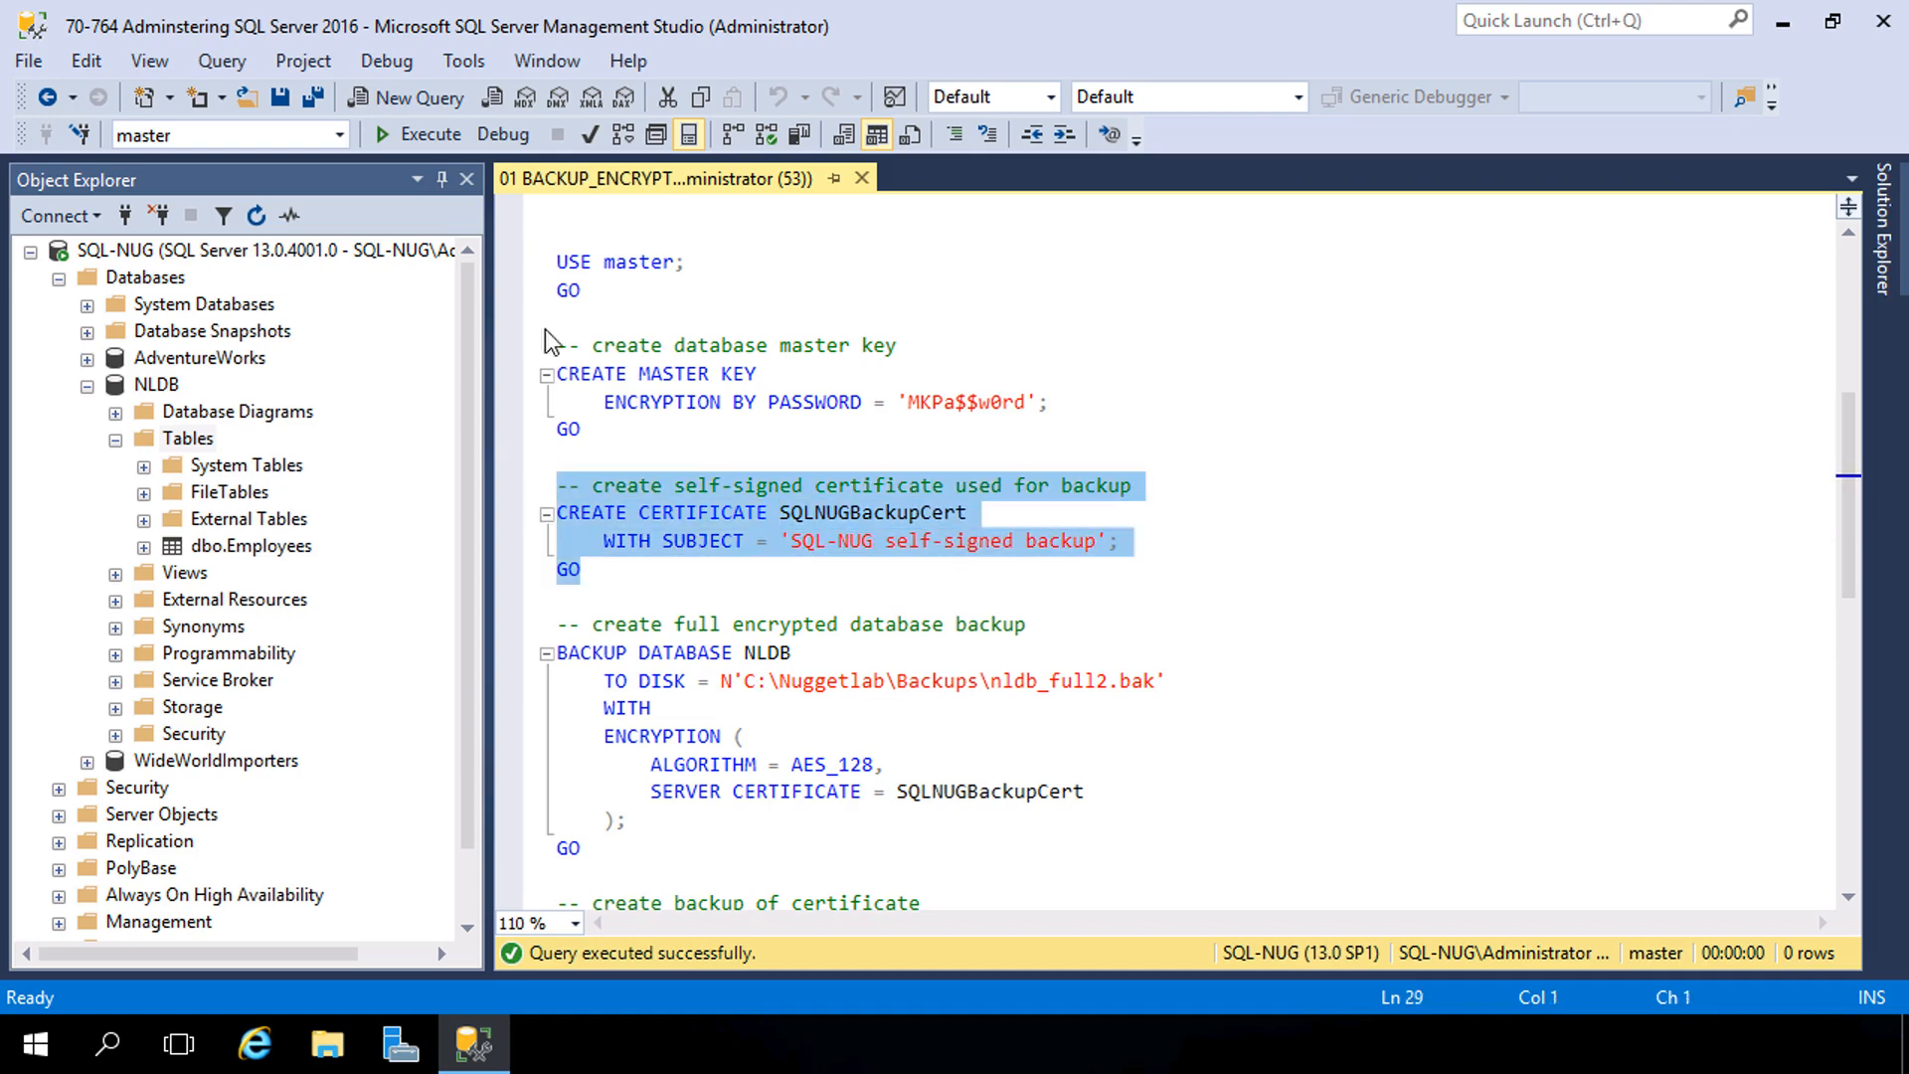
left_click(413, 133)
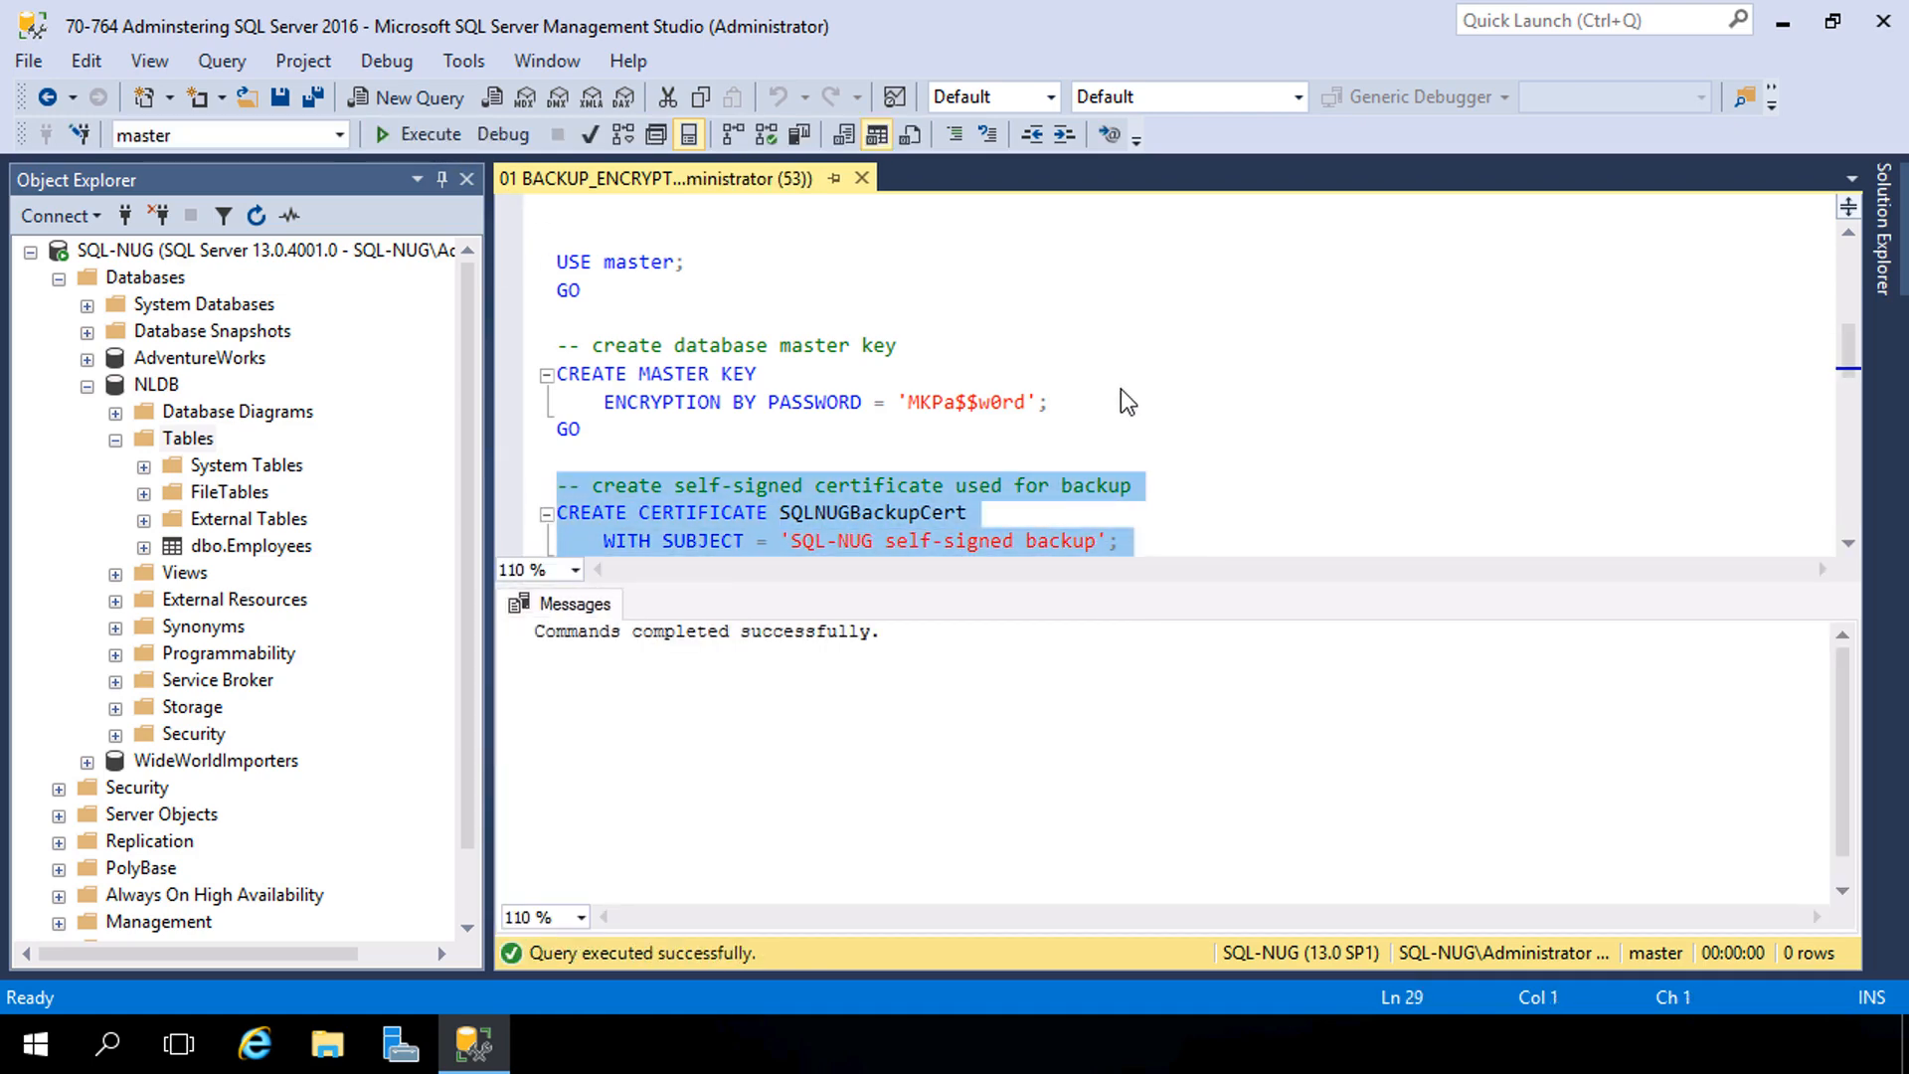
scroll("down", 3)
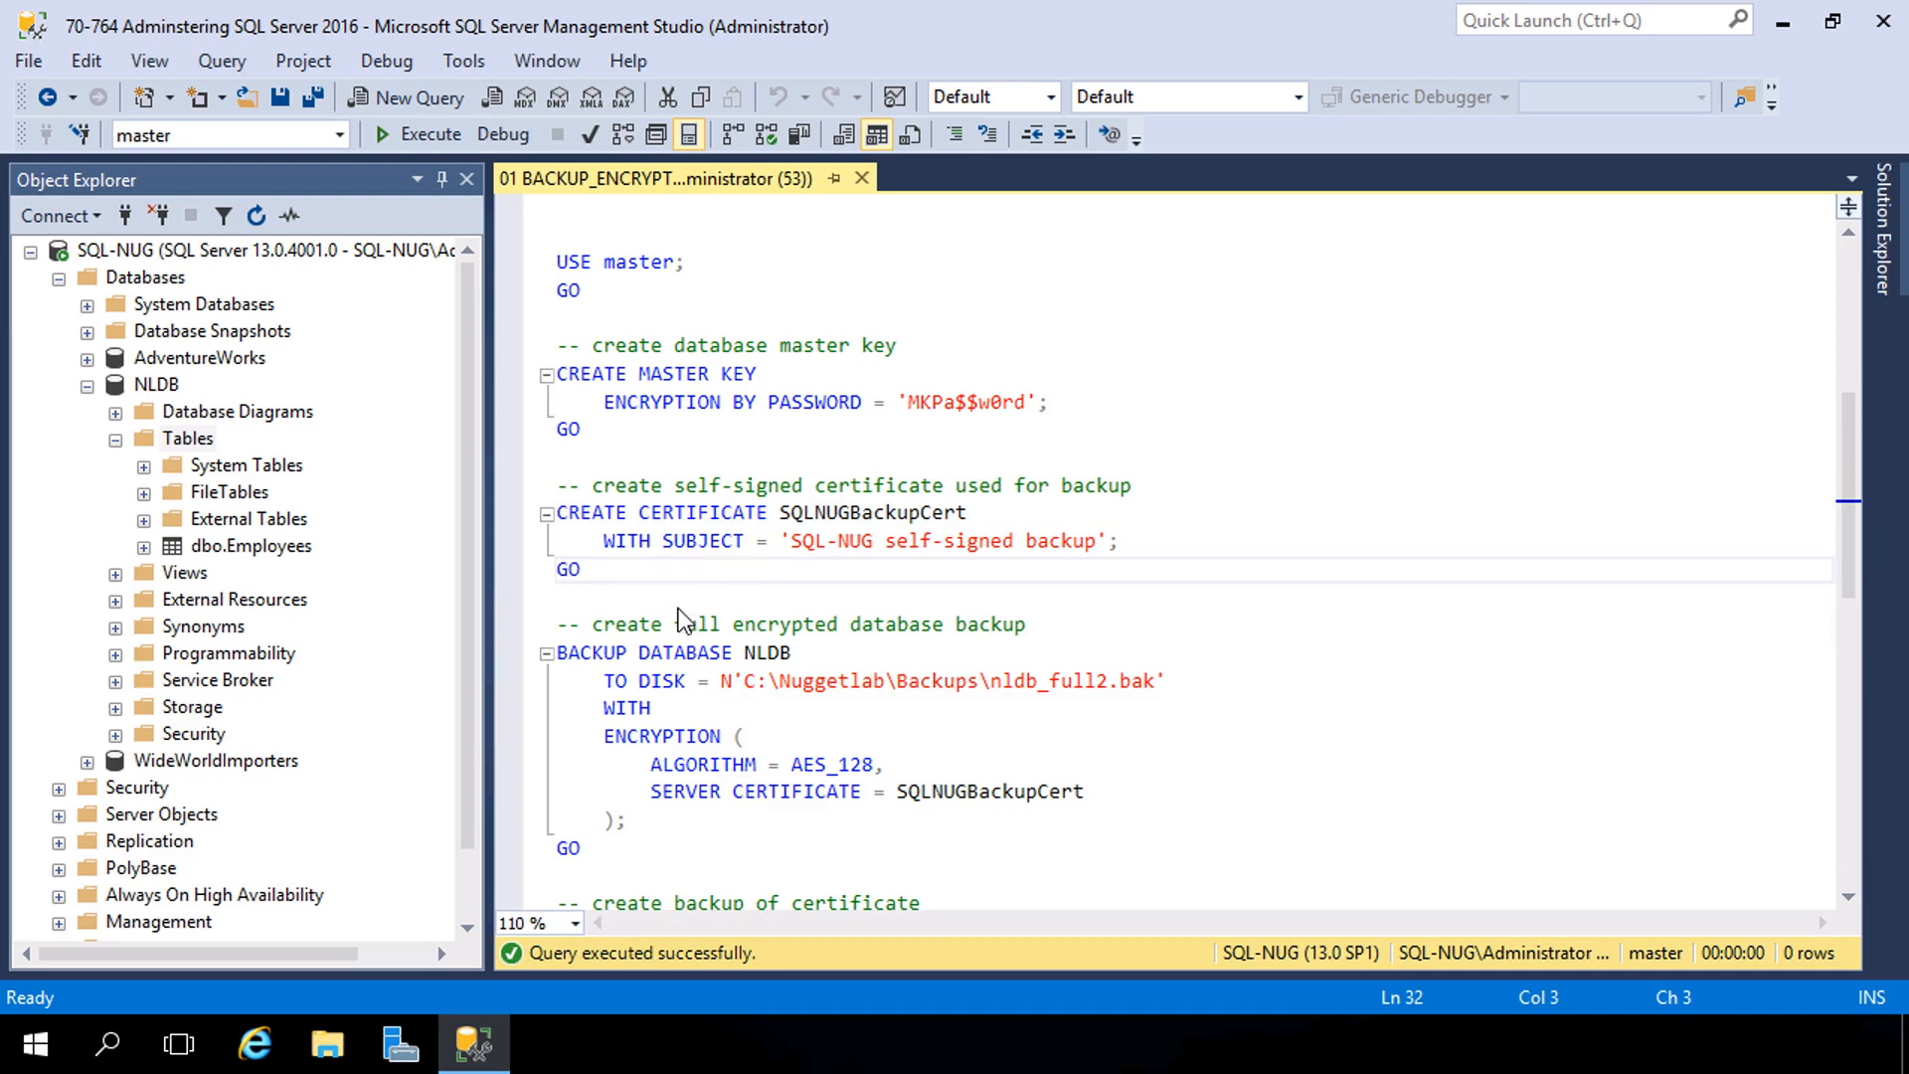
mouse_move(625, 389)
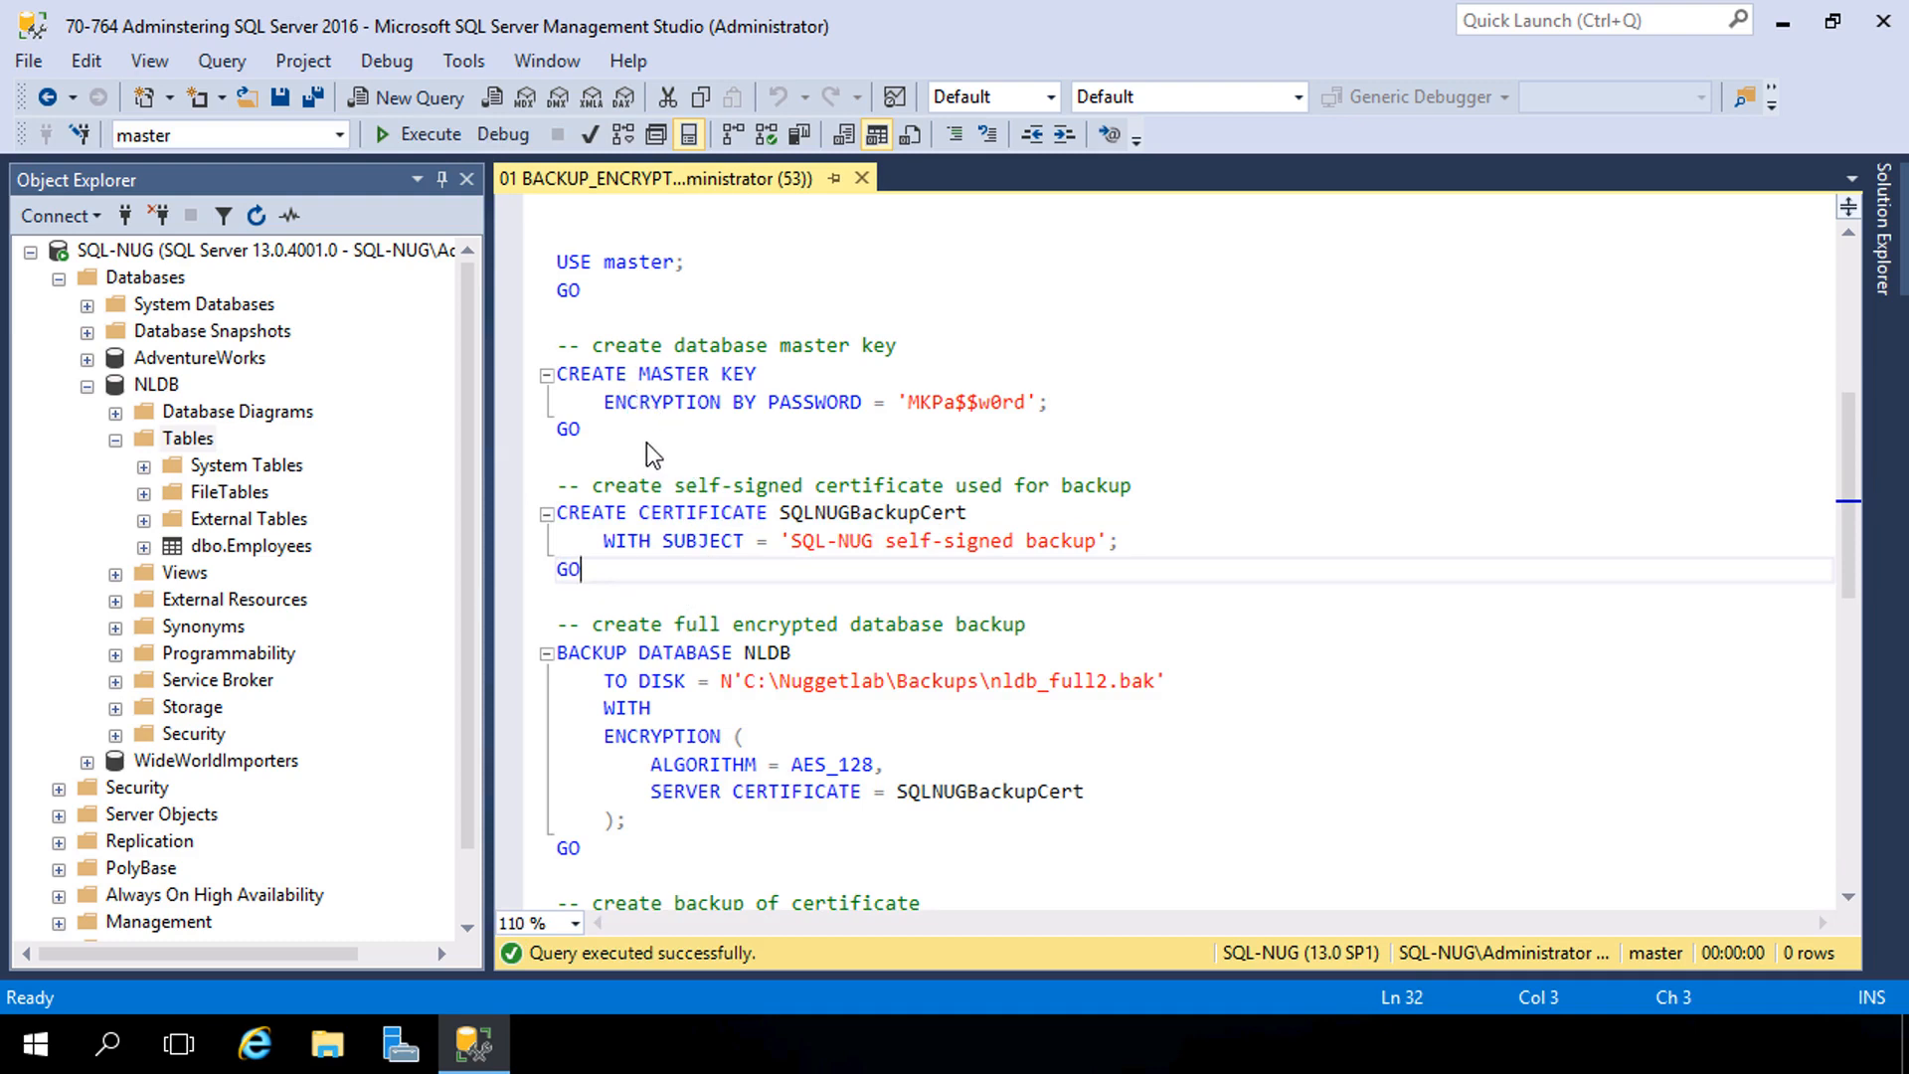
mouse_move(679, 585)
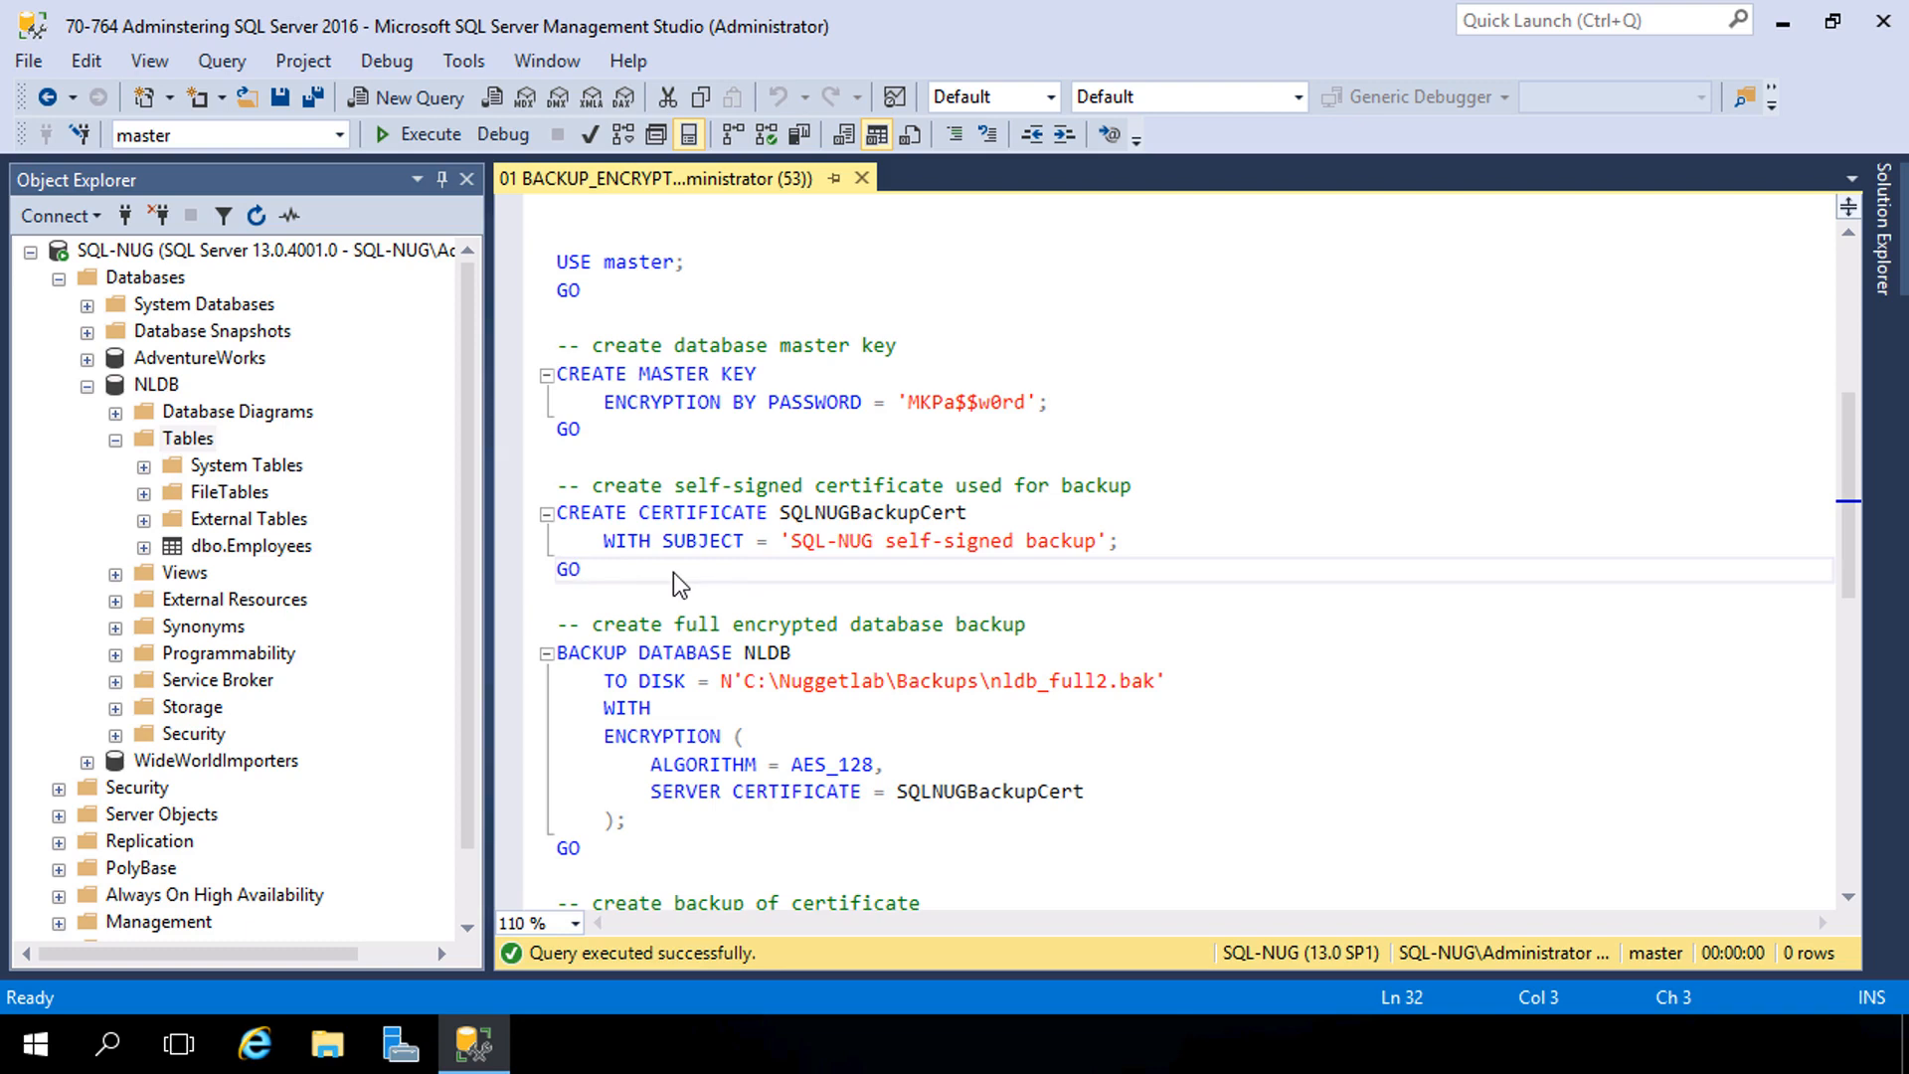
mouse_move(879, 599)
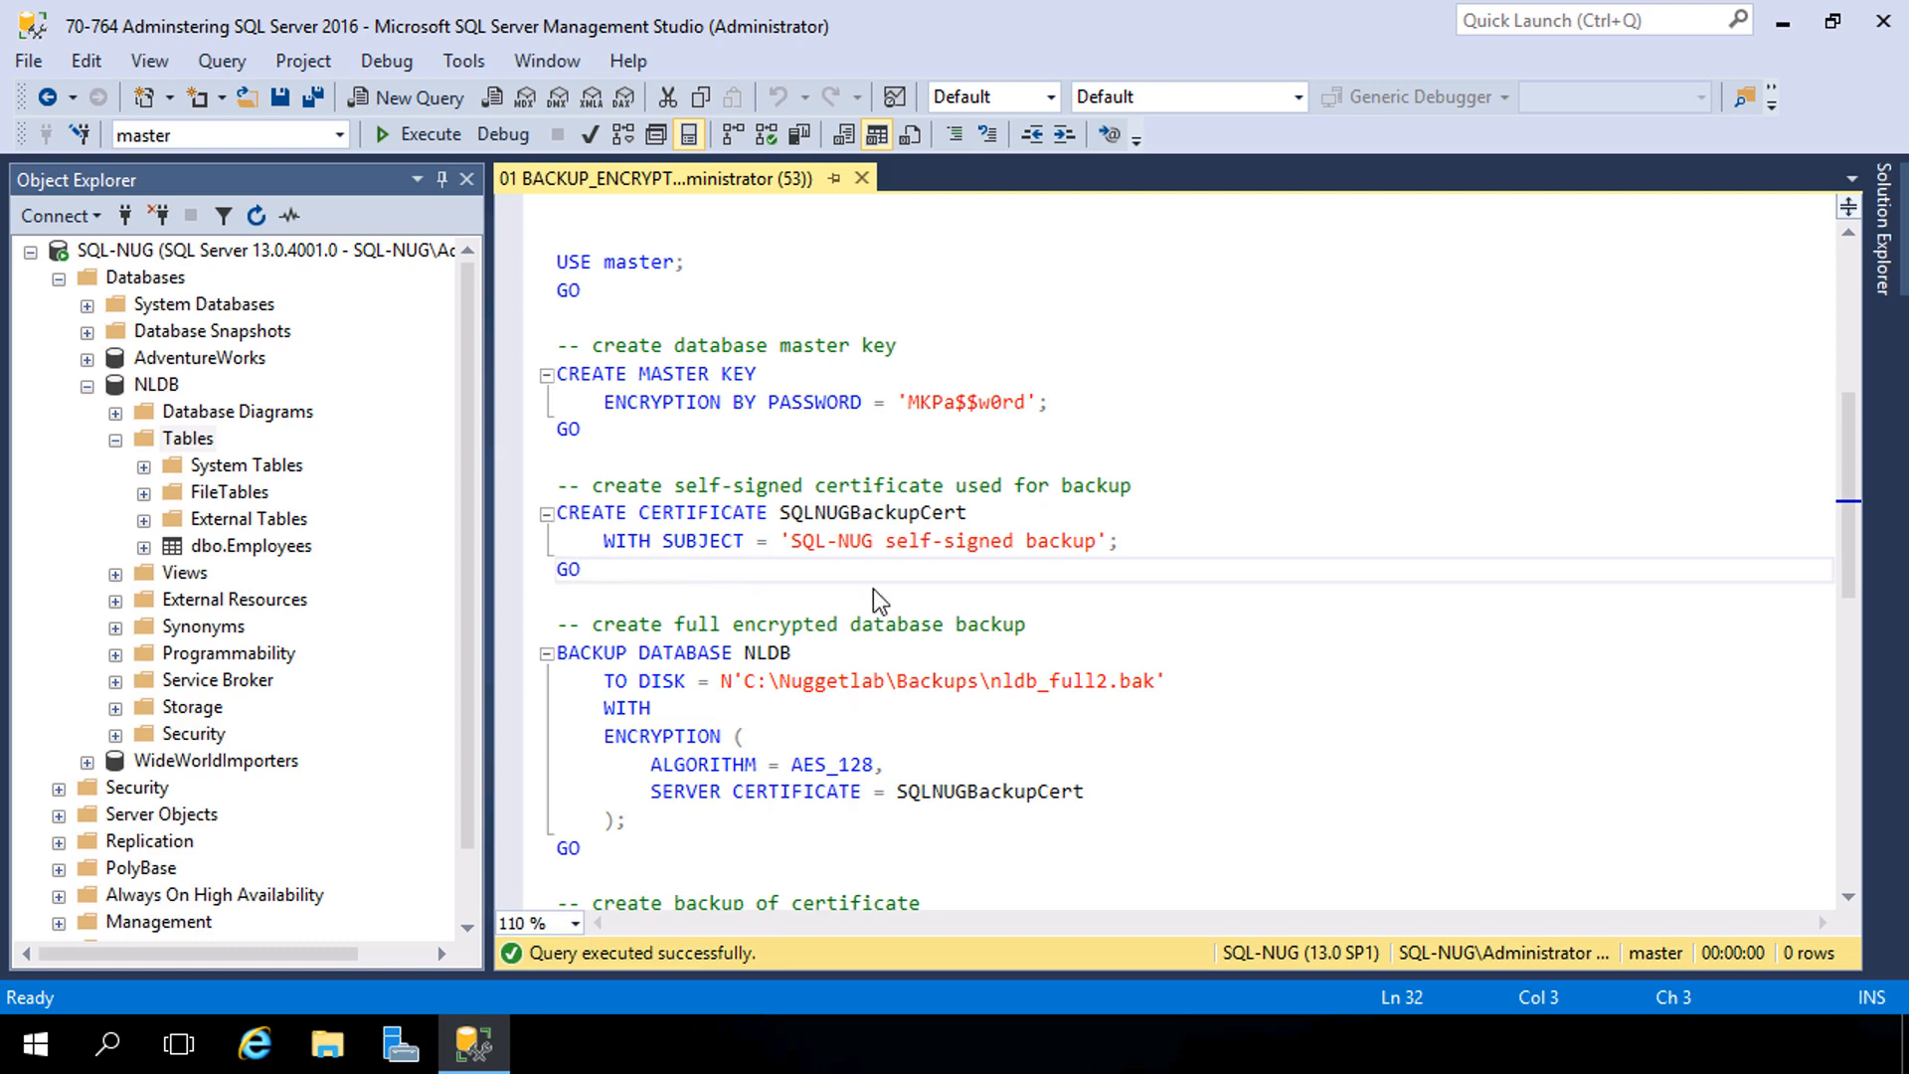
mouse_move(802, 599)
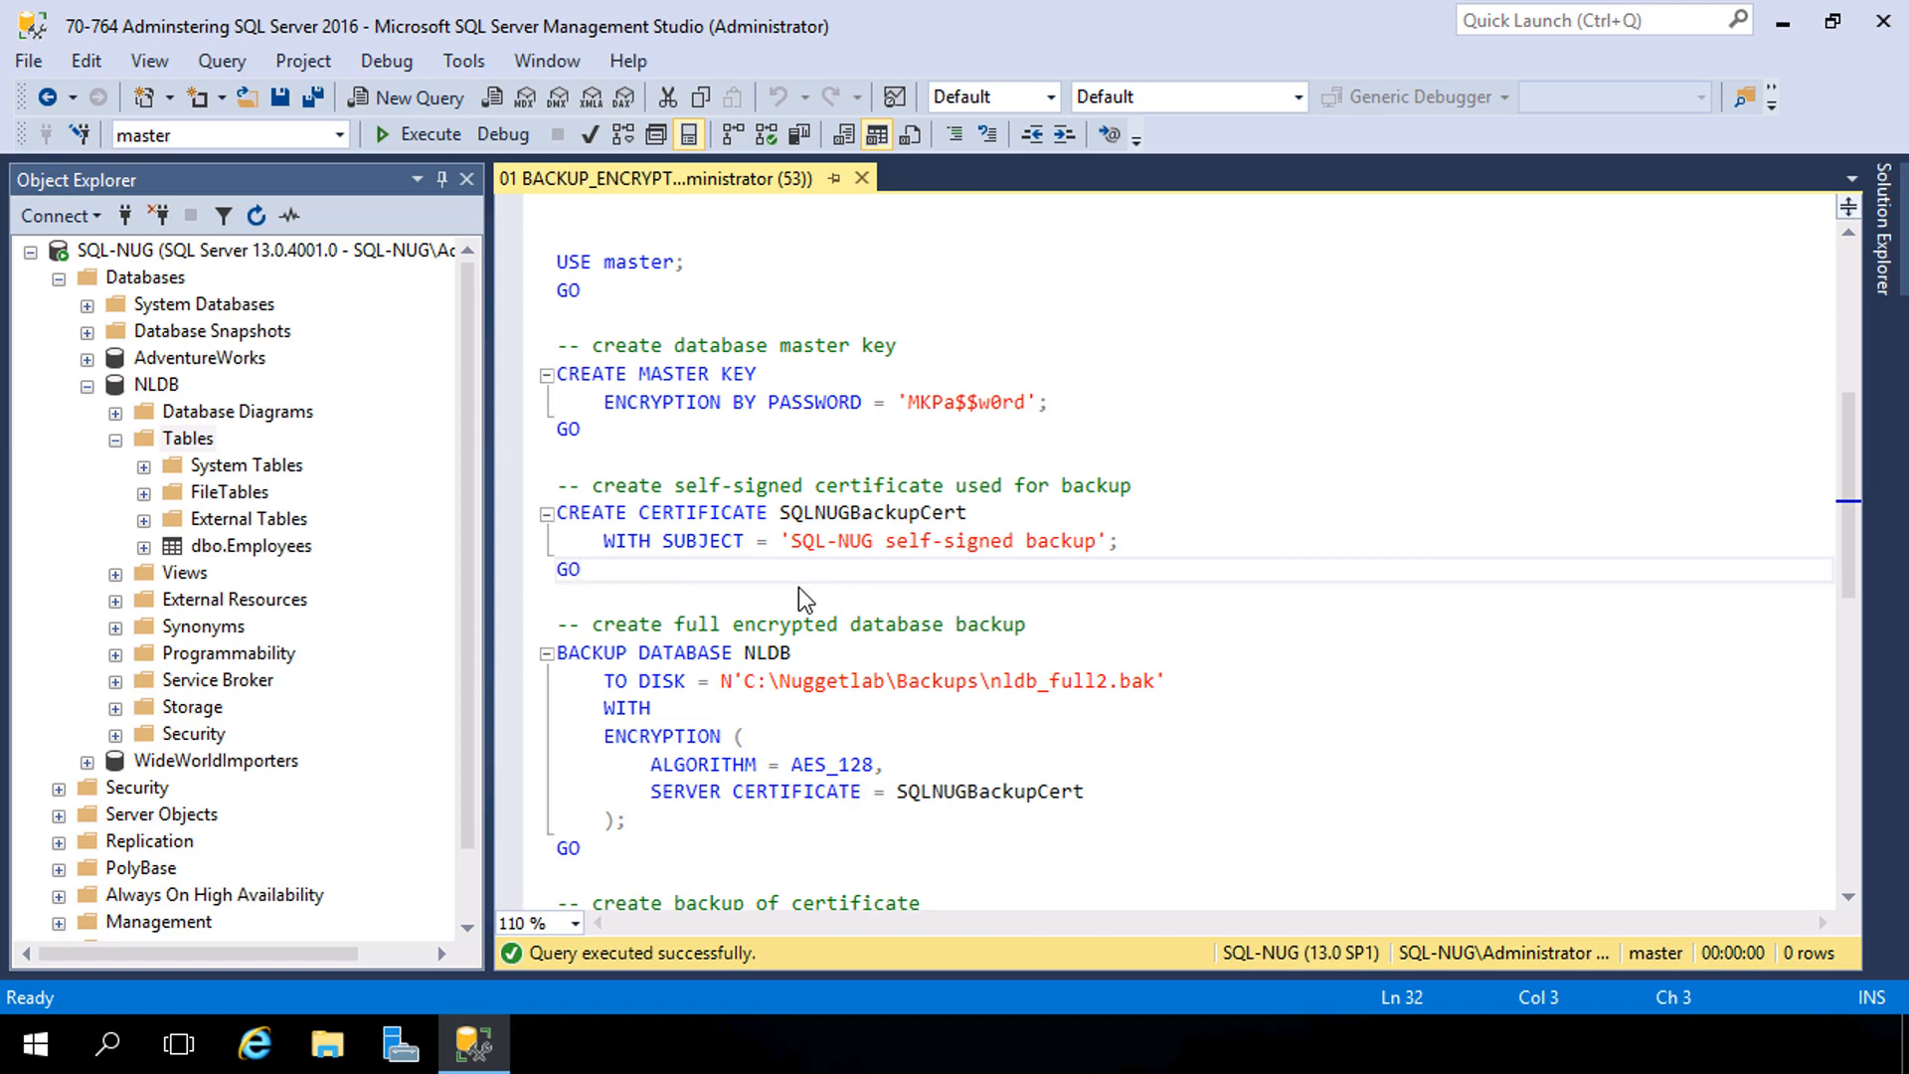
Step: Start Tasks > Back Up... for NLDB and maximize the Back Up Database dialog
right_click(155, 384)
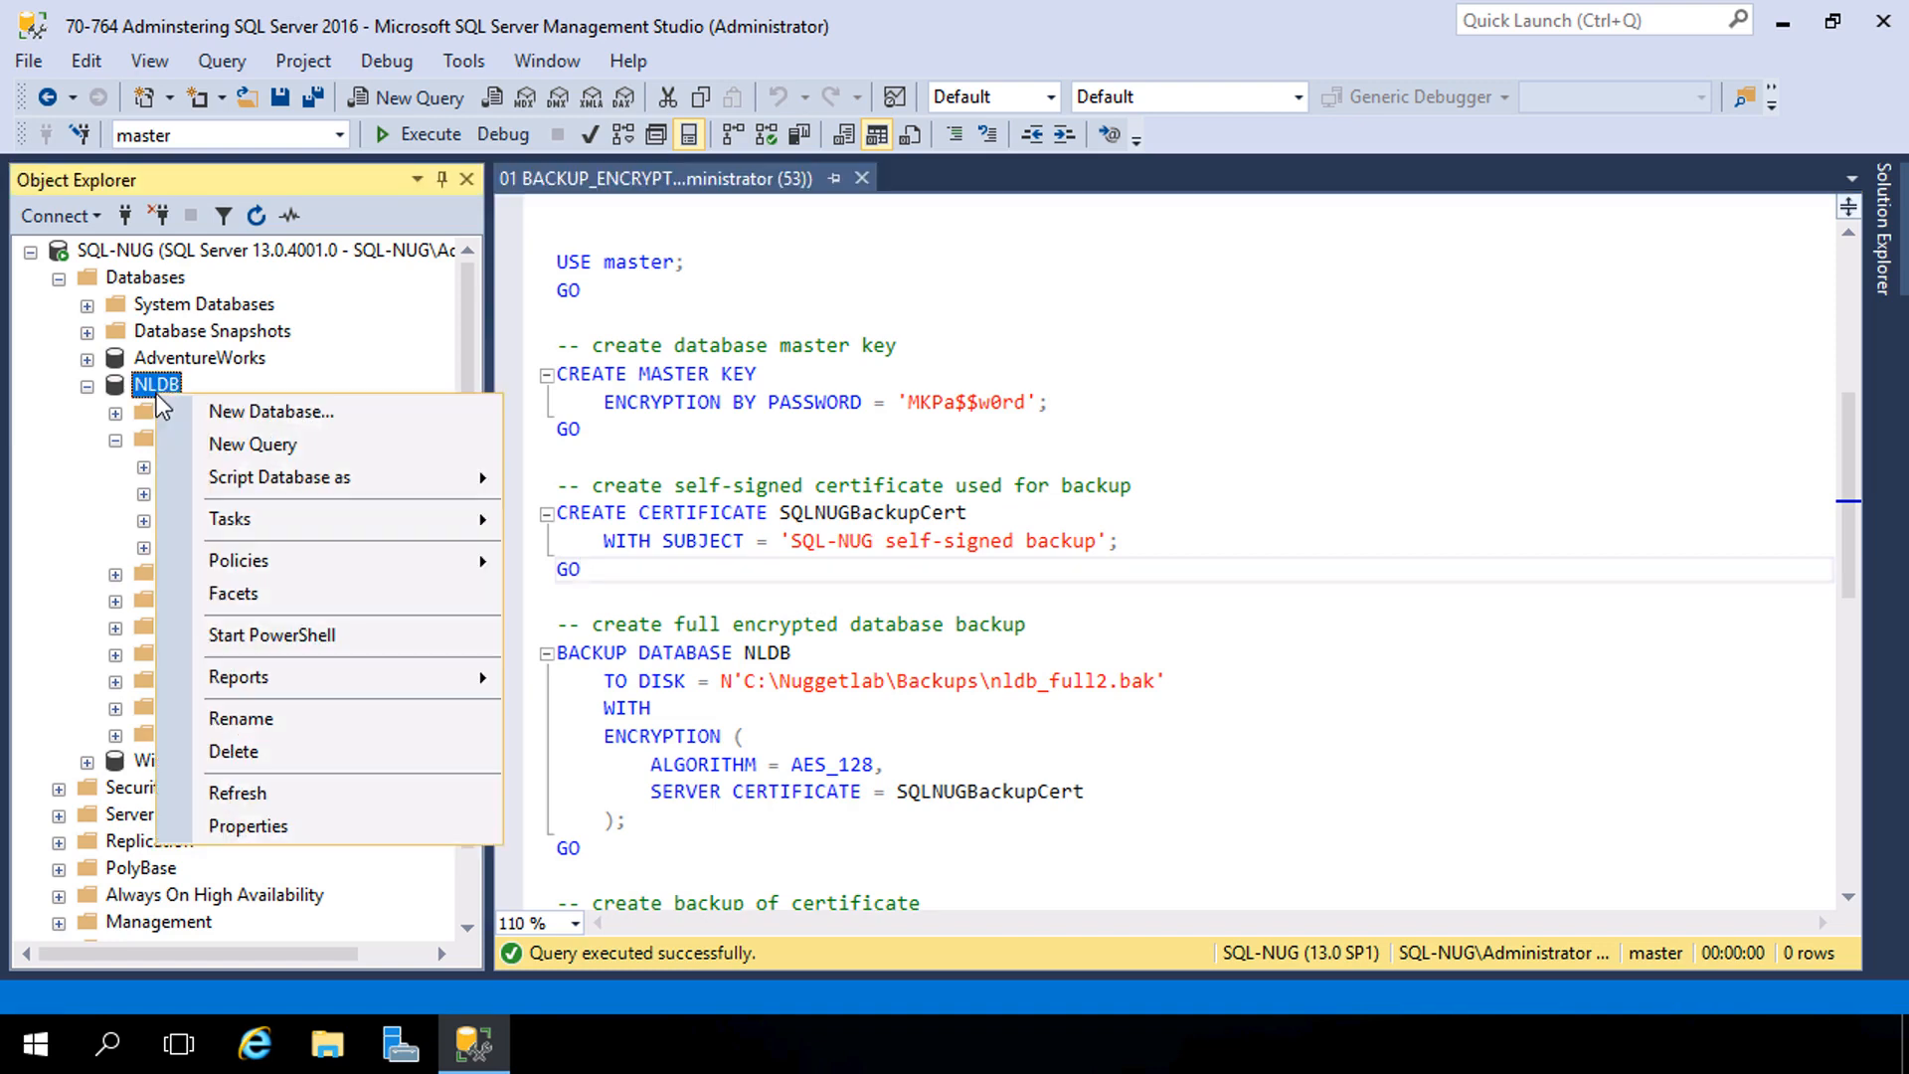
mouse_move(272, 525)
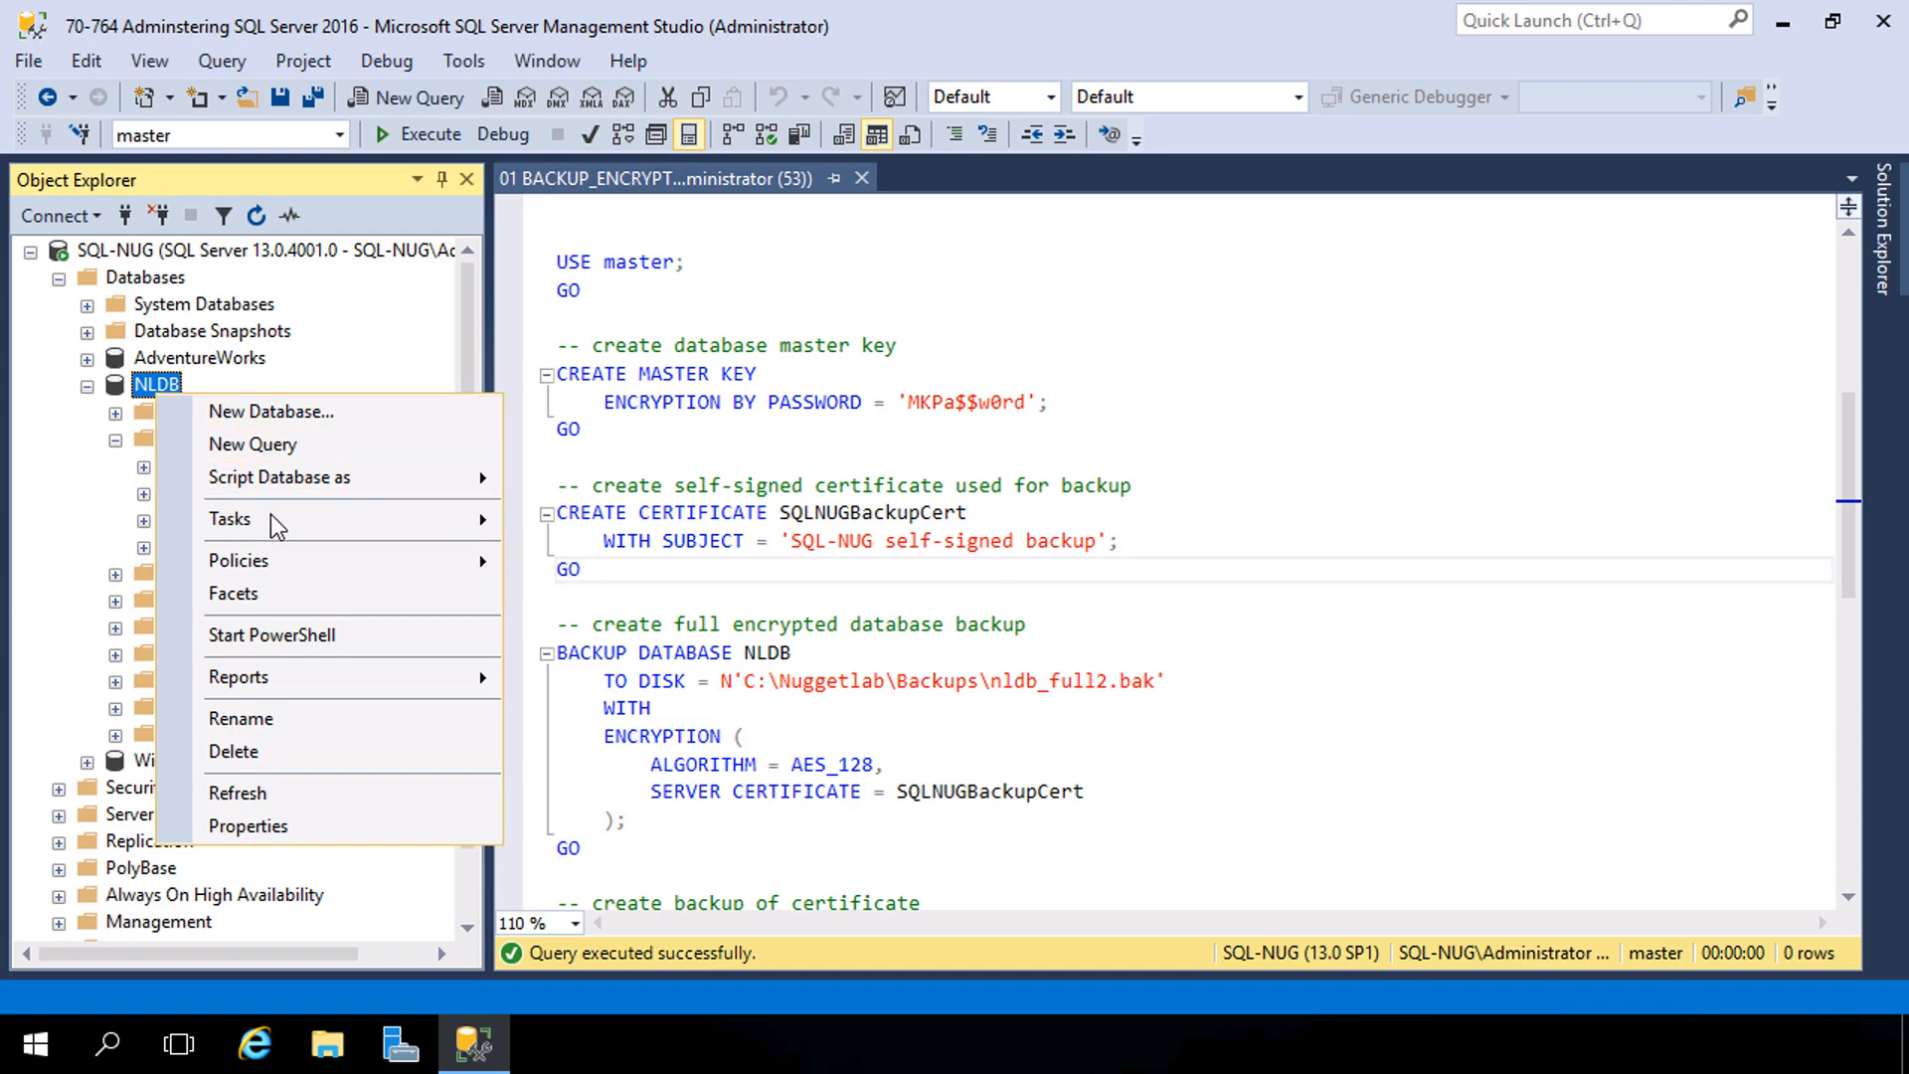
left_click(231, 519)
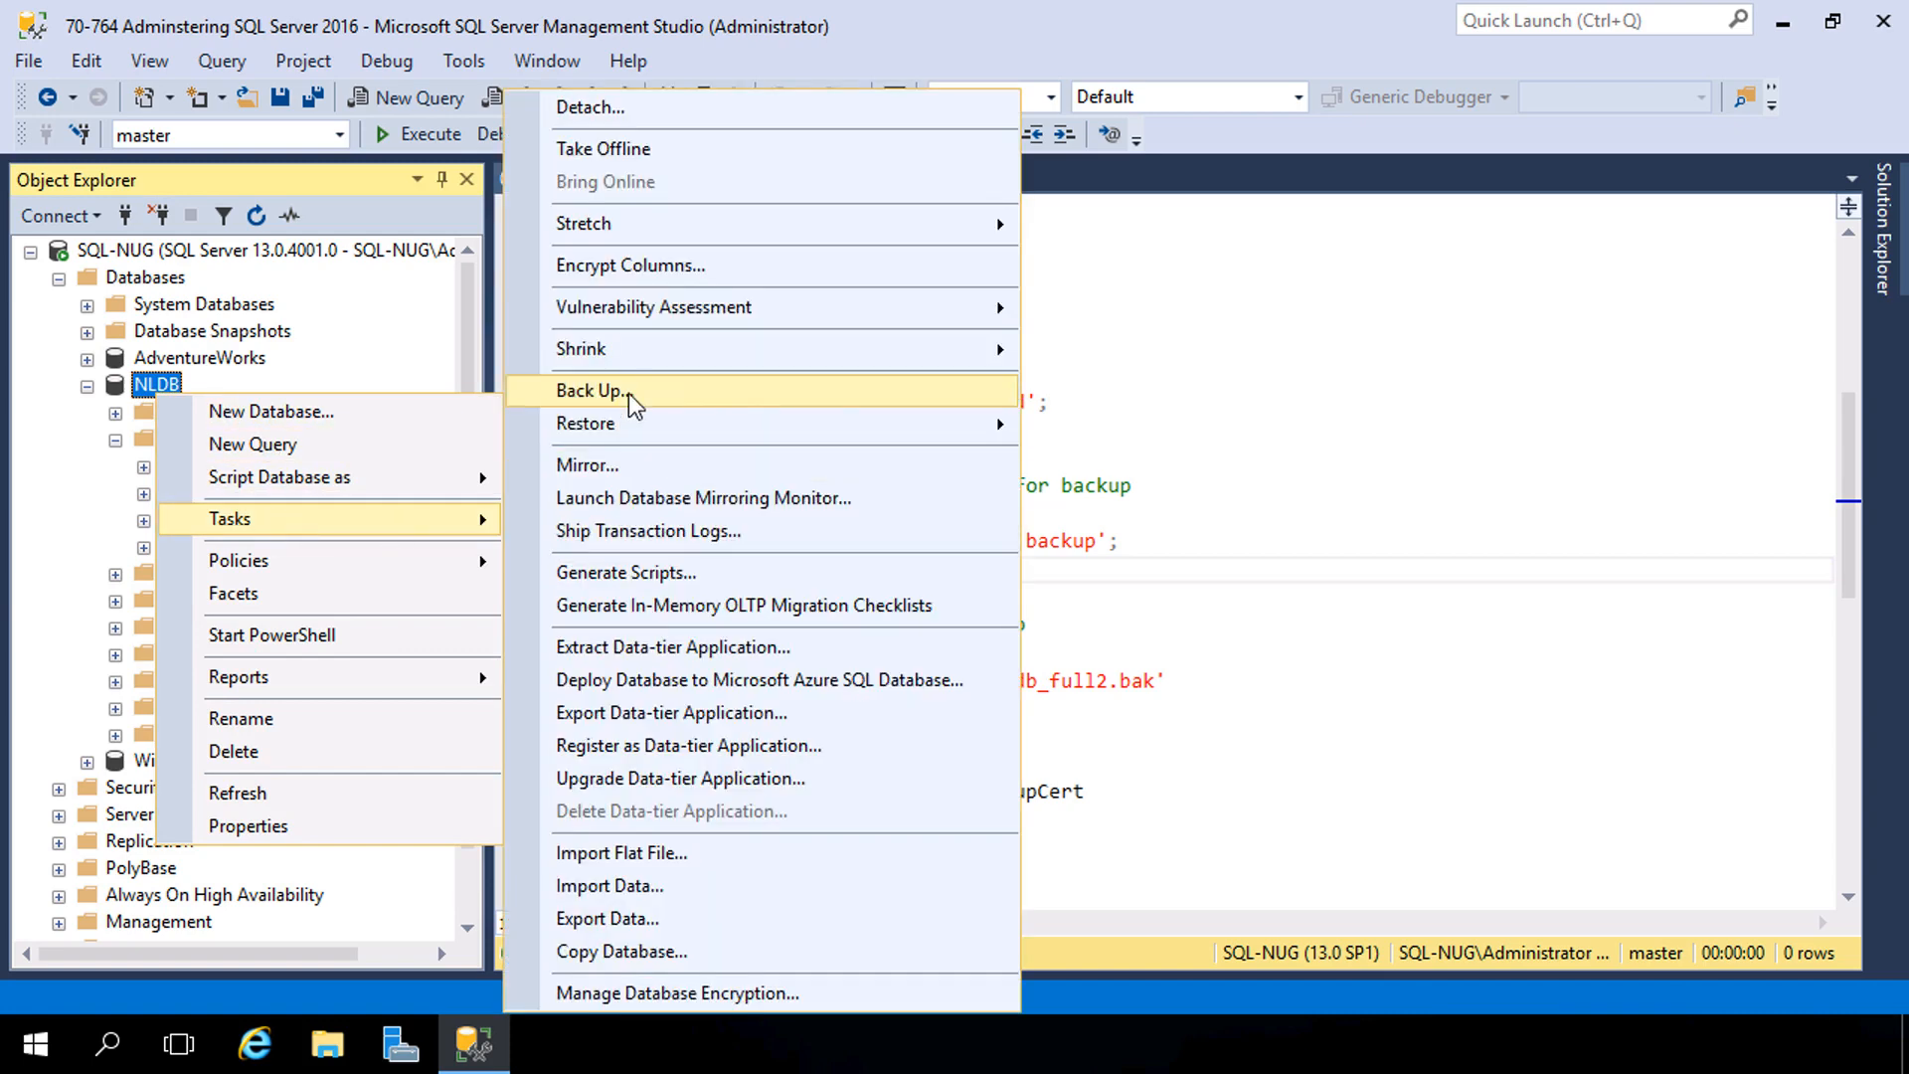
left_click(592, 389)
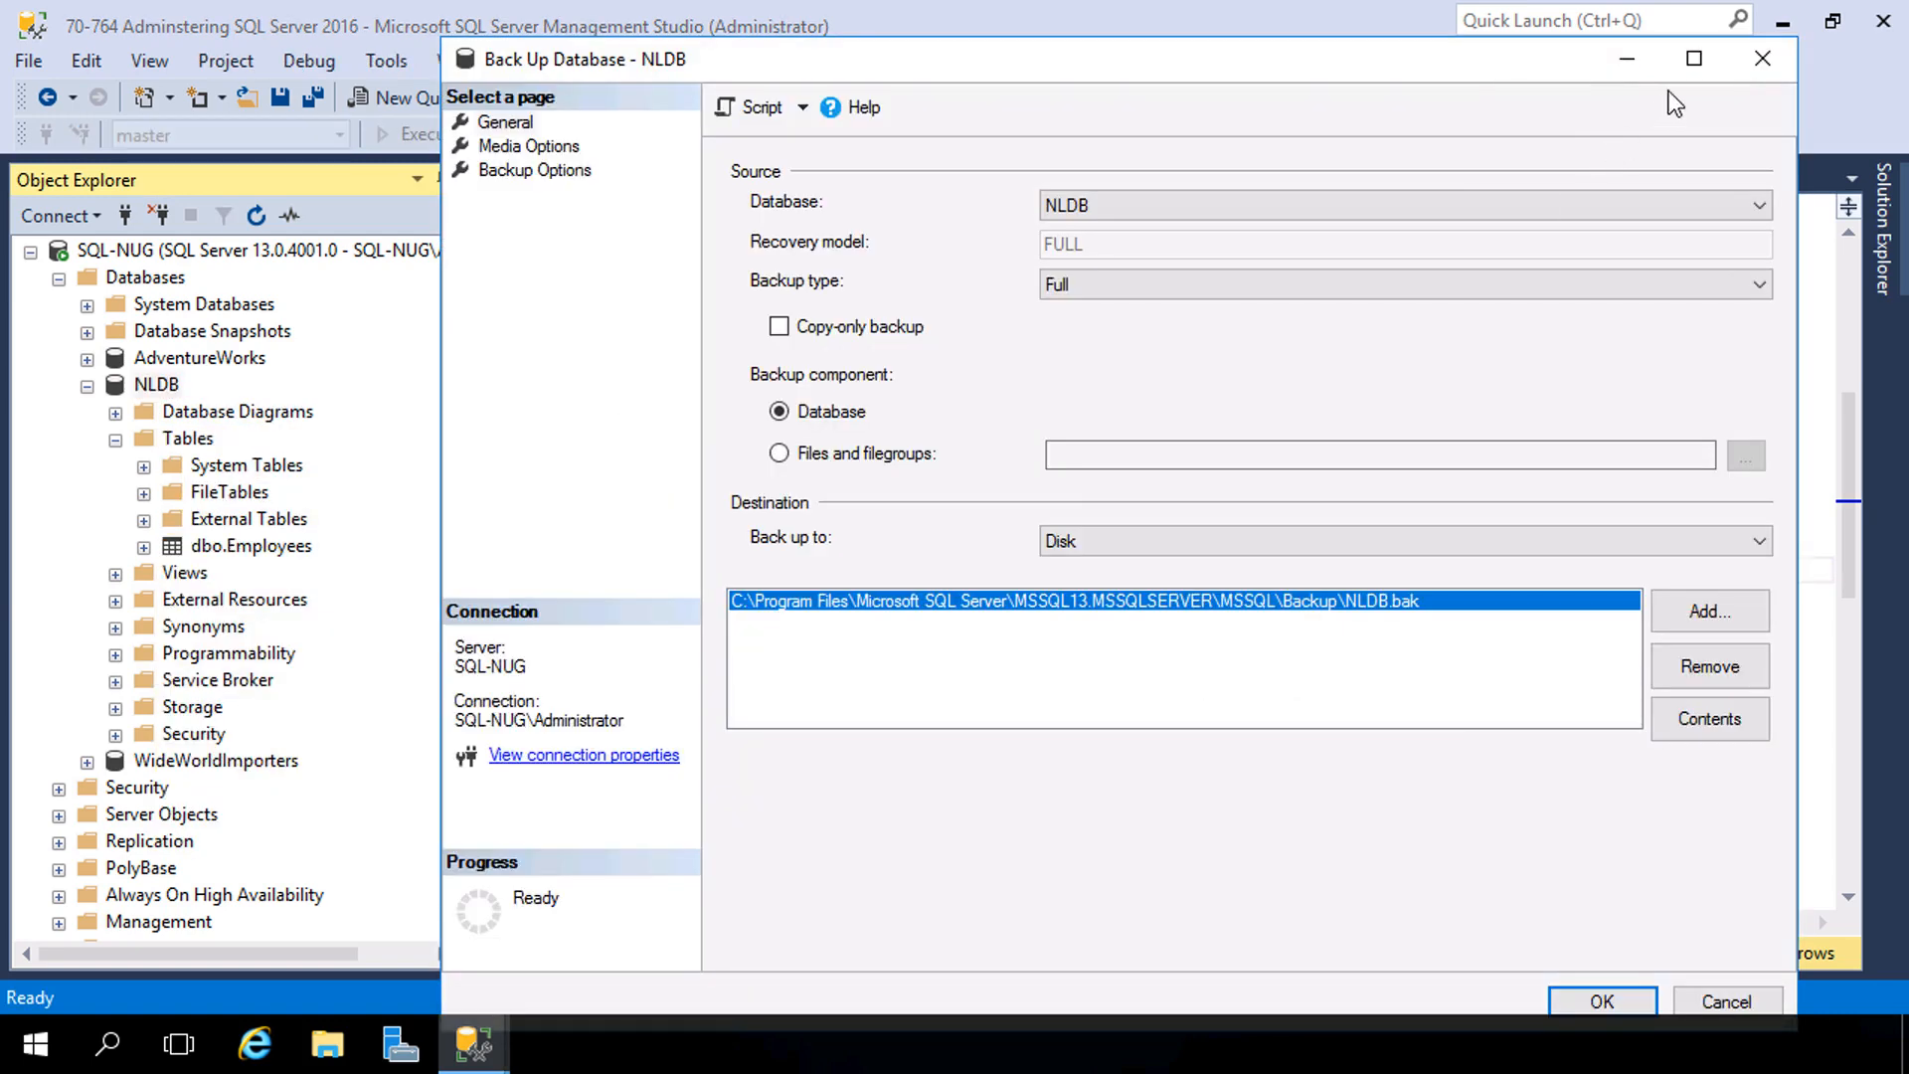
left_click(1693, 58)
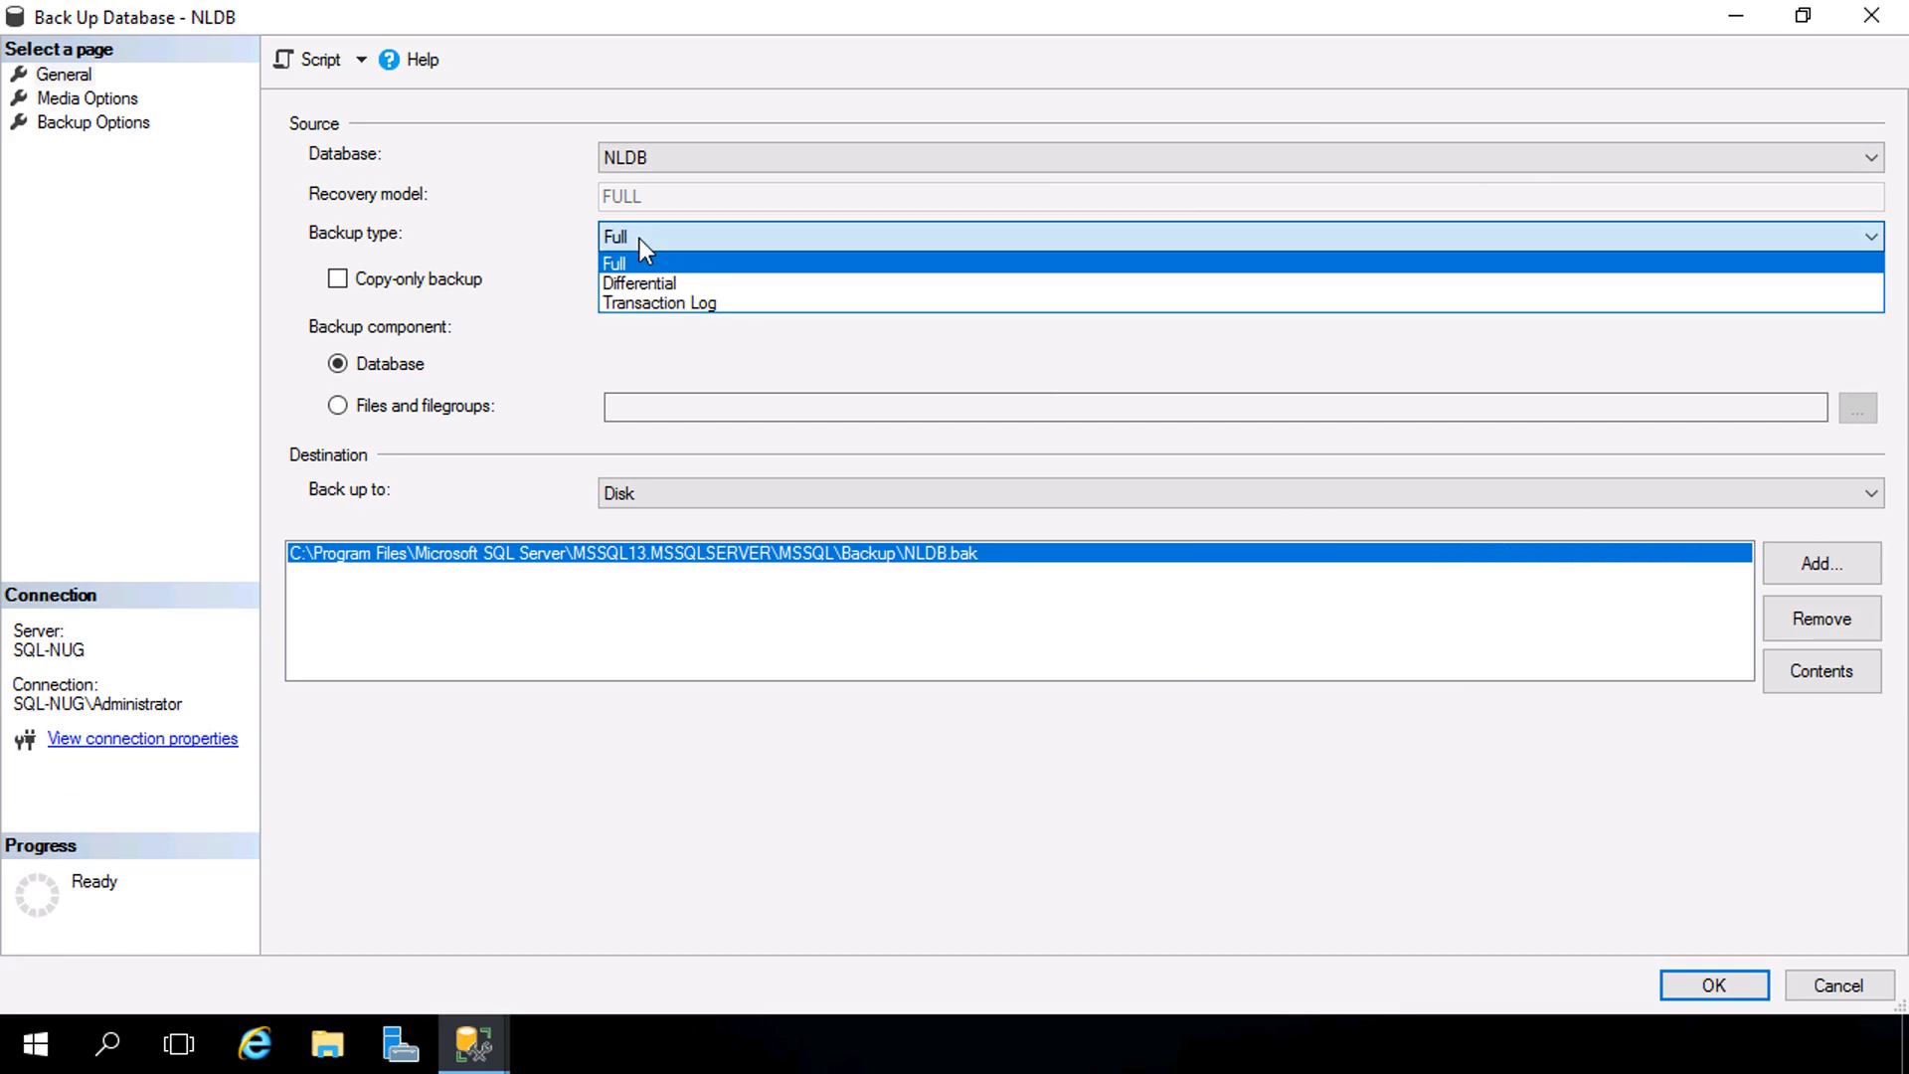
mouse_move(658, 302)
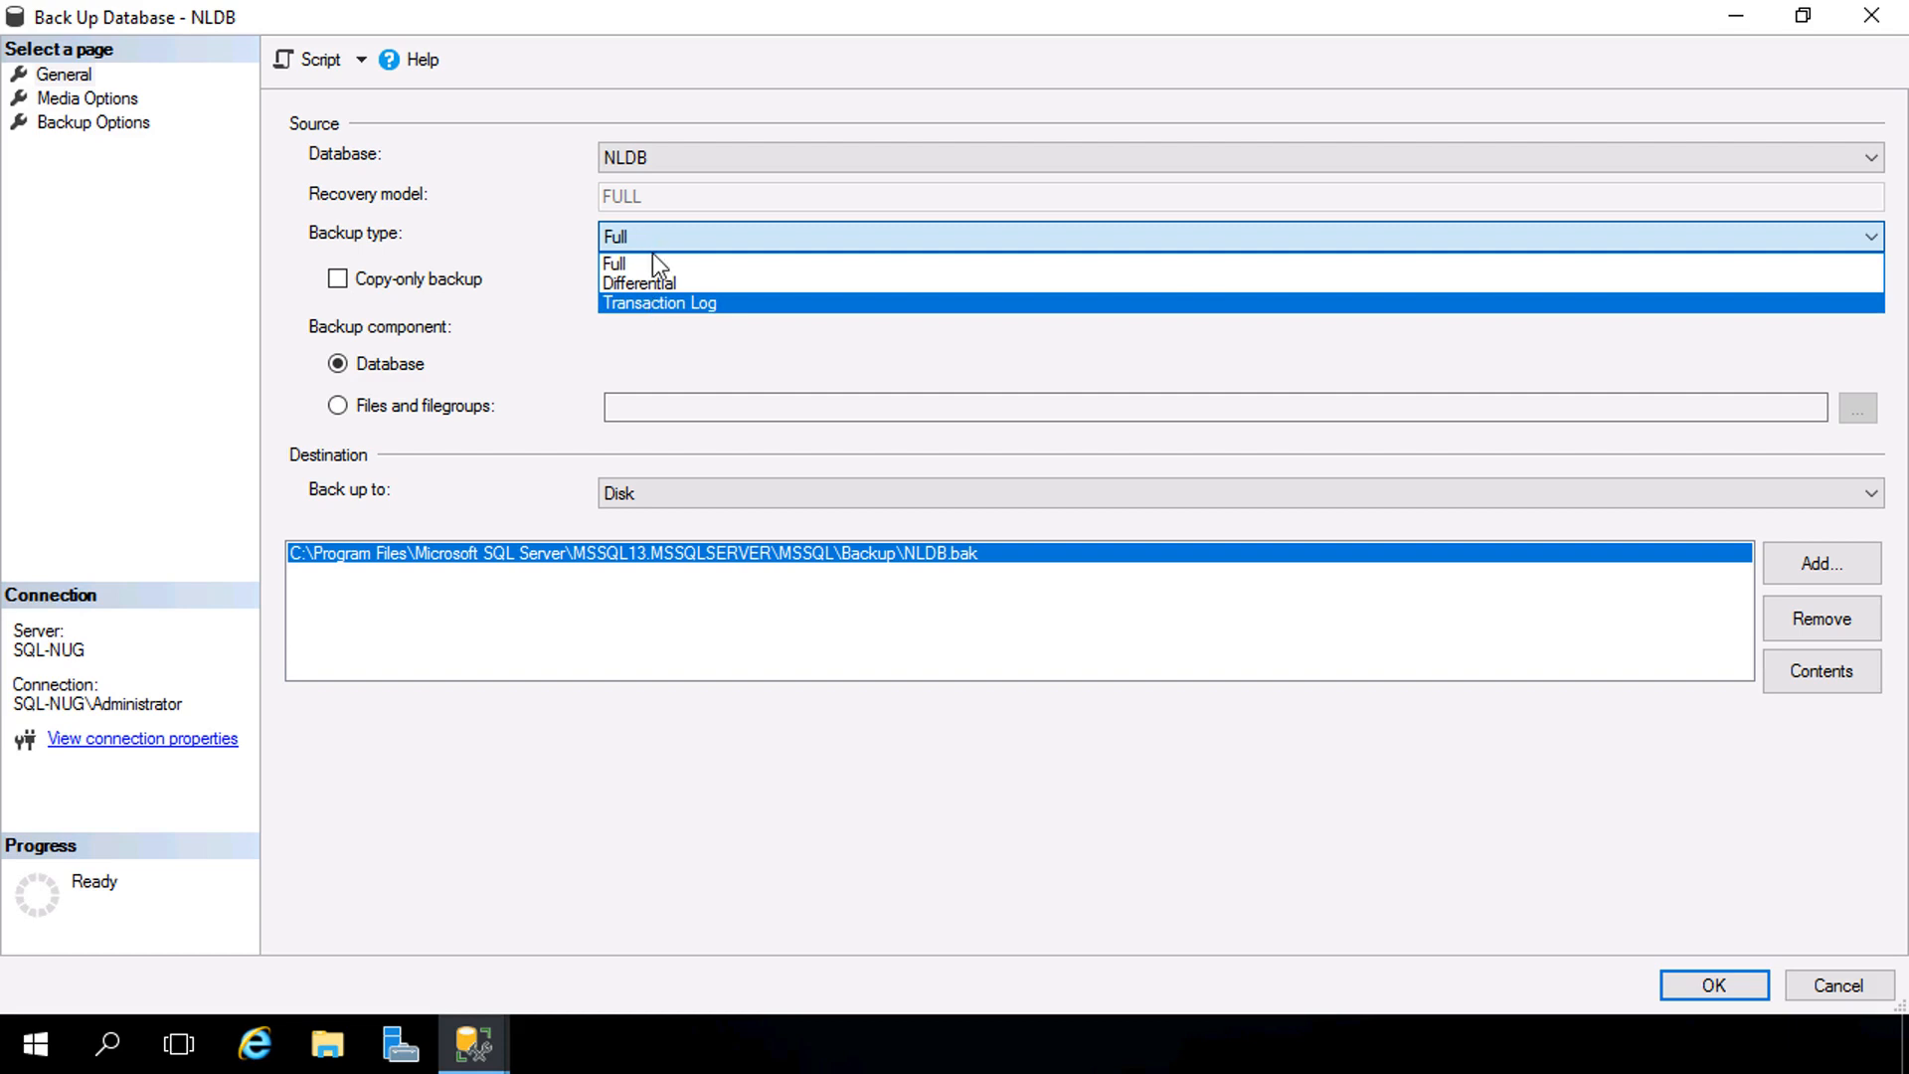
mouse_move(615, 262)
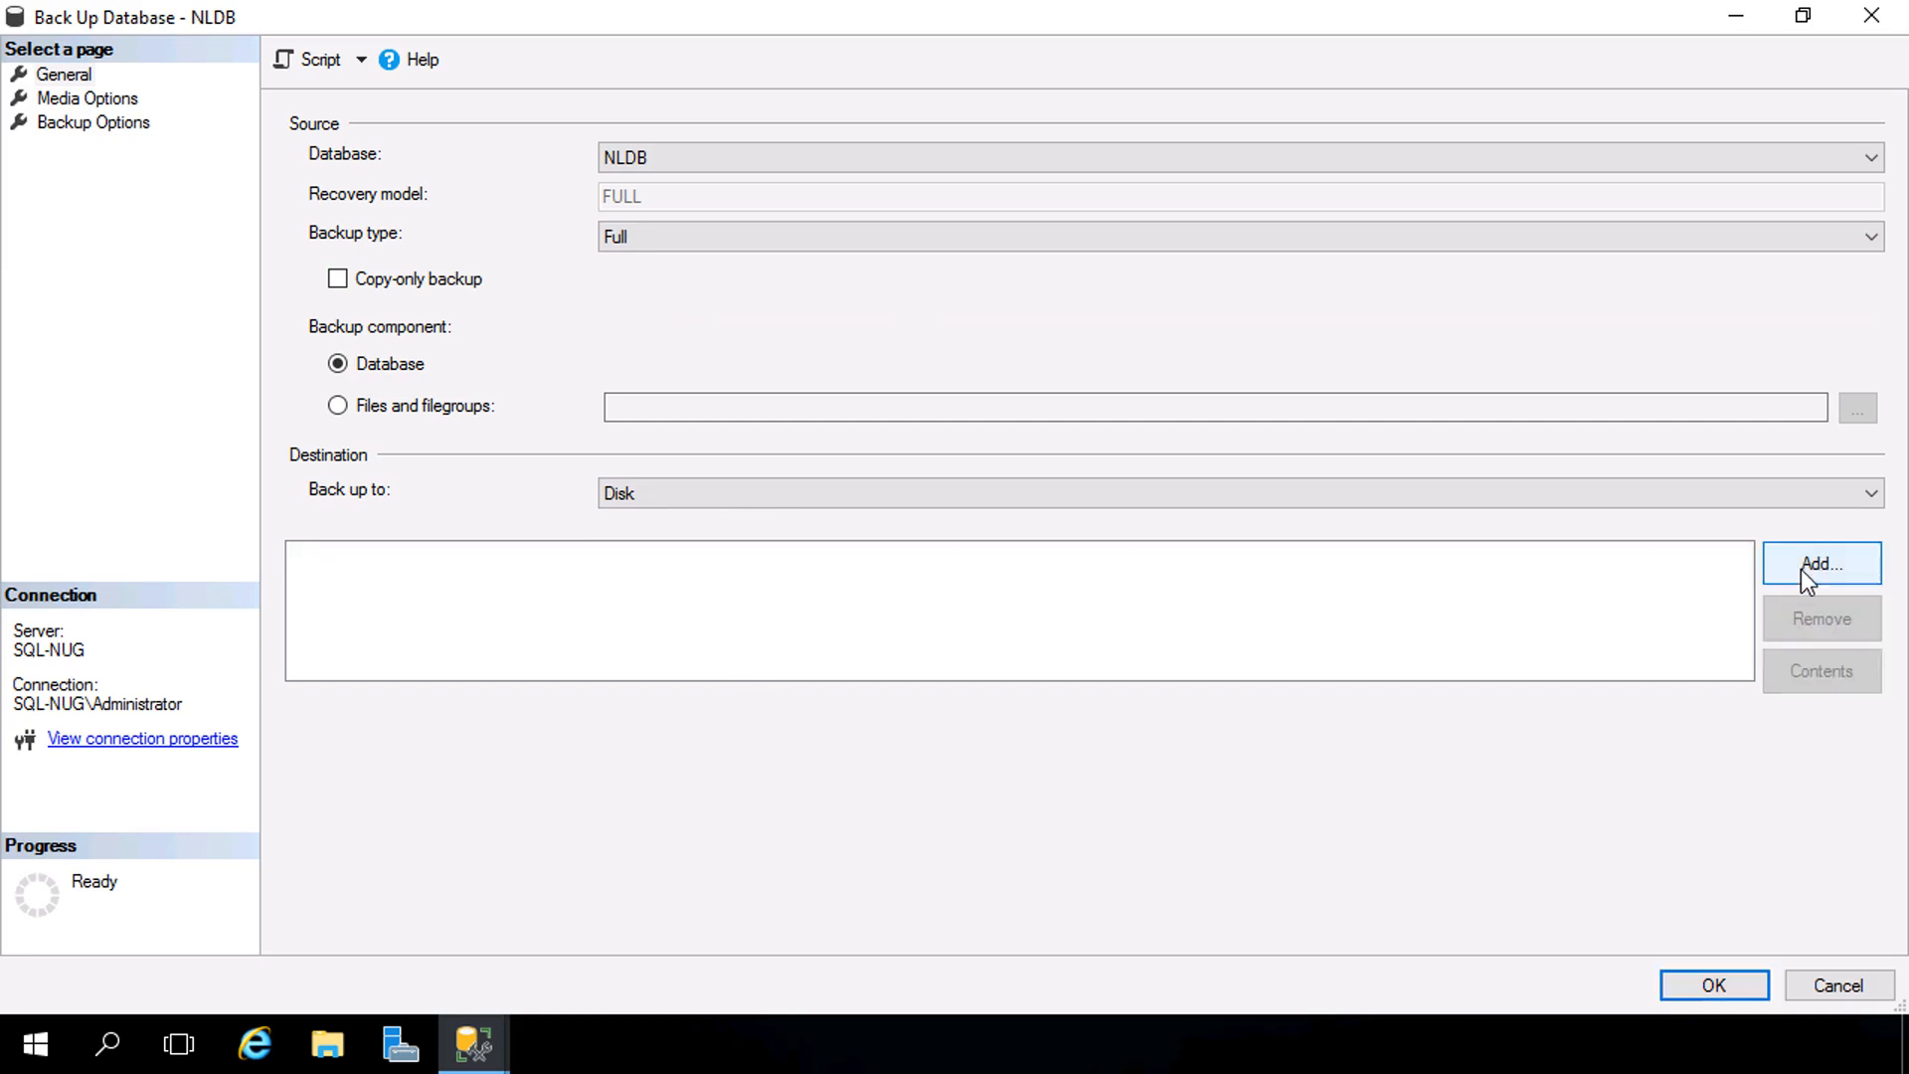
Step: Add backup destination C:\Nuggetlab\Backups\nldb_full.bak
left_click(1819, 563)
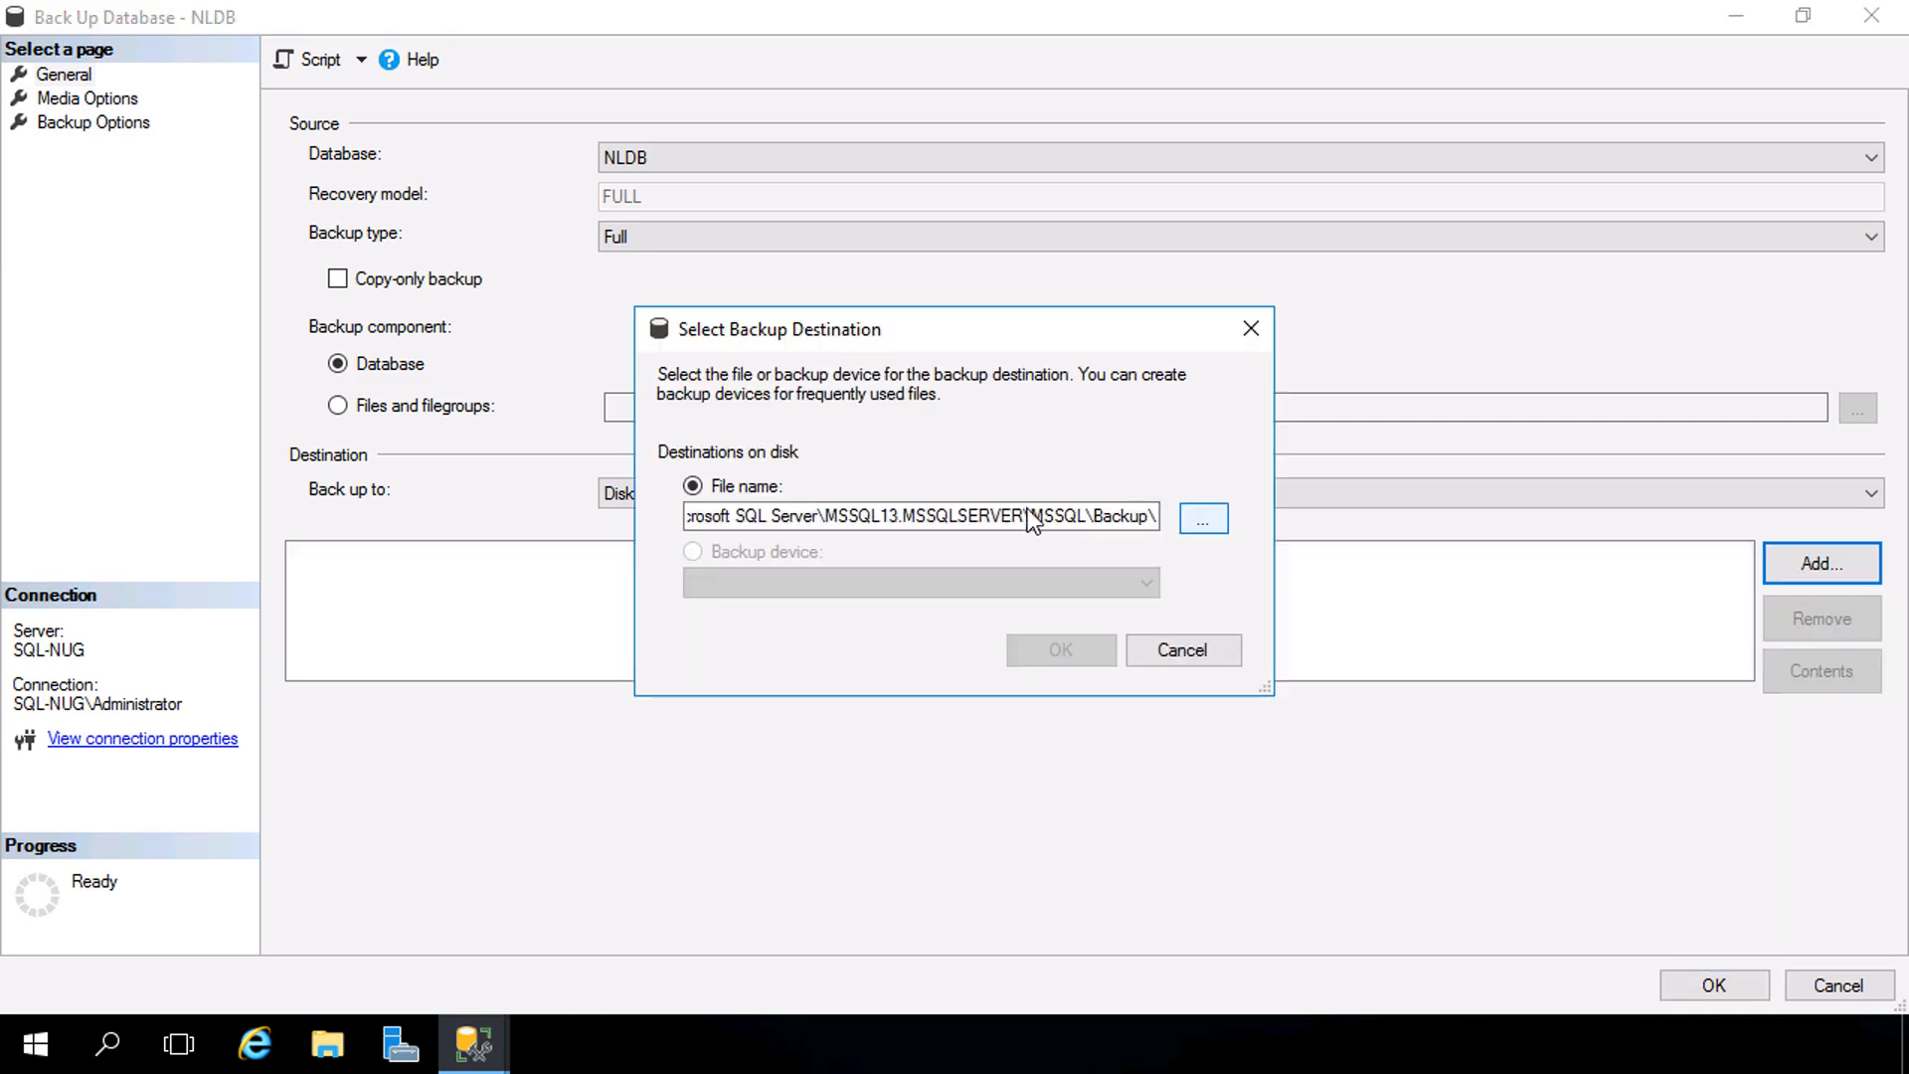
left_click(1201, 519)
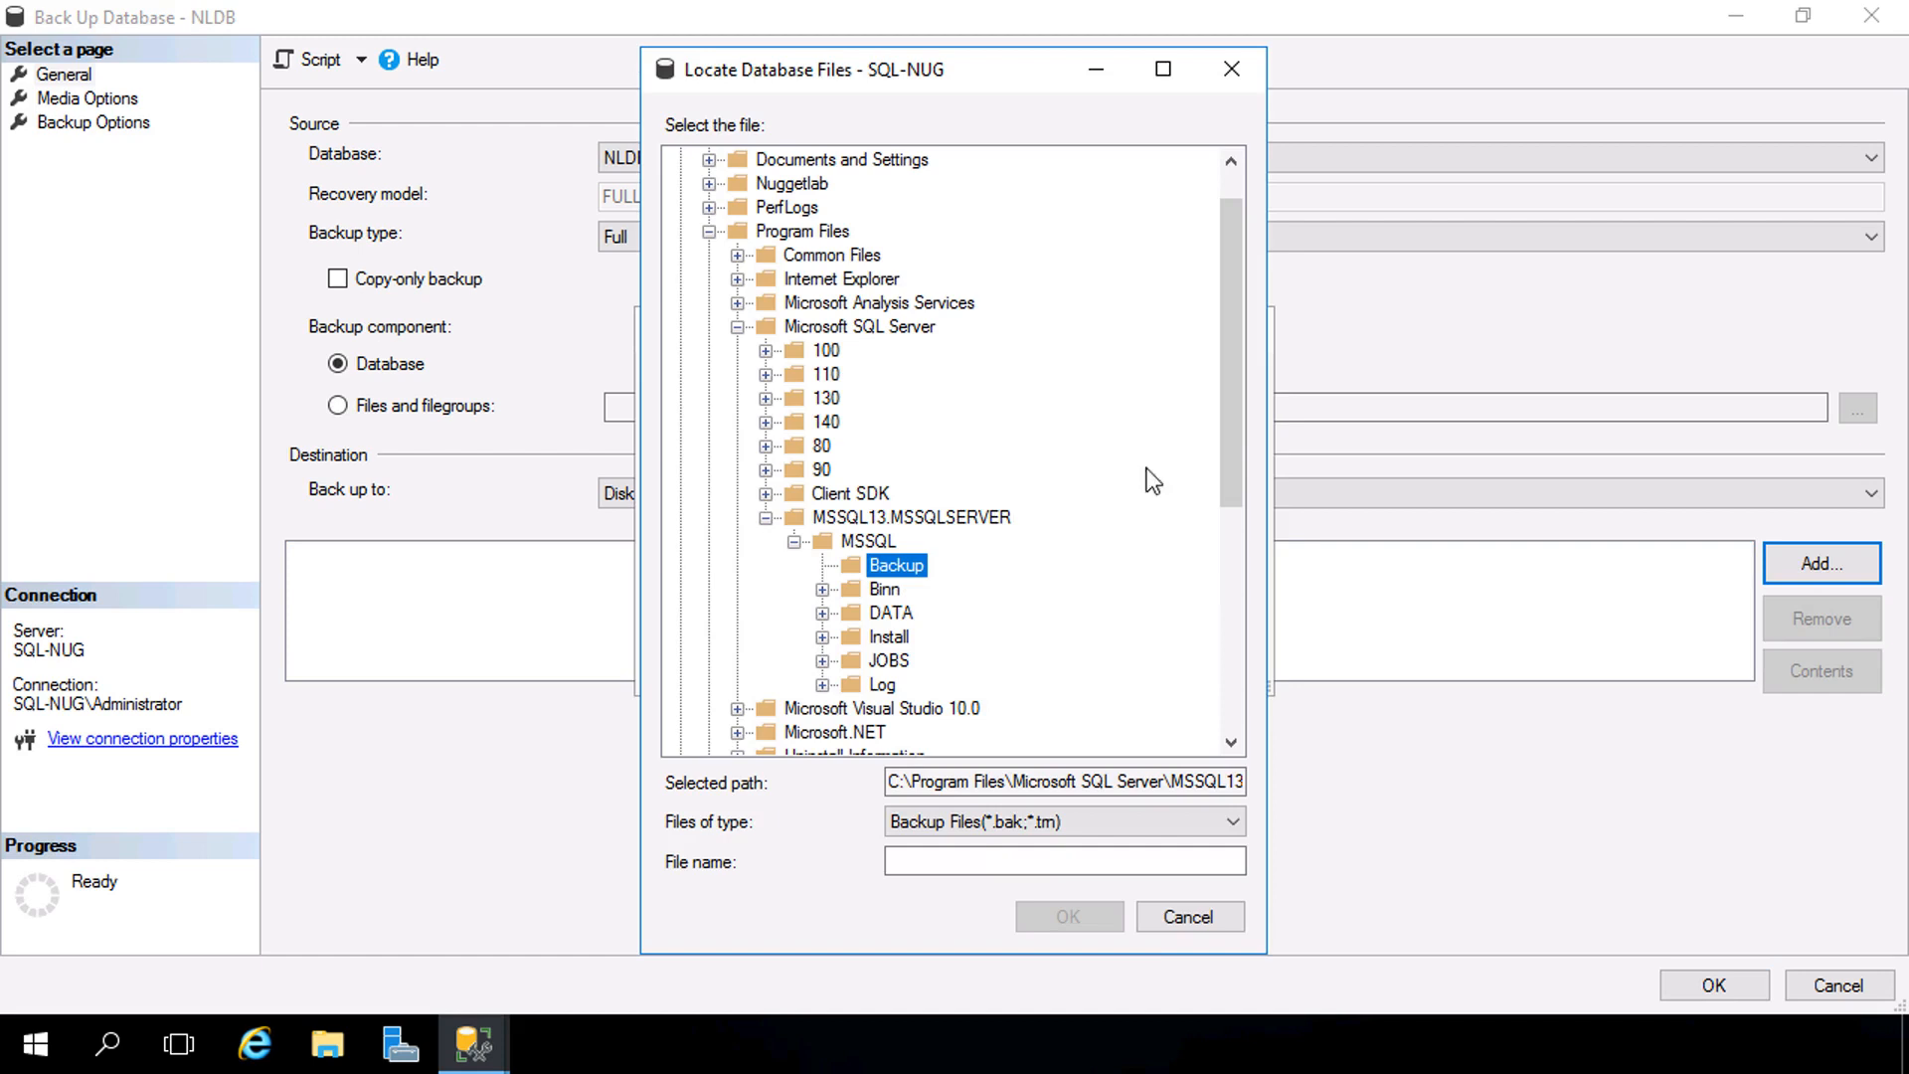
scroll("up", 3)
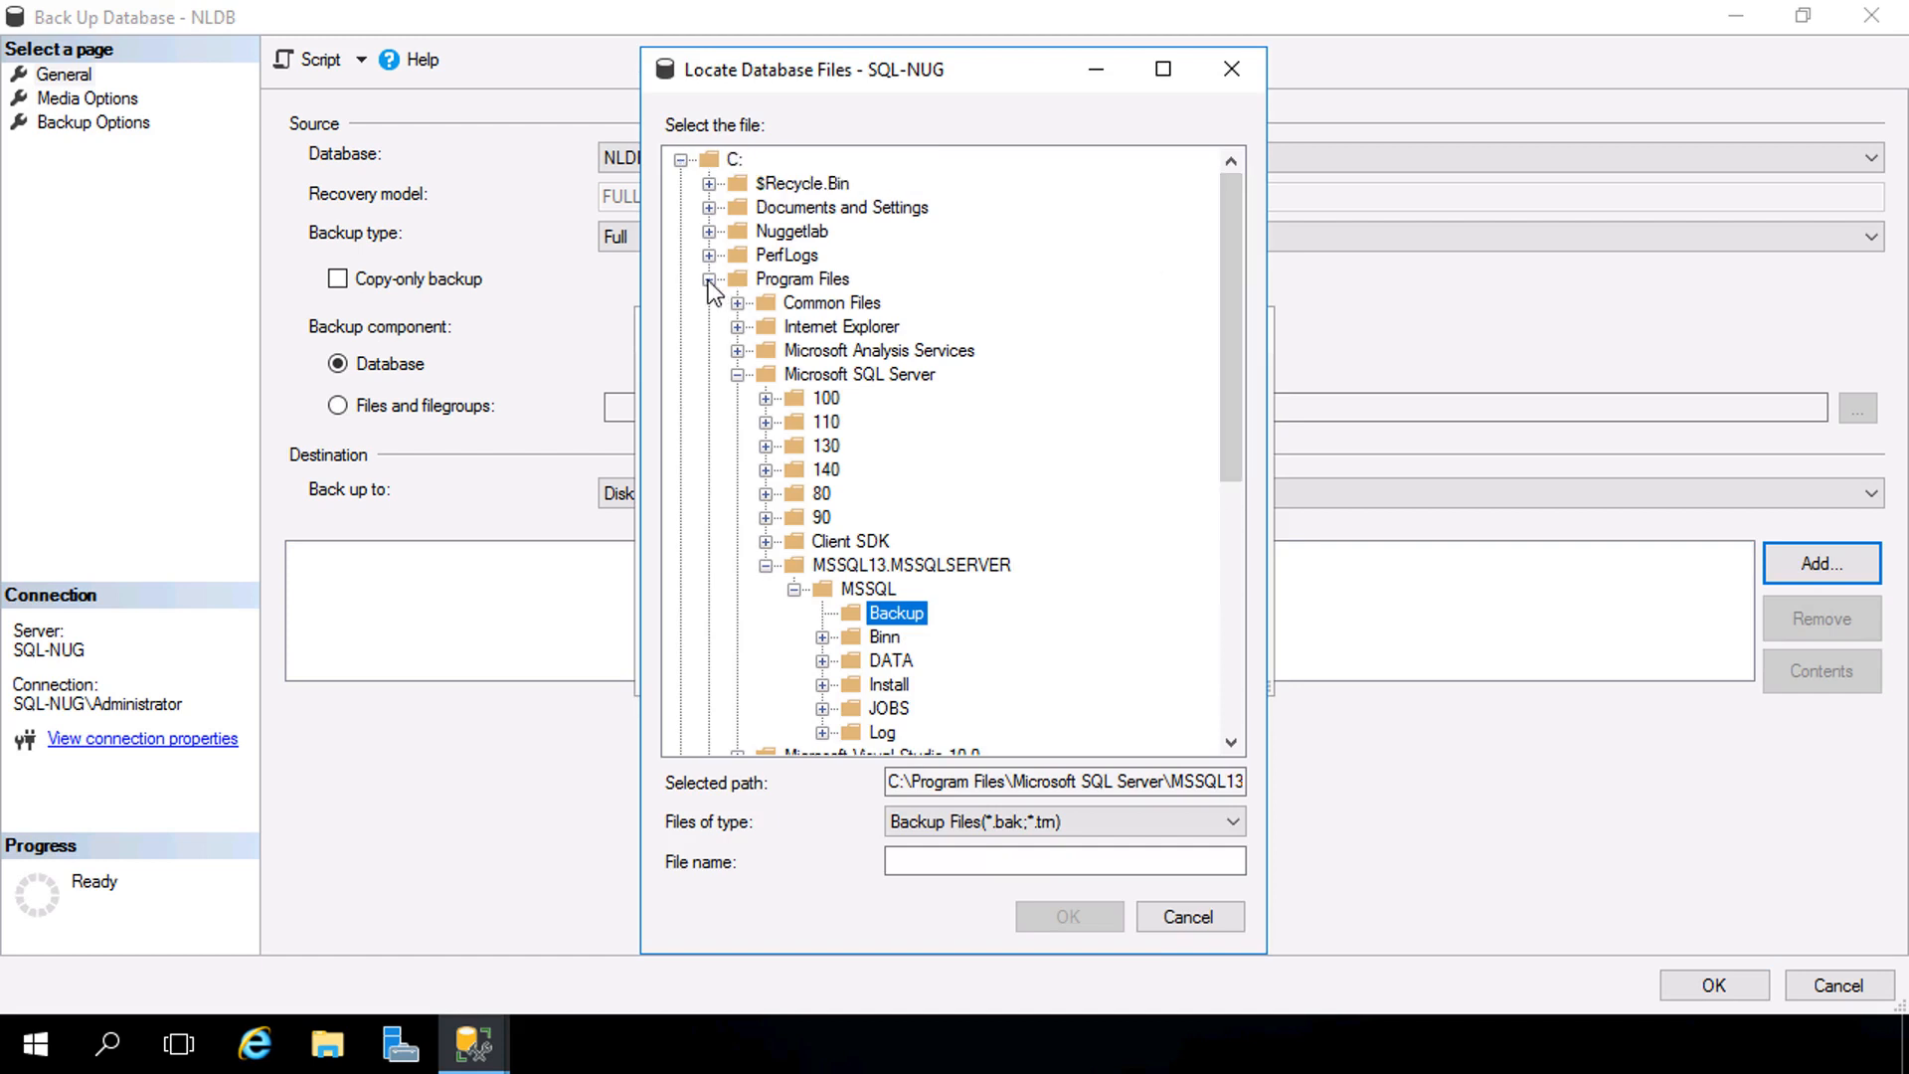
left_click(815, 278)
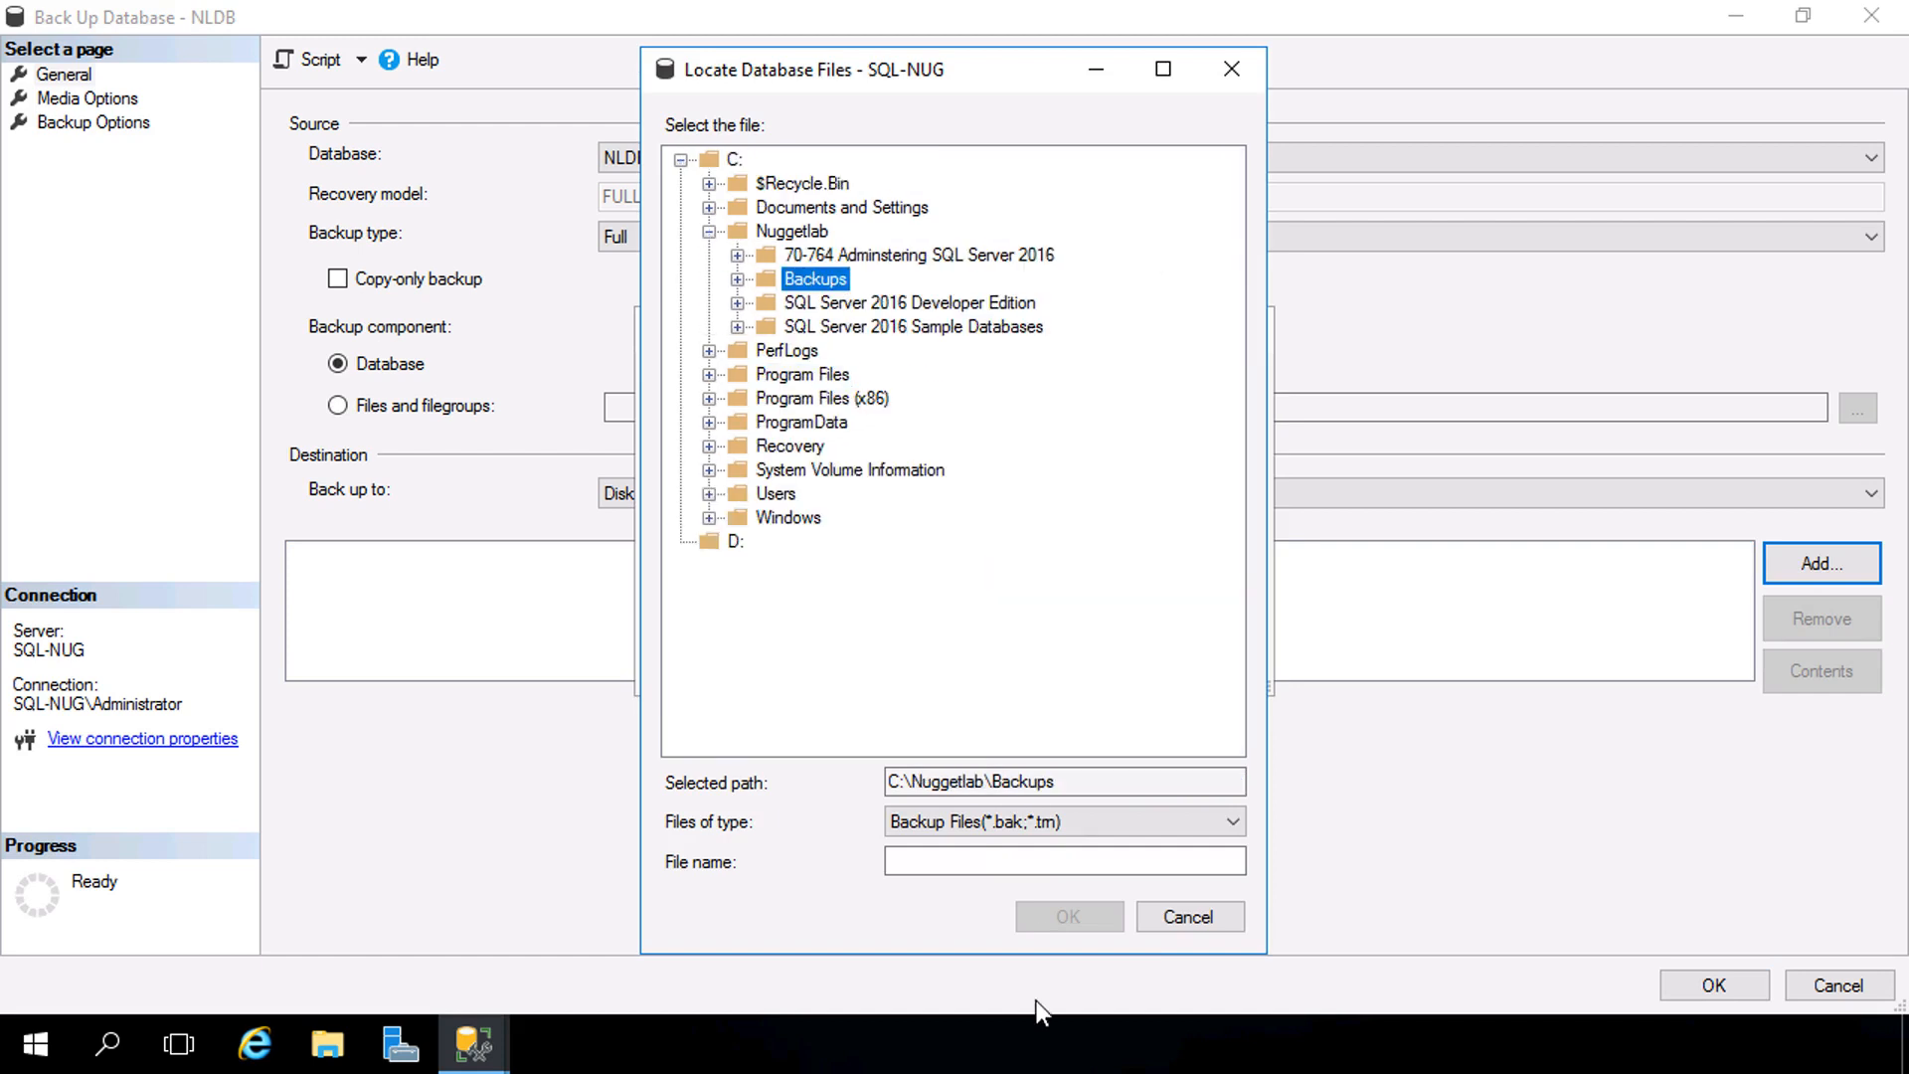
left_click(1062, 861)
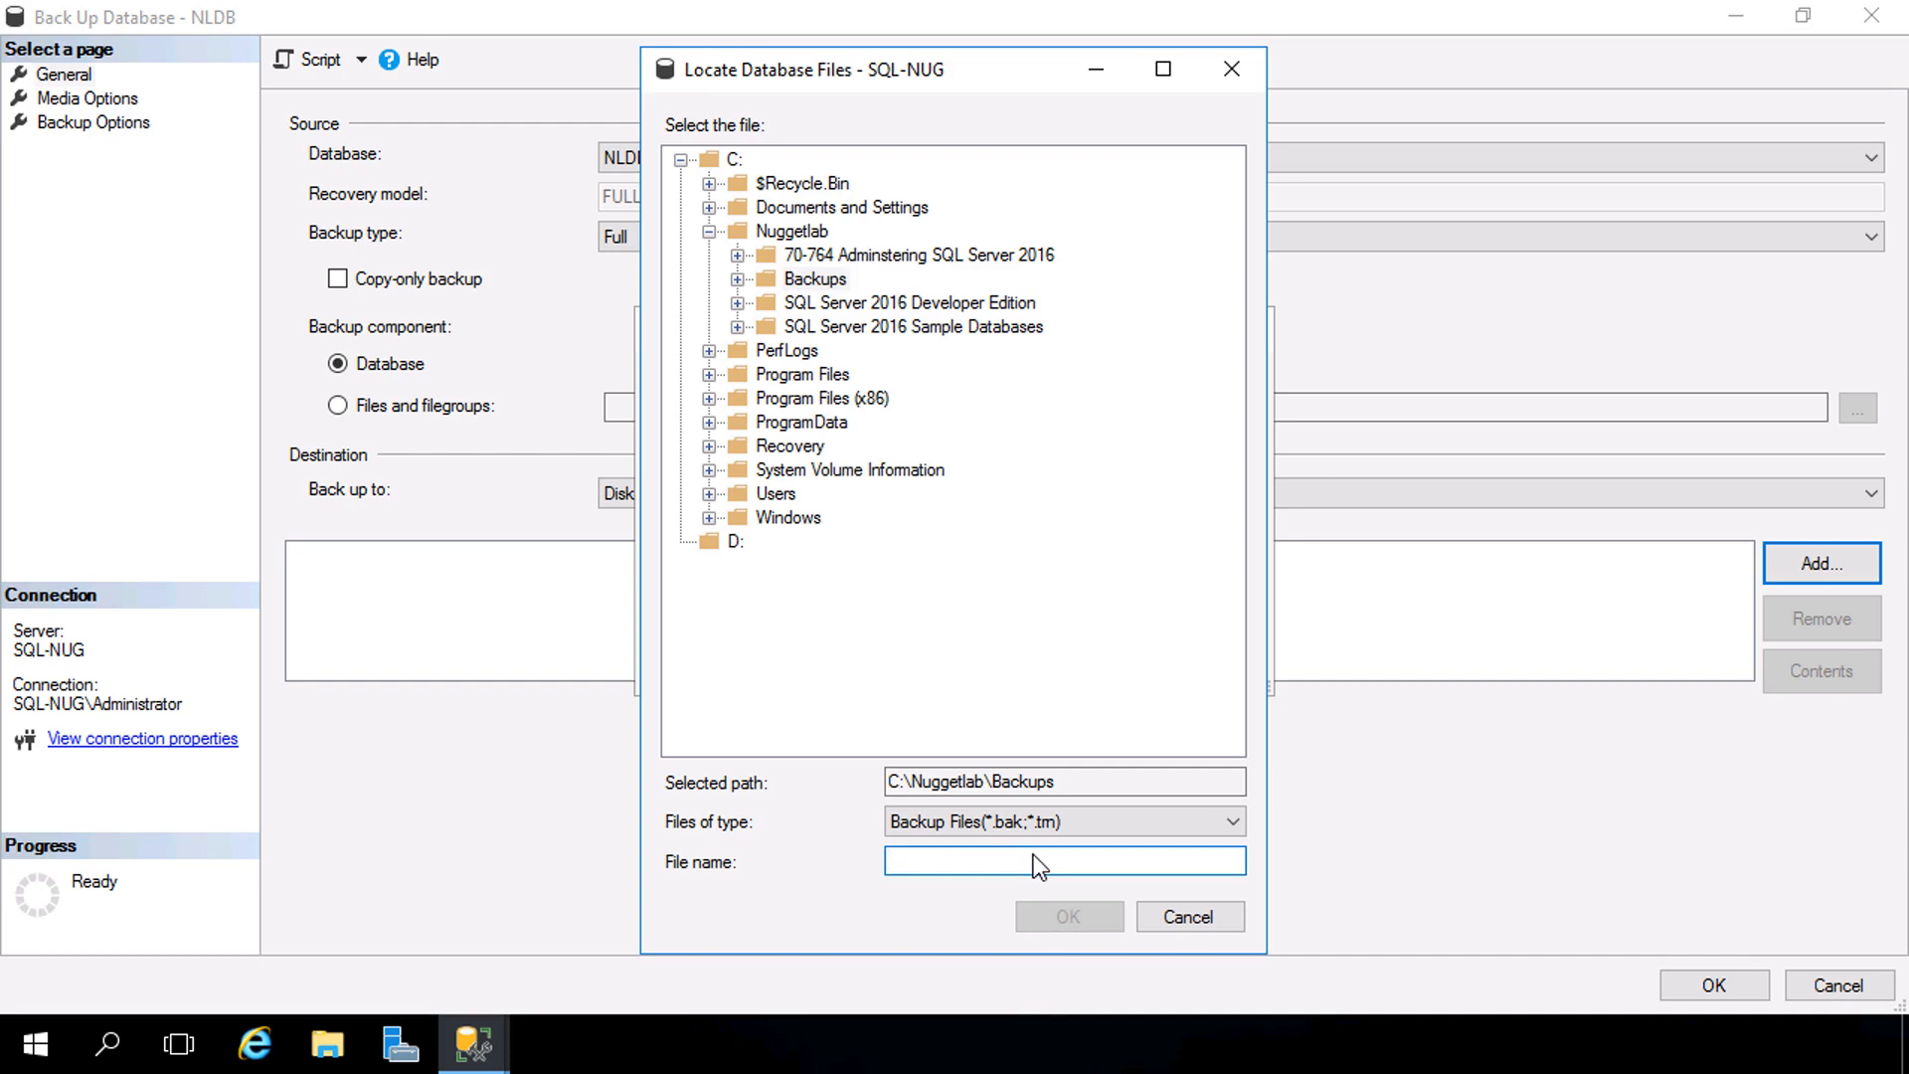
type("nldb_full")
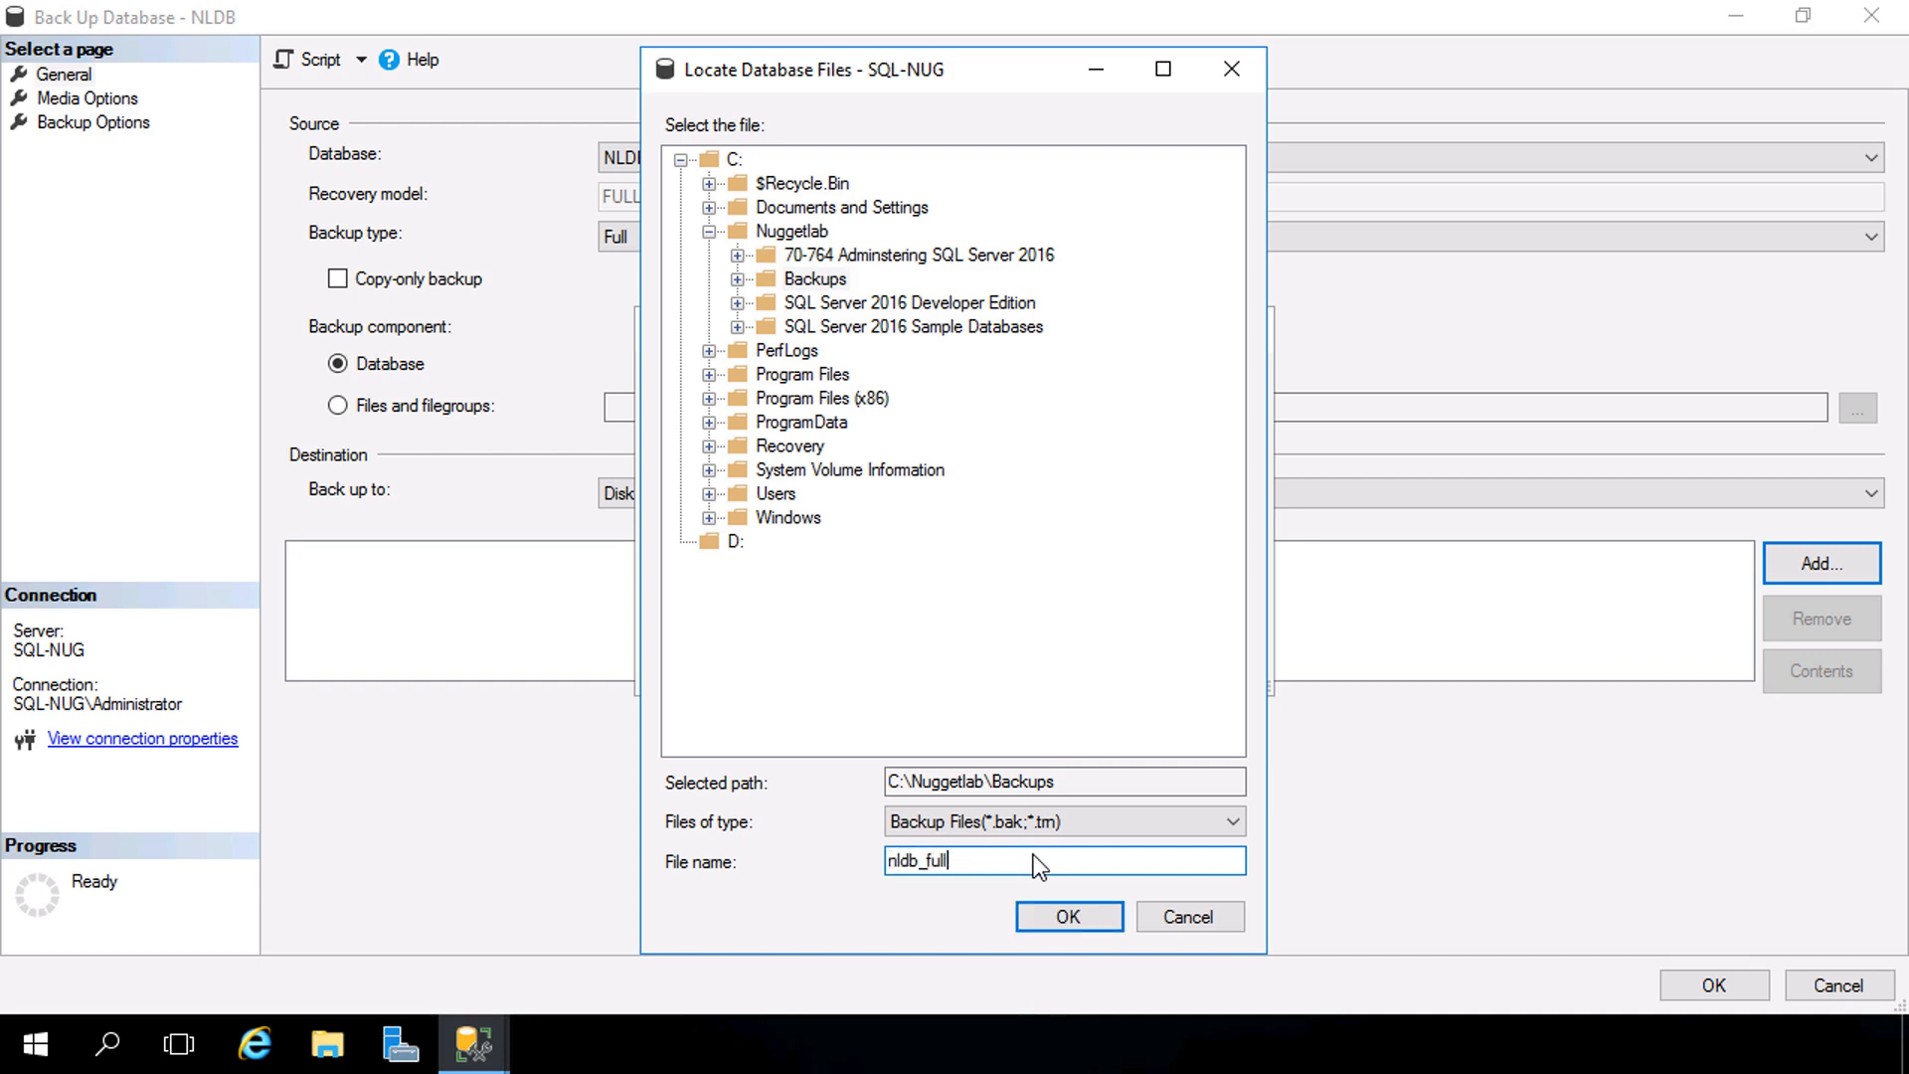
type(".bak")
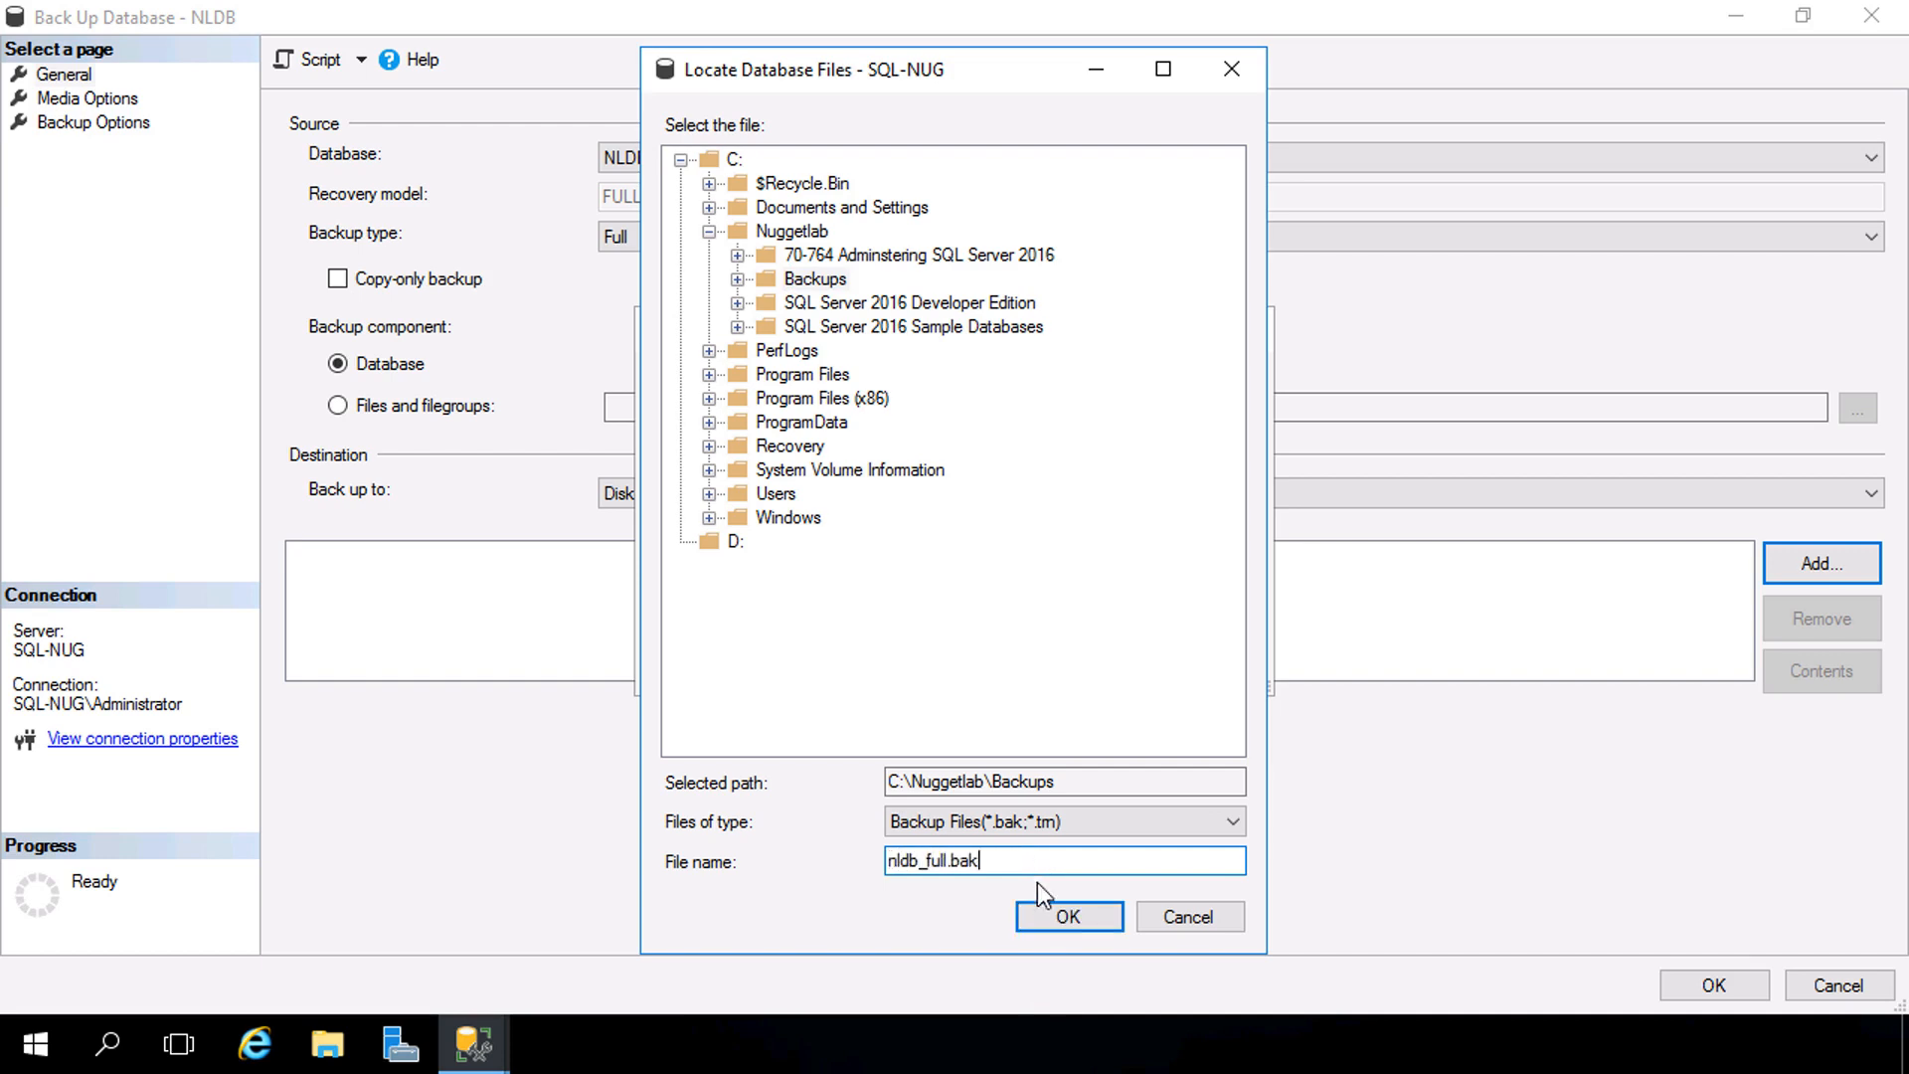
left_click(1068, 915)
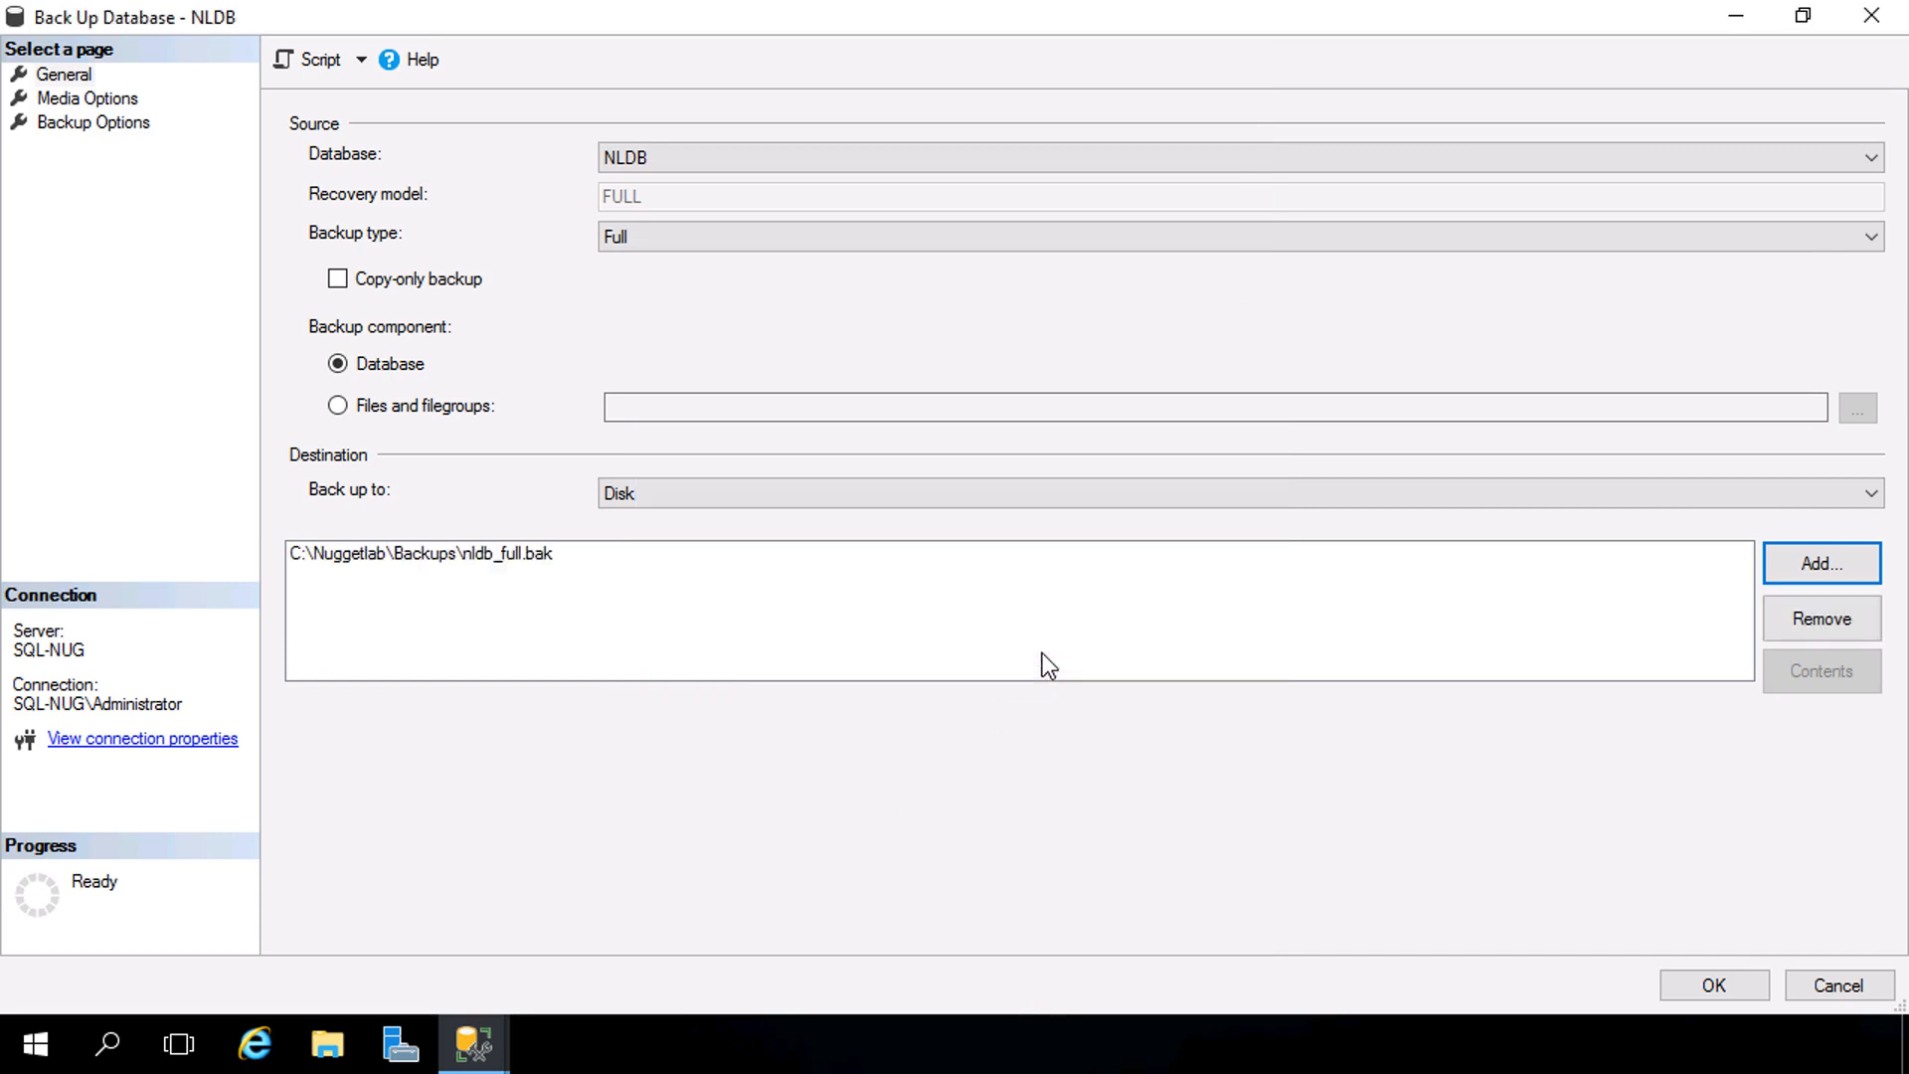
mouse_move(279, 263)
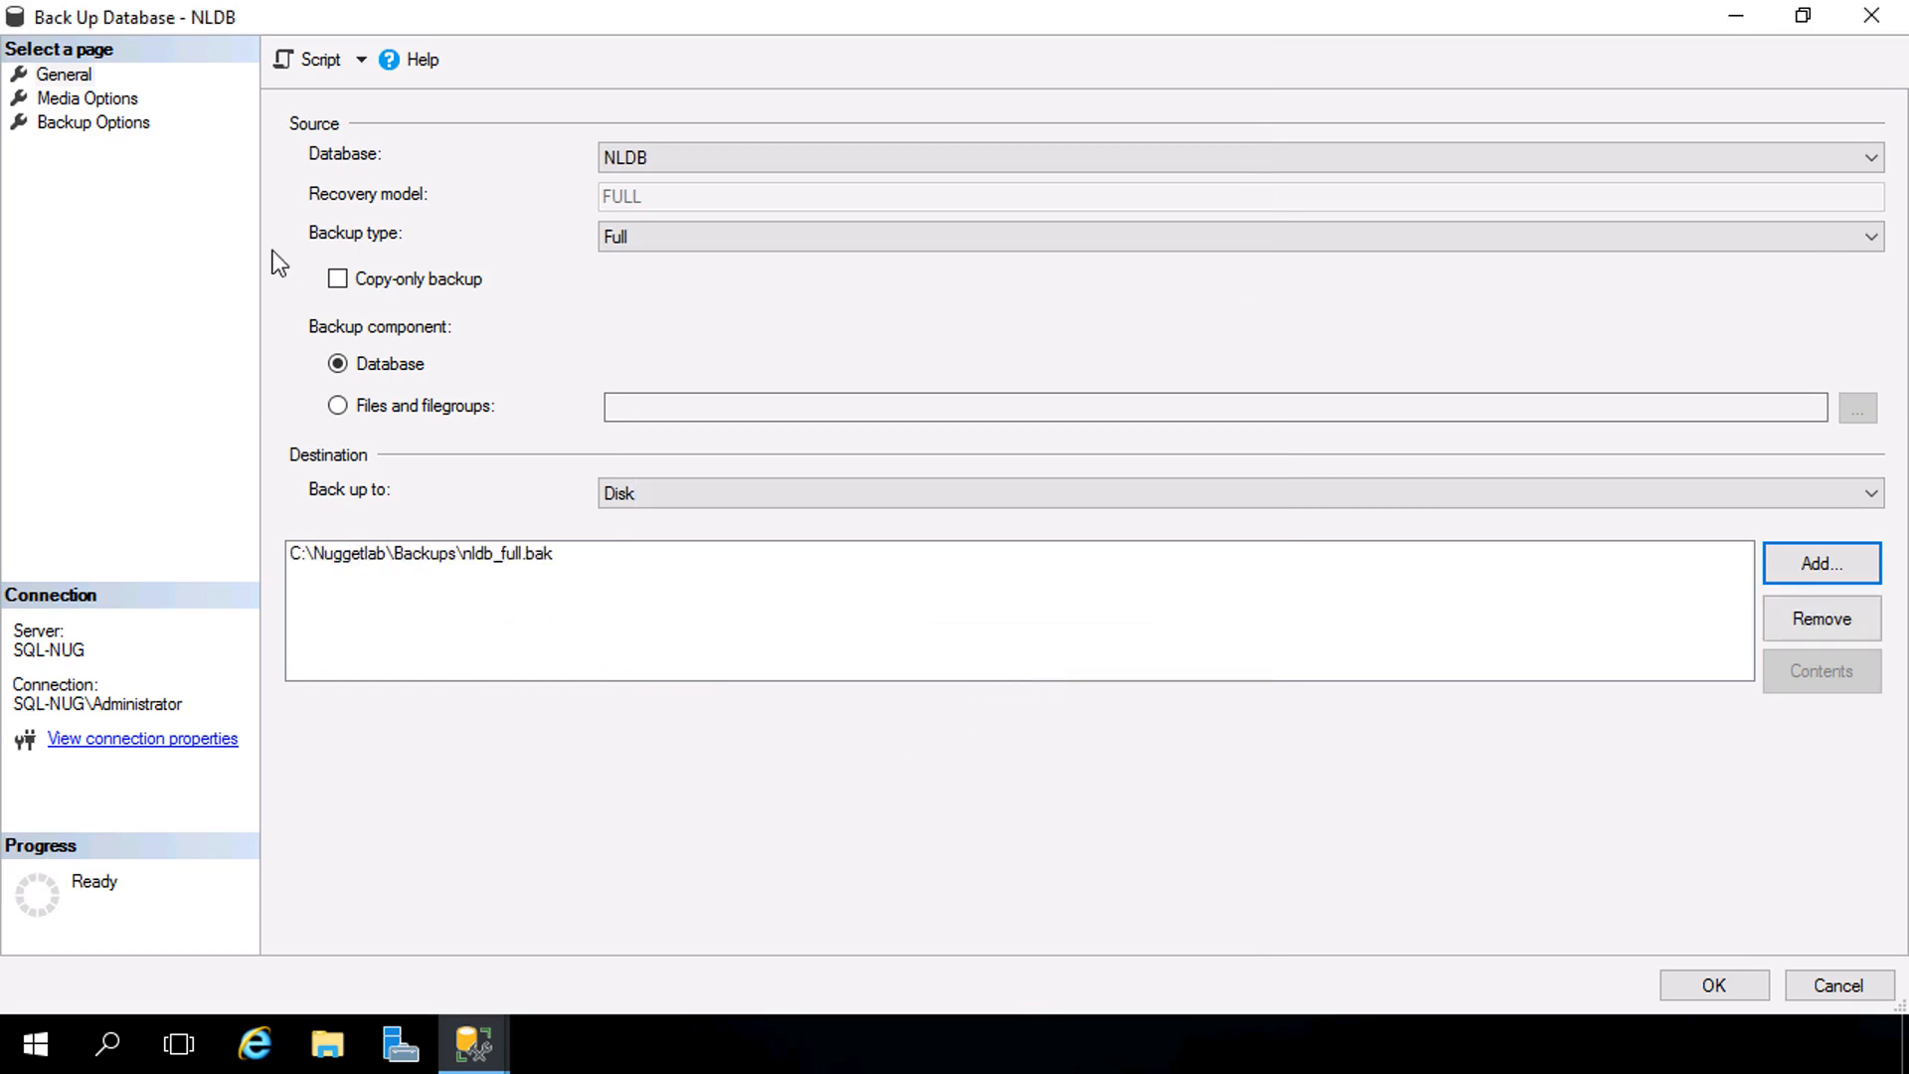
Step: Set the backup to a new media set named NLDB Backups
left_click(86, 99)
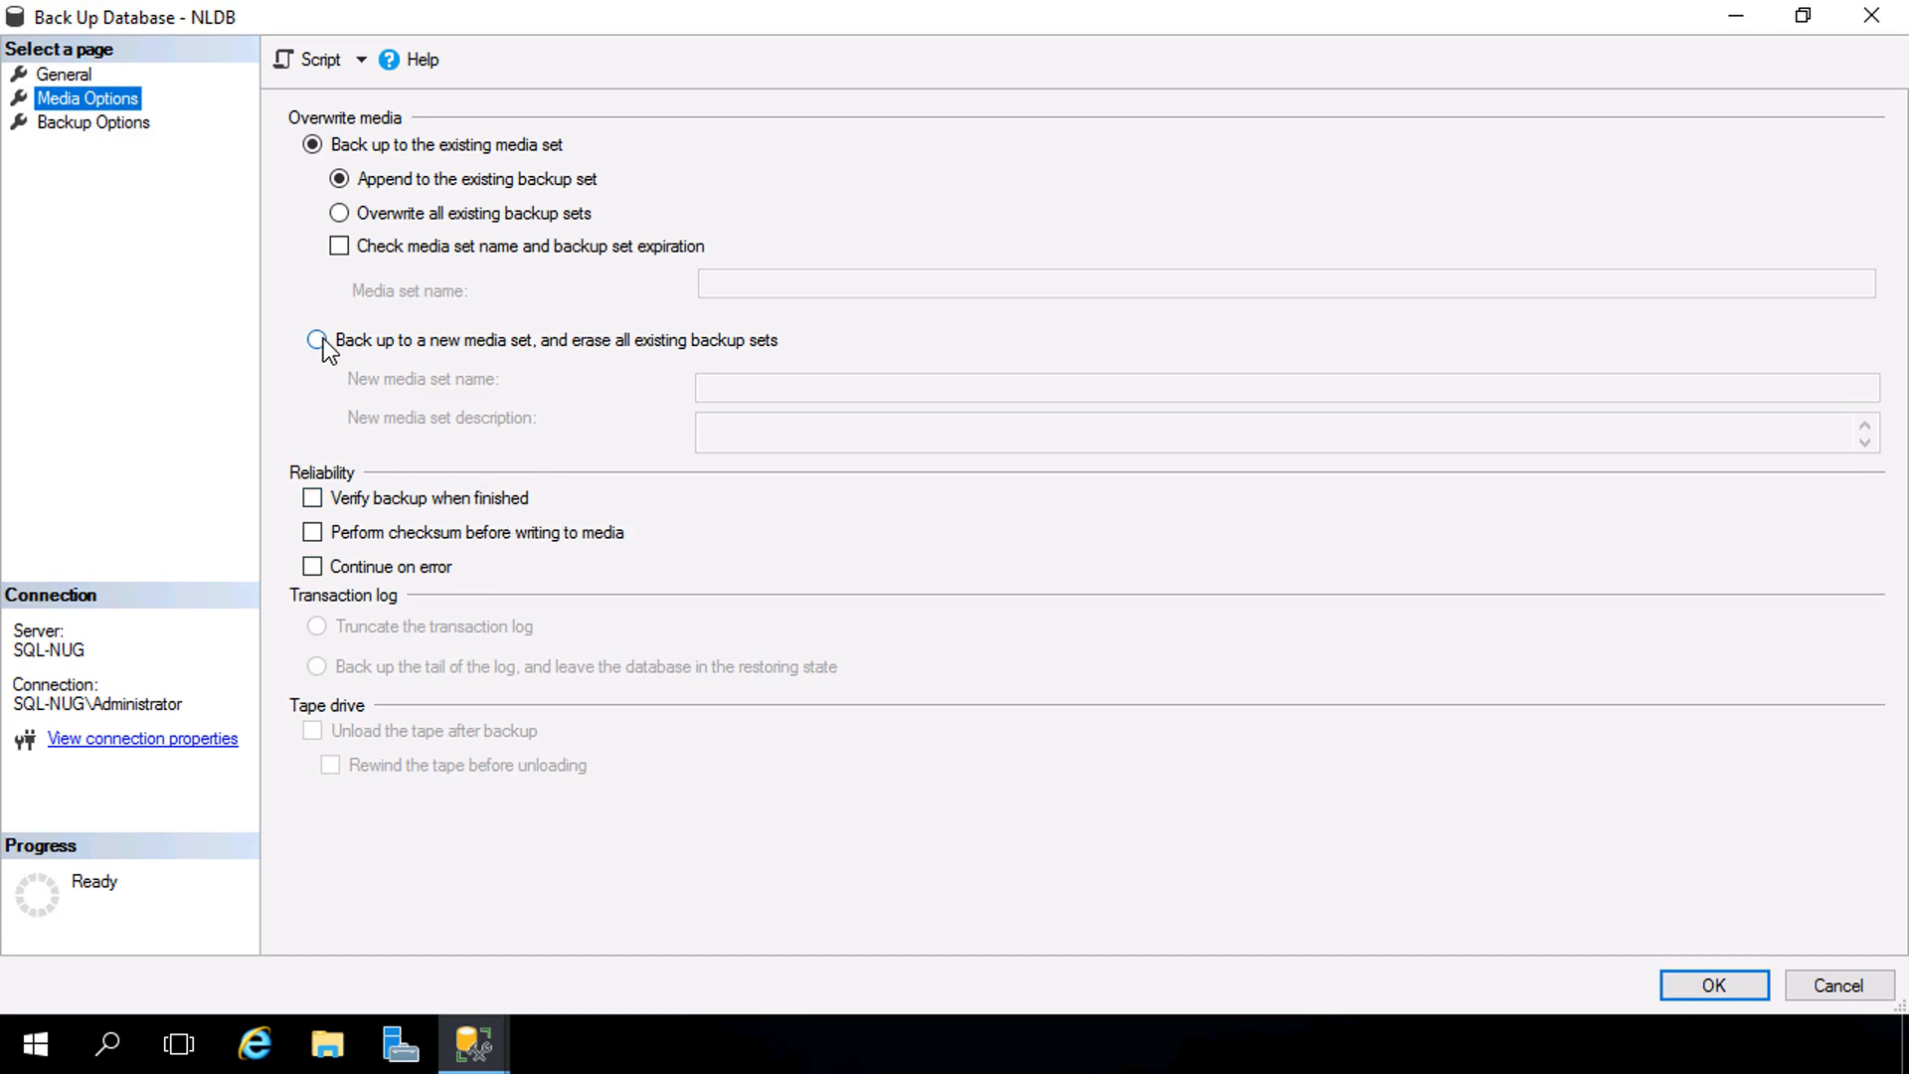
left_click(316, 340)
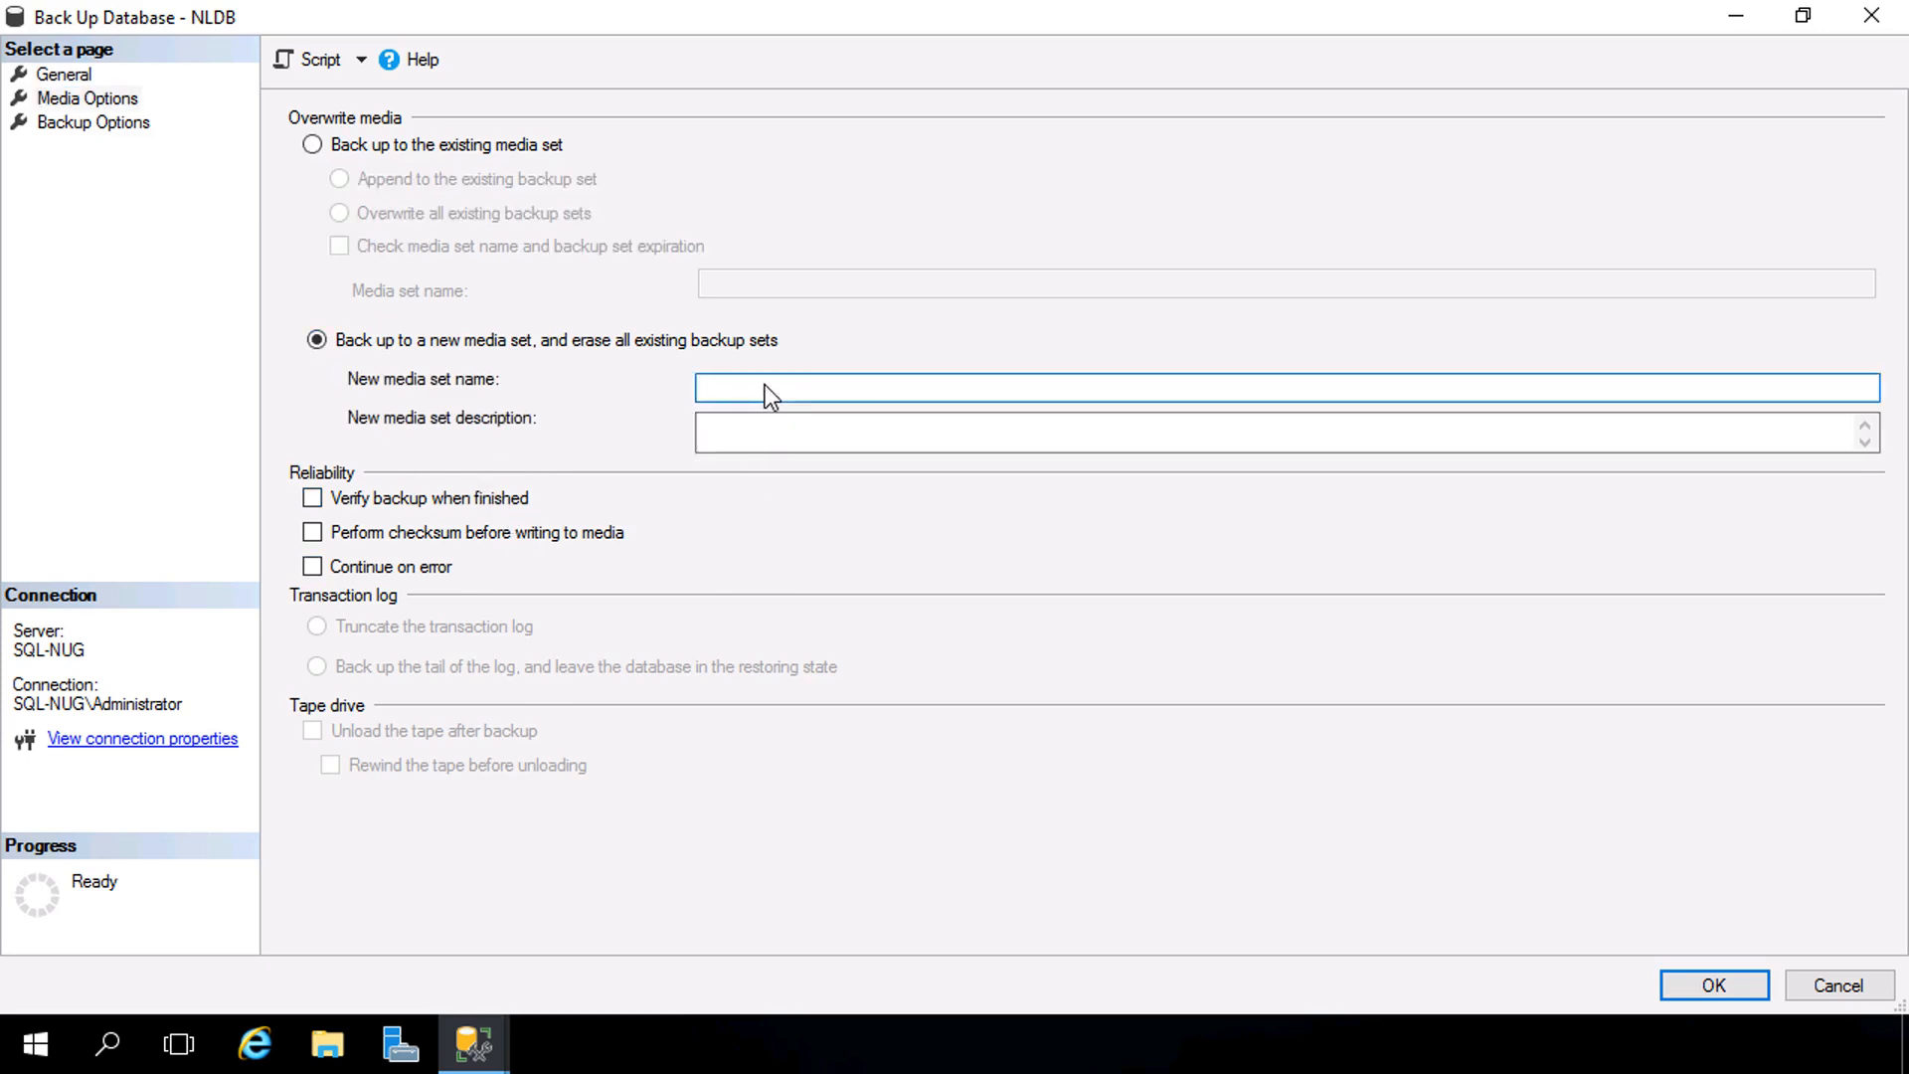
type("NLDB Backups")
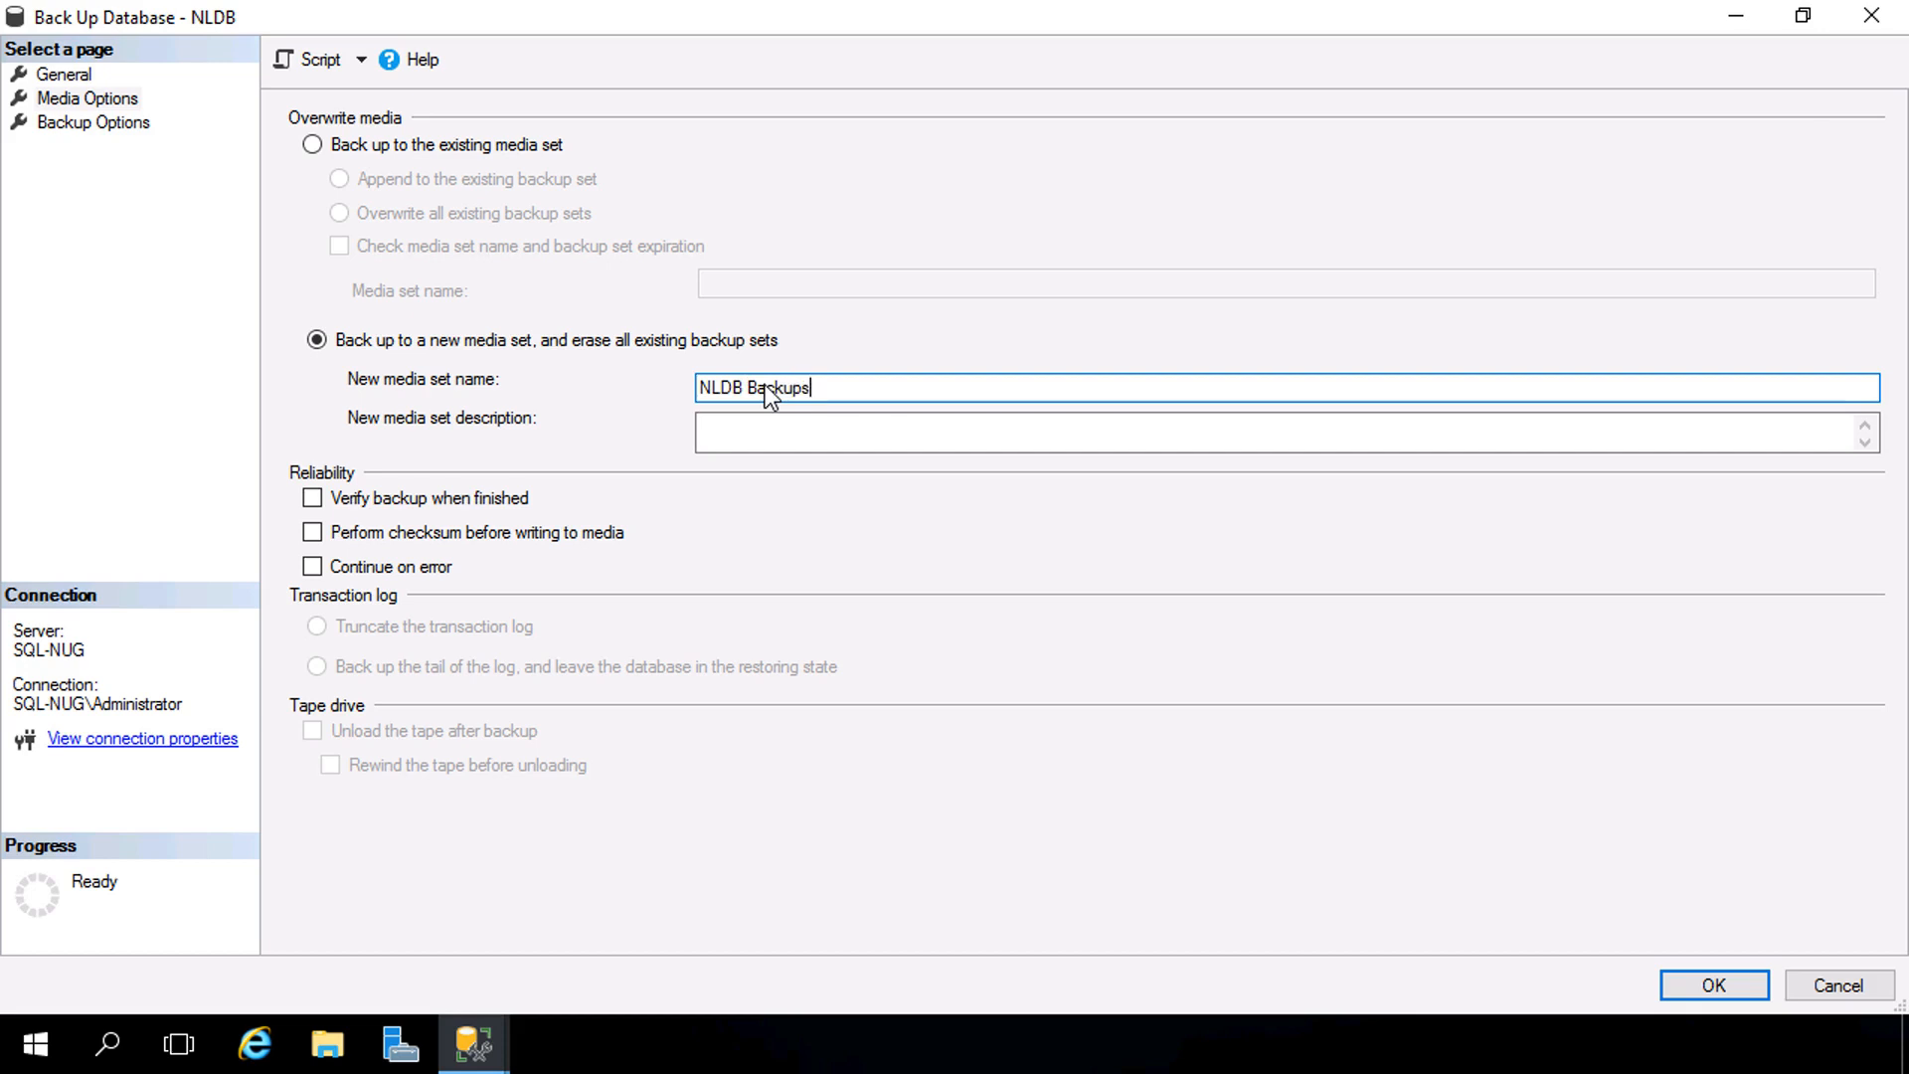
left_click(94, 121)
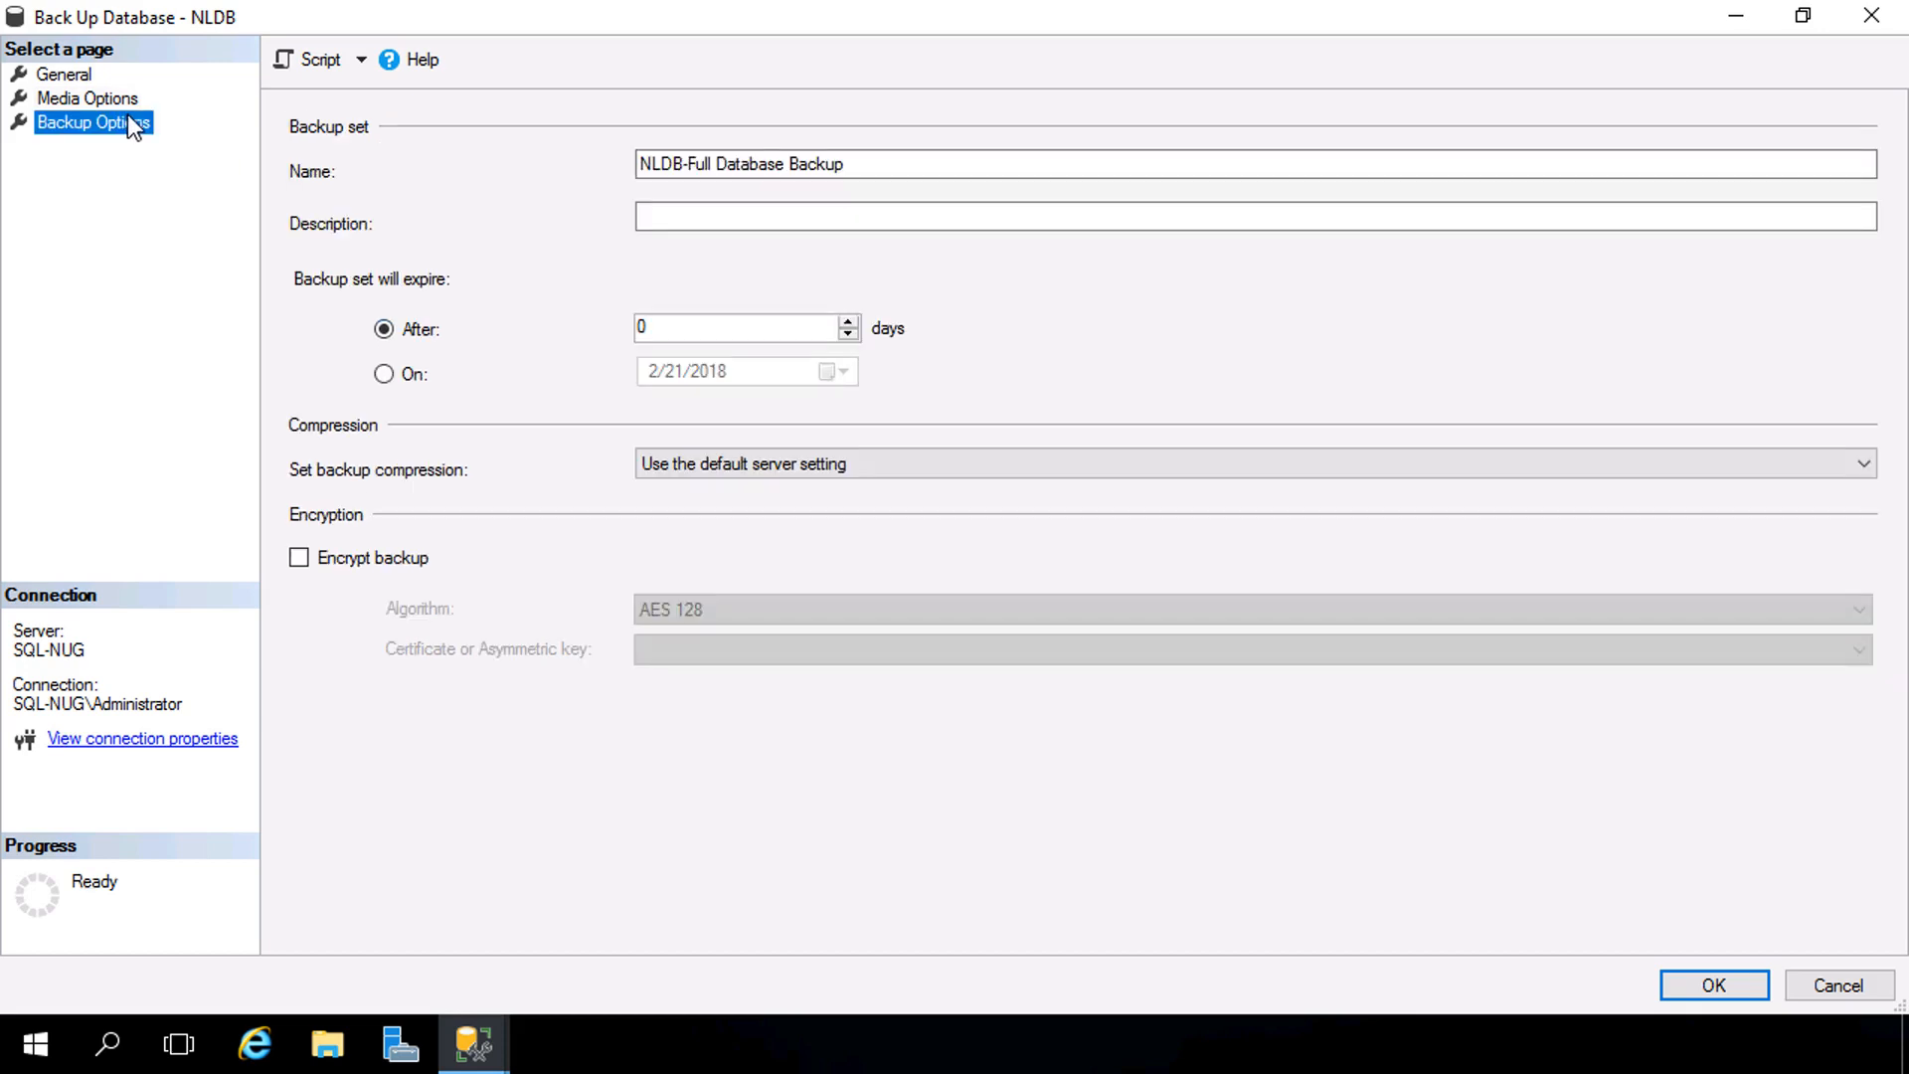
mouse_move(153, 240)
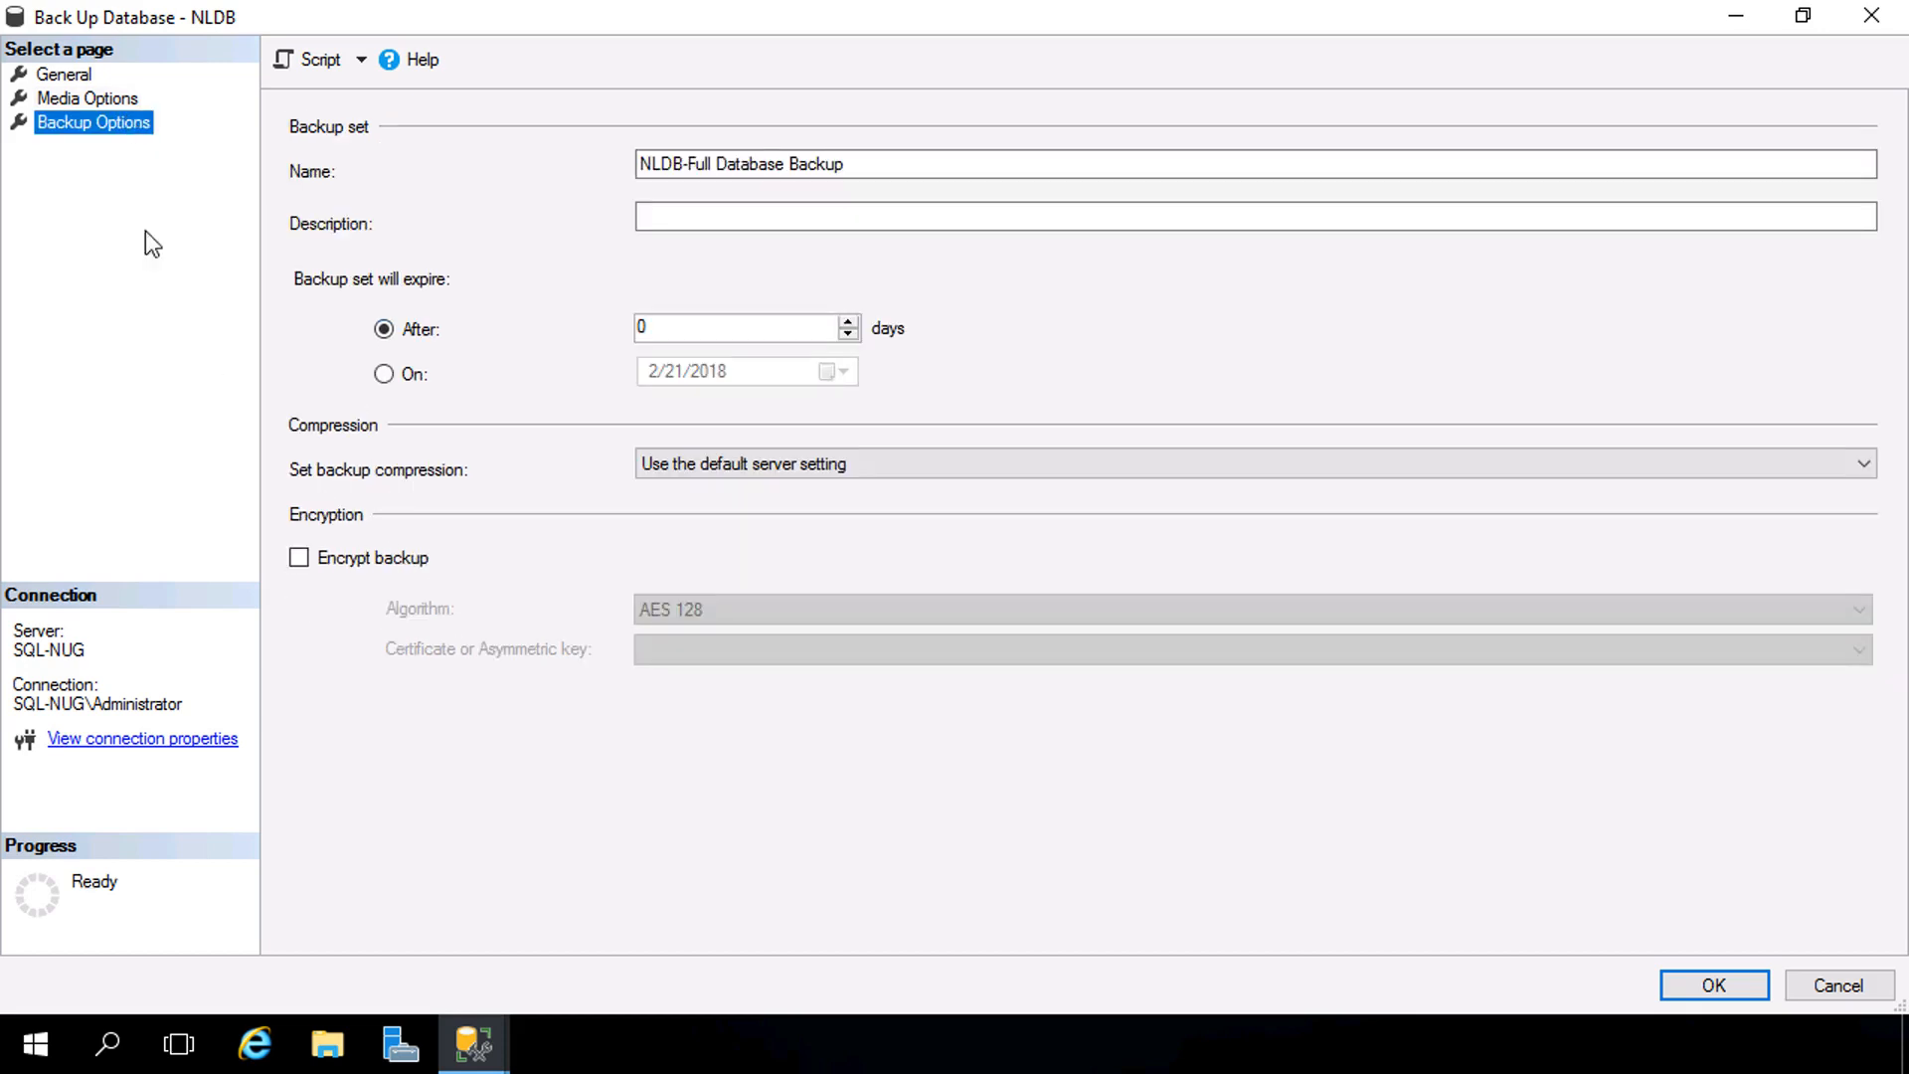
left_click(87, 99)
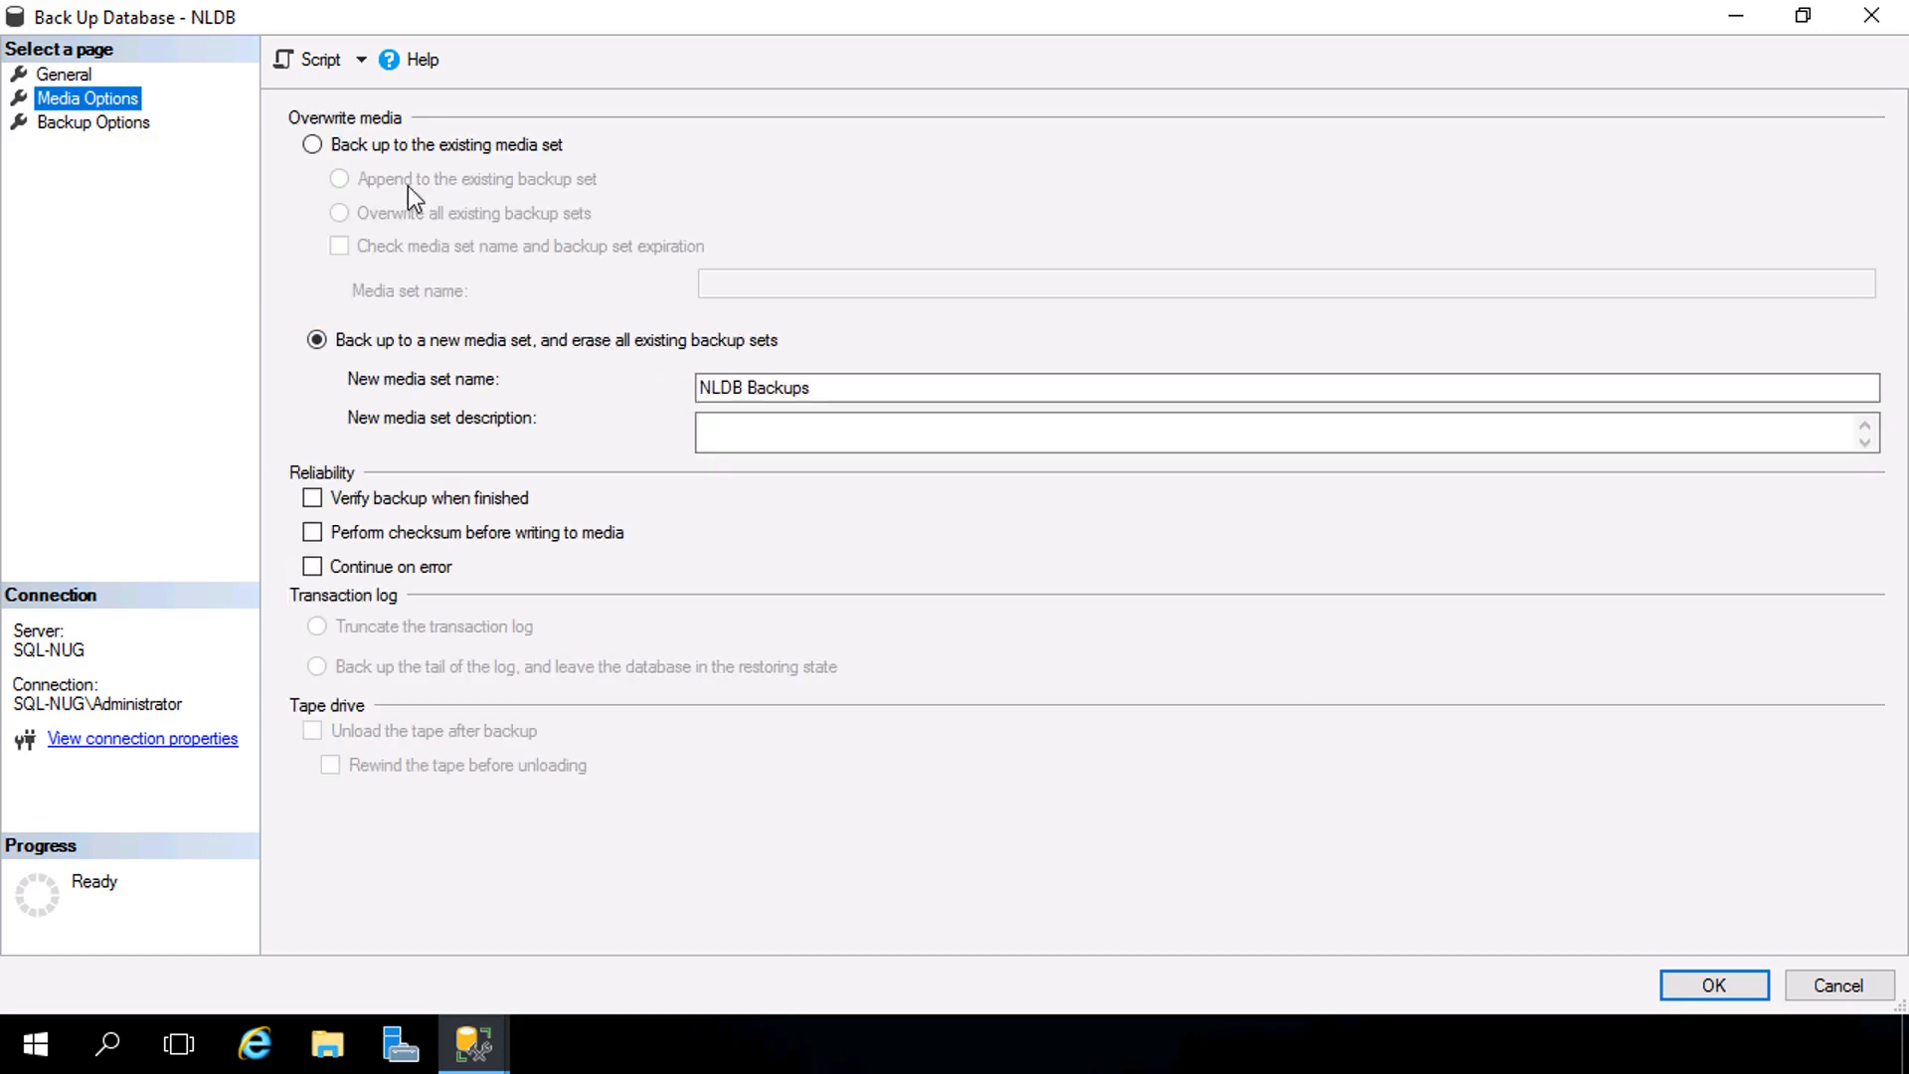
left_click(93, 121)
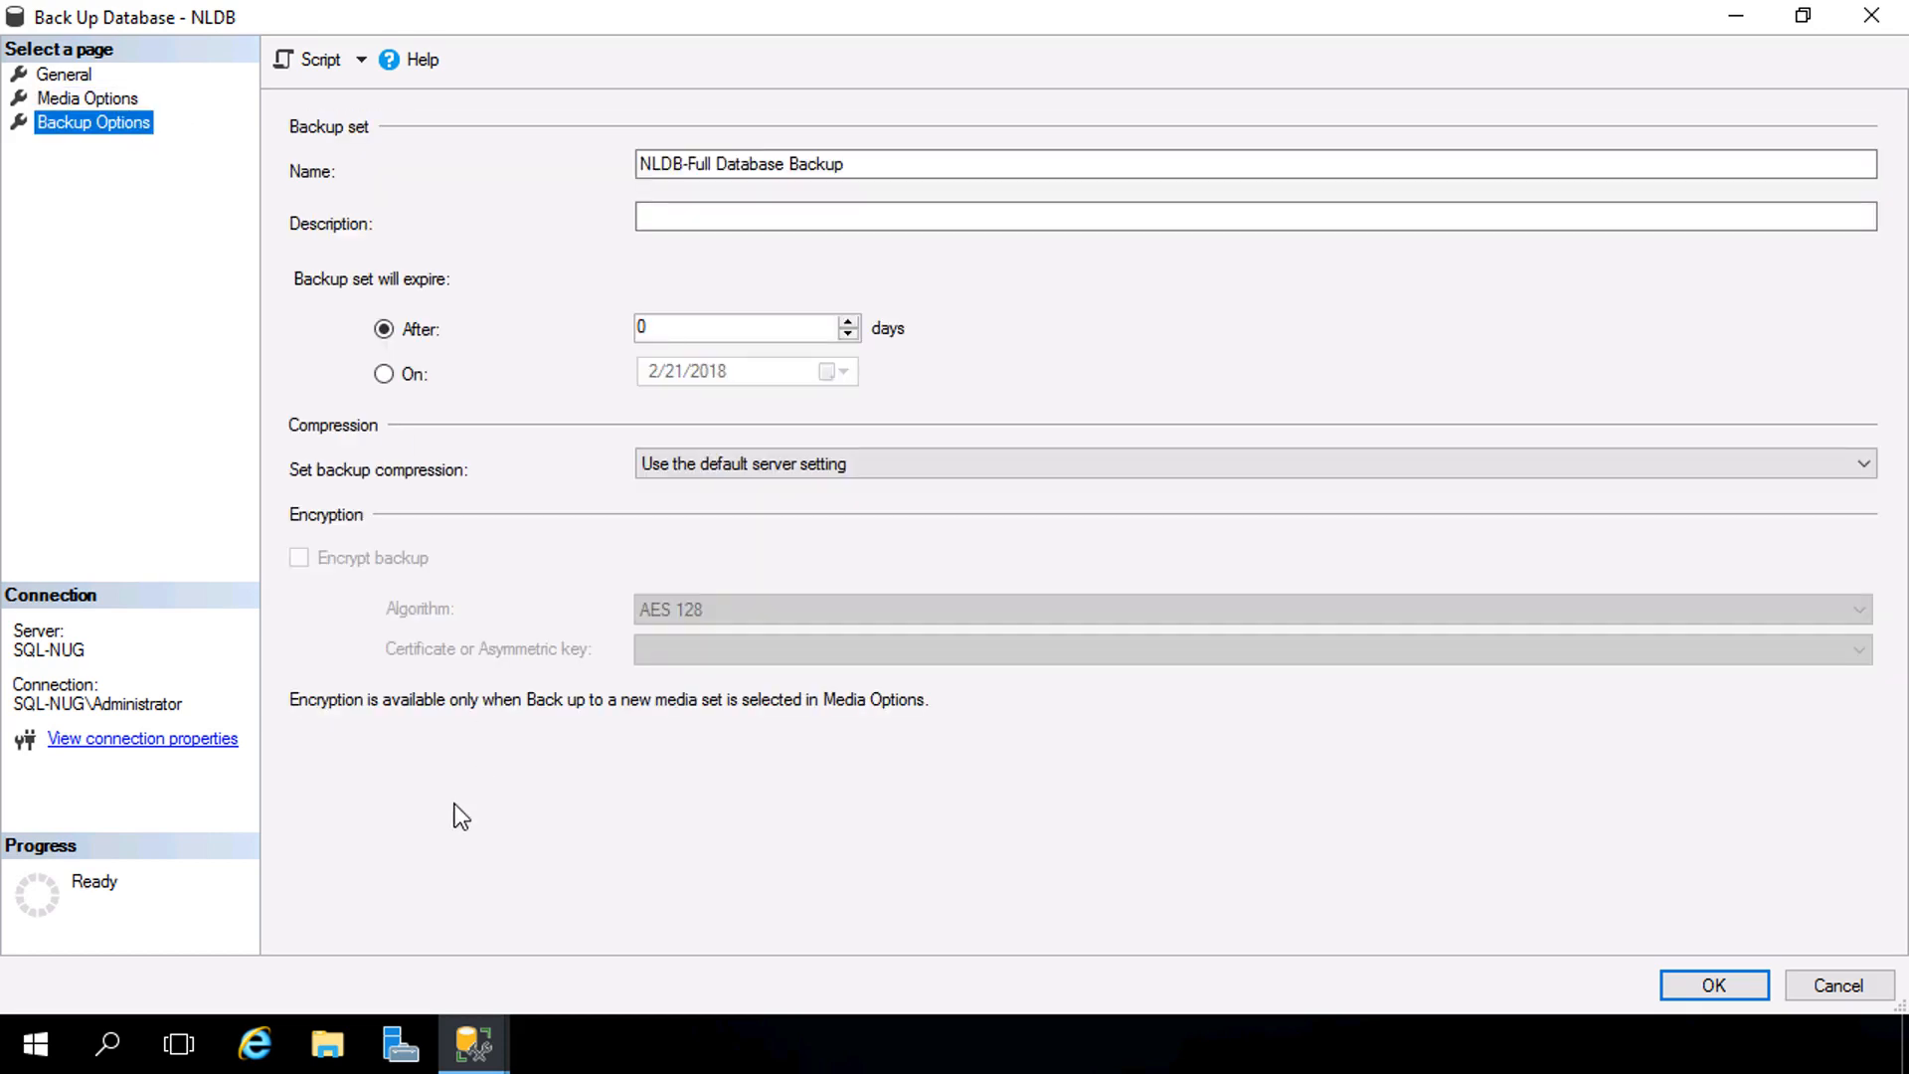
mouse_move(344, 740)
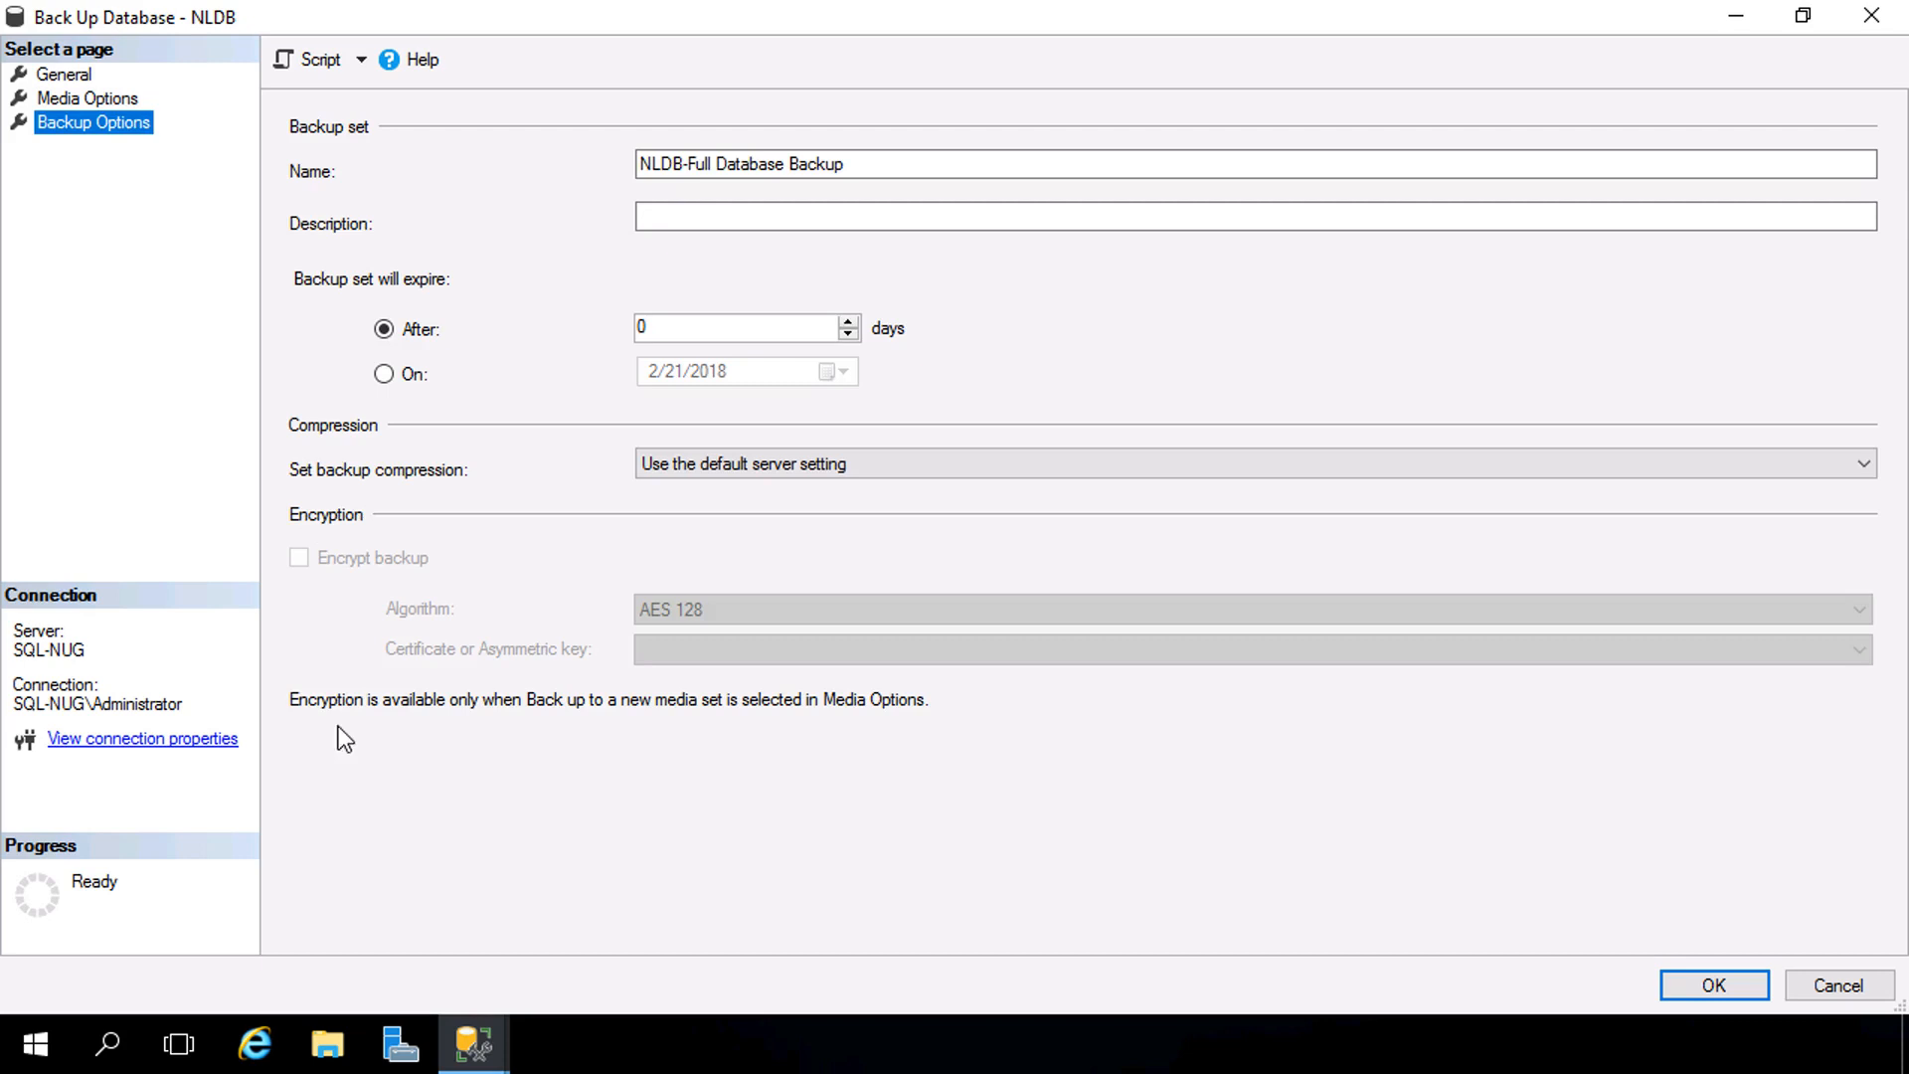
left_click(88, 100)
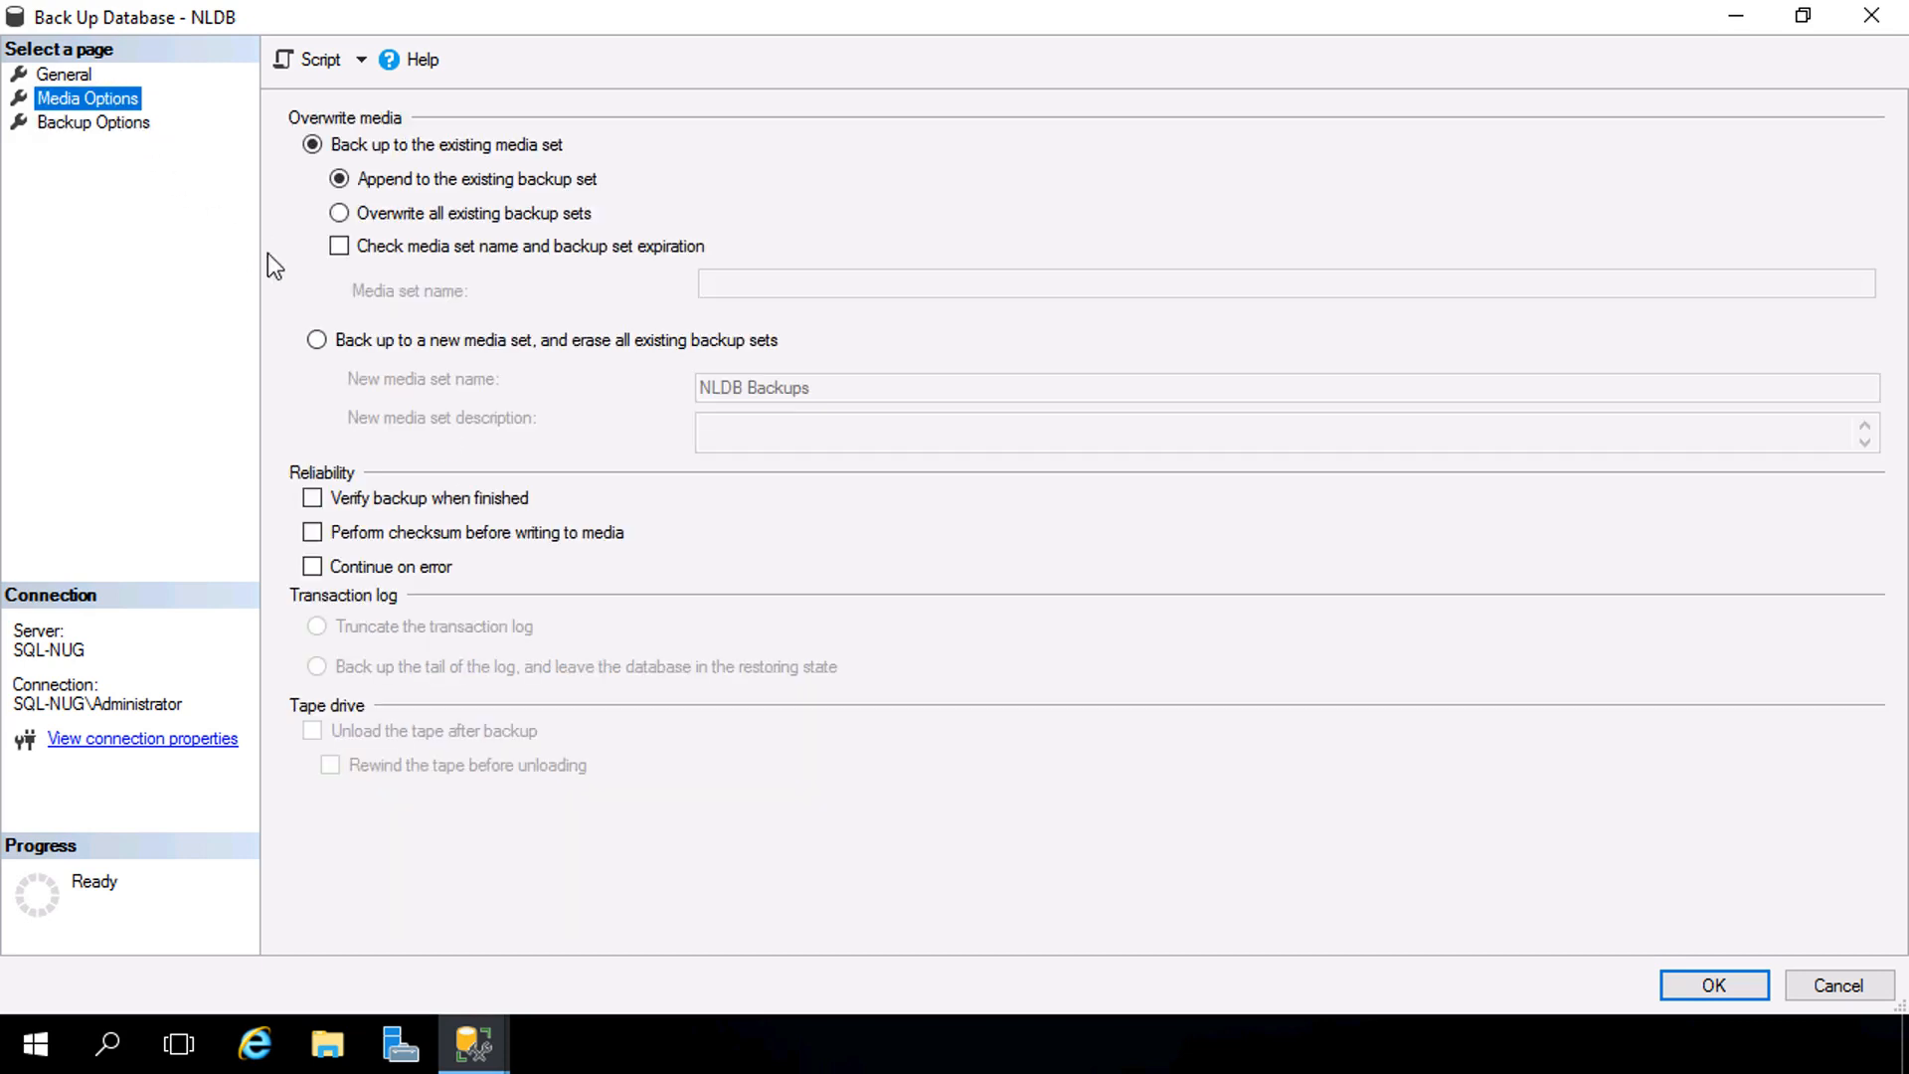
left_click(319, 340)
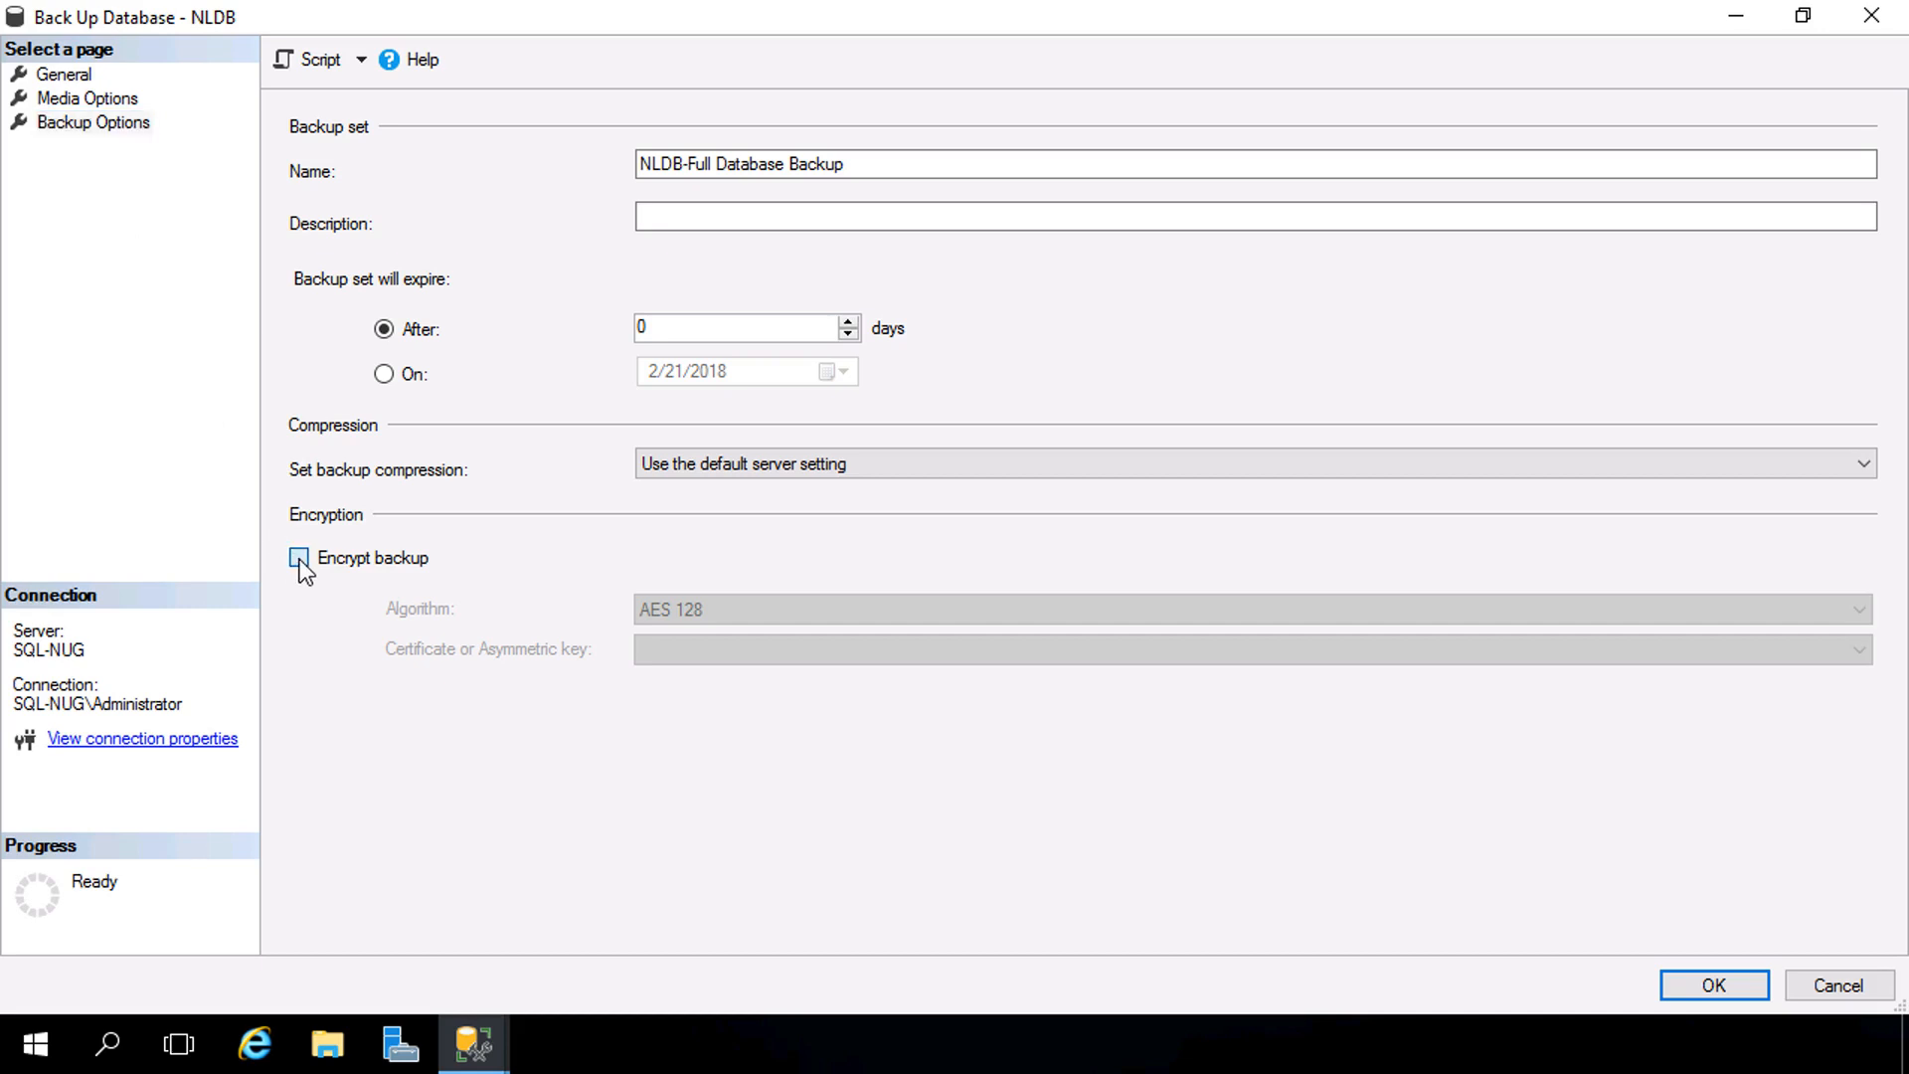
Step: Encrypt the backup with AES 256 and SQLNUGBackupCert, run it and acknowledge success
left_click(300, 557)
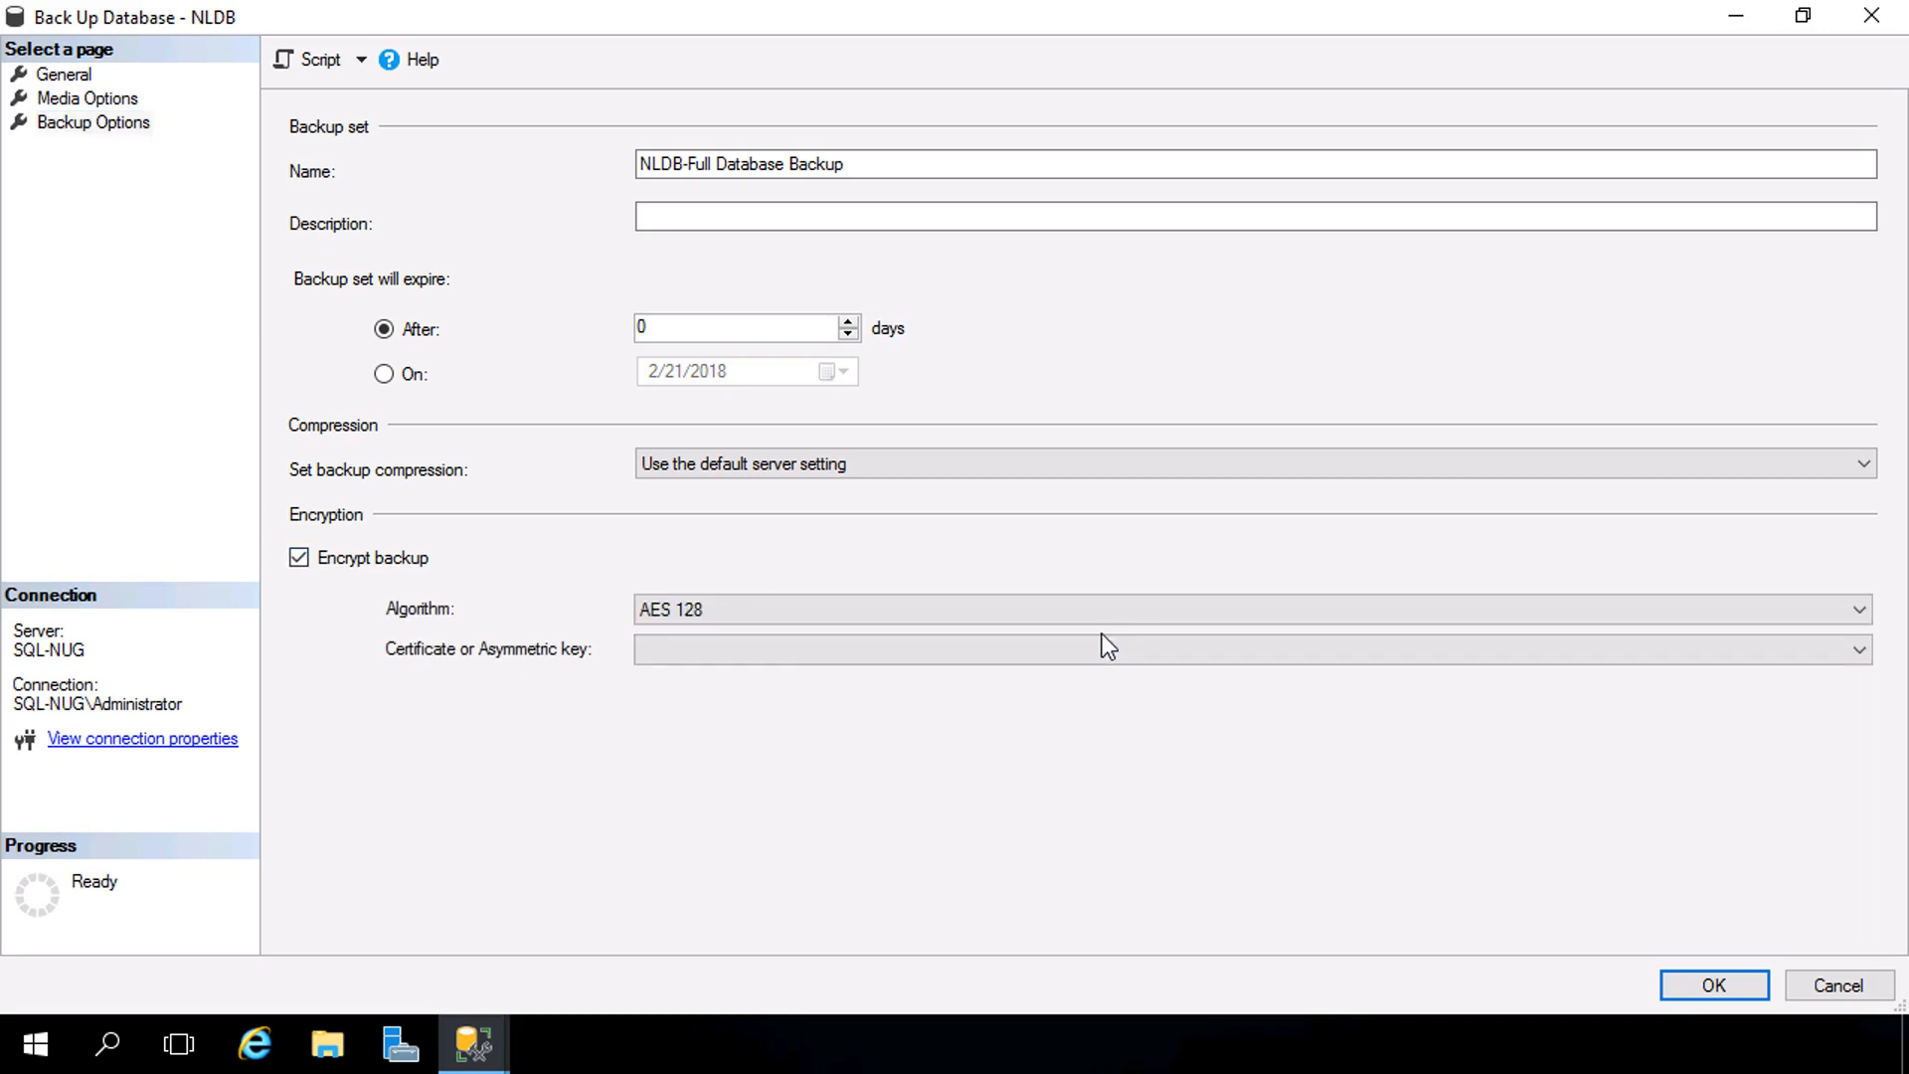
left_click(1856, 608)
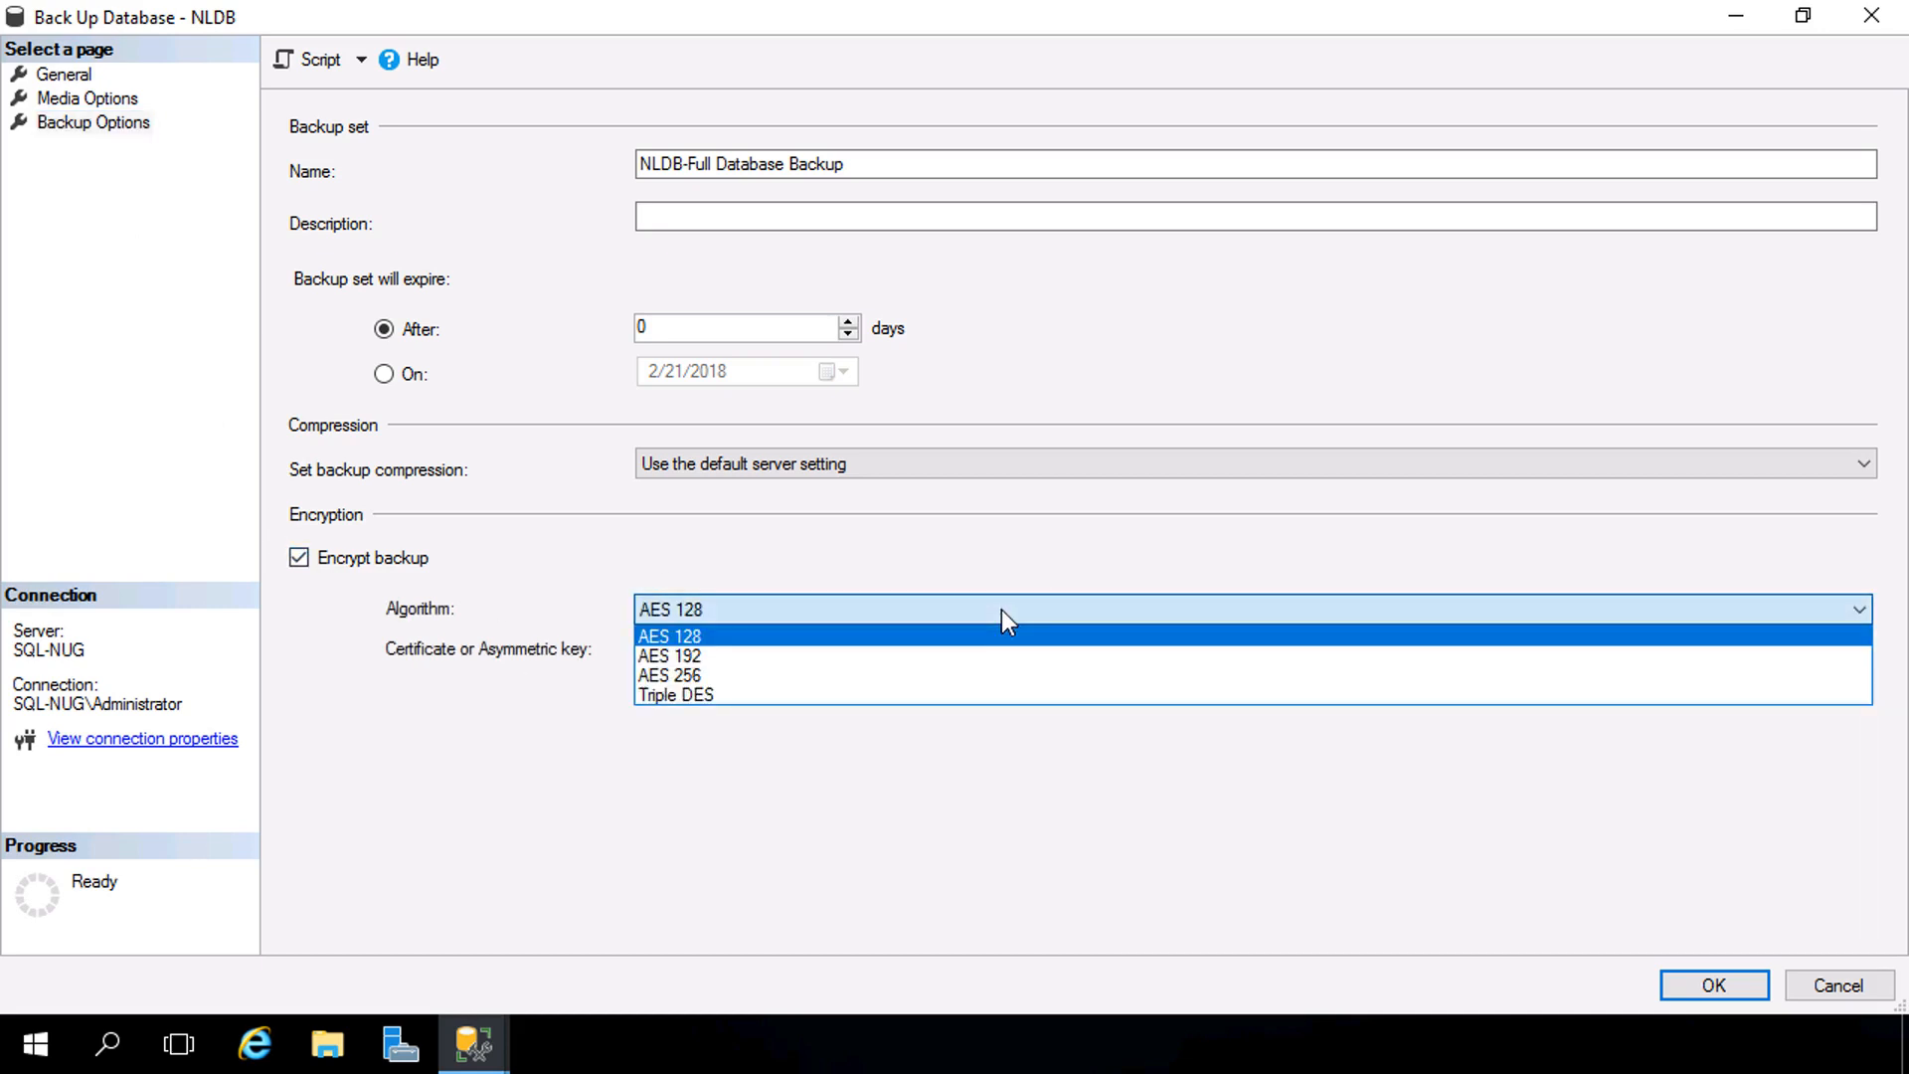
mouse_move(700, 676)
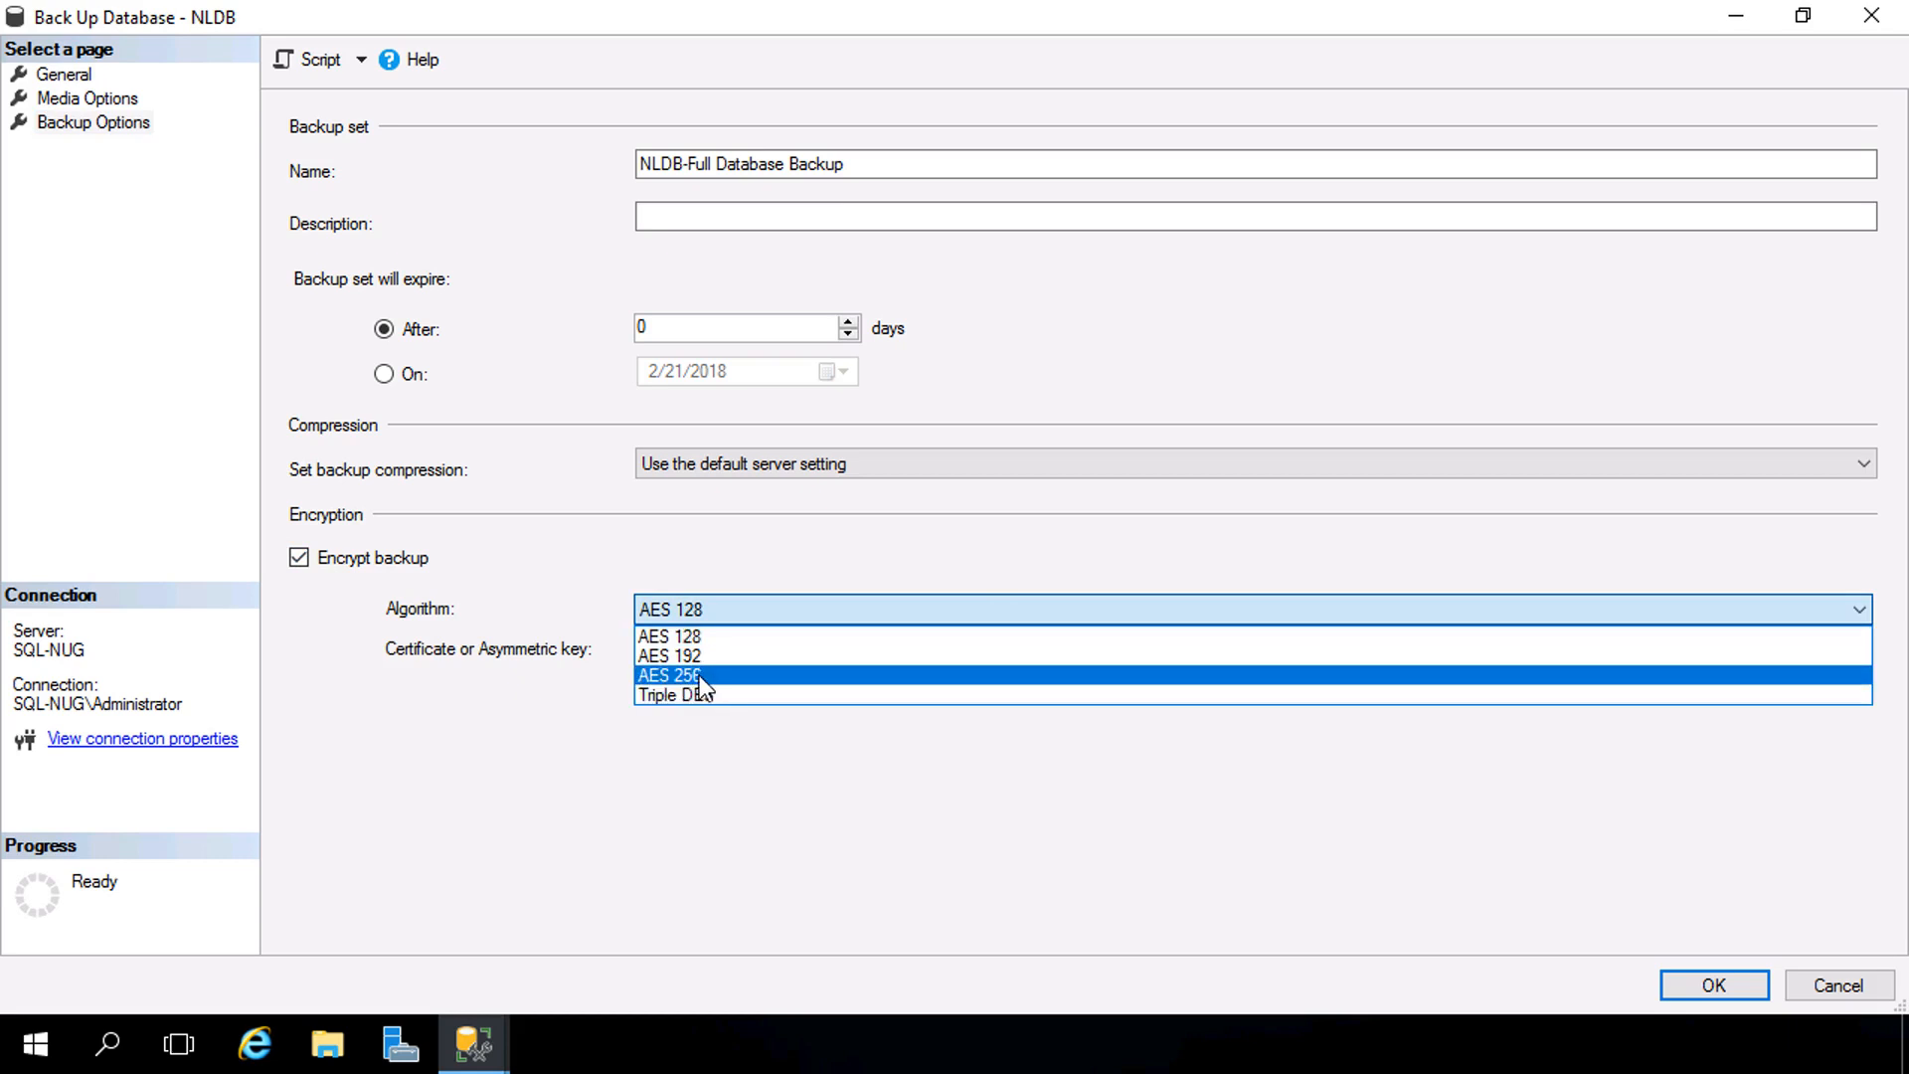
left_click(668, 676)
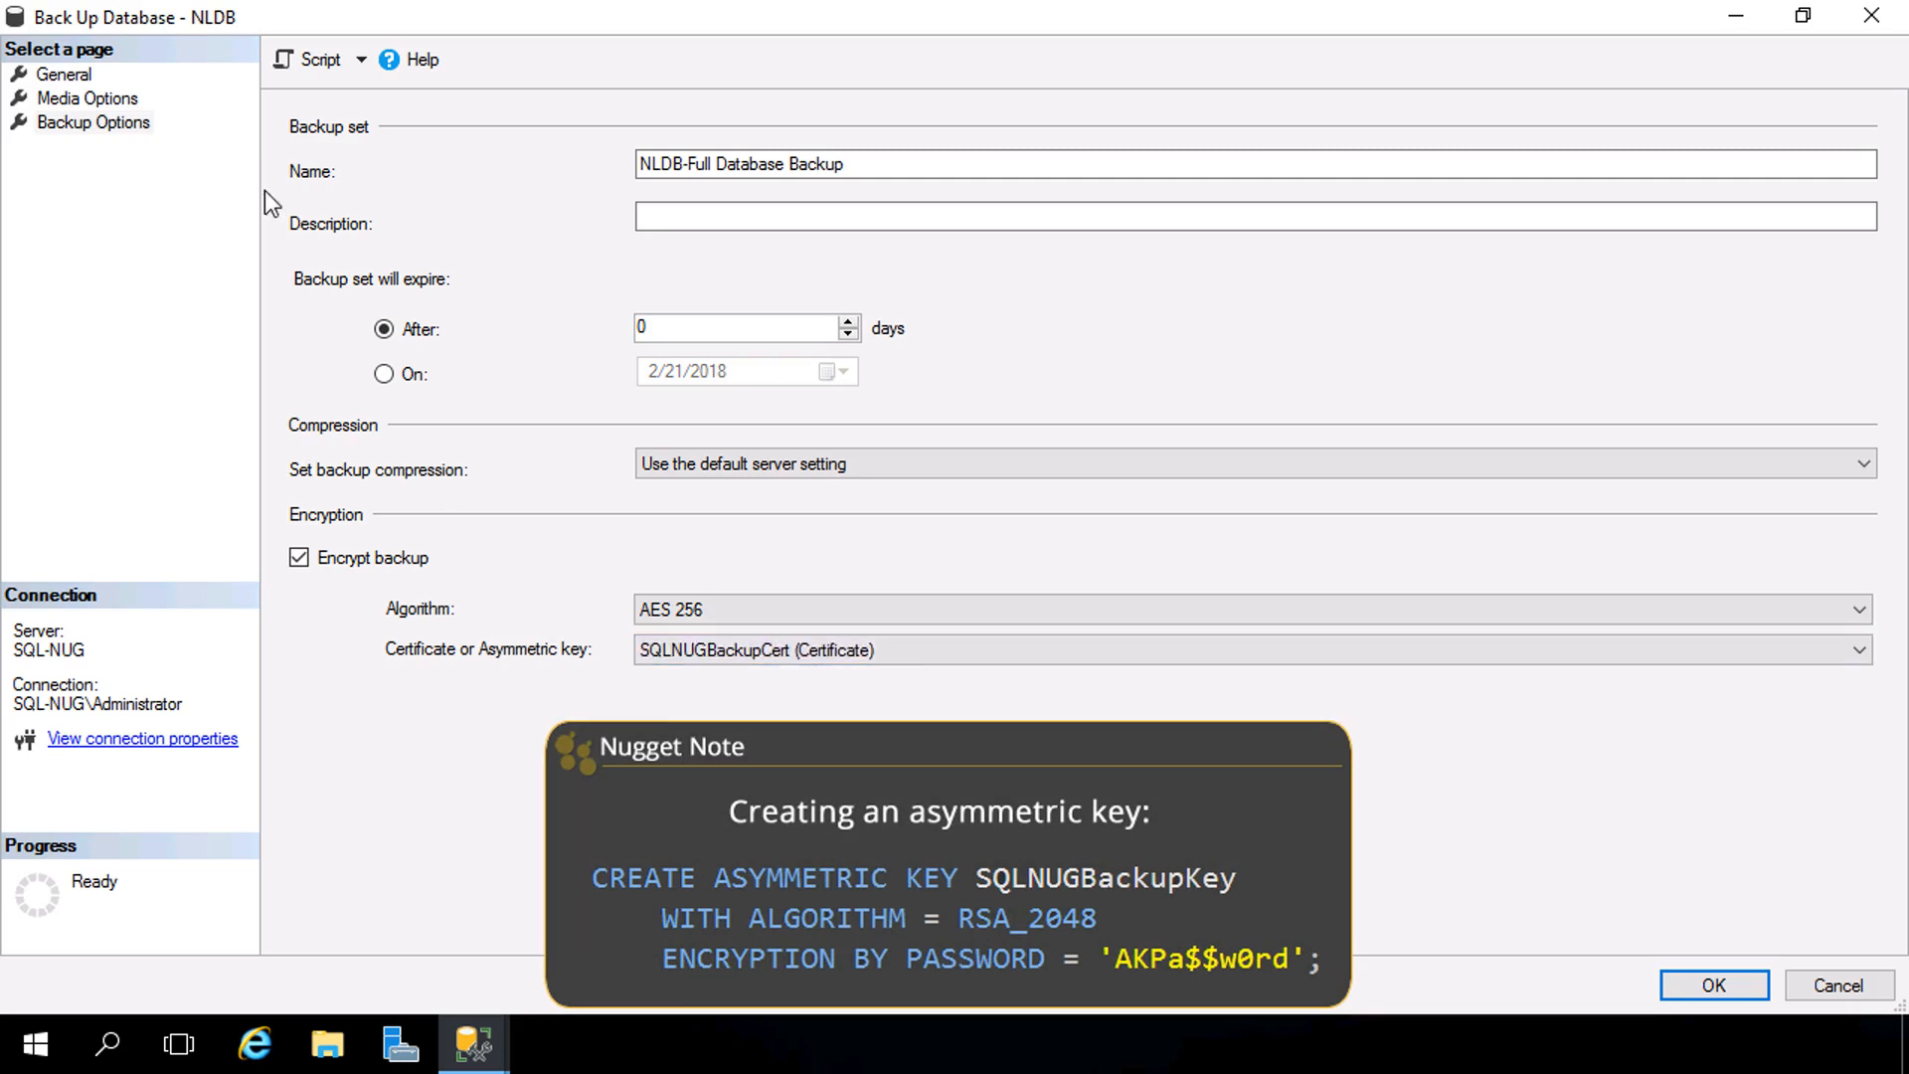
mouse_move(1712, 984)
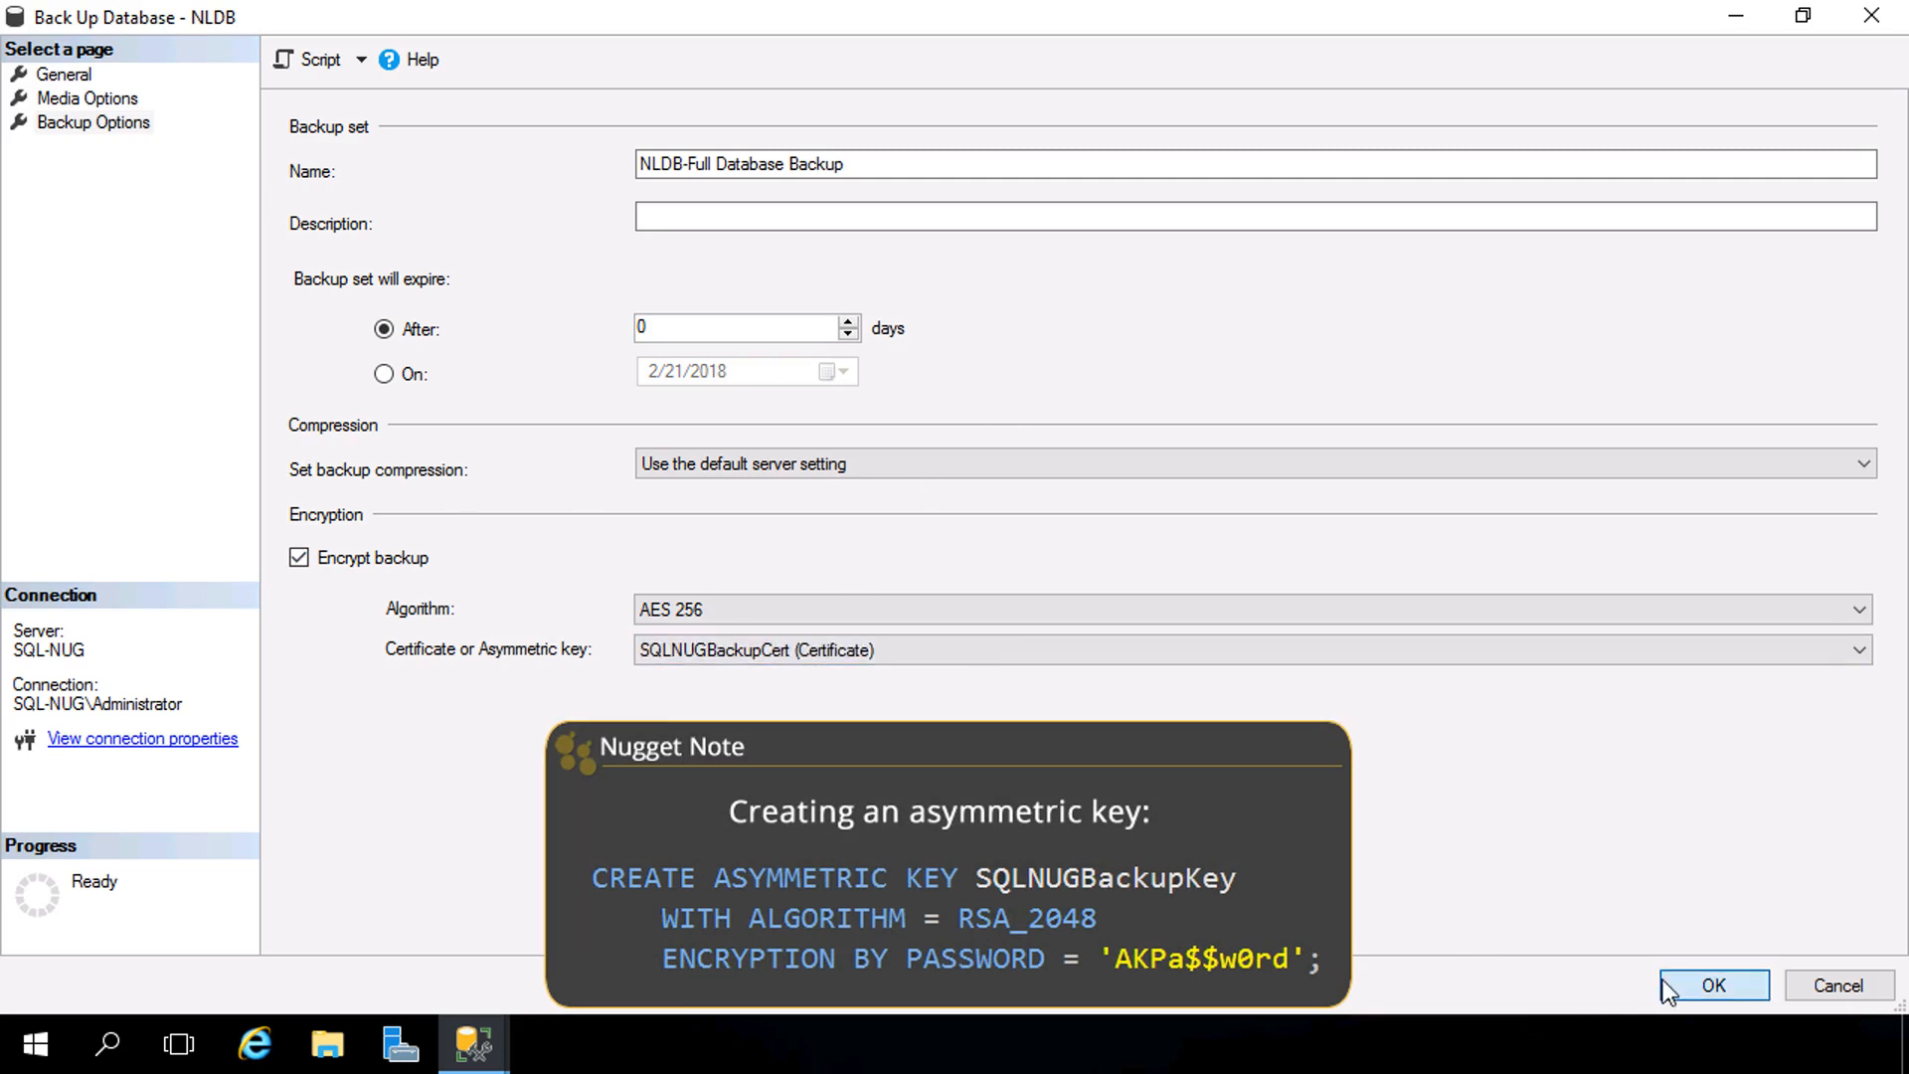
left_click(1712, 984)
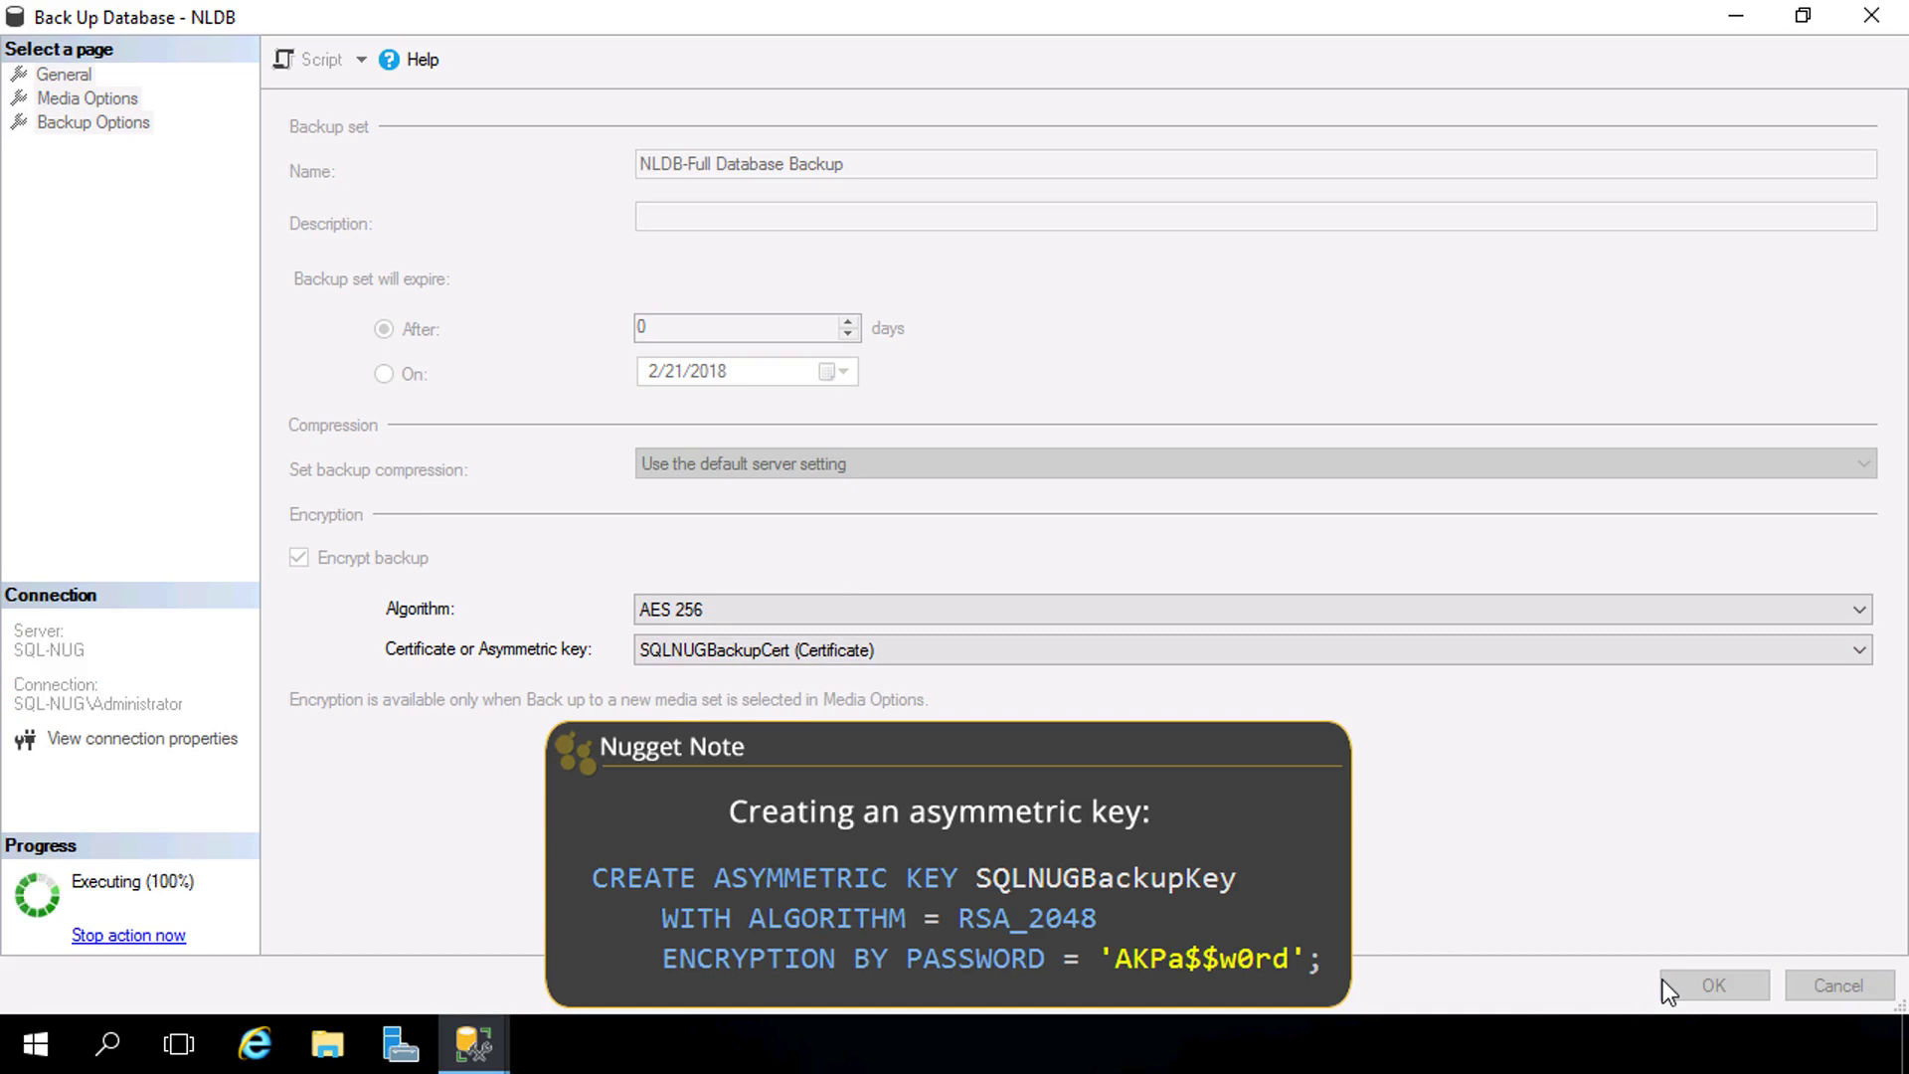
left_click(1712, 985)
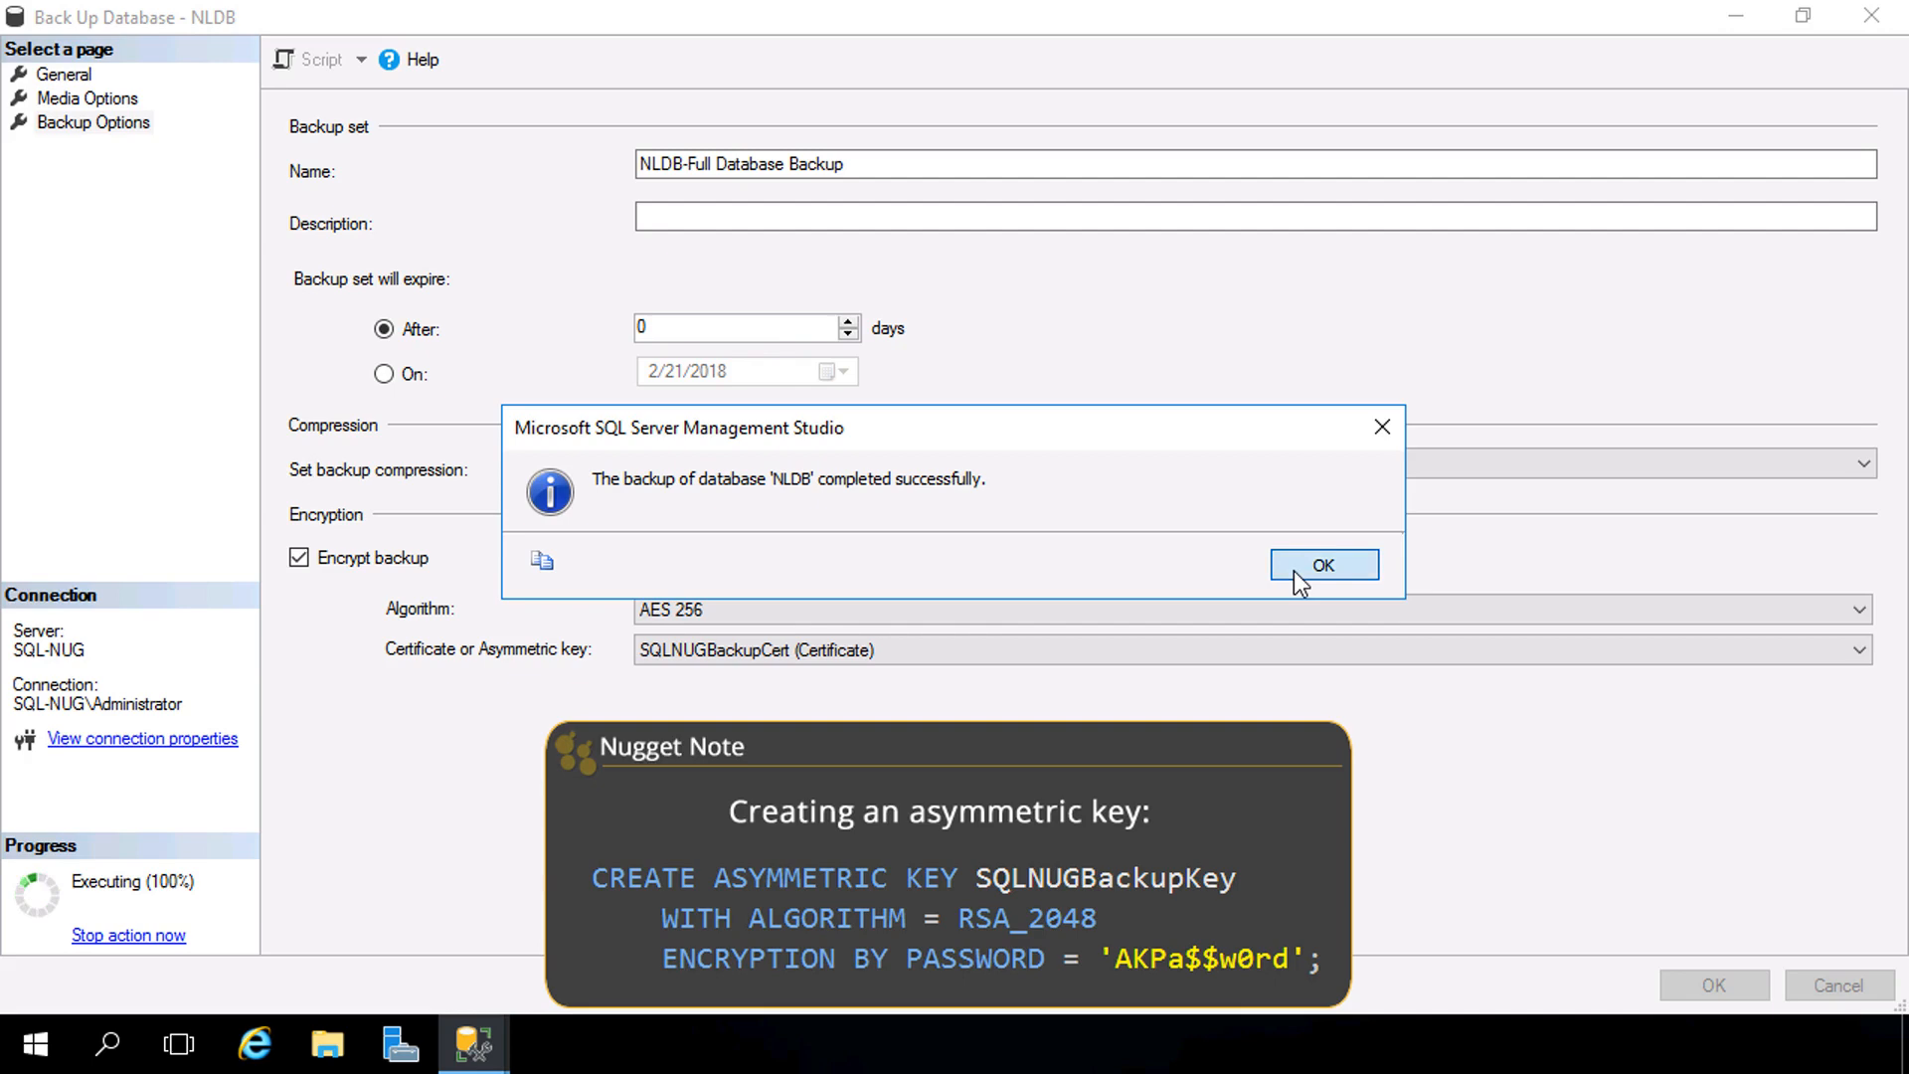
left_click(1322, 563)
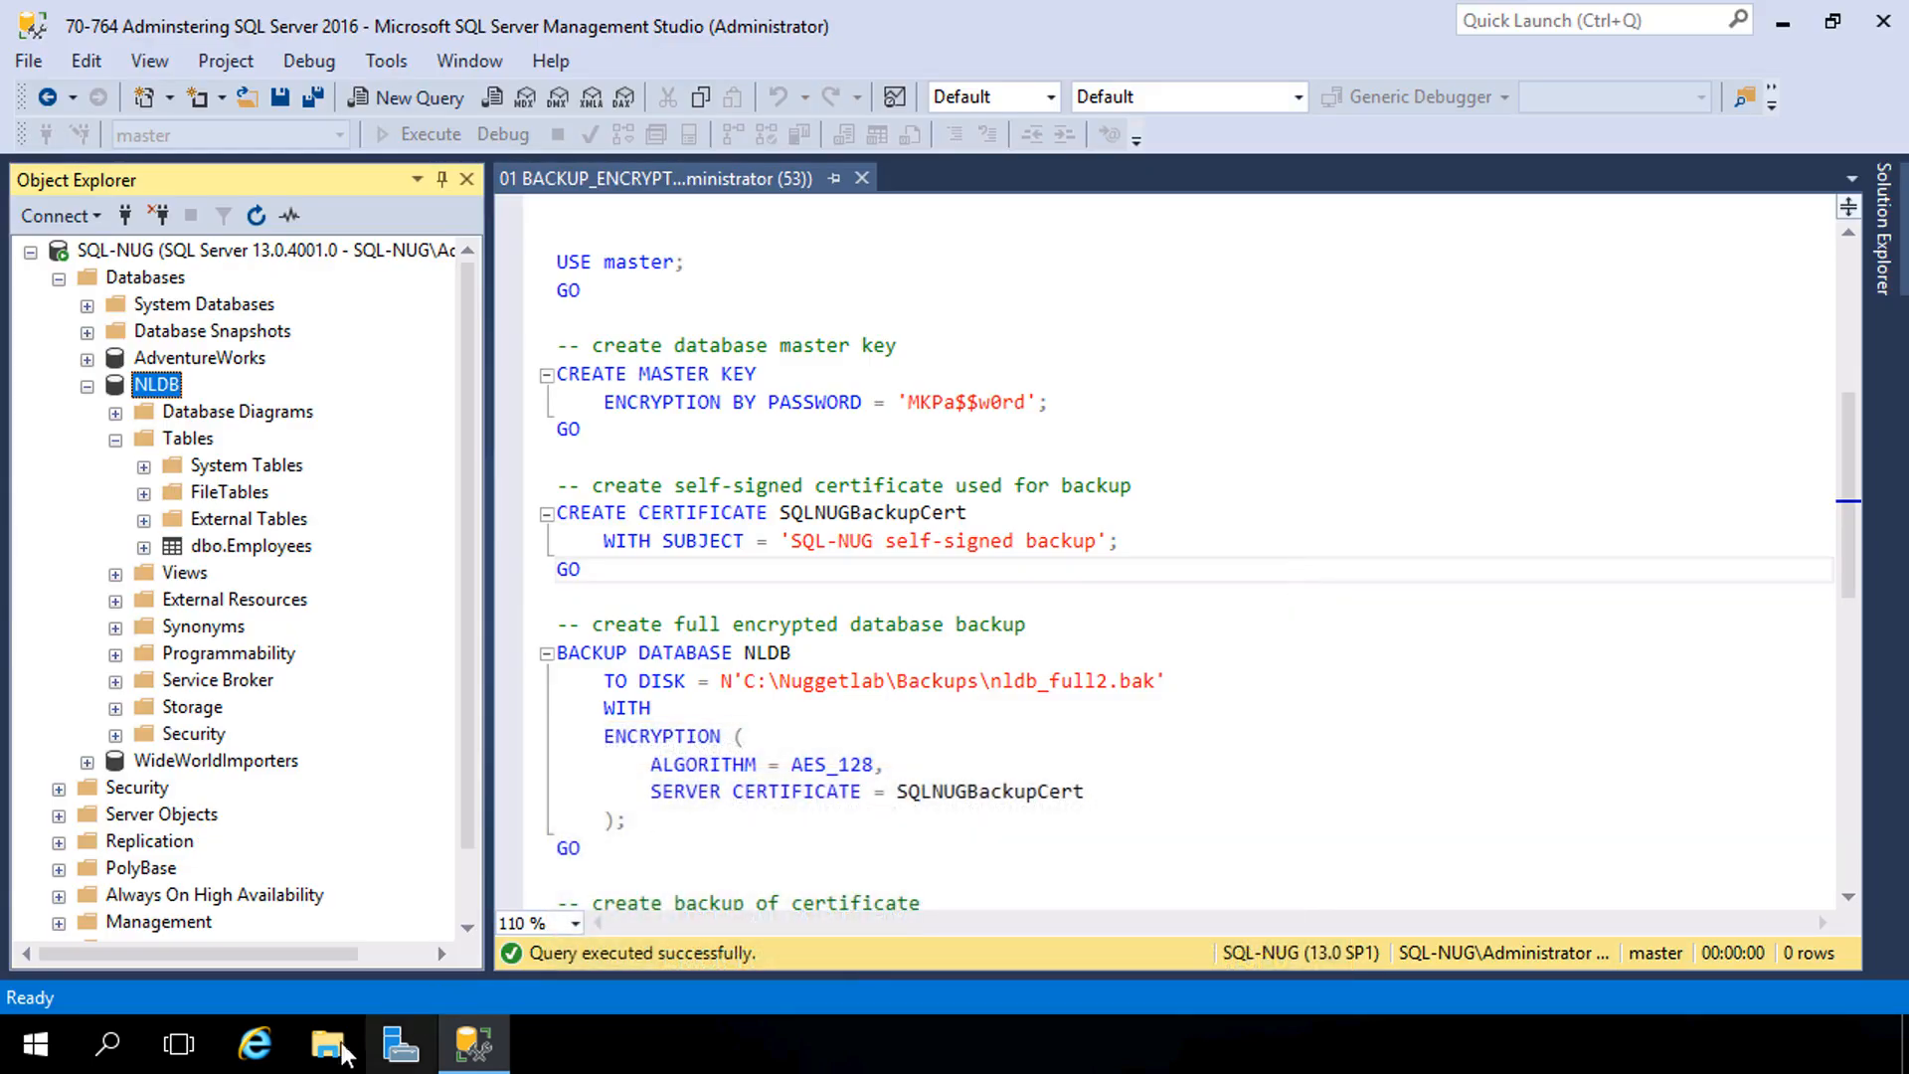
left_click(324, 1043)
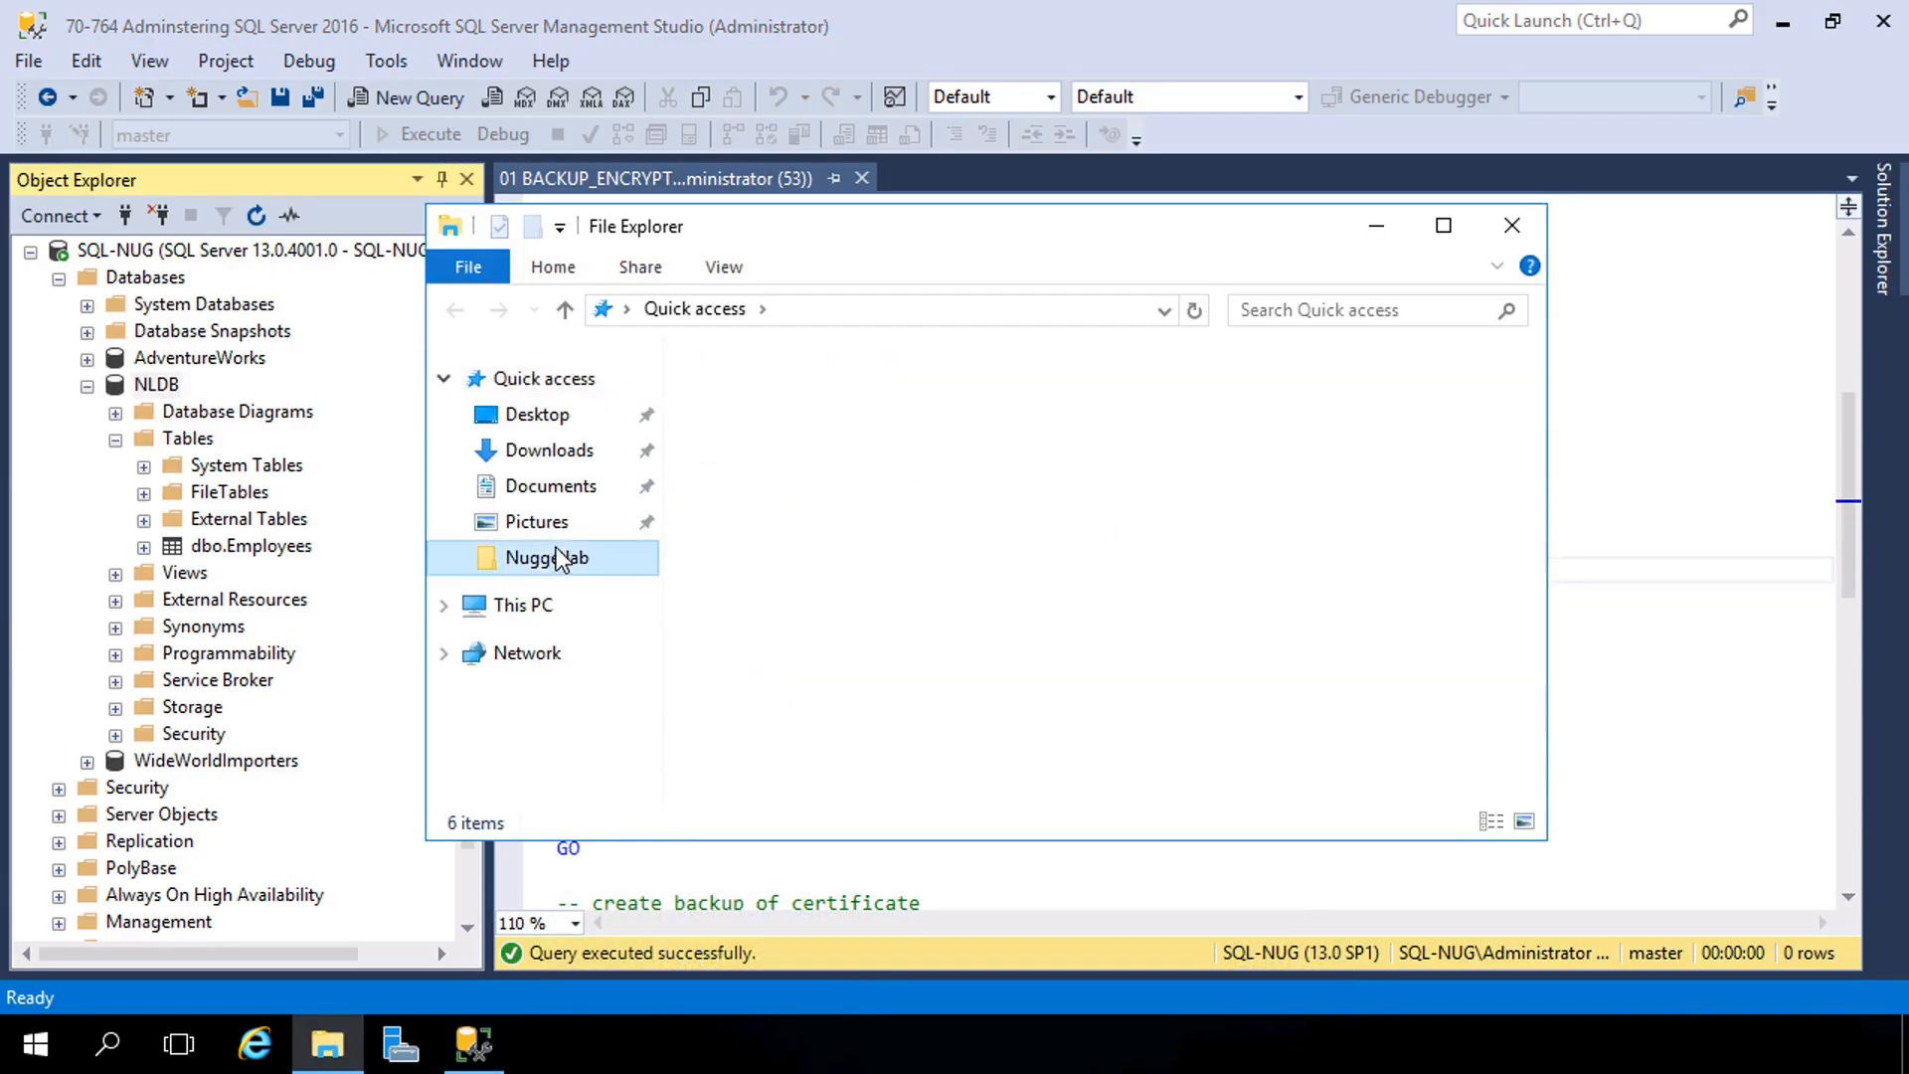
double_click(544, 556)
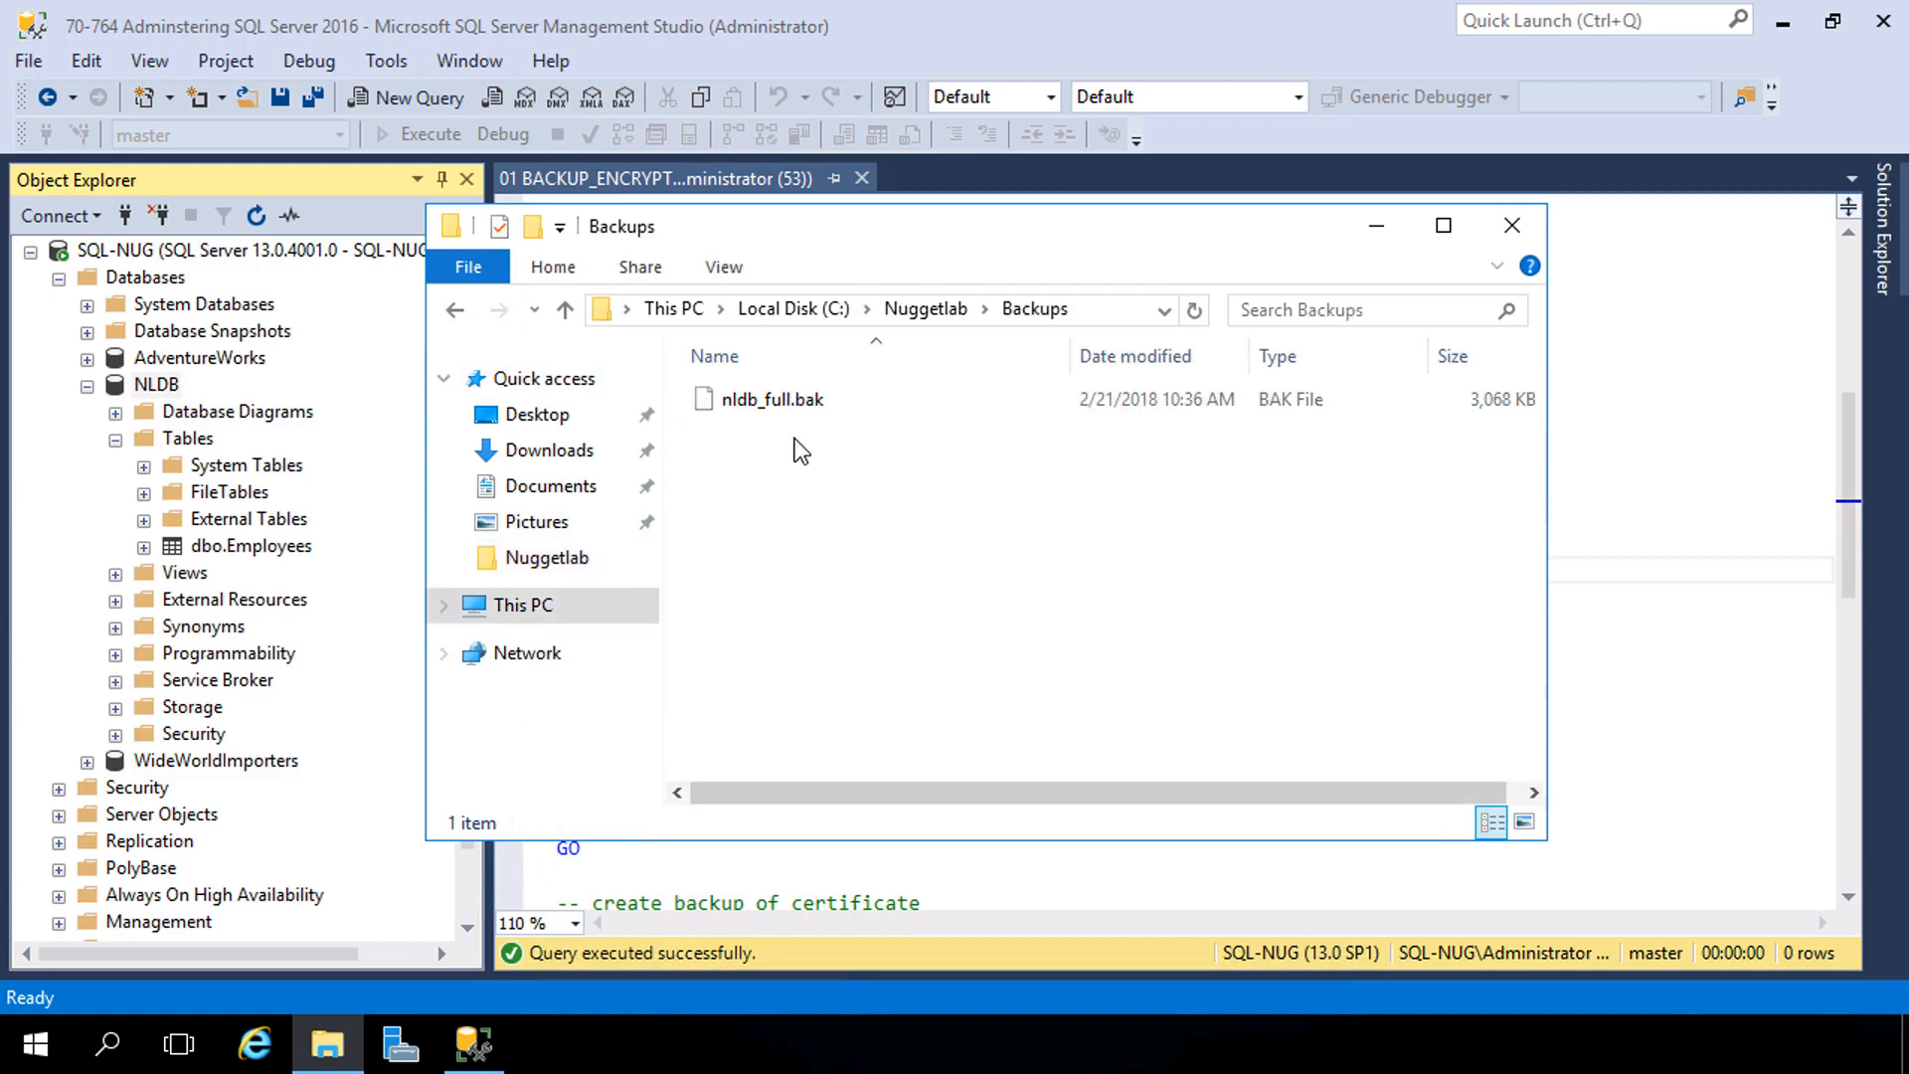
left_click(770, 399)
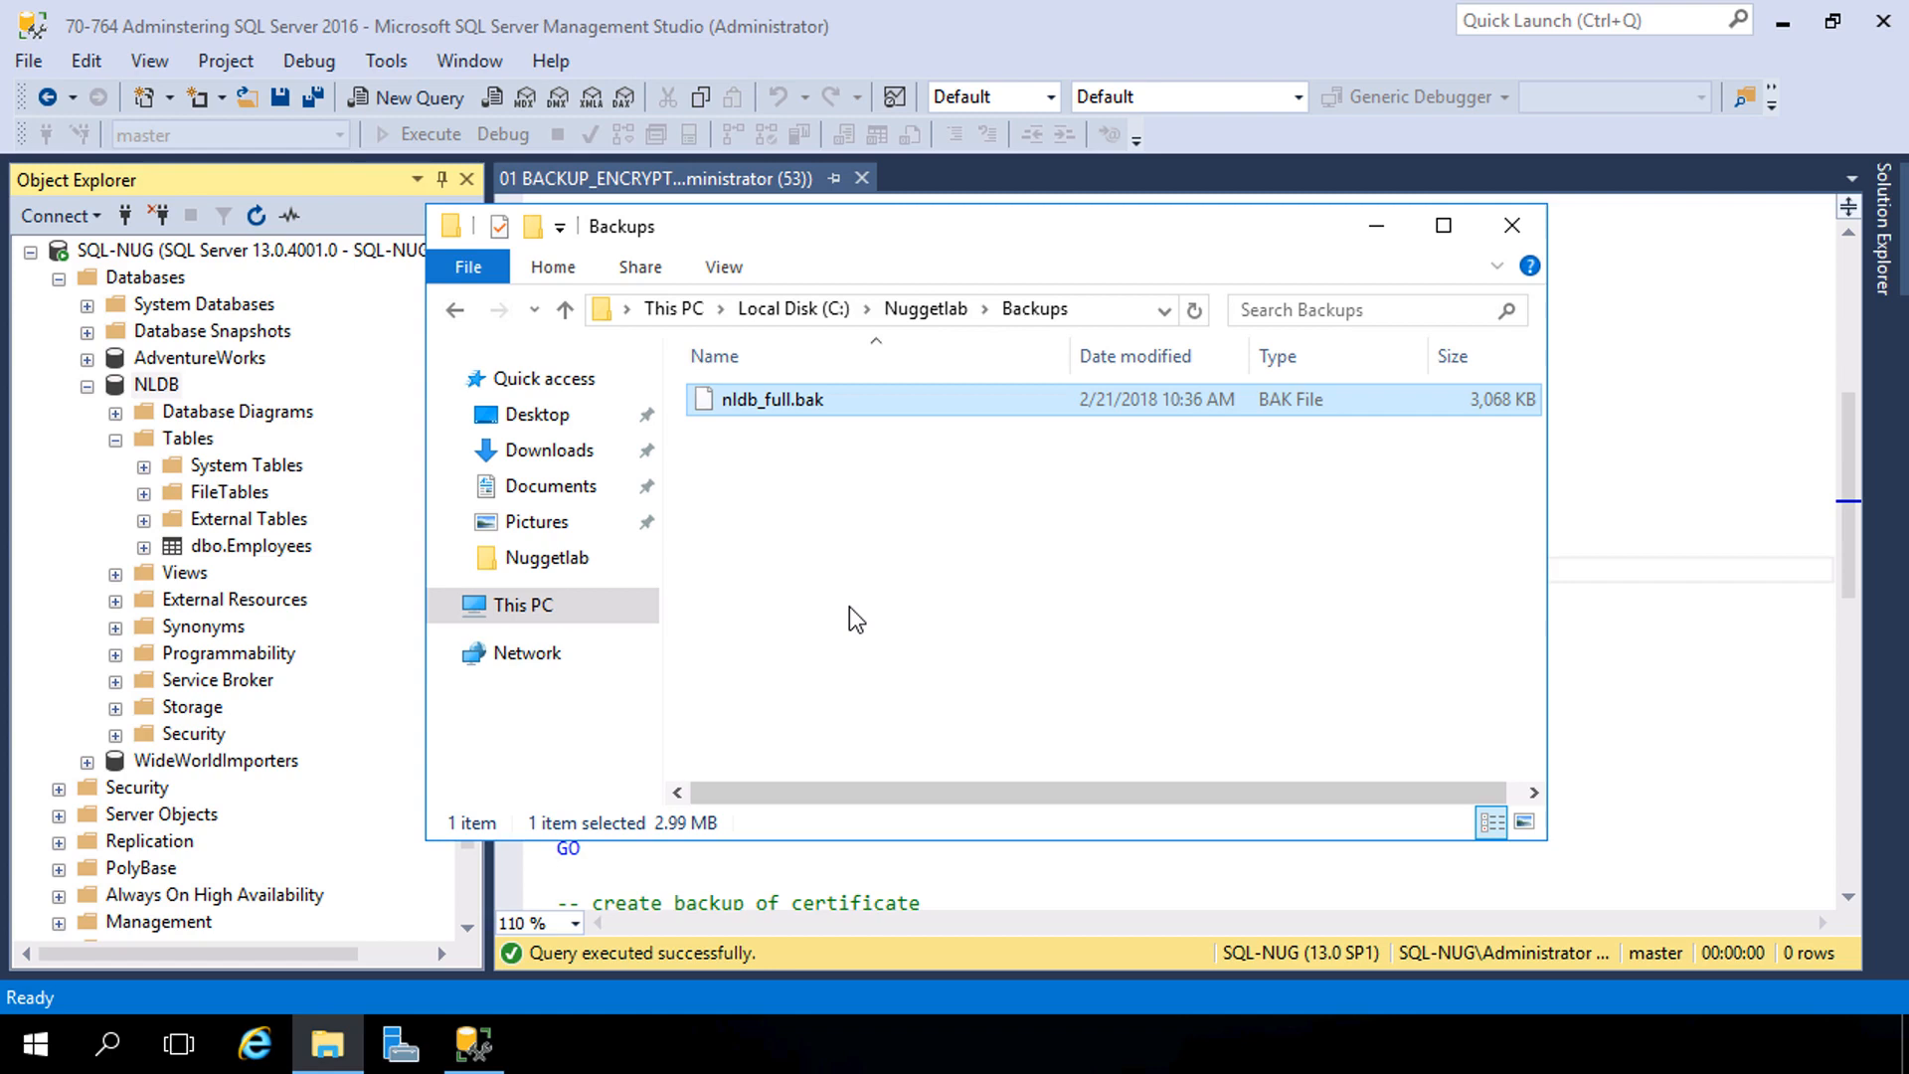
mouse_move(704, 45)
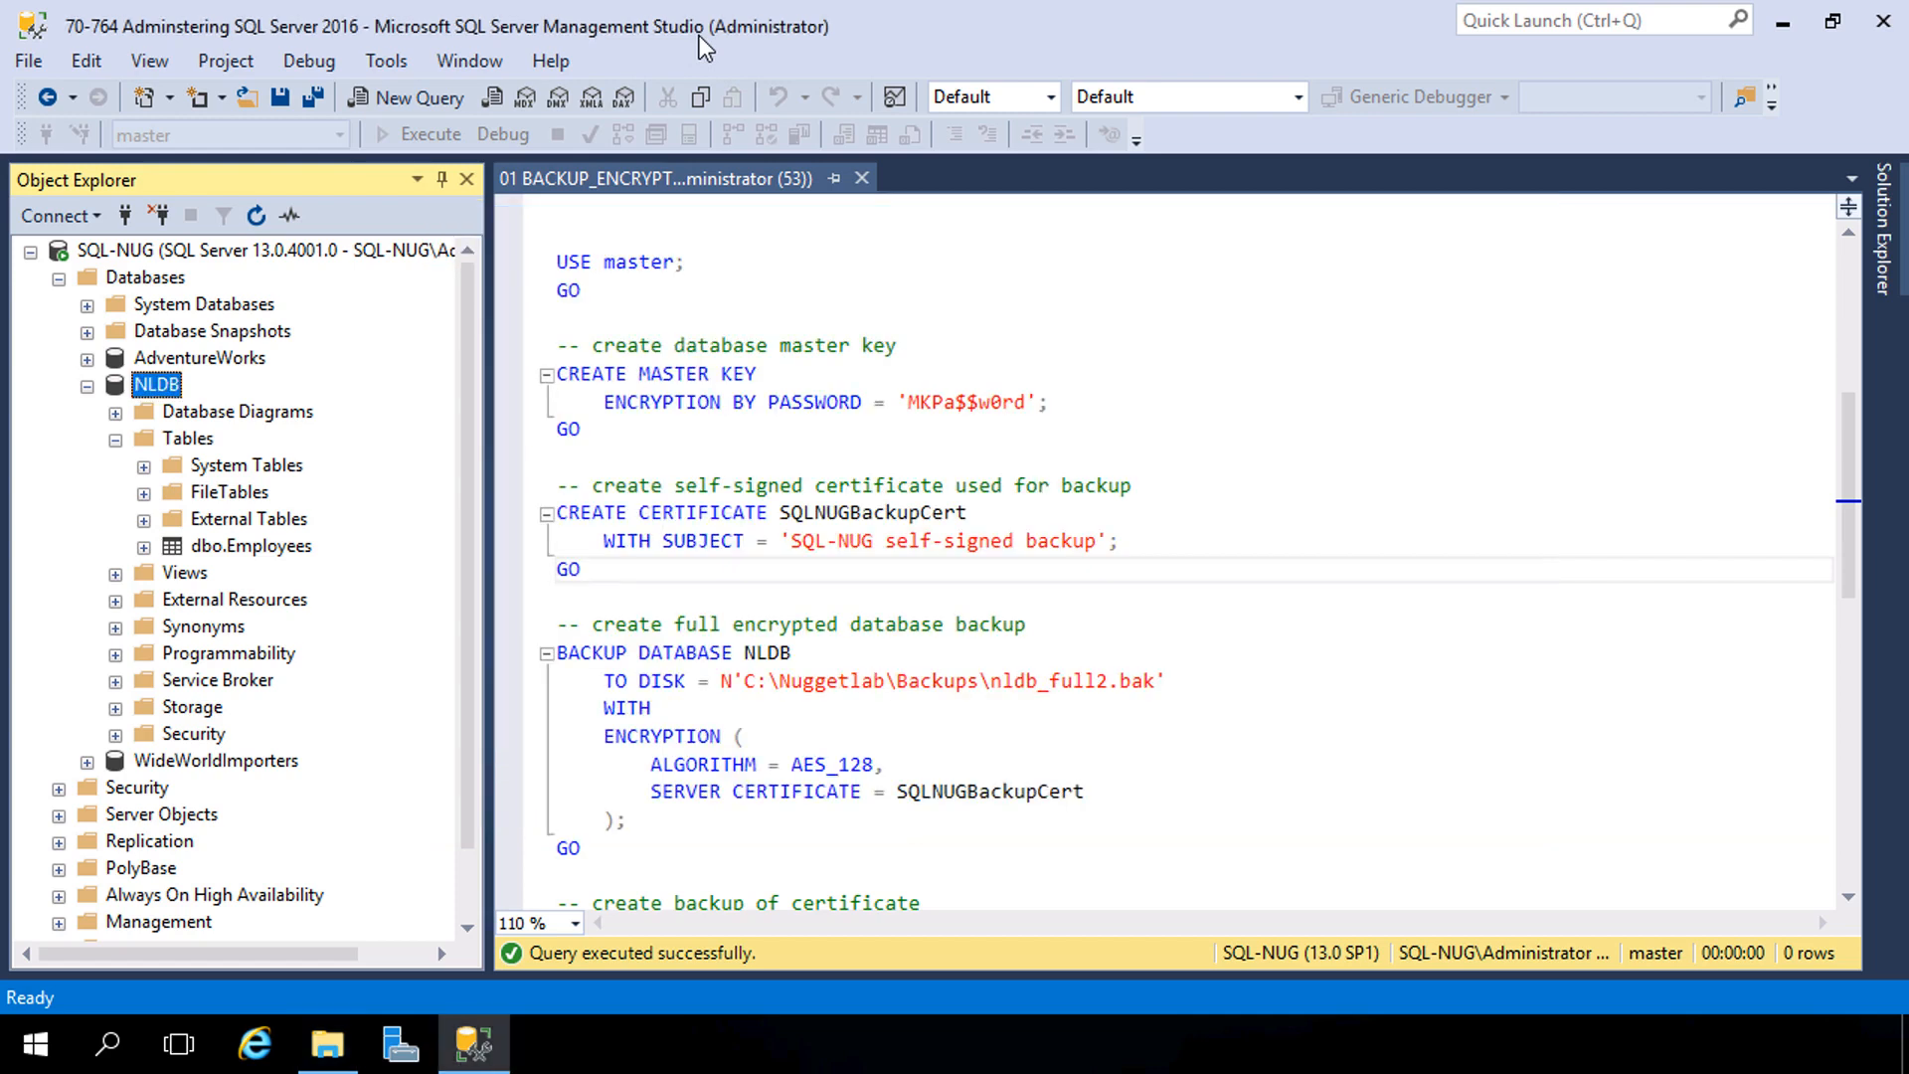
mouse_move(779, 738)
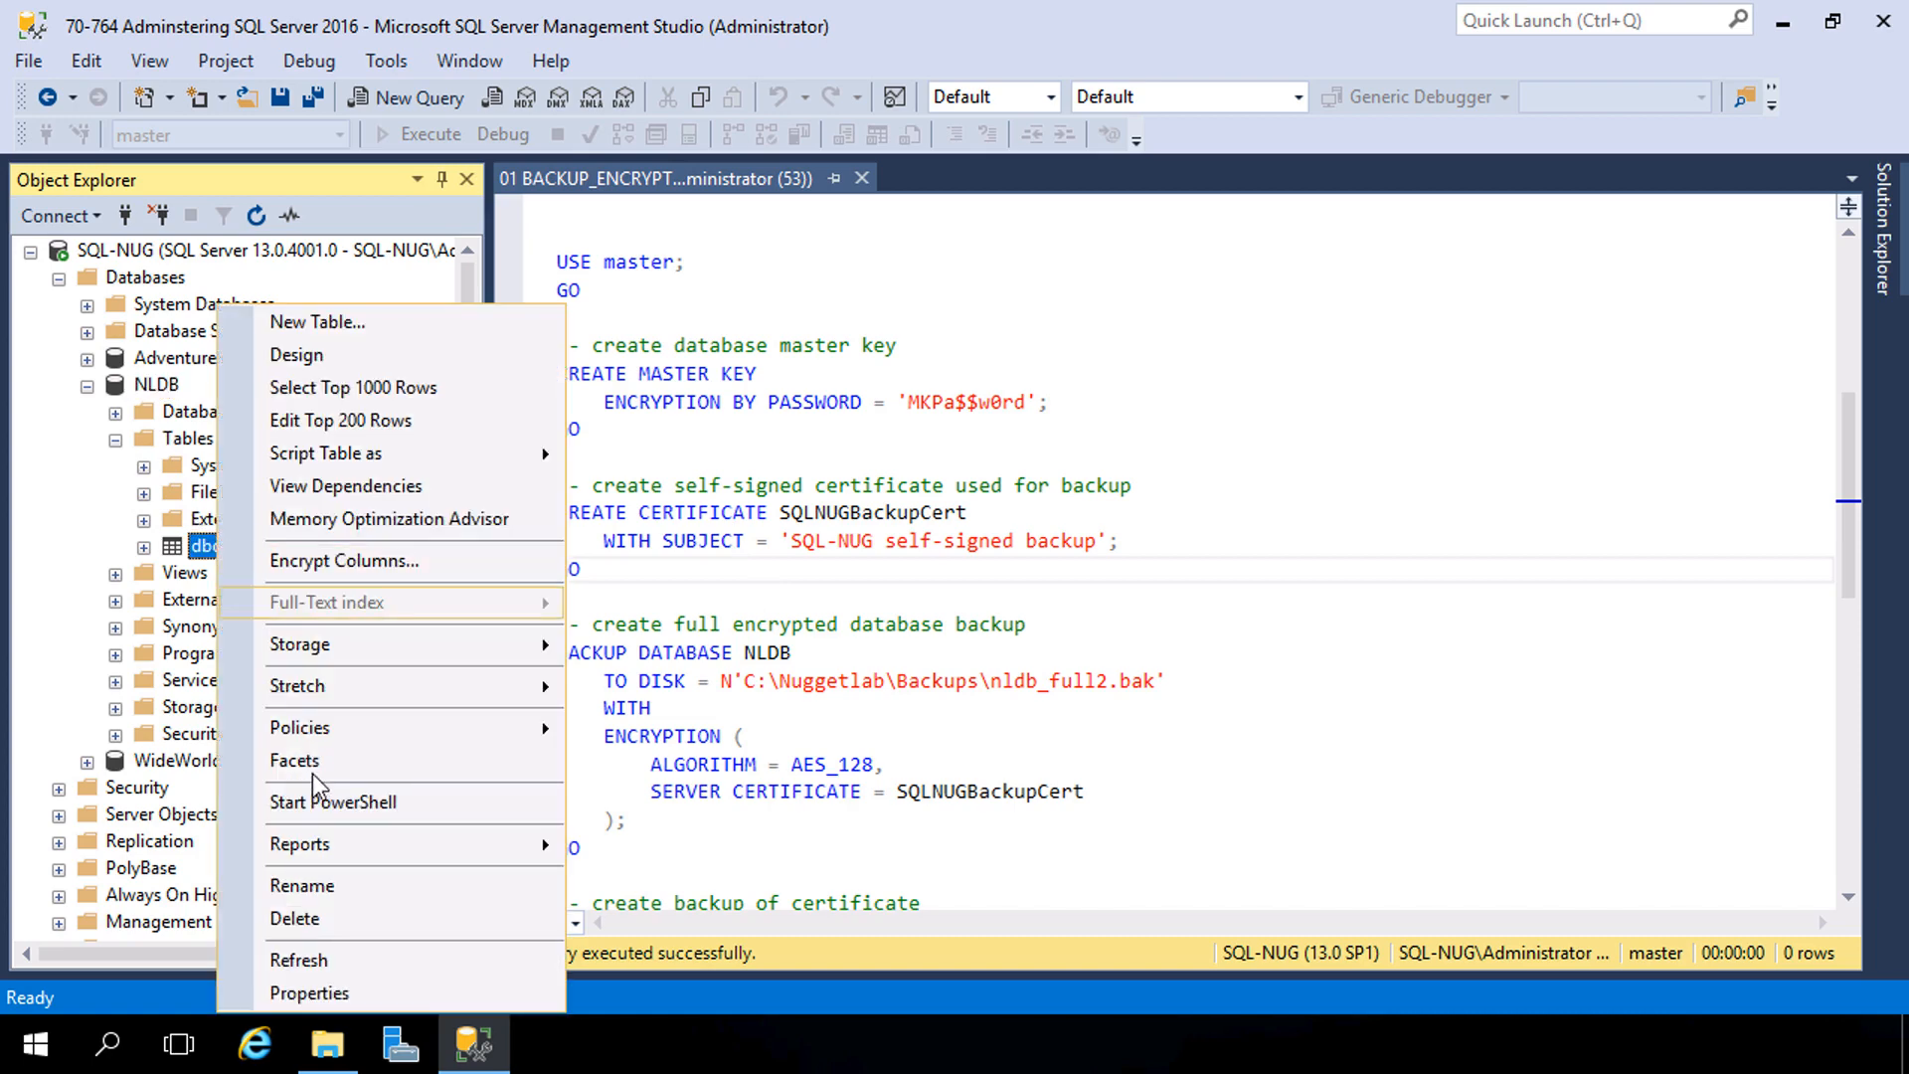
Step: Delete the dbo.Employees table from NLDB and confirm
left_click(294, 918)
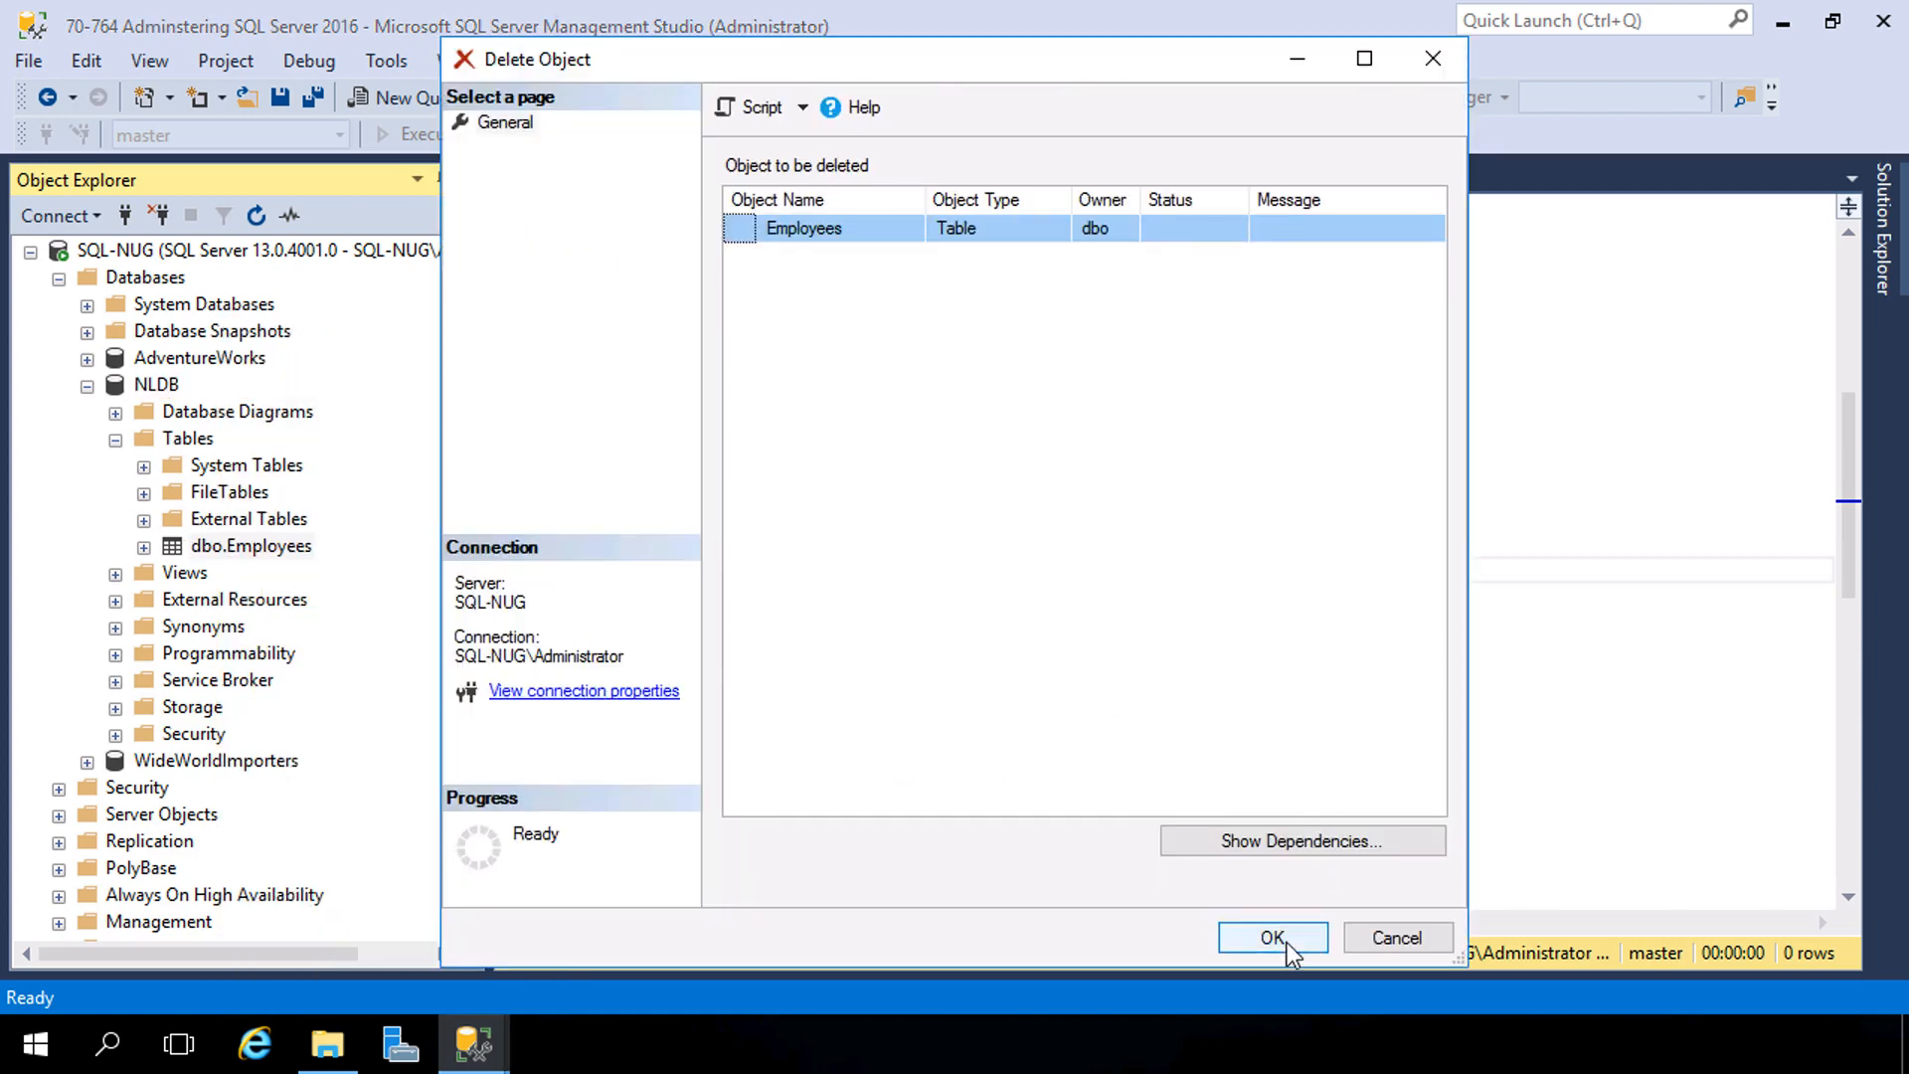
left_click(1271, 937)
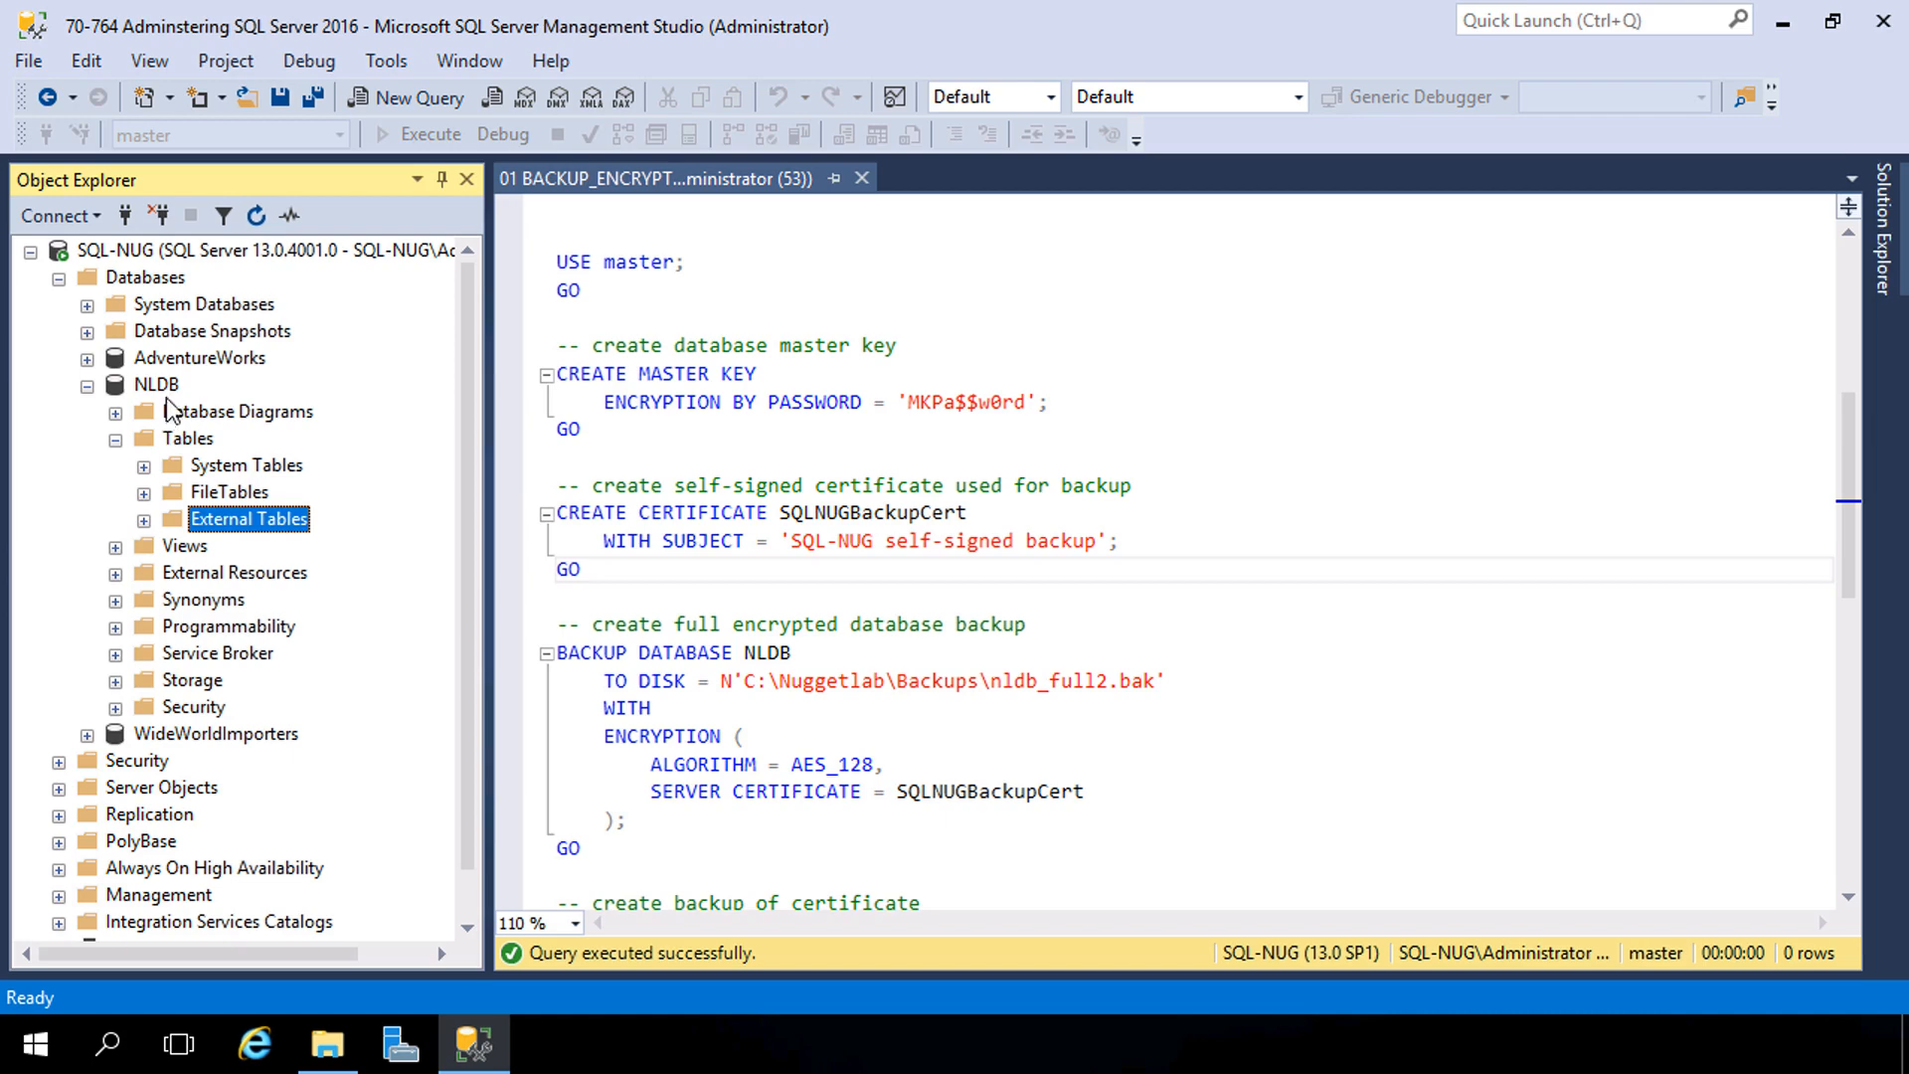
right_click(155, 384)
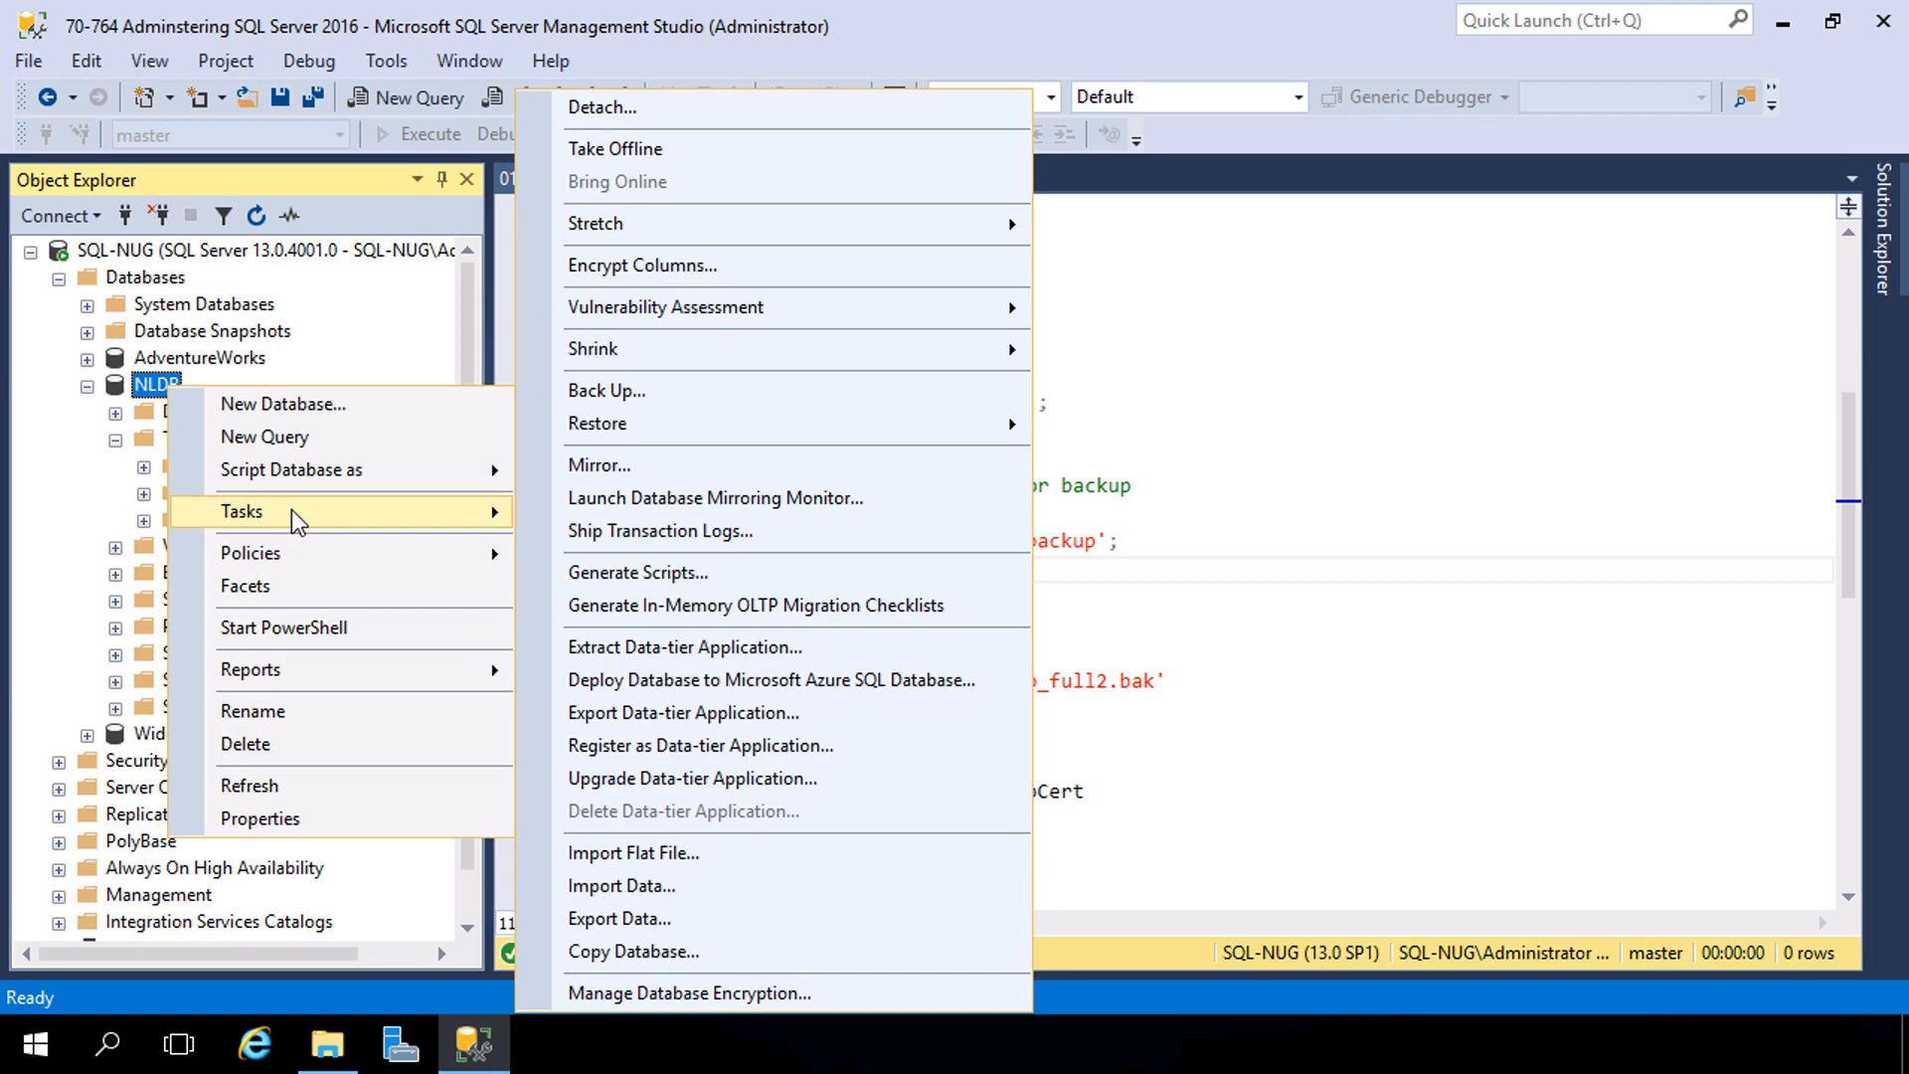
mouse_move(596, 422)
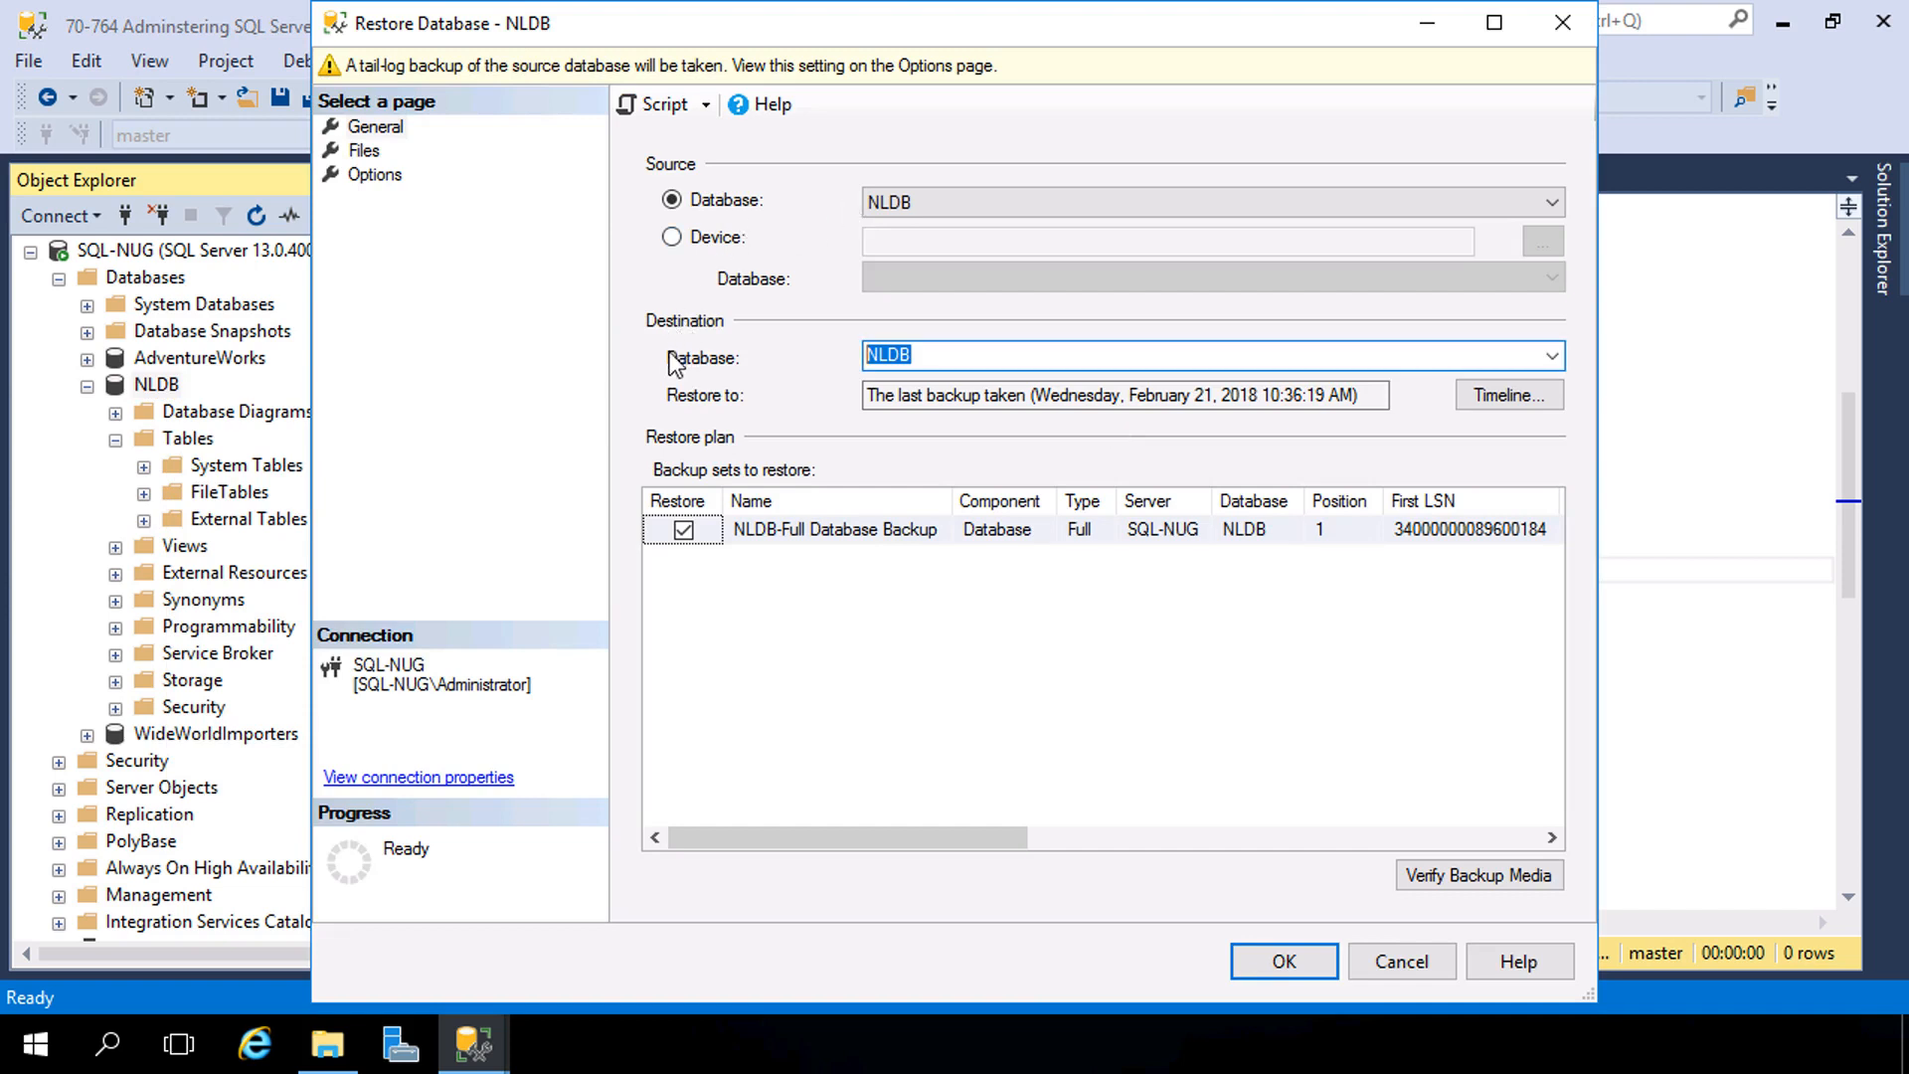
mouse_move(178, 387)
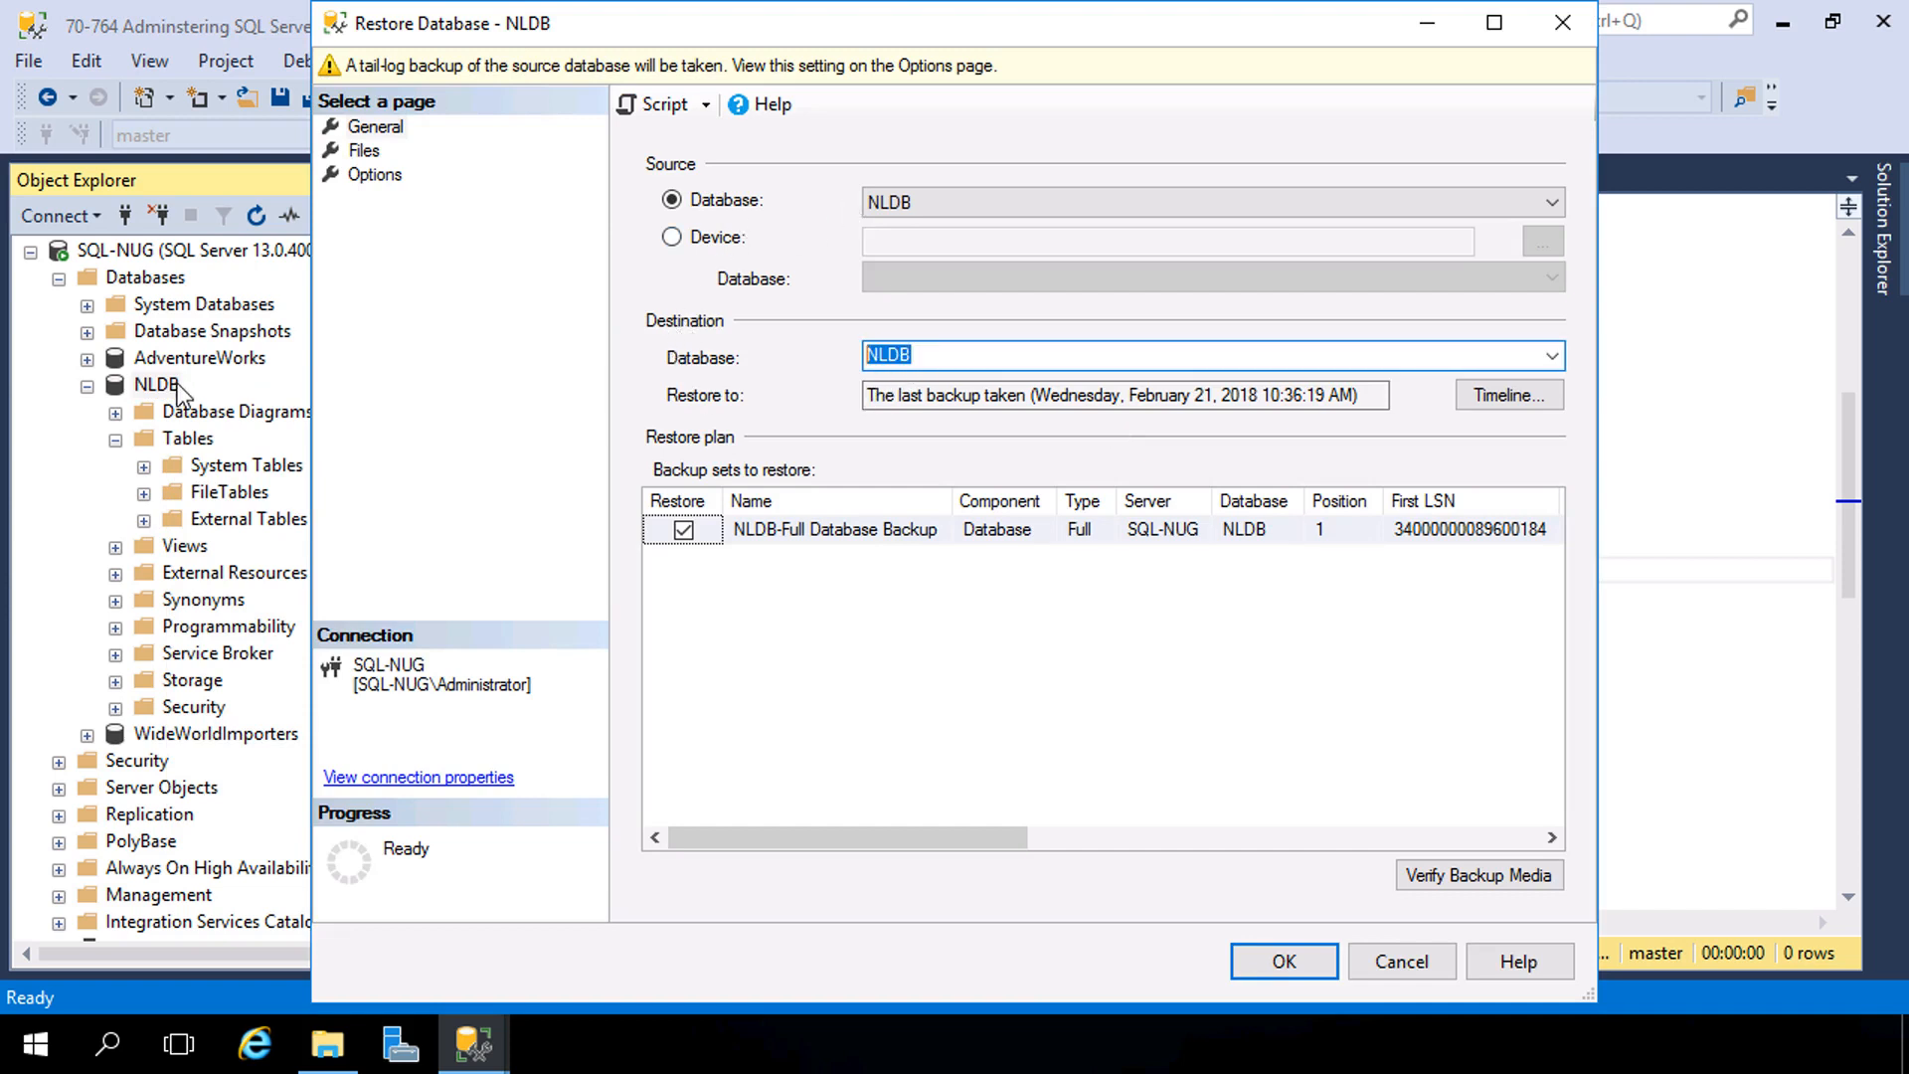
mouse_move(758, 561)
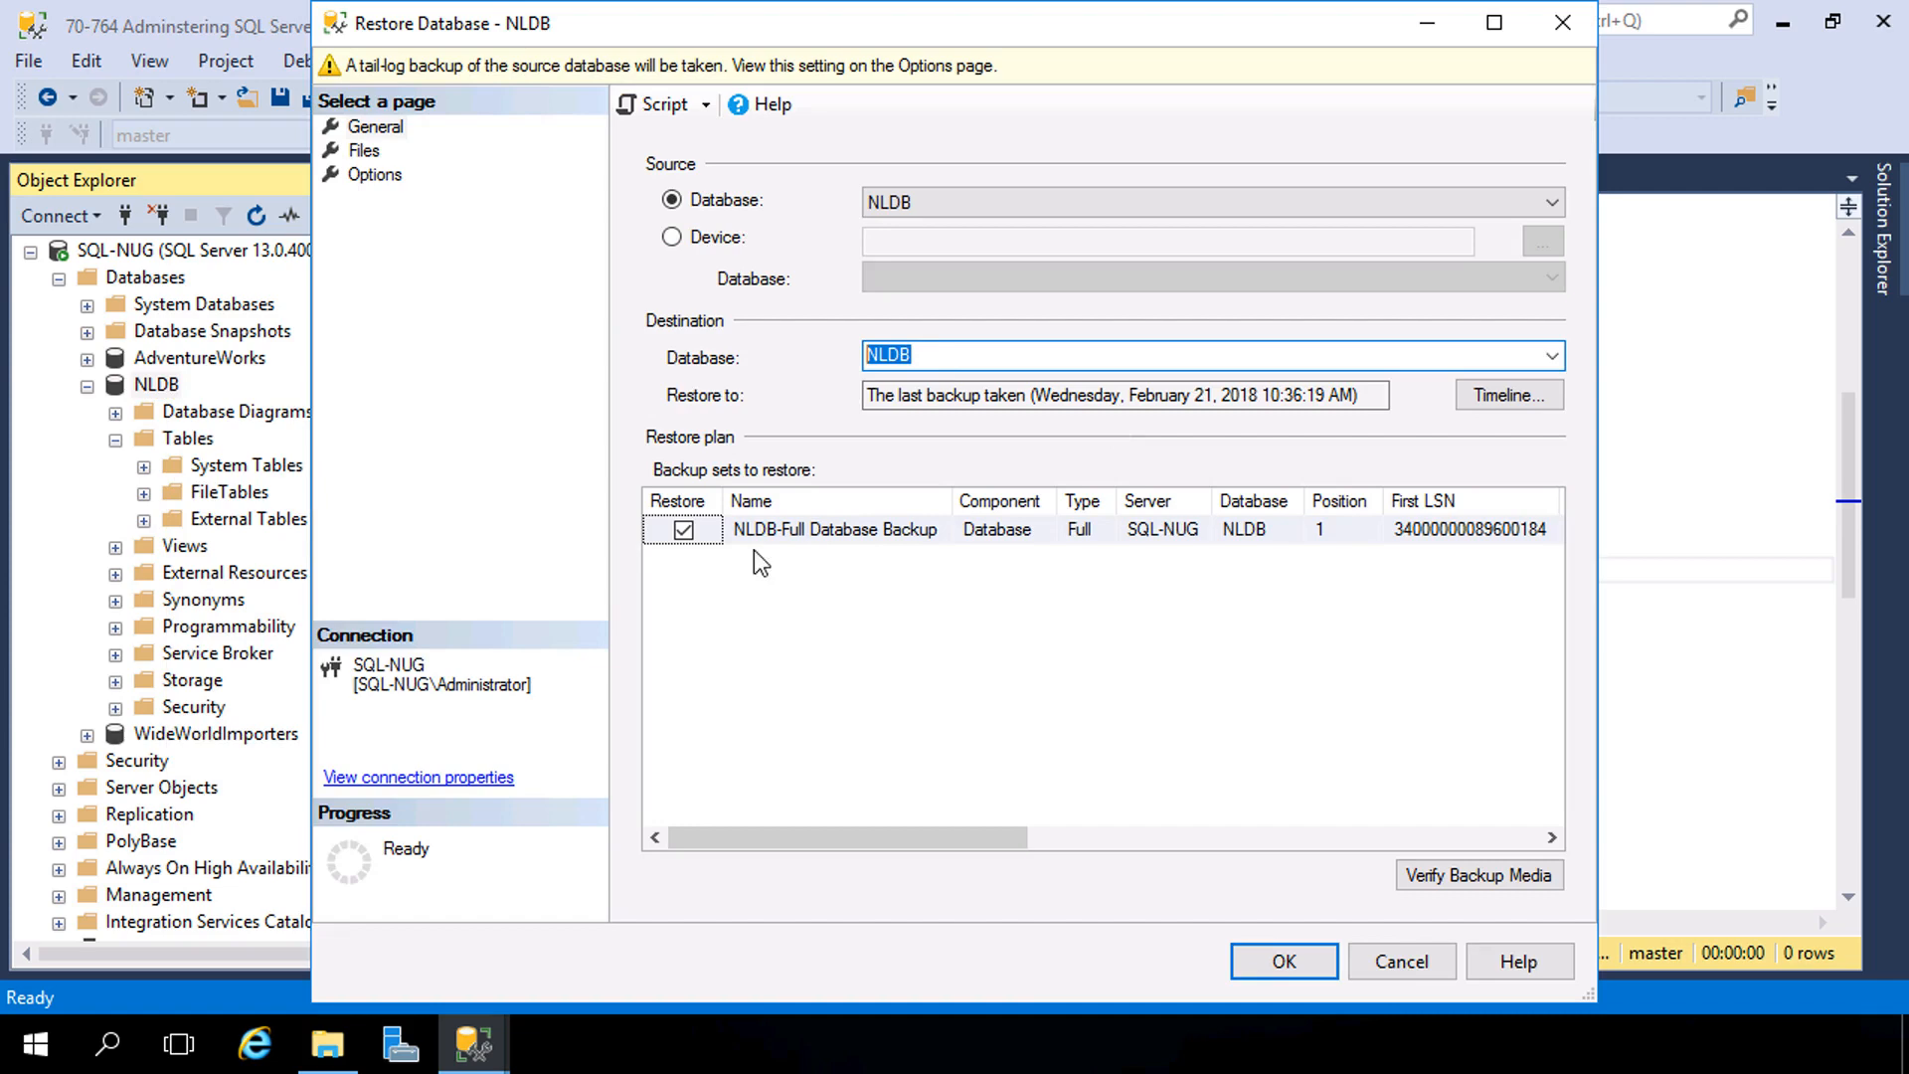
mouse_move(384, 195)
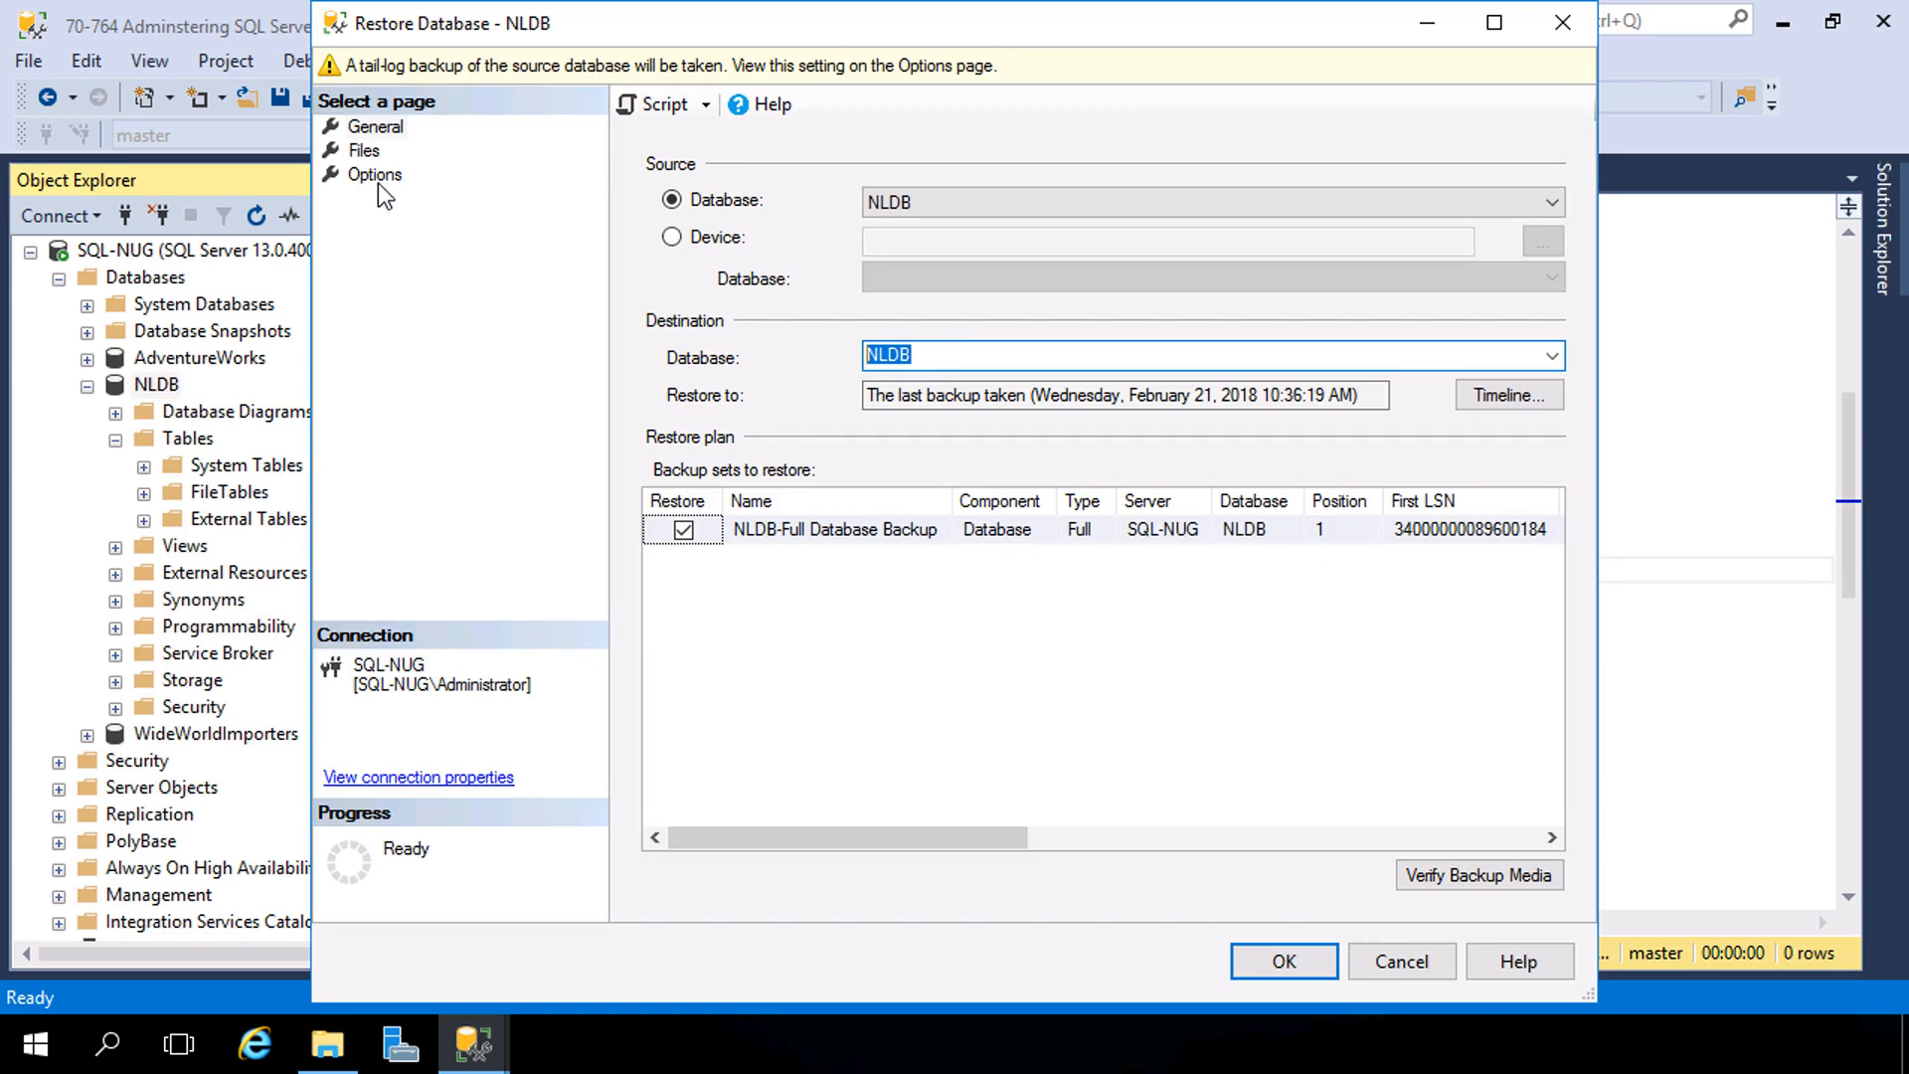
Step: Restore NLDB with WITH REPLACE and close existing connections, acknowledging success
left_click(376, 175)
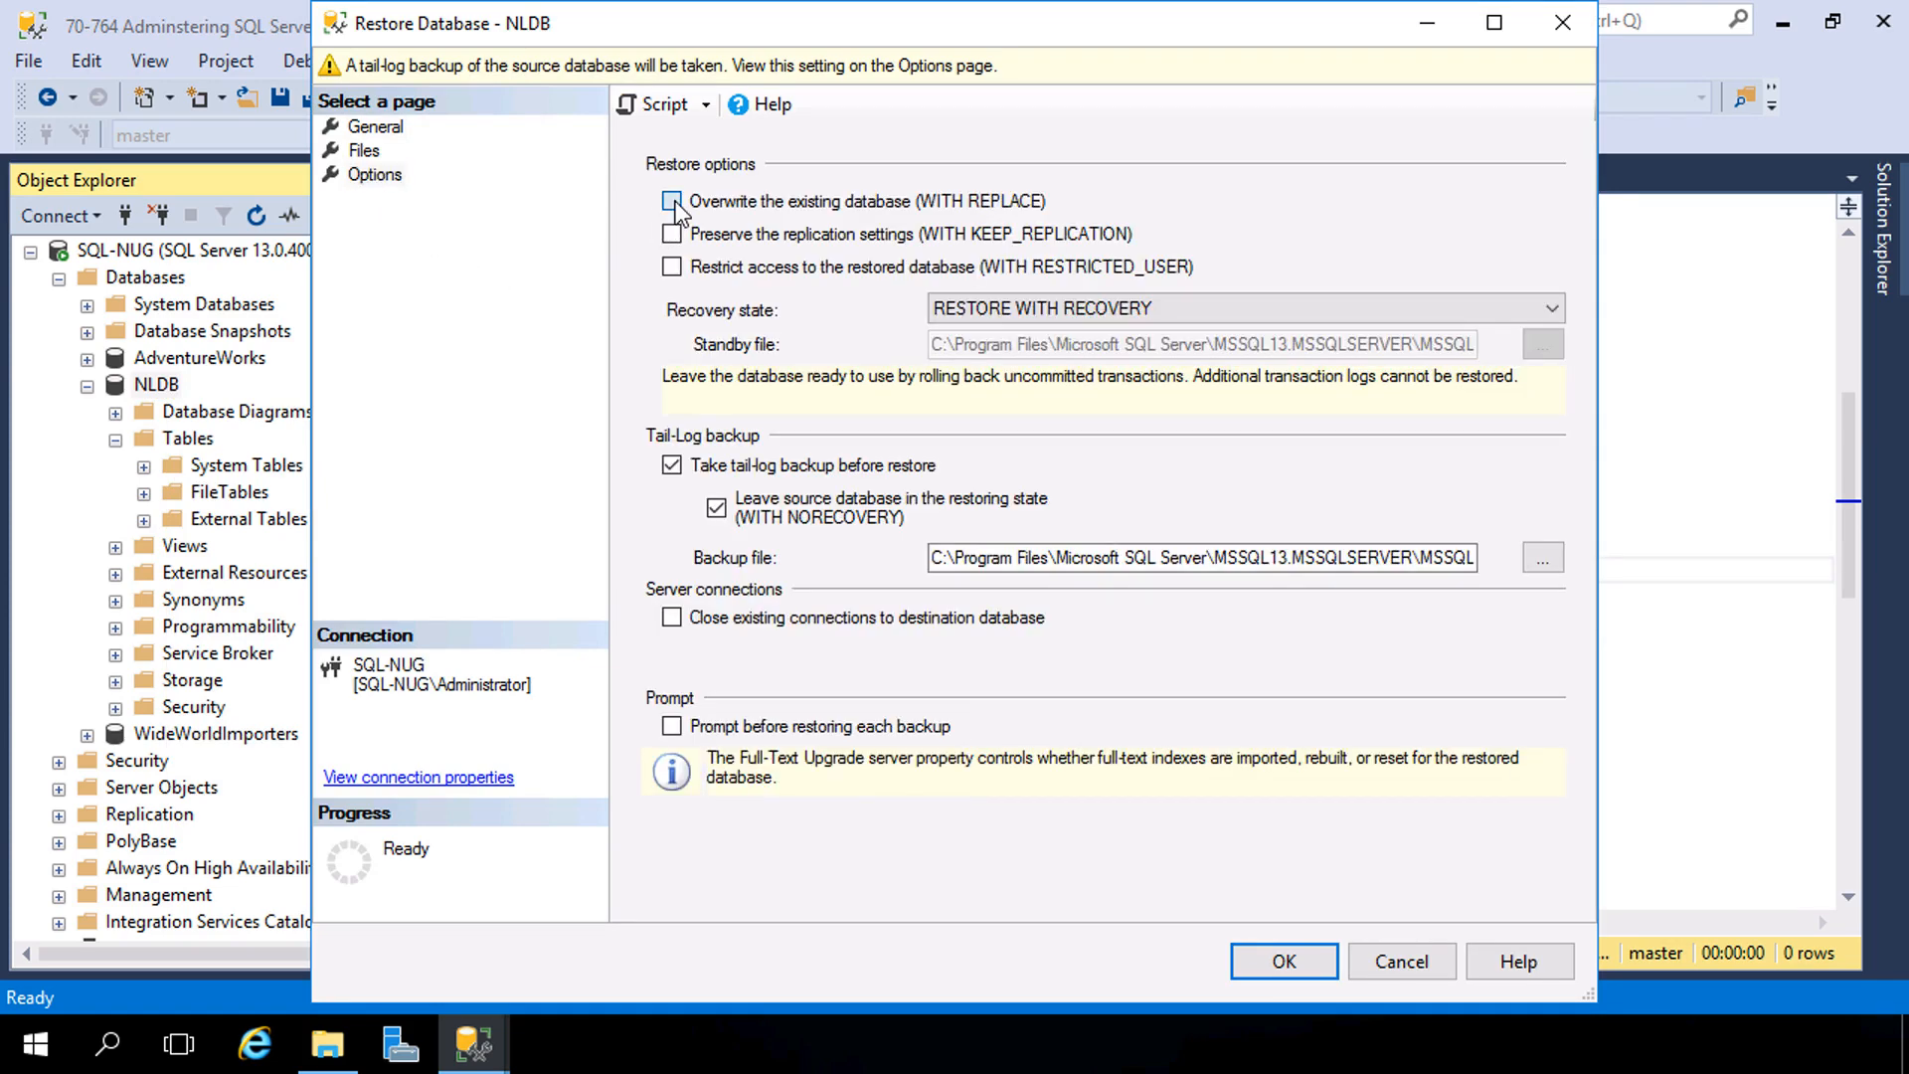
left_click(670, 201)
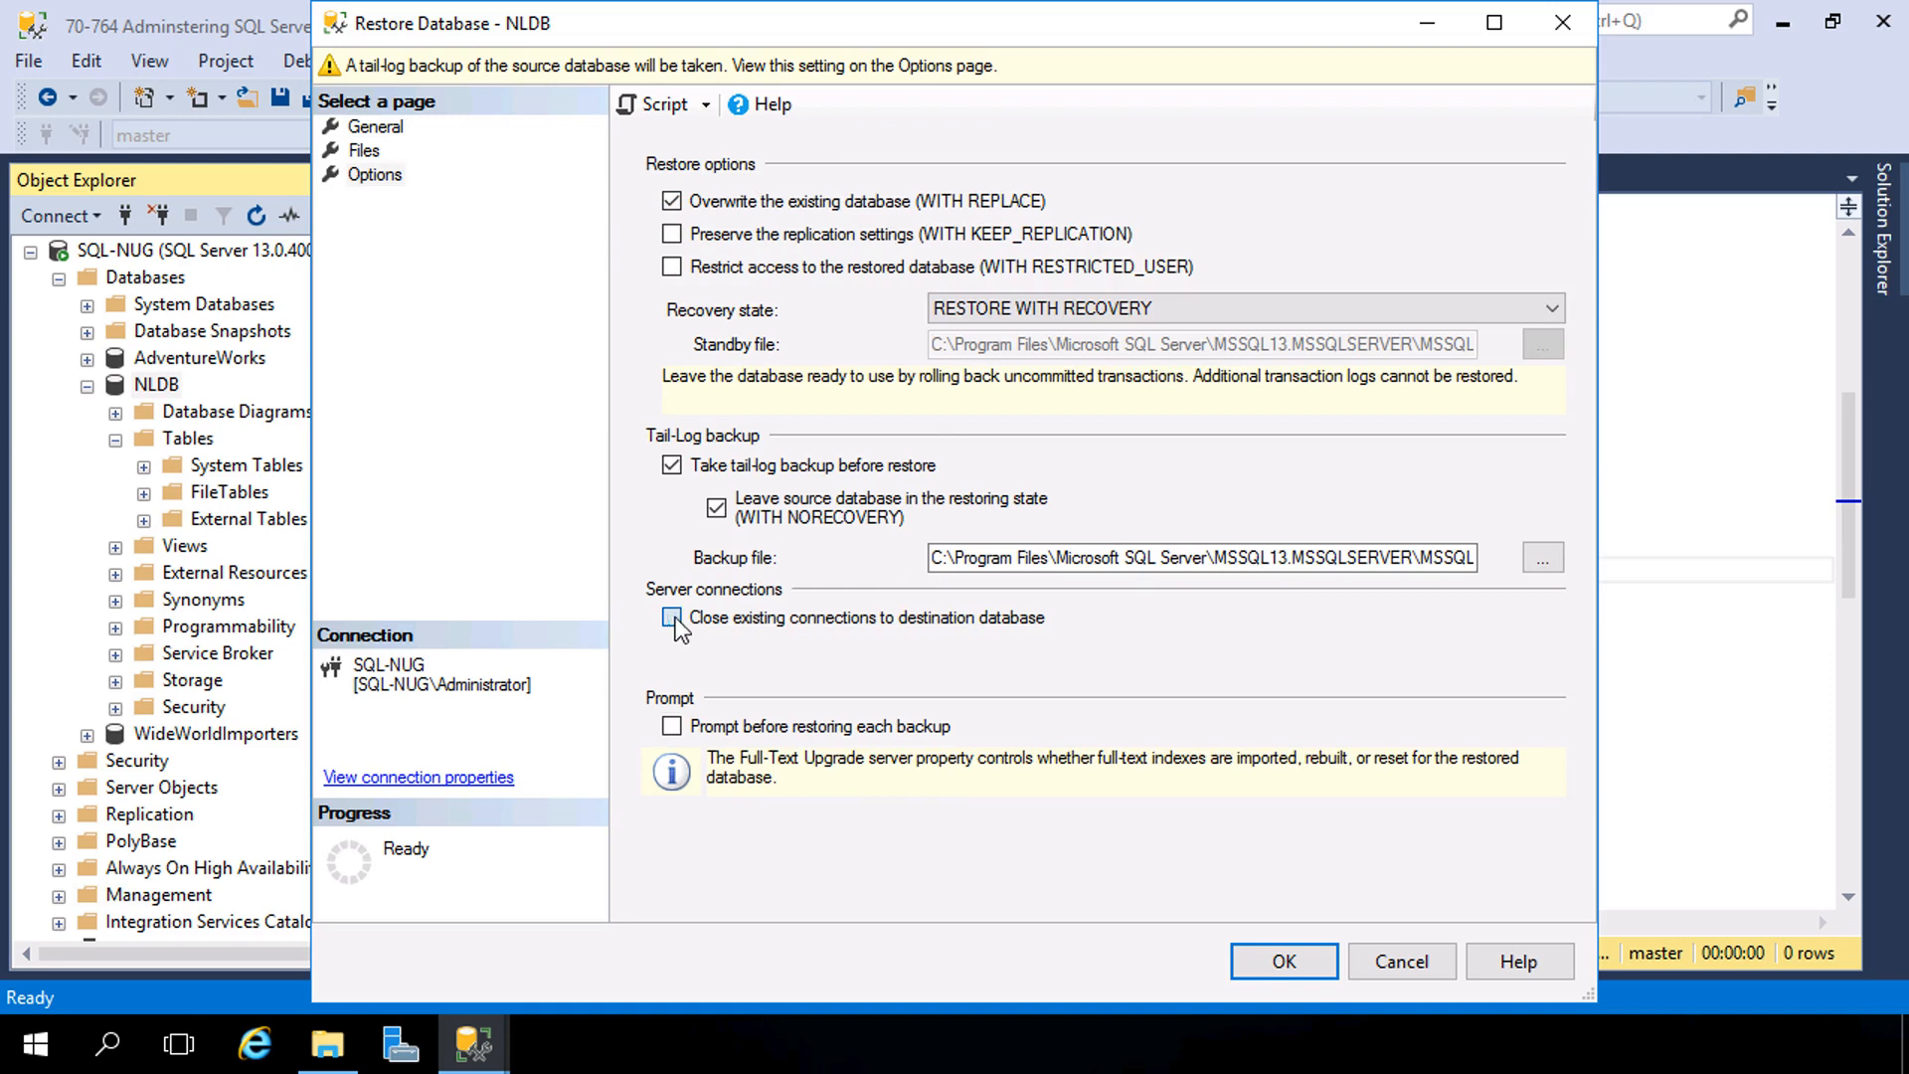
left_click(671, 616)
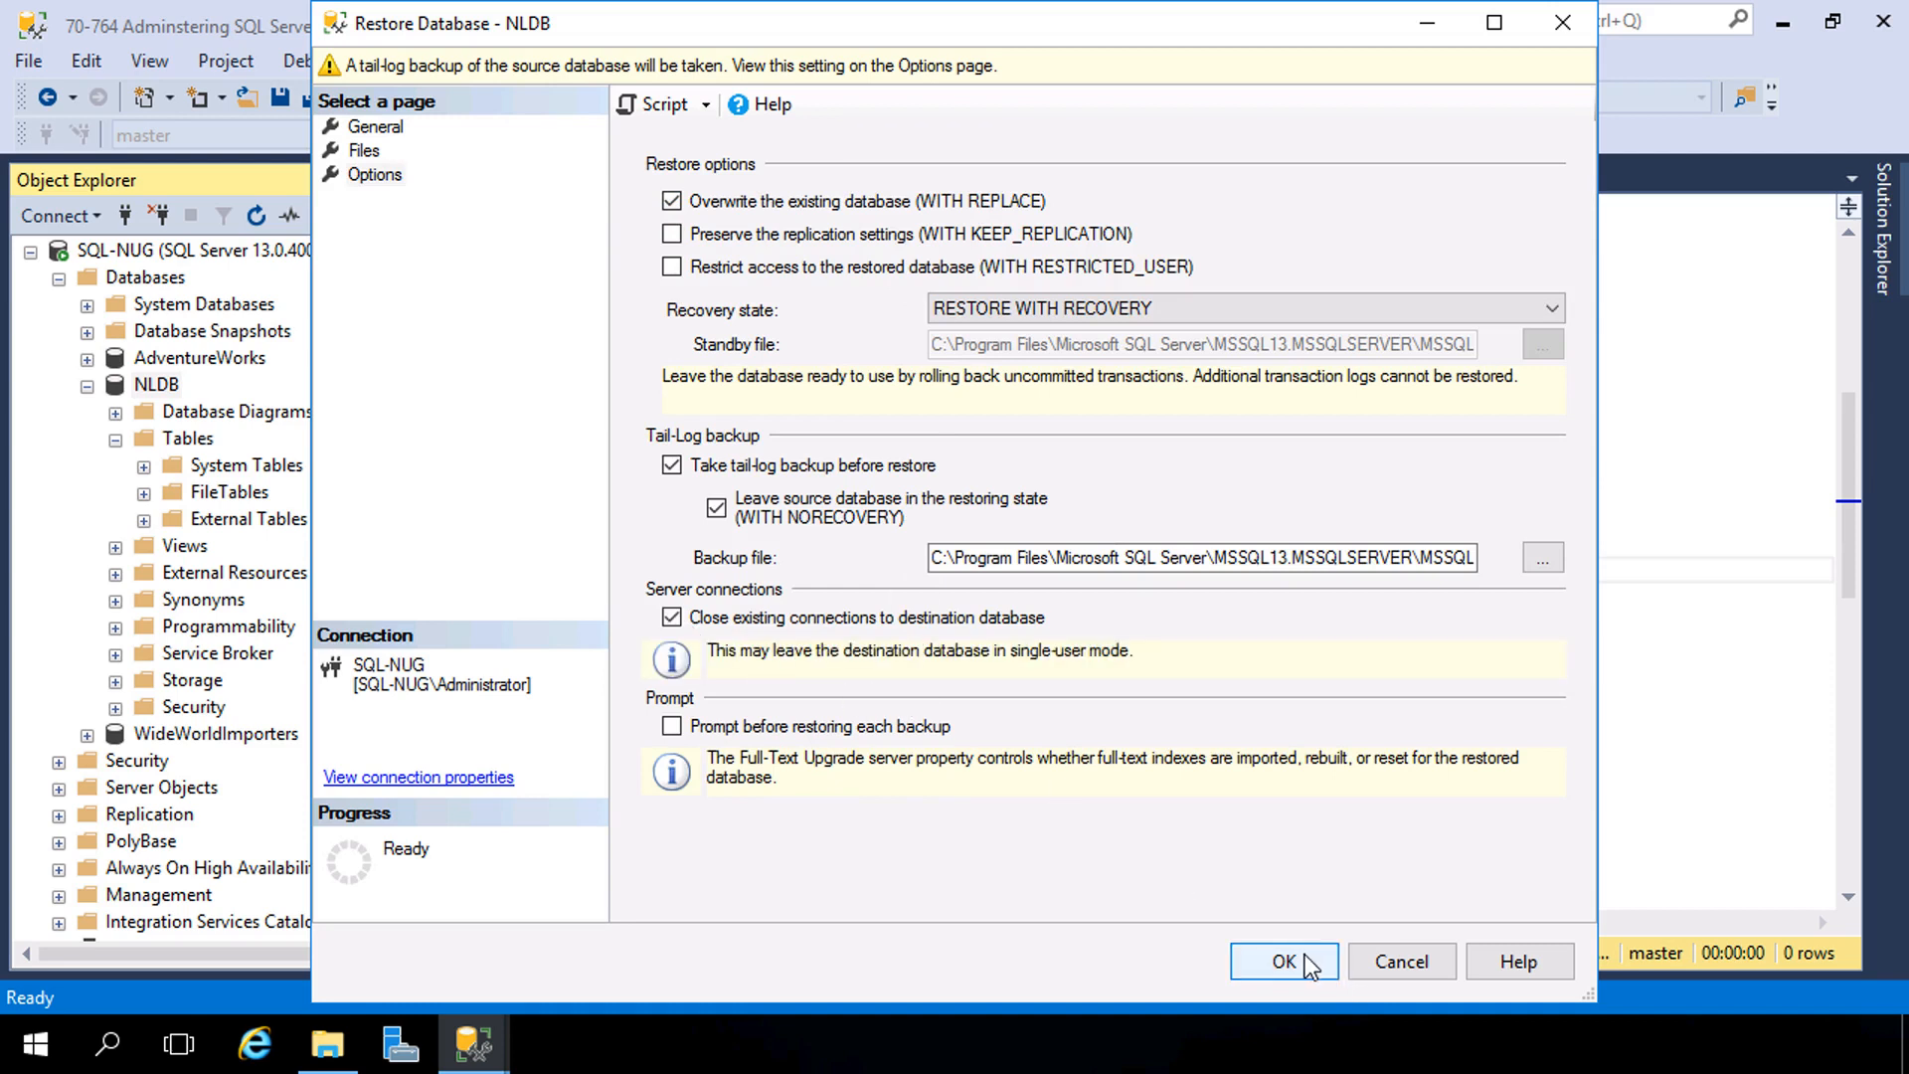
left_click(1282, 963)
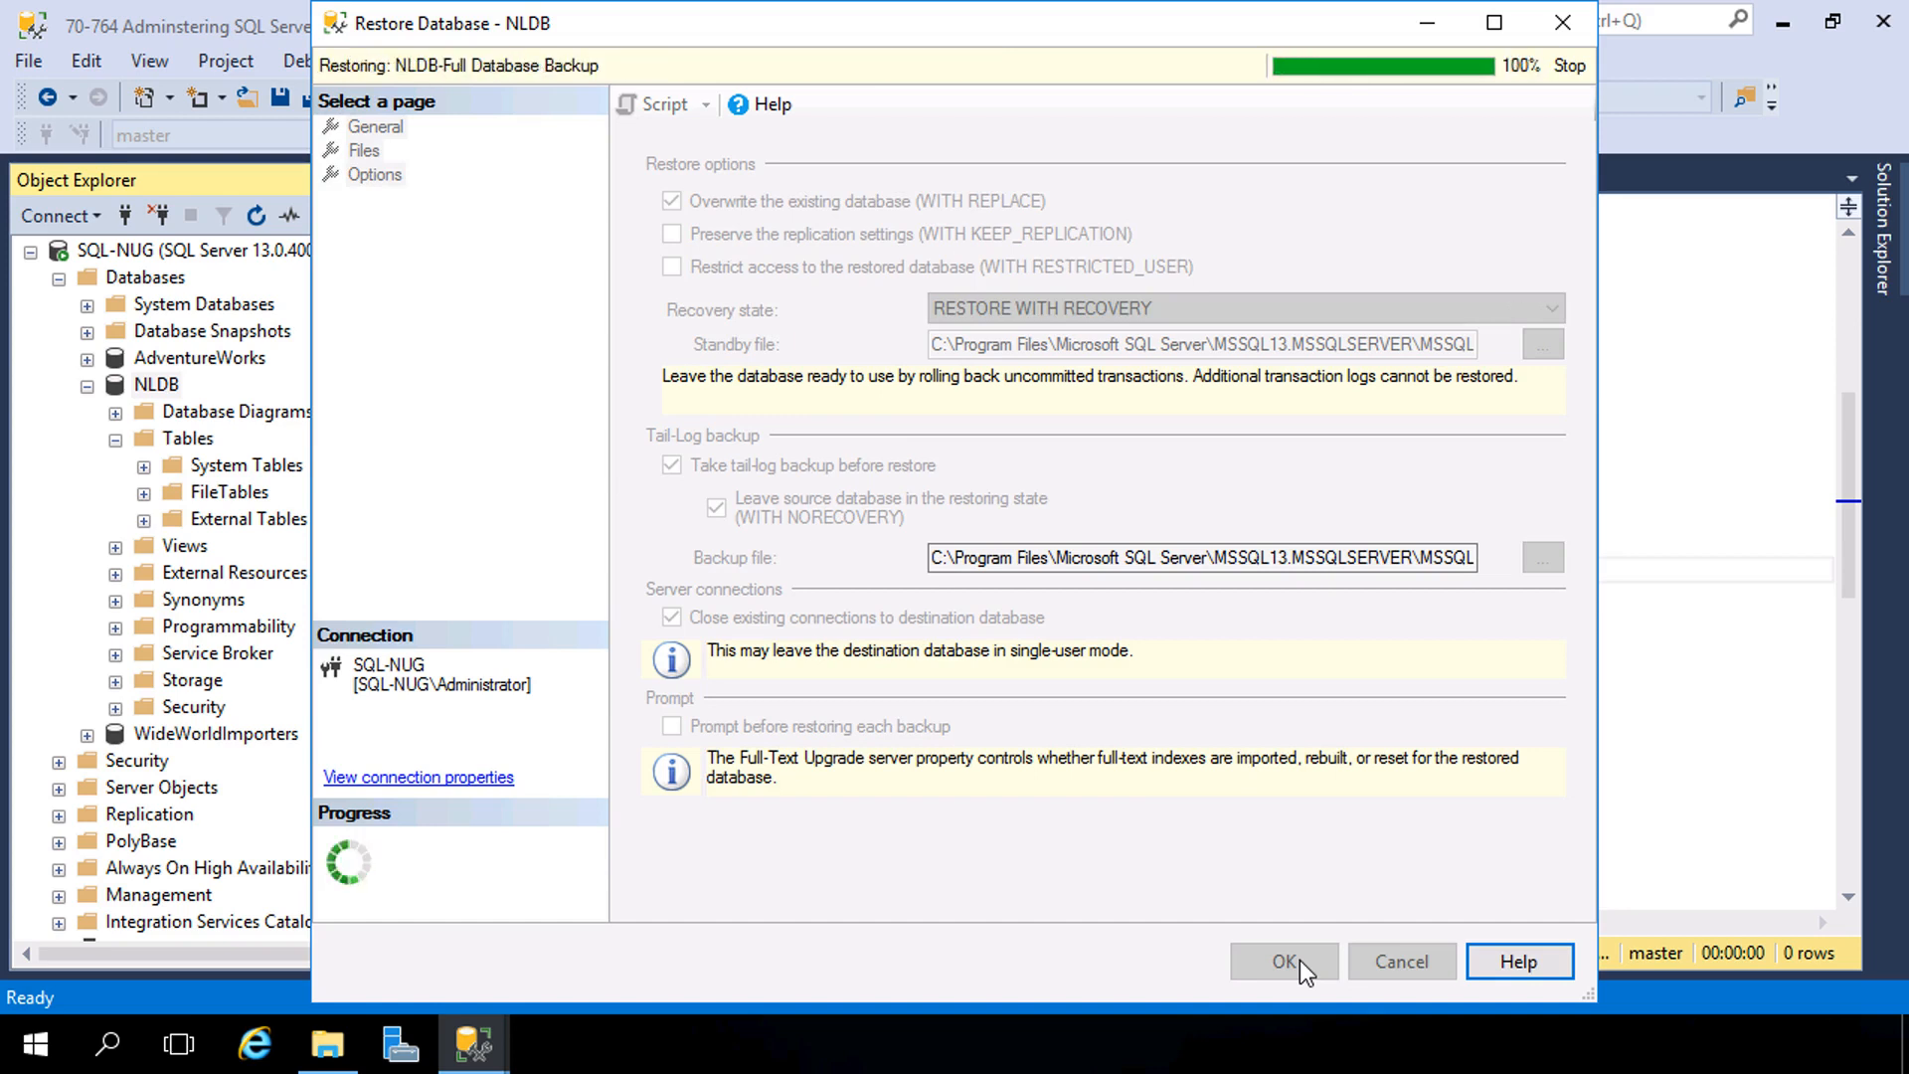
left_click(1282, 962)
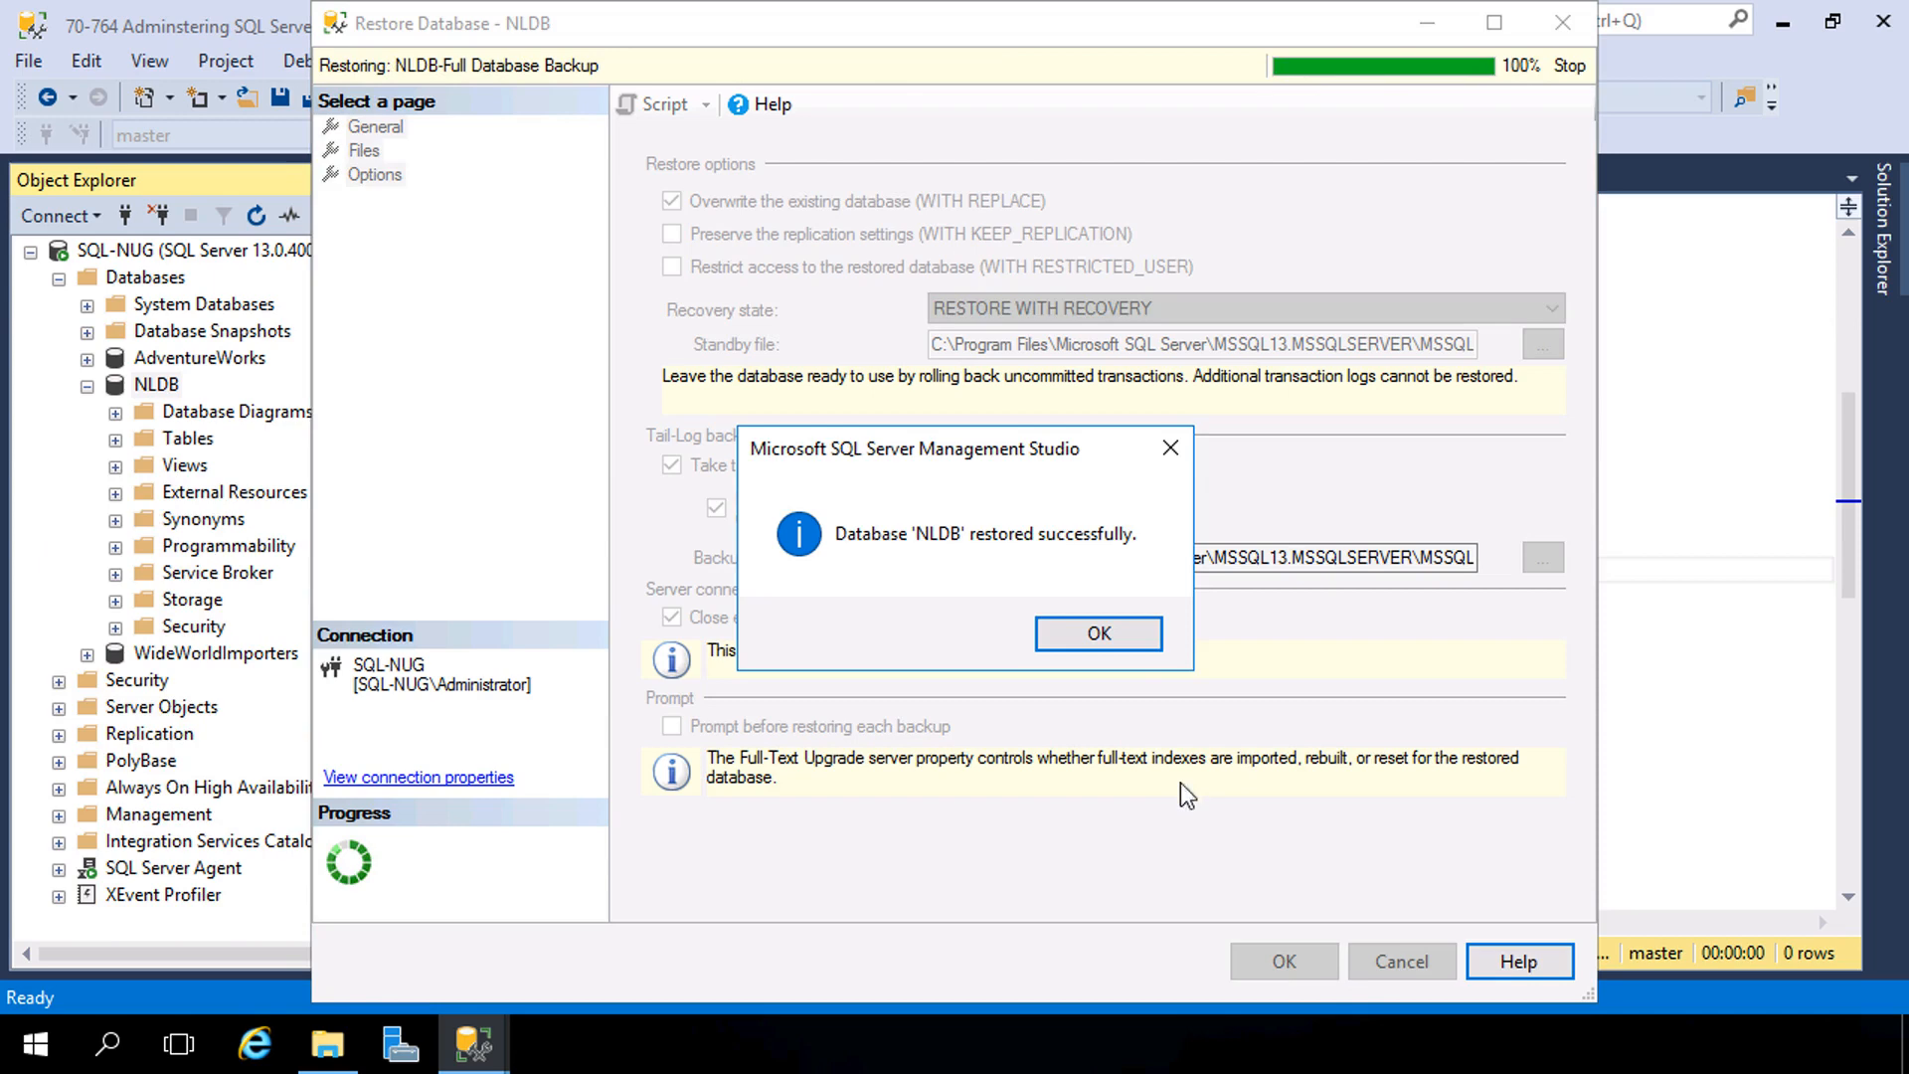
left_click(1093, 632)
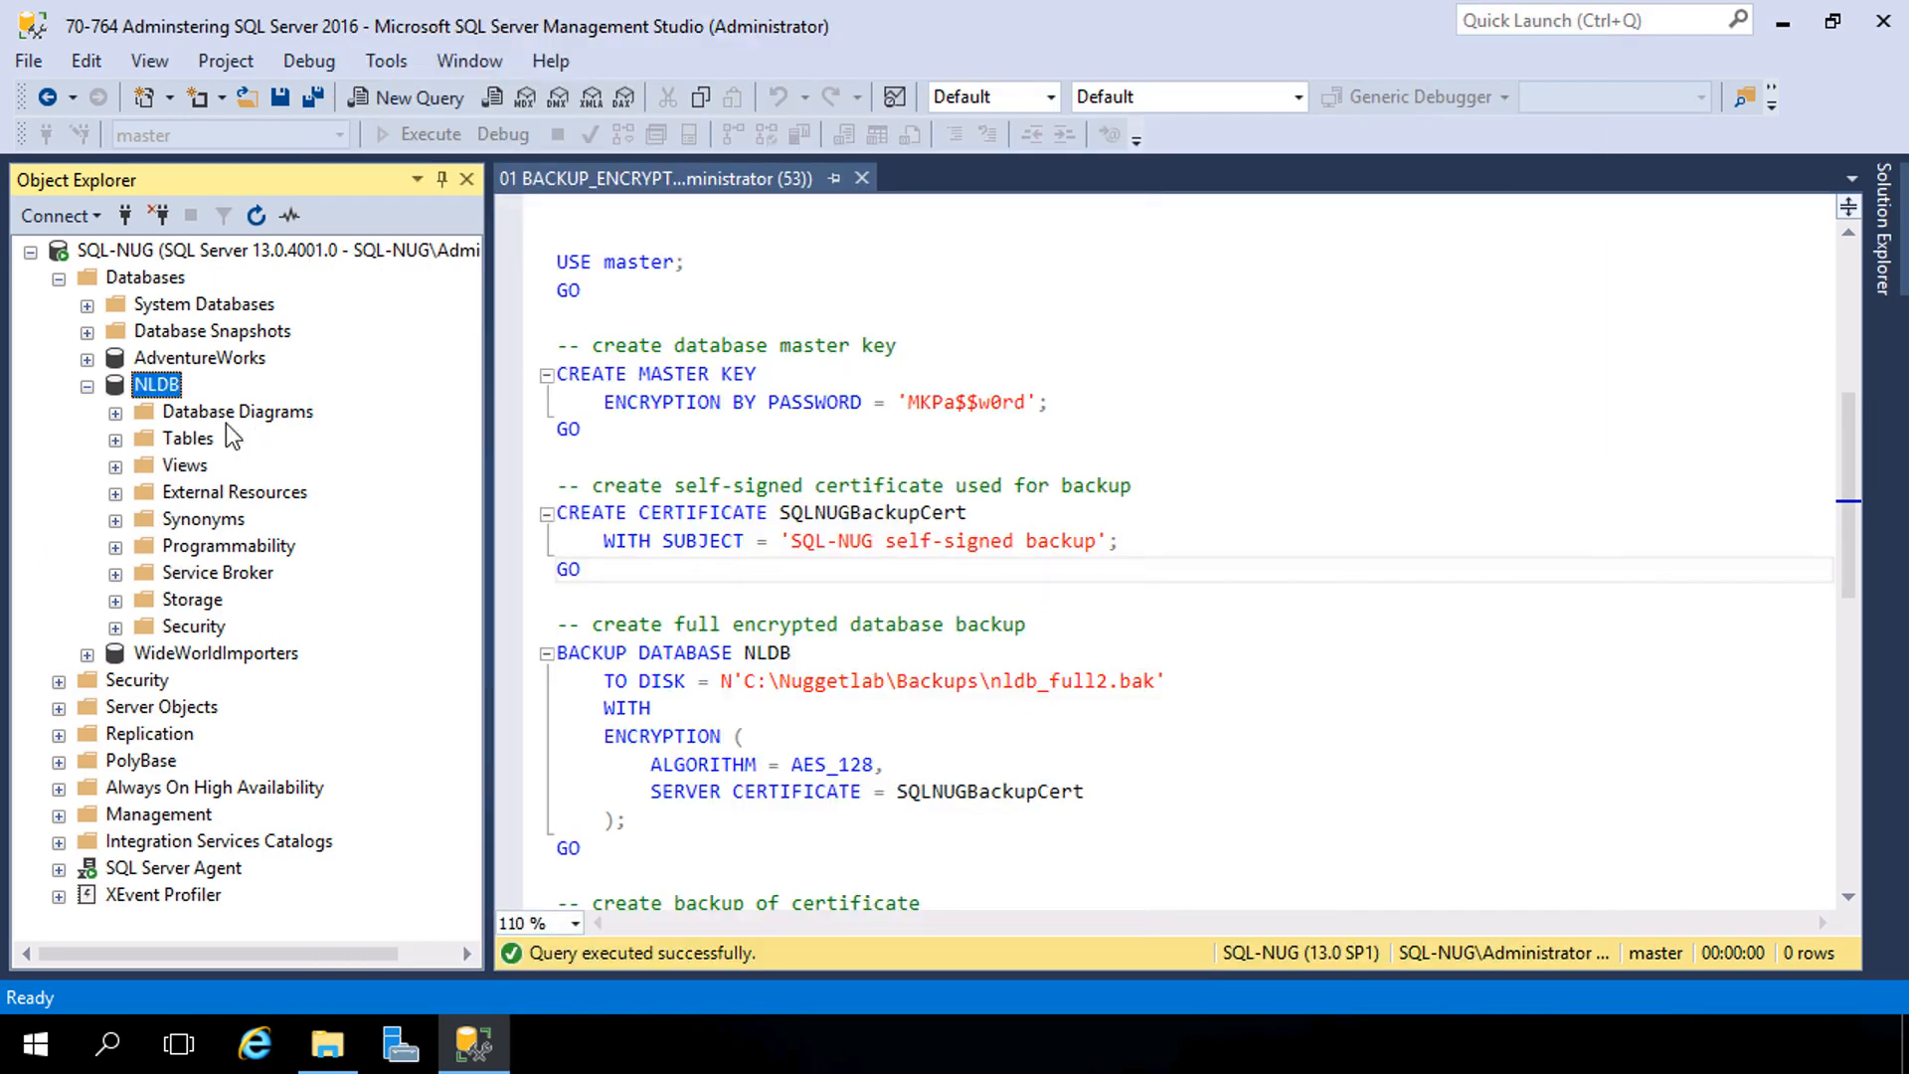
Step: Refresh NLDB's Tables folder so the restored dbo.Employees appears
right_click(187, 438)
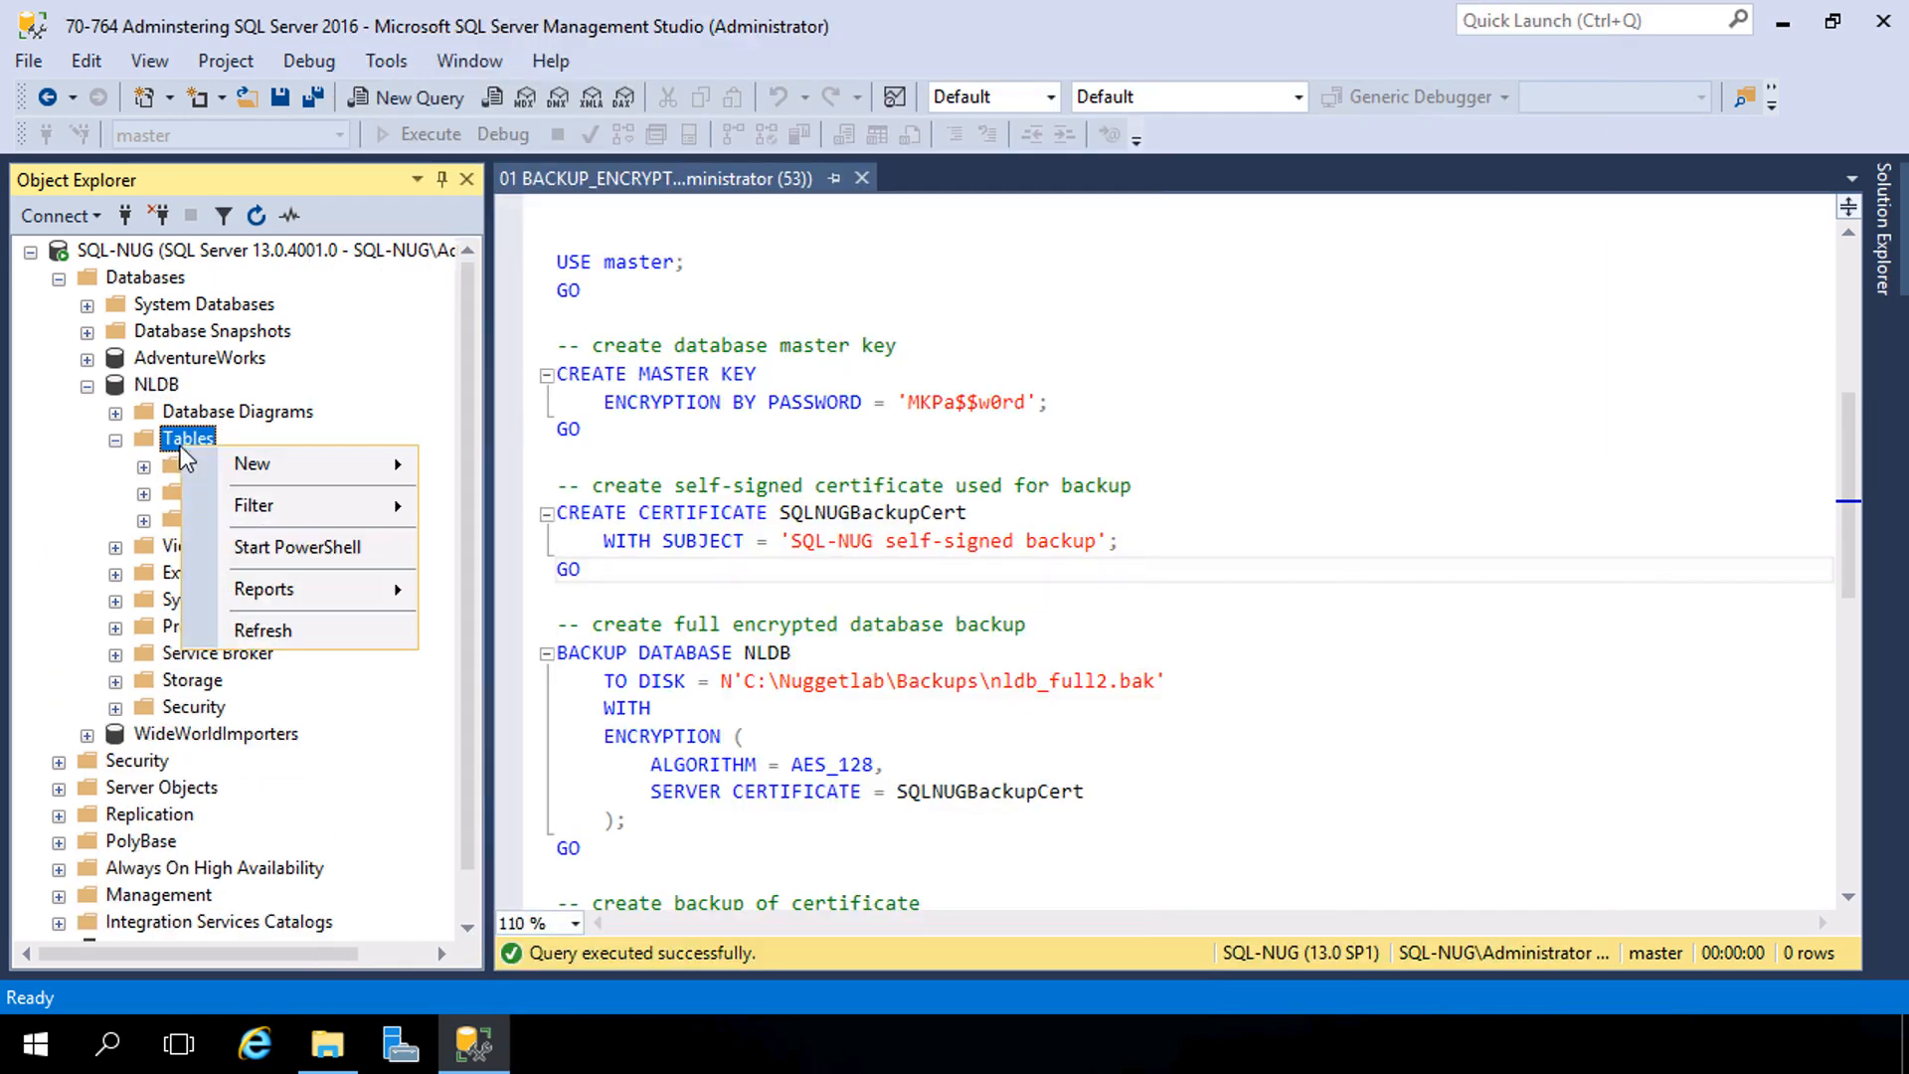
left_click(263, 631)
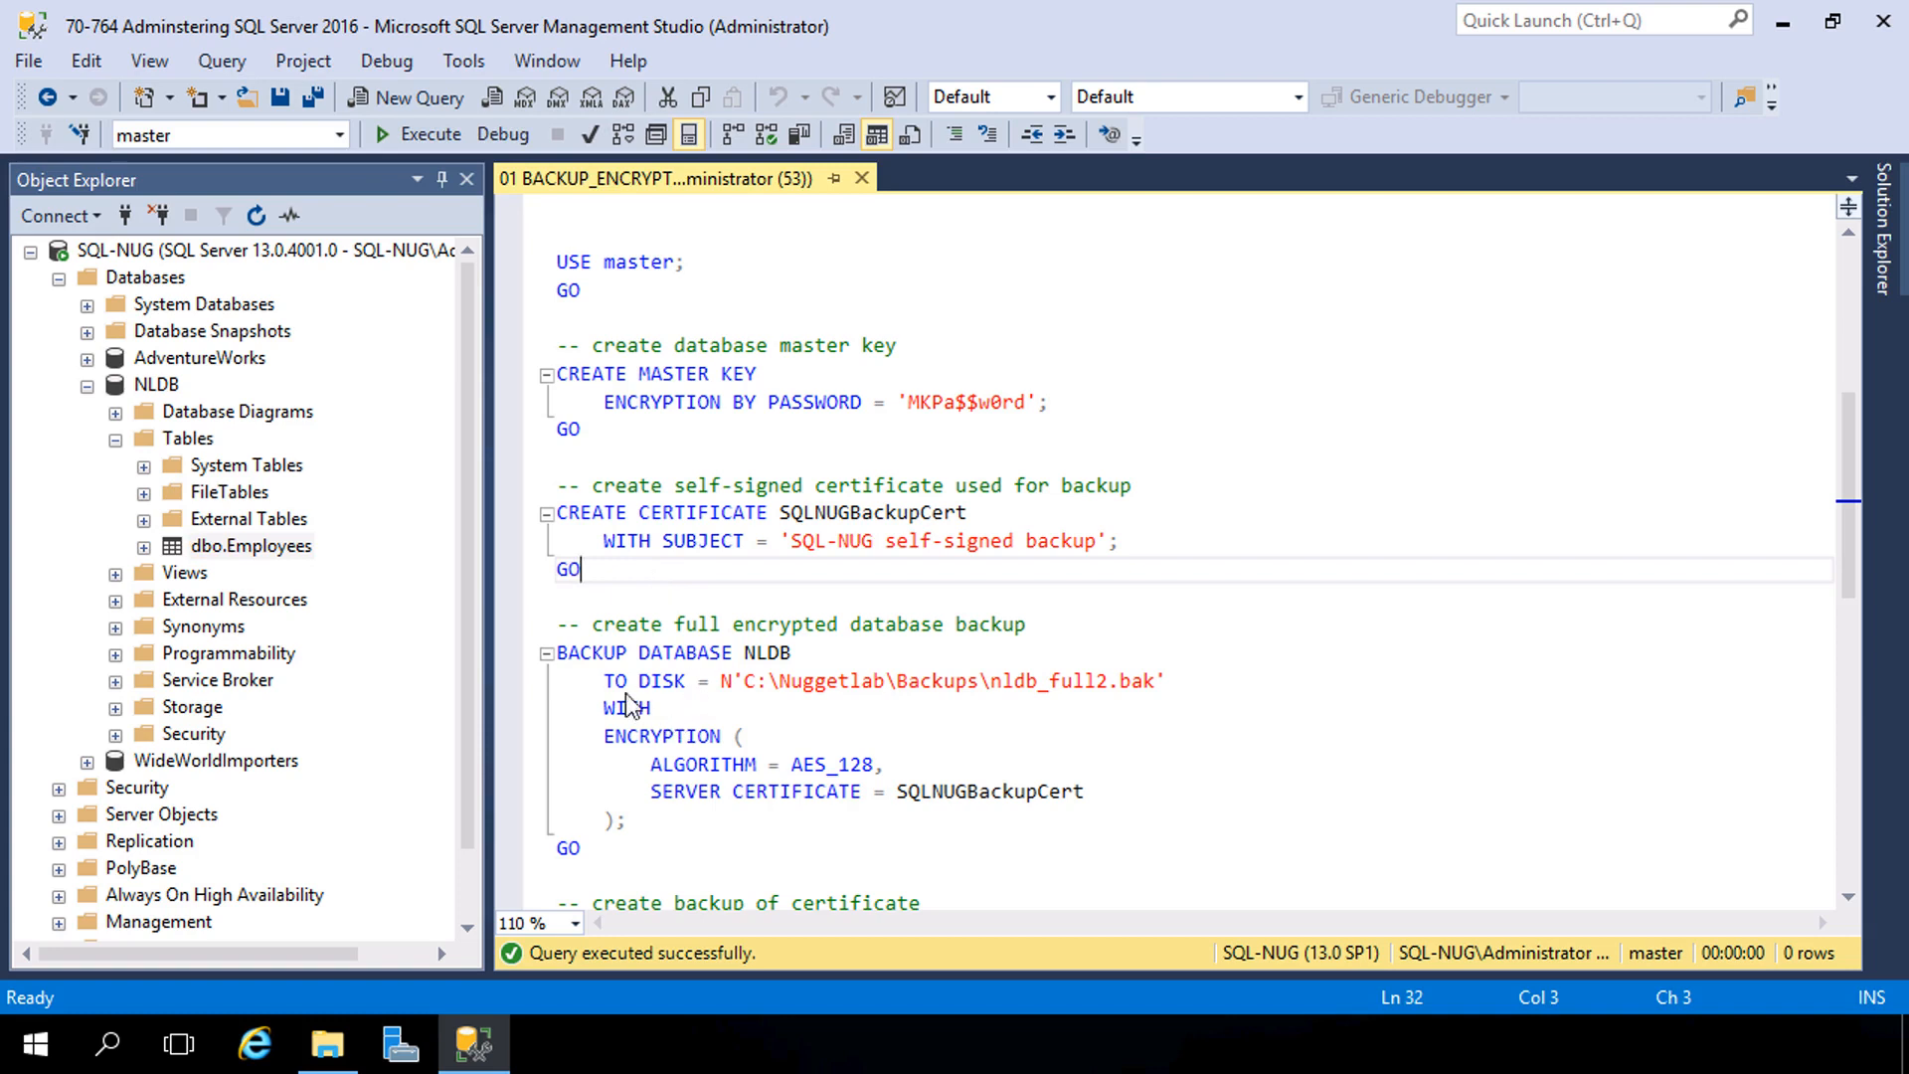
mouse_move(962, 710)
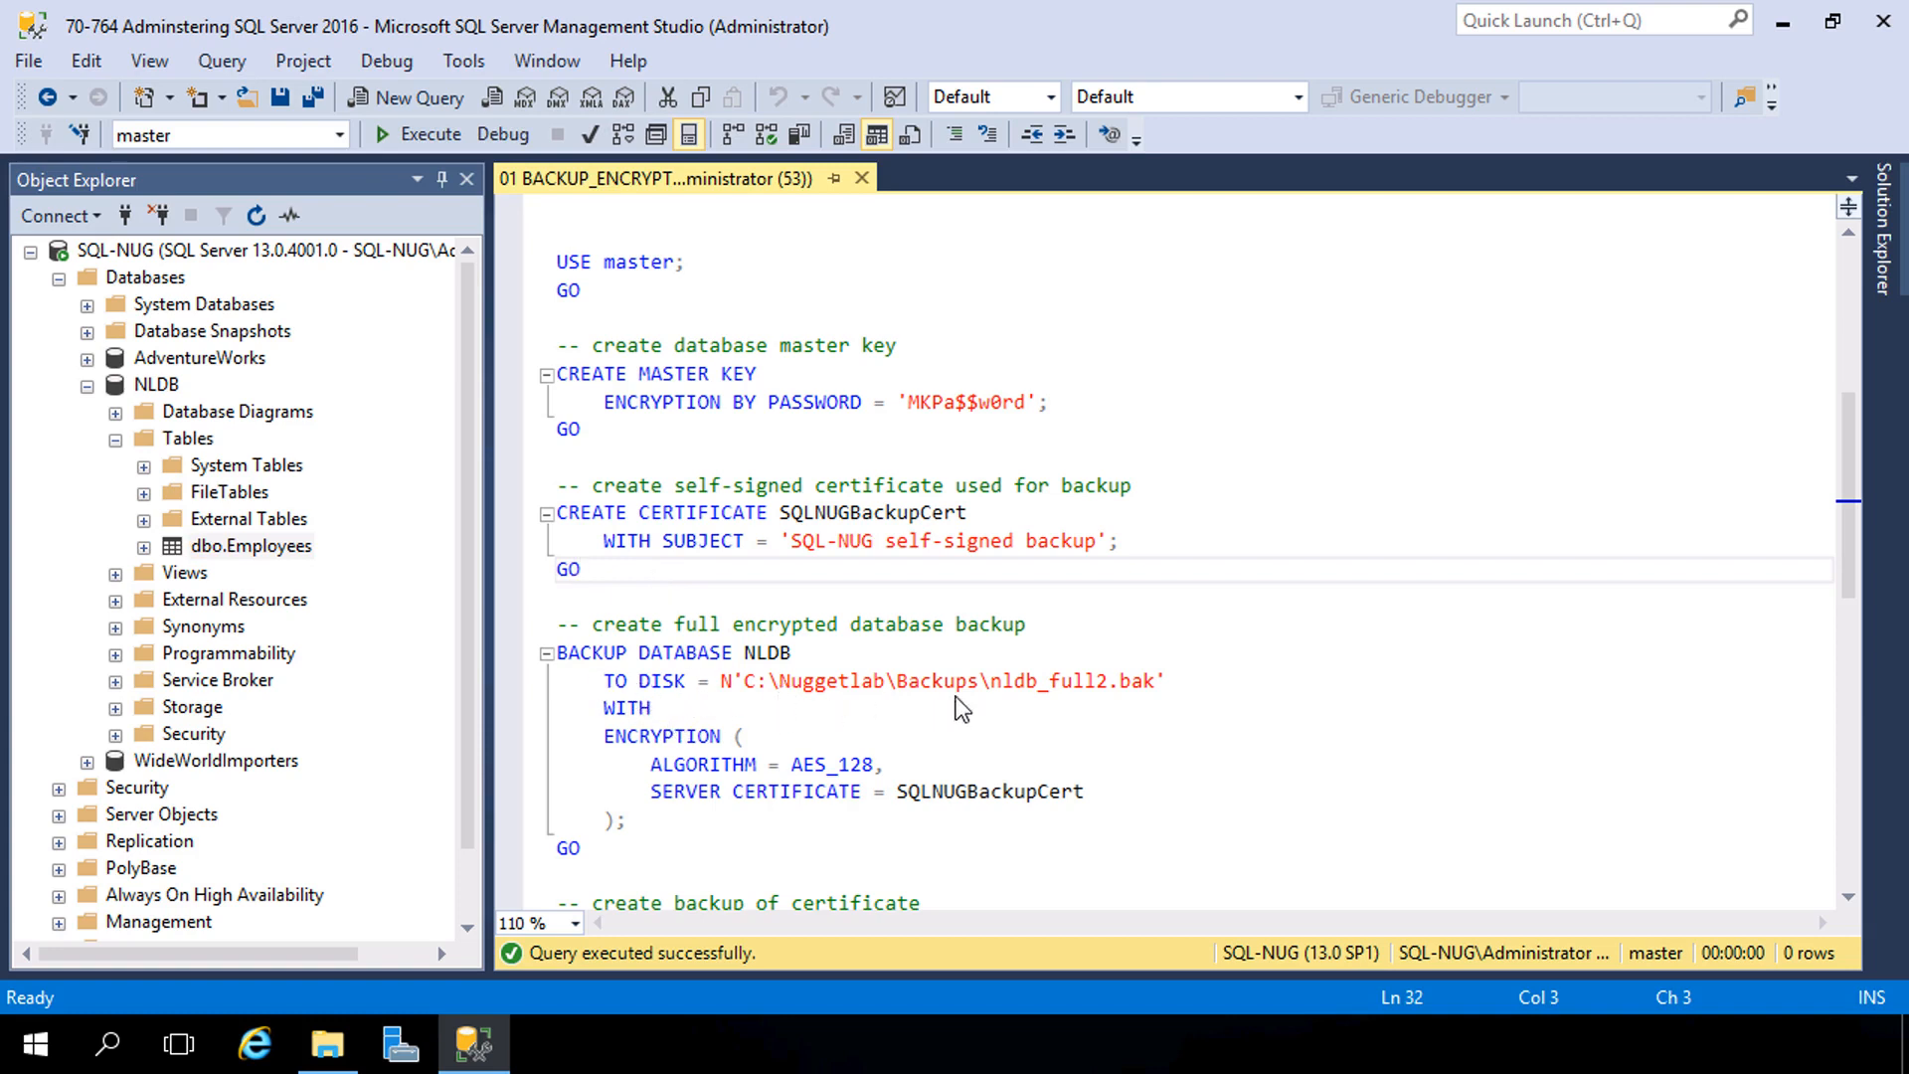
Step: Execute the BACKUP DATABASE NLDB to nldb_full2.bak with AES_128 and SQLNUGBackupCert
left_click(1106, 680)
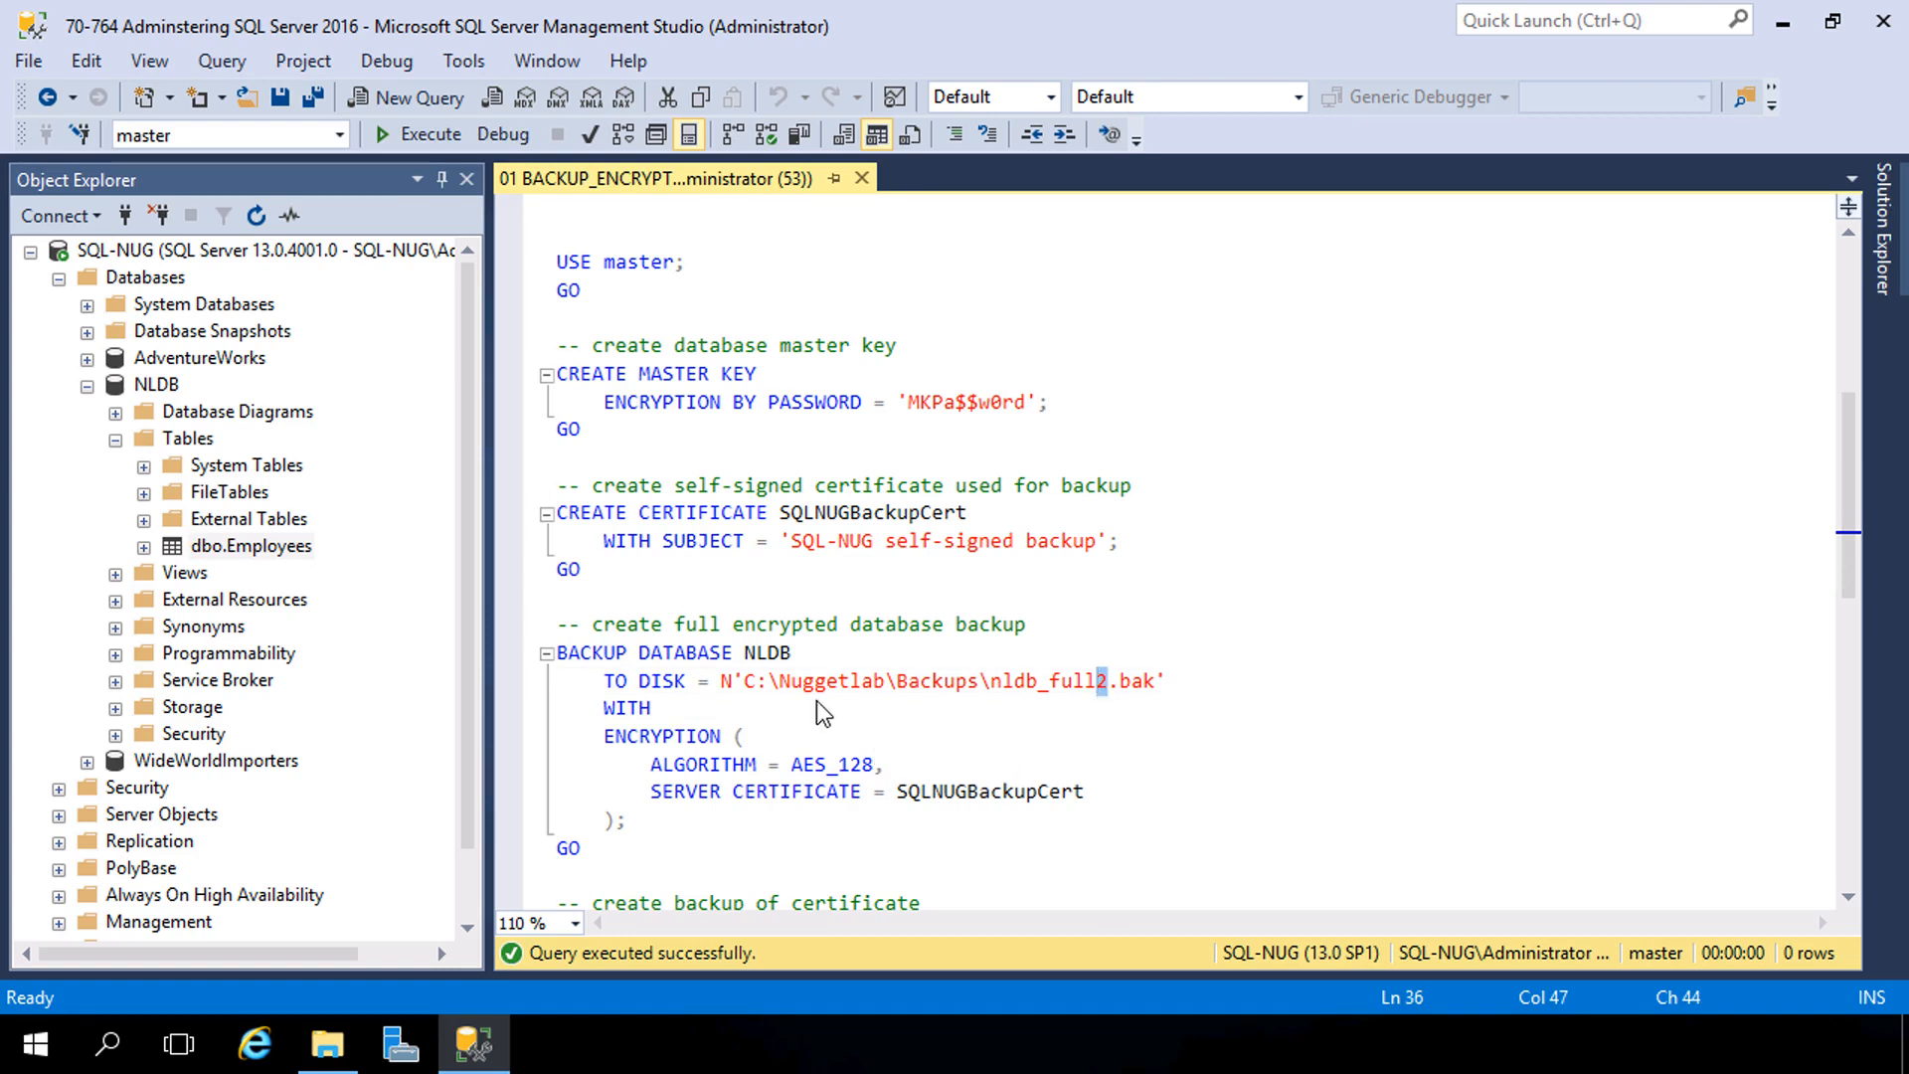
left_click(661, 708)
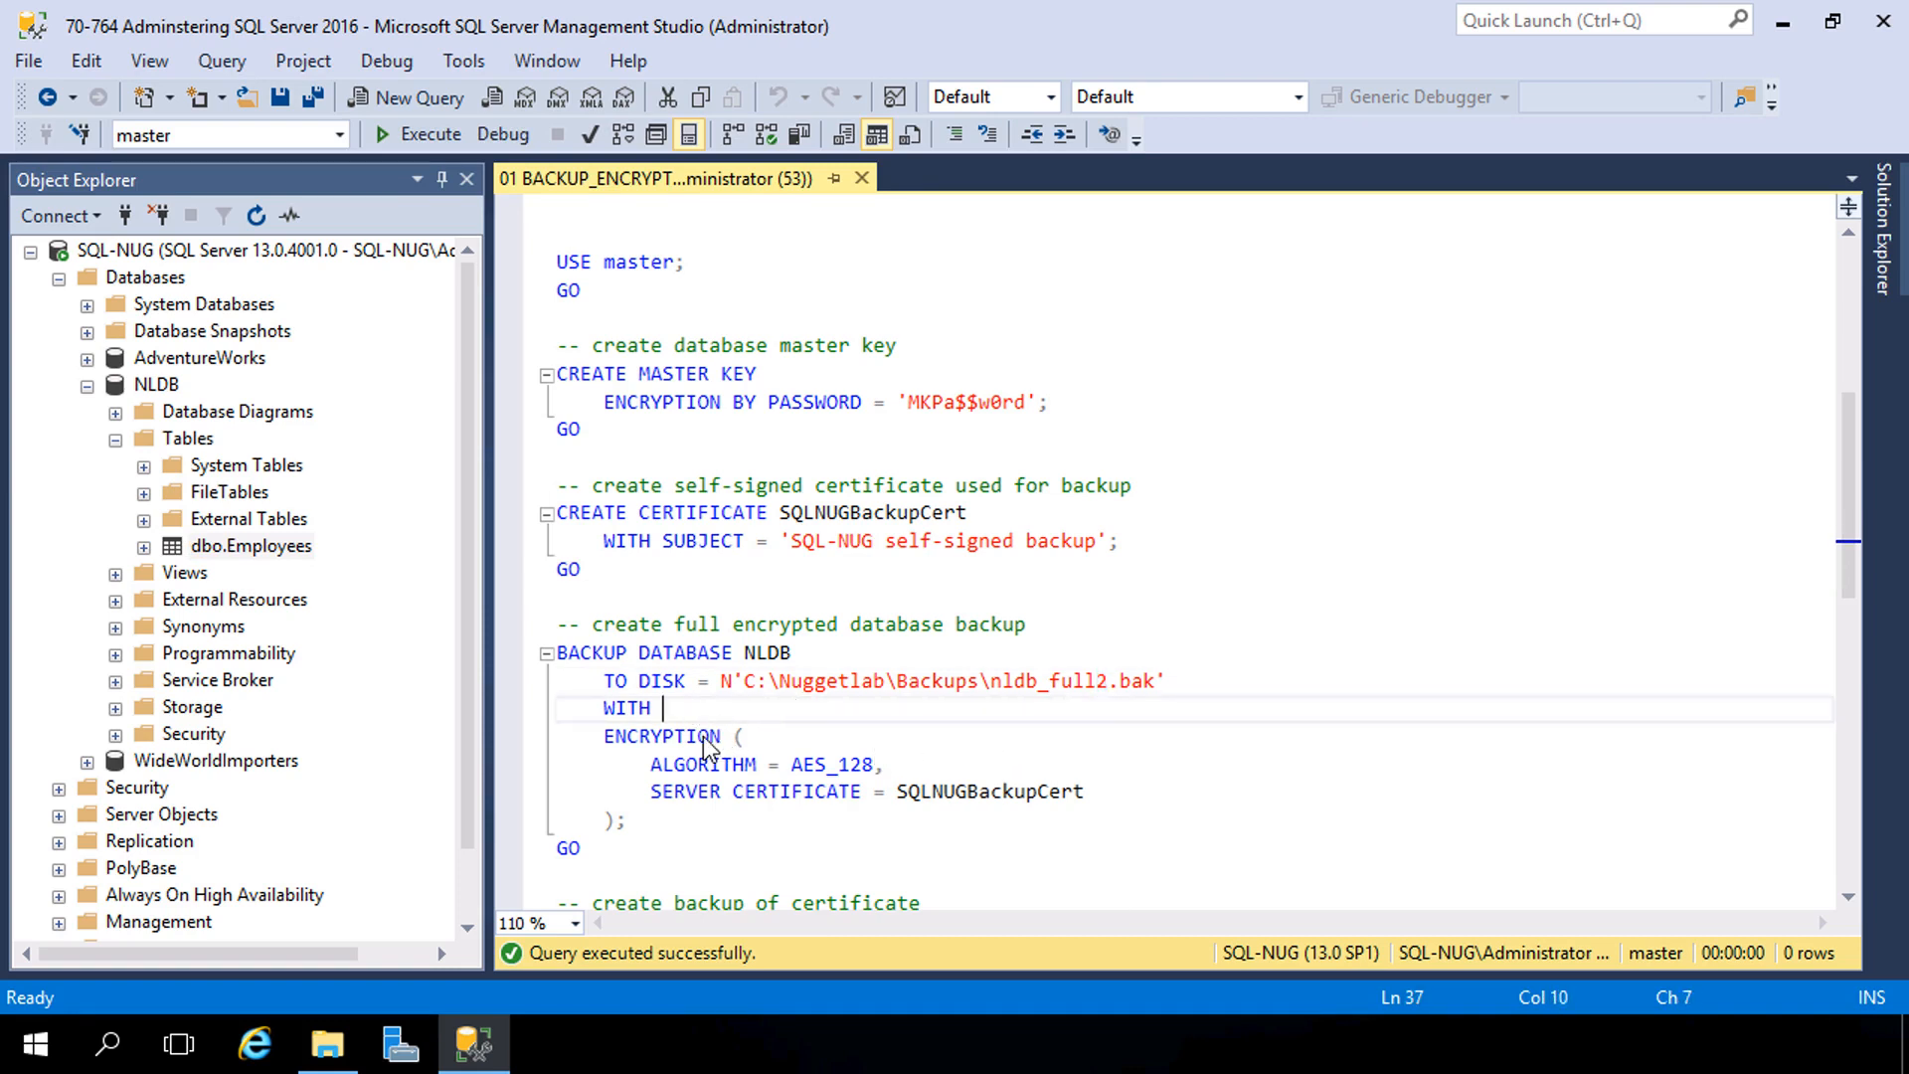
double_click(831, 764)
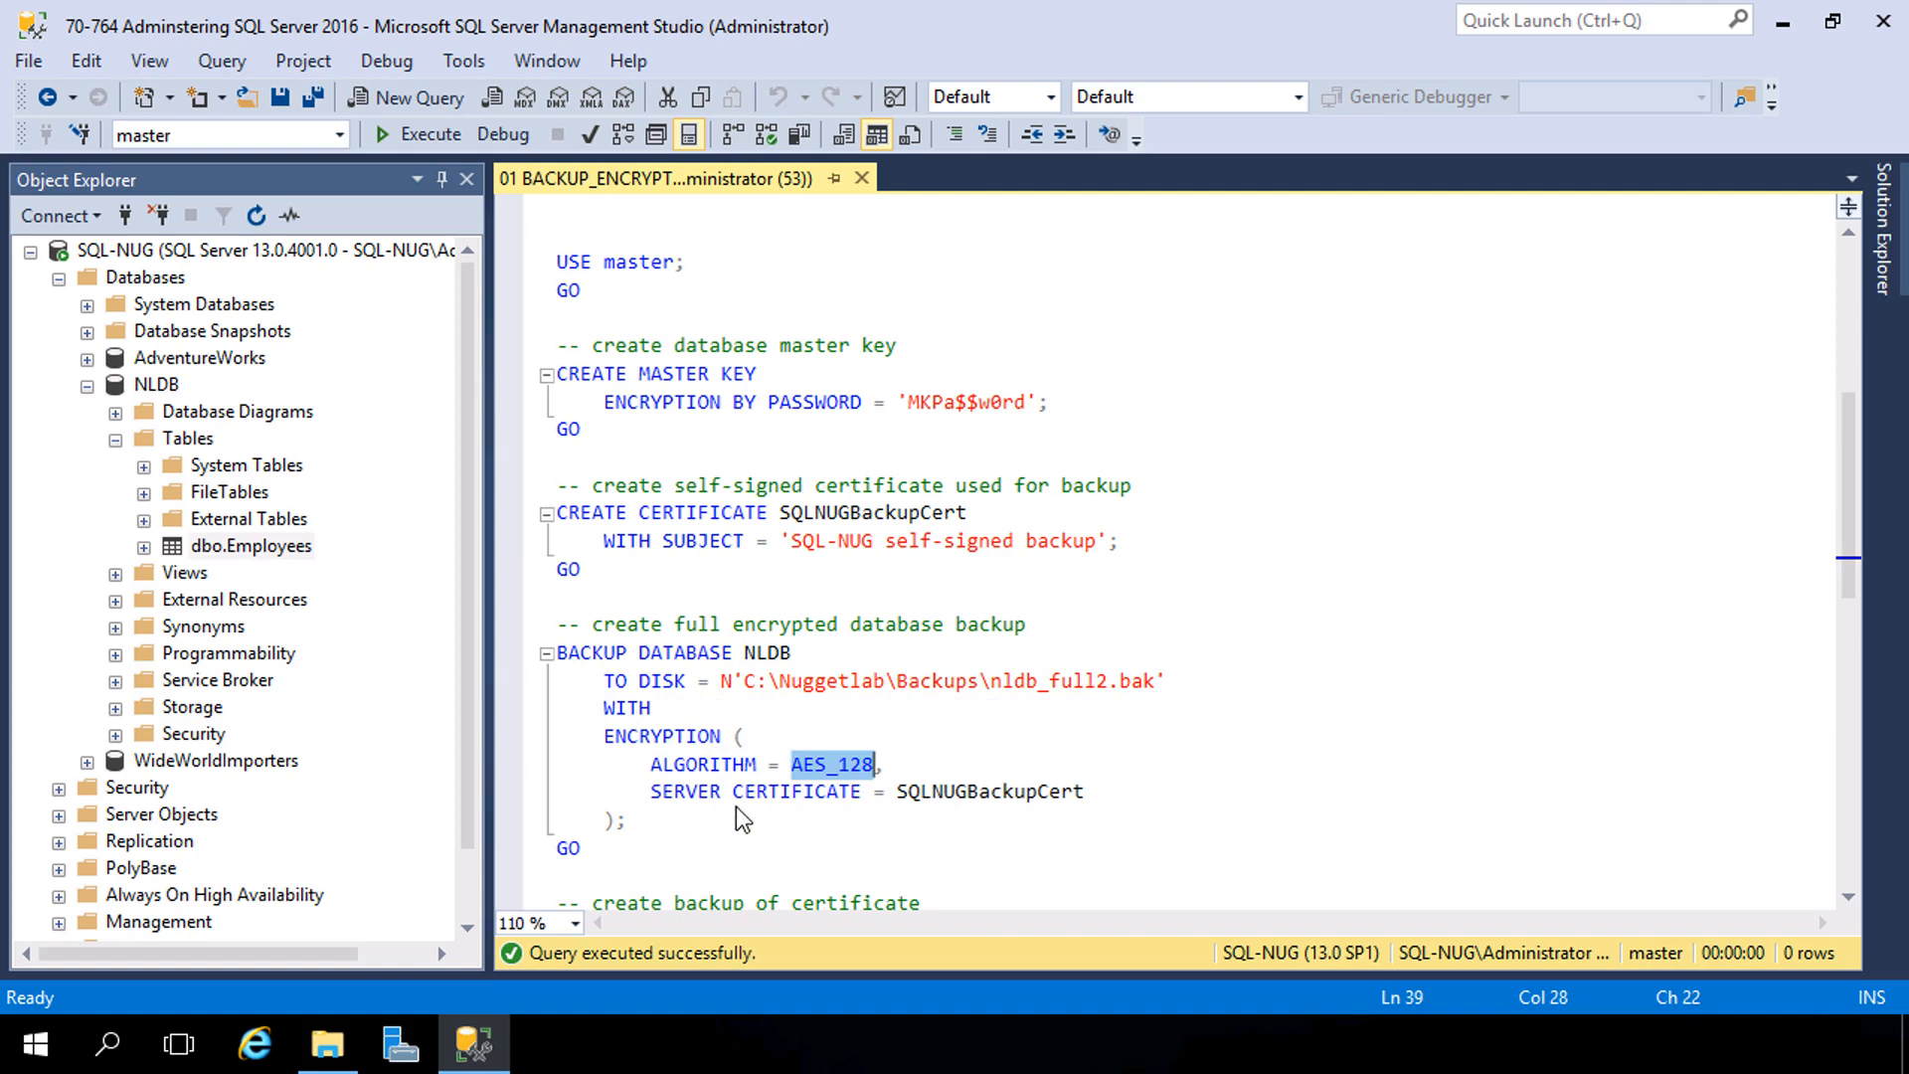
double_click(988, 792)
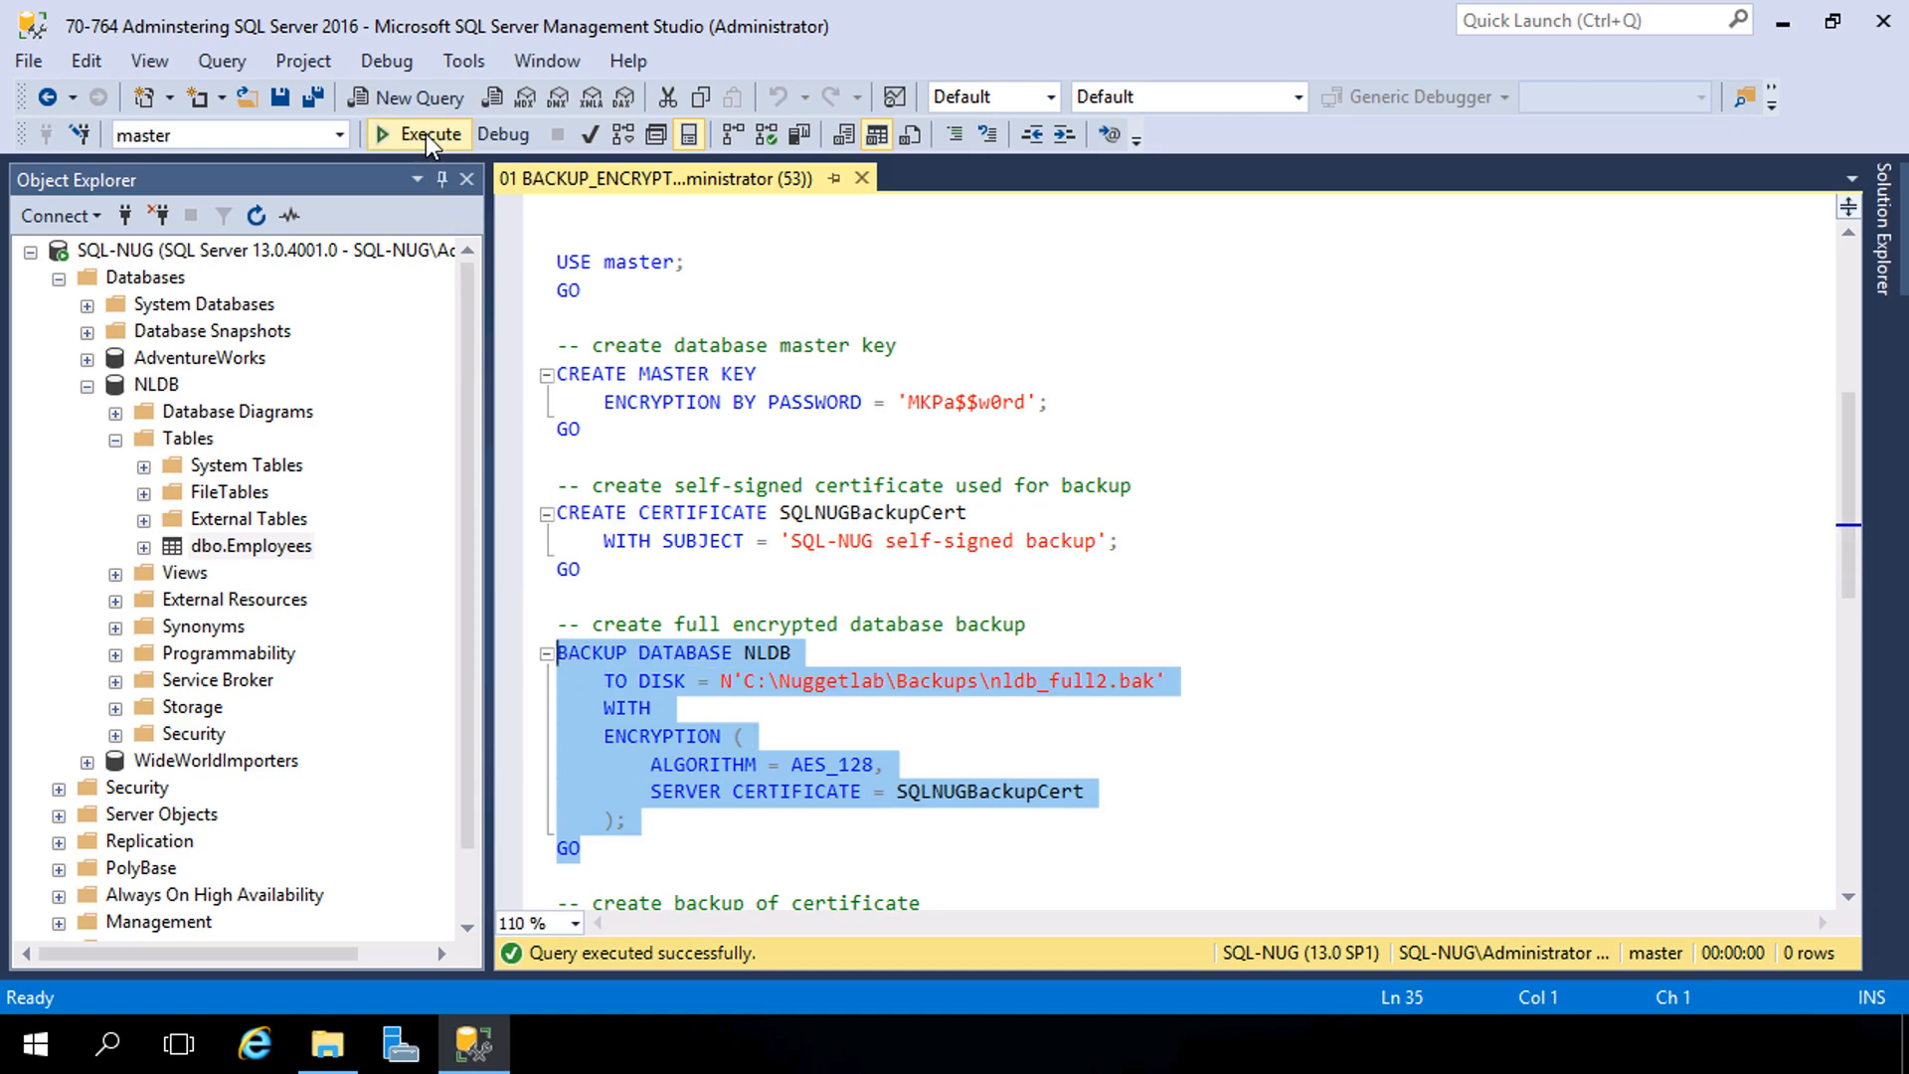
left_click(420, 133)
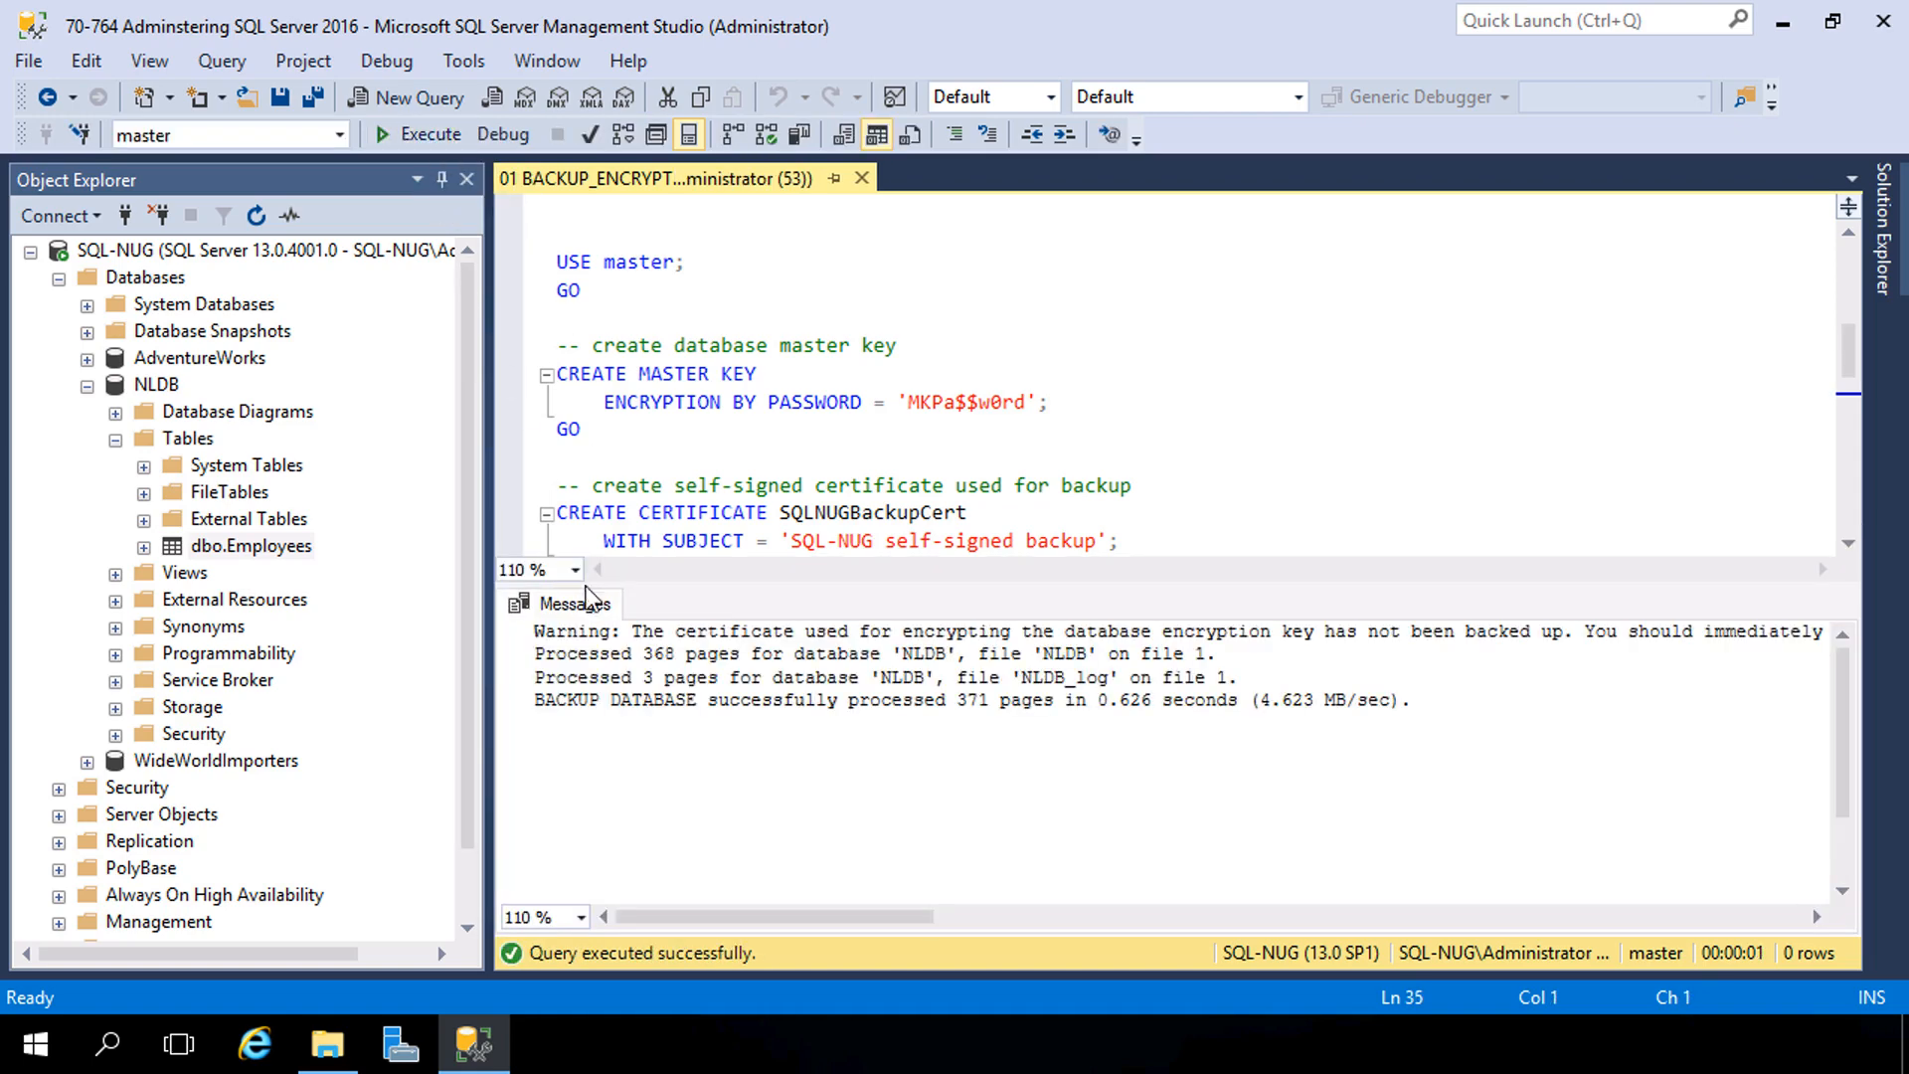
mouse_move(931, 642)
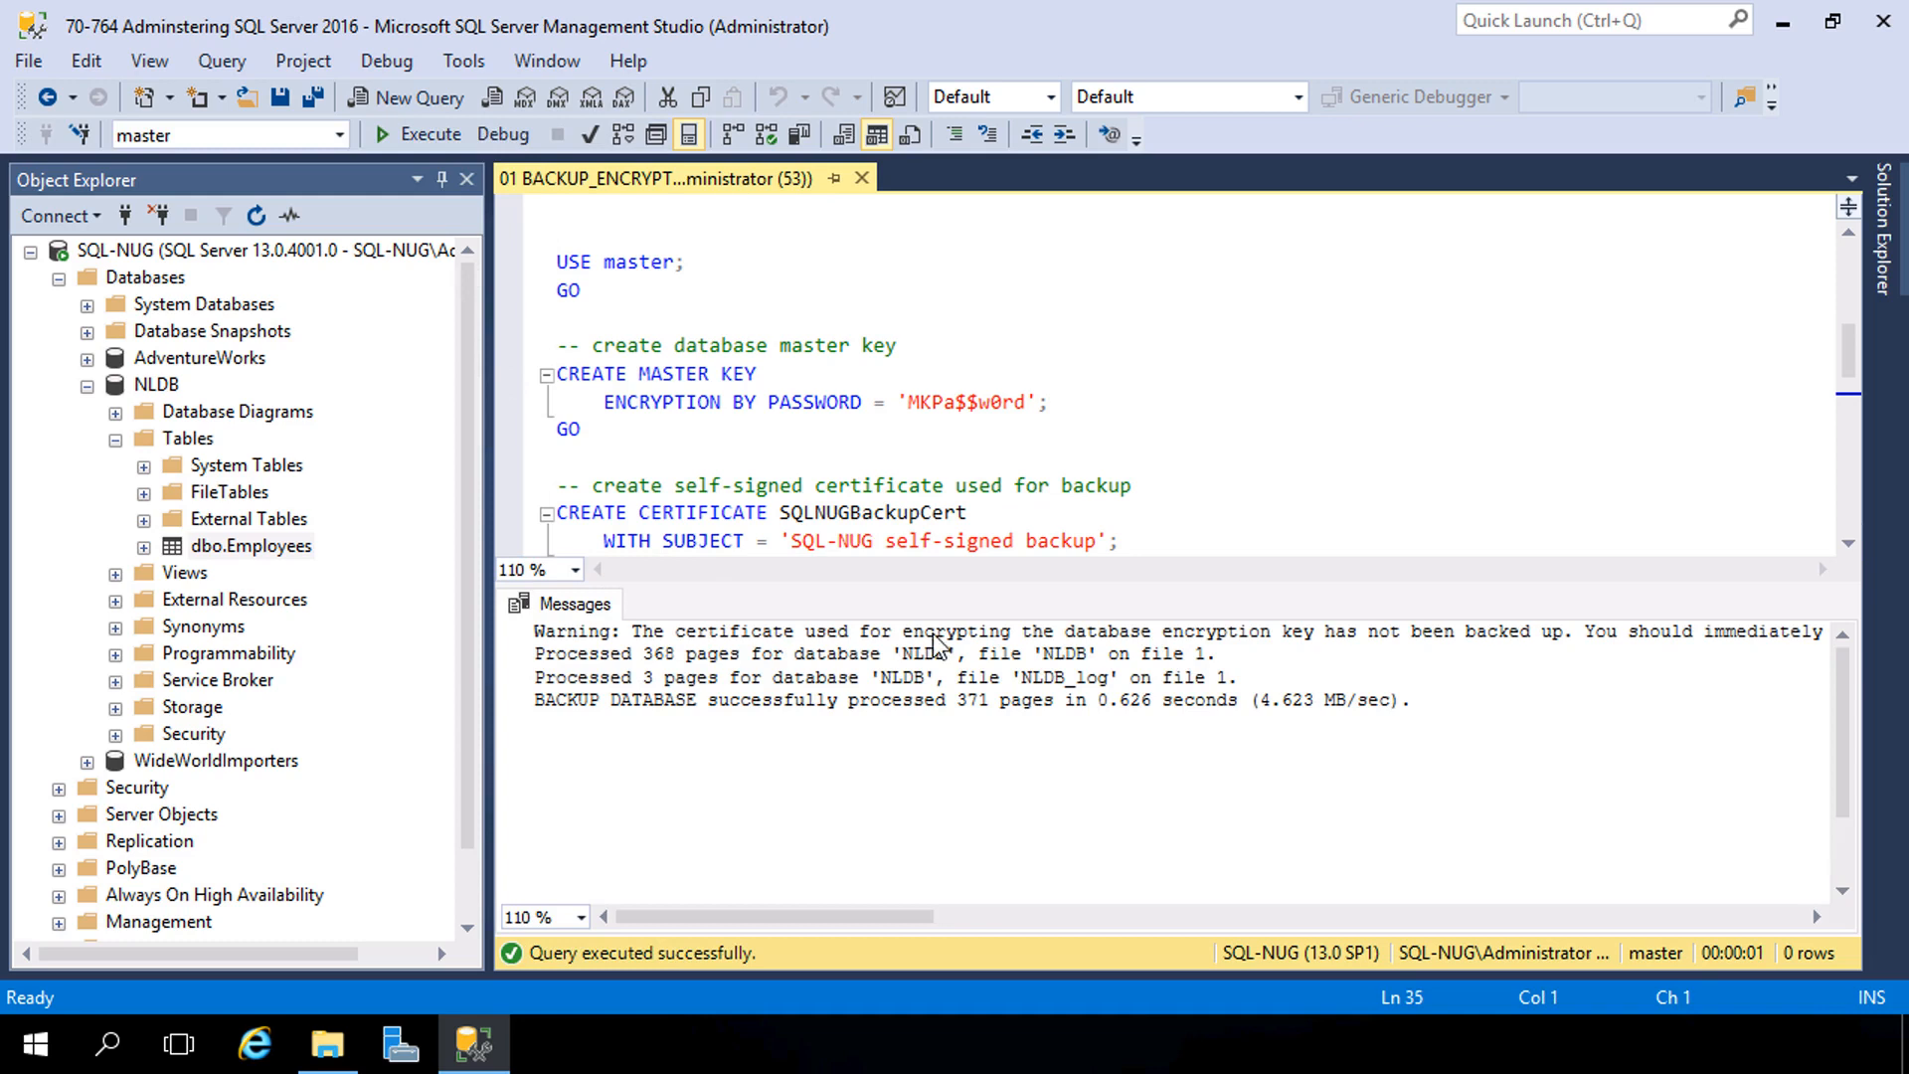
mouse_move(1529, 660)
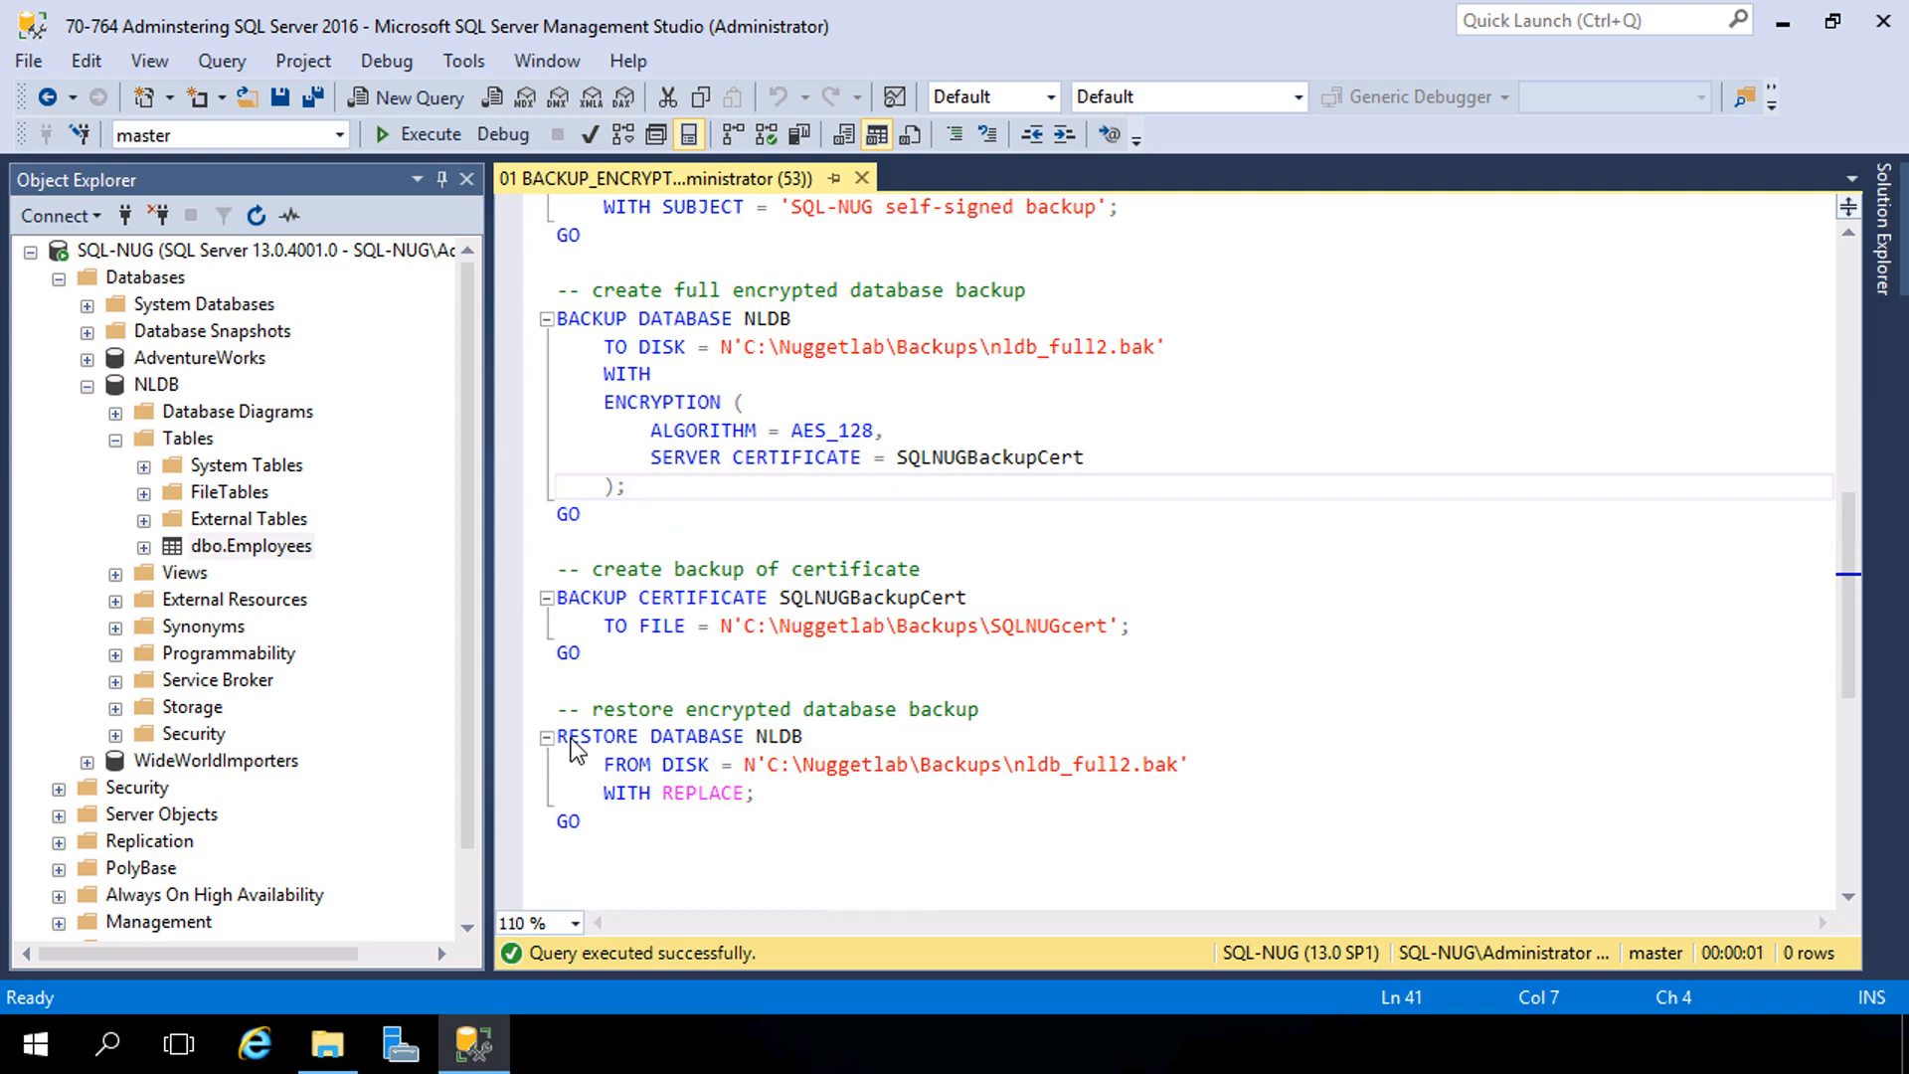
Step: Run the BACKUP CERTIFICATE statement and verify SQLNUGcert sits in C:\Nuggetlab\Backups beside nldb_full2.bak
double_click(871, 596)
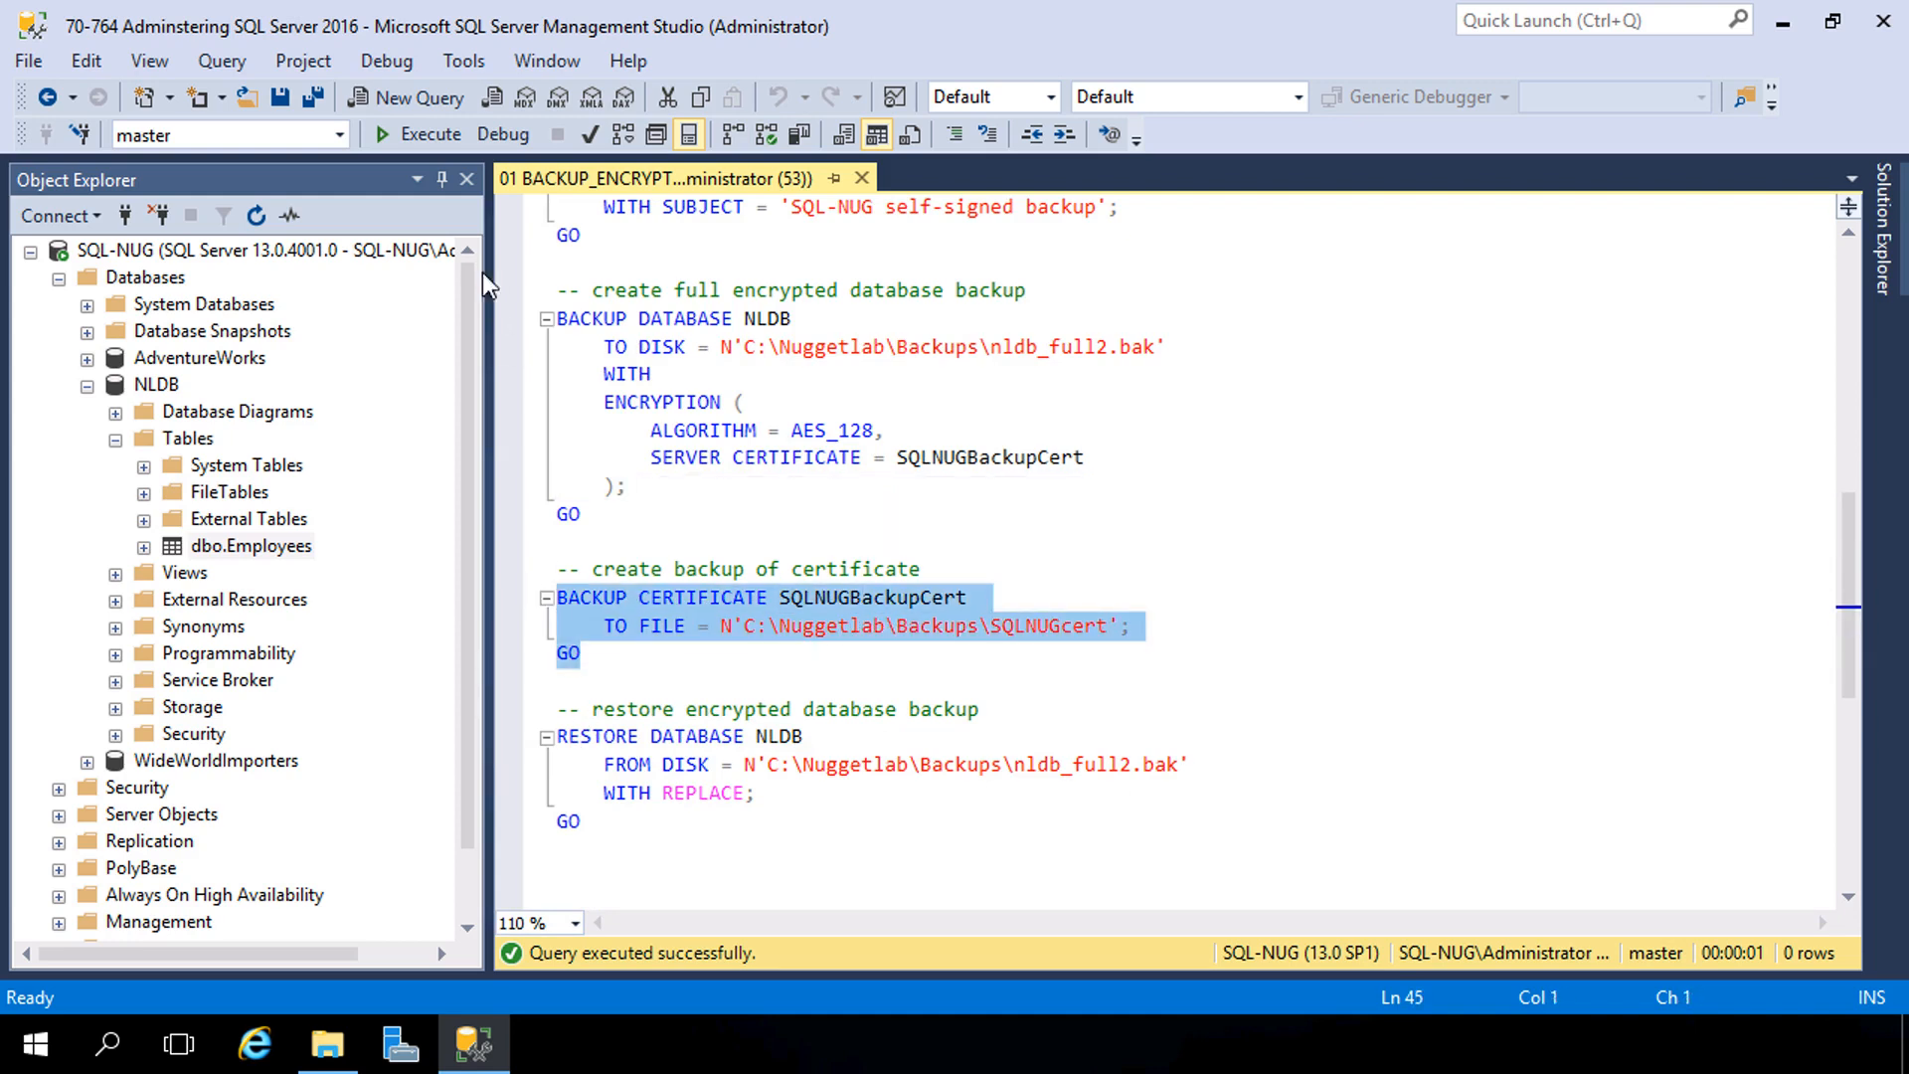
left_click(419, 133)
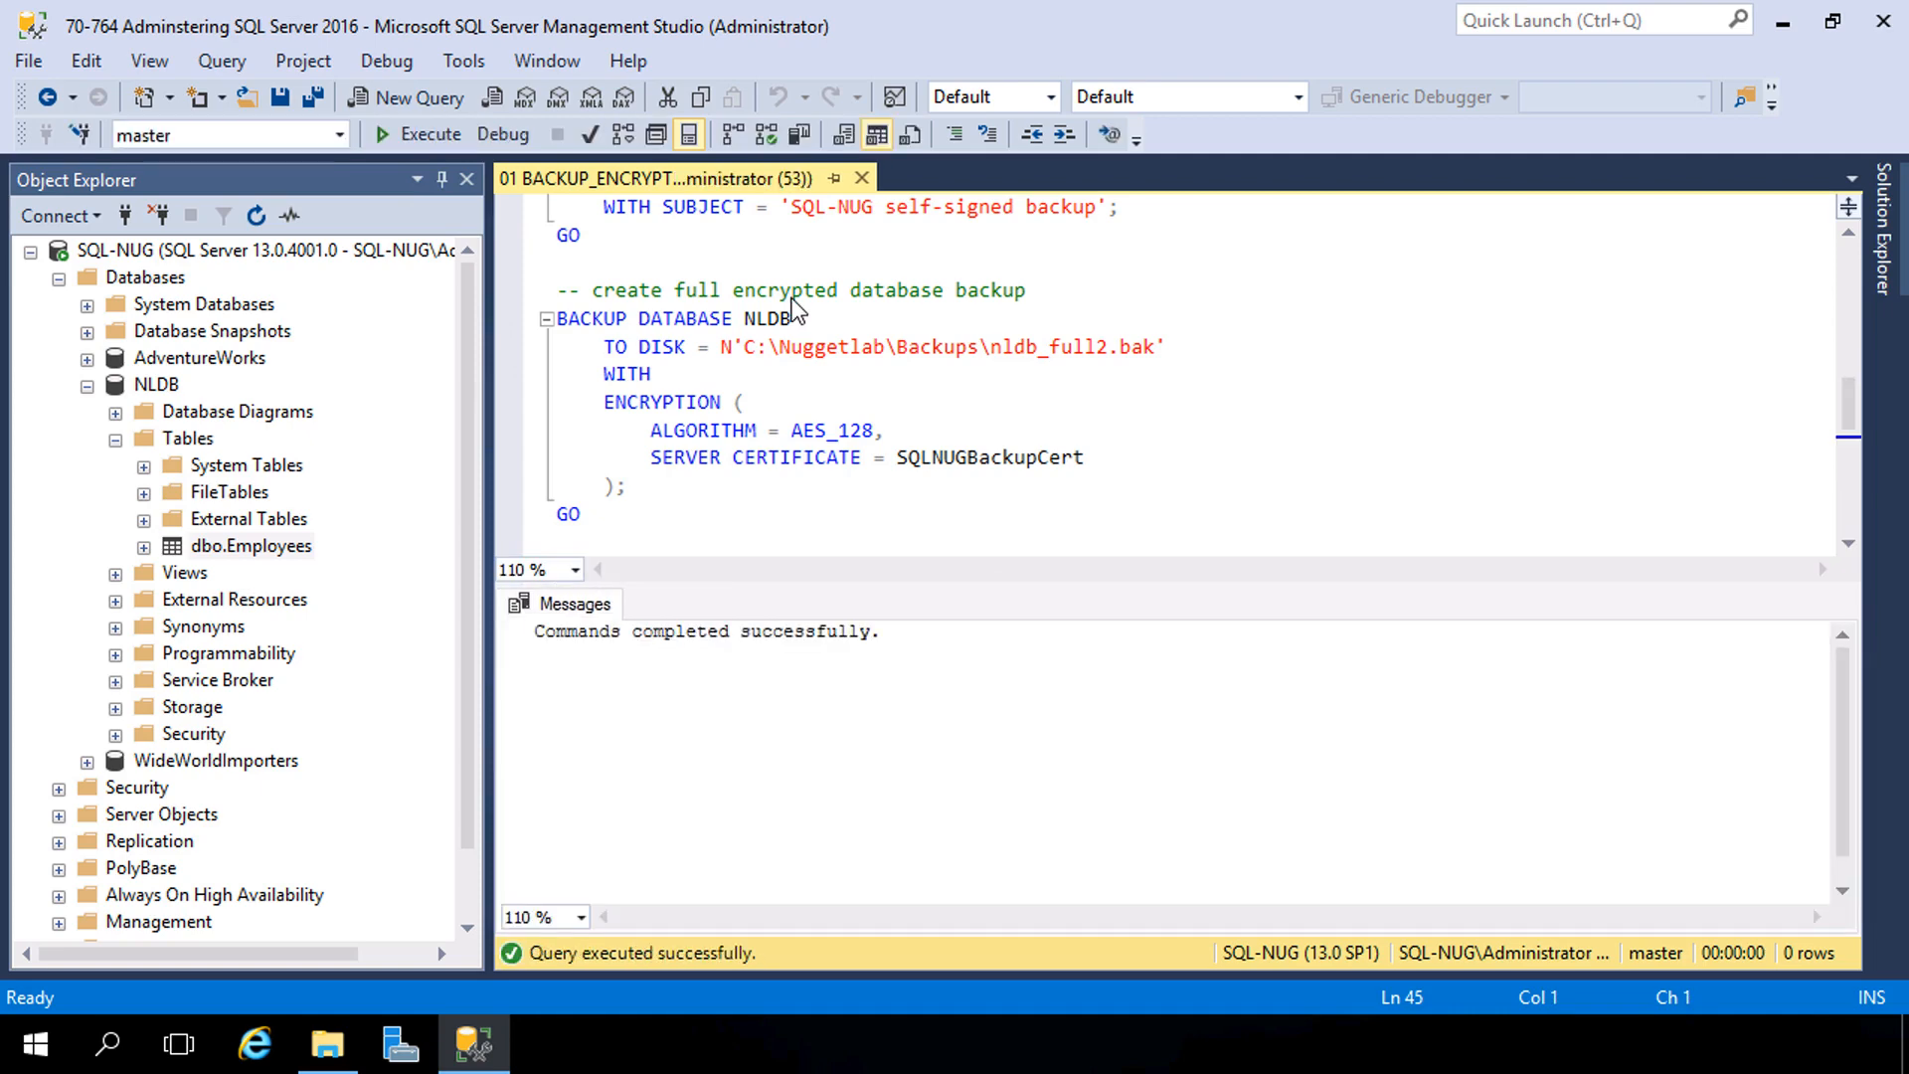
left_click(324, 1044)
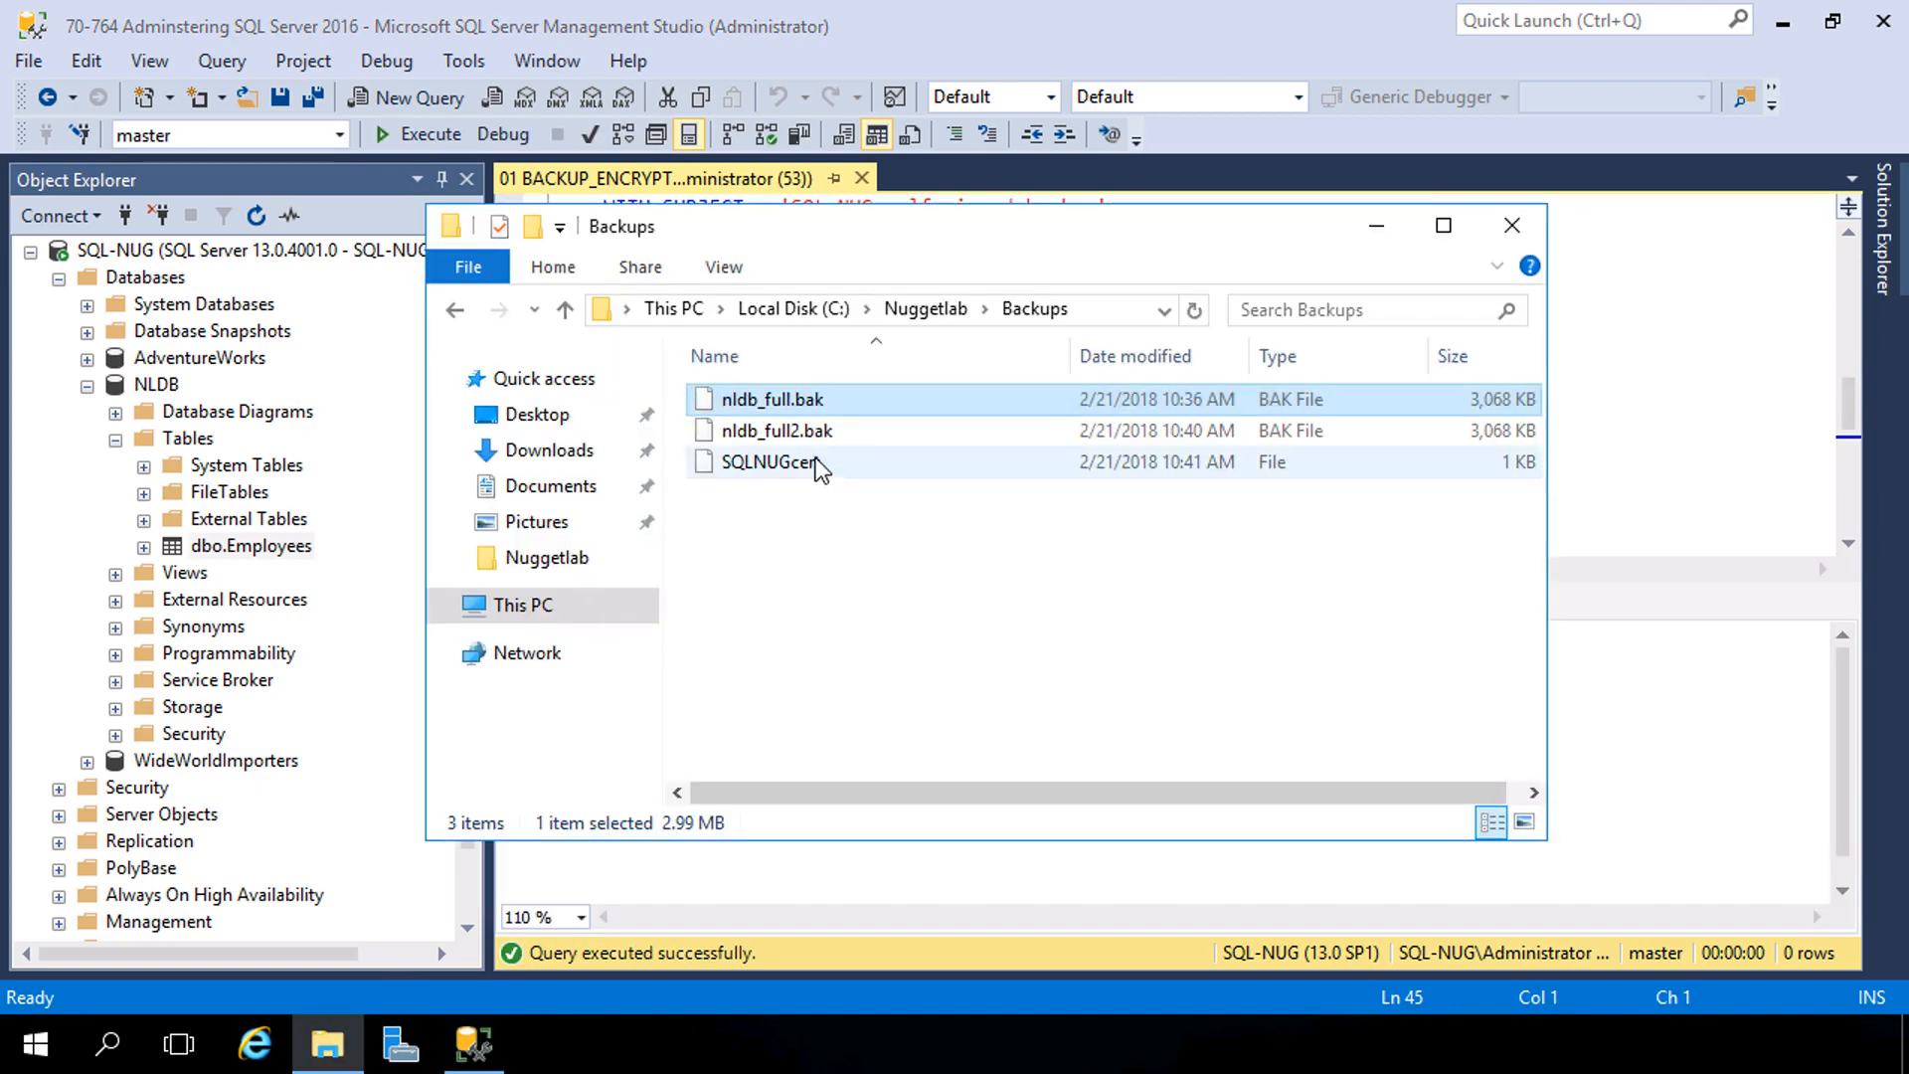
left_click(1374, 226)
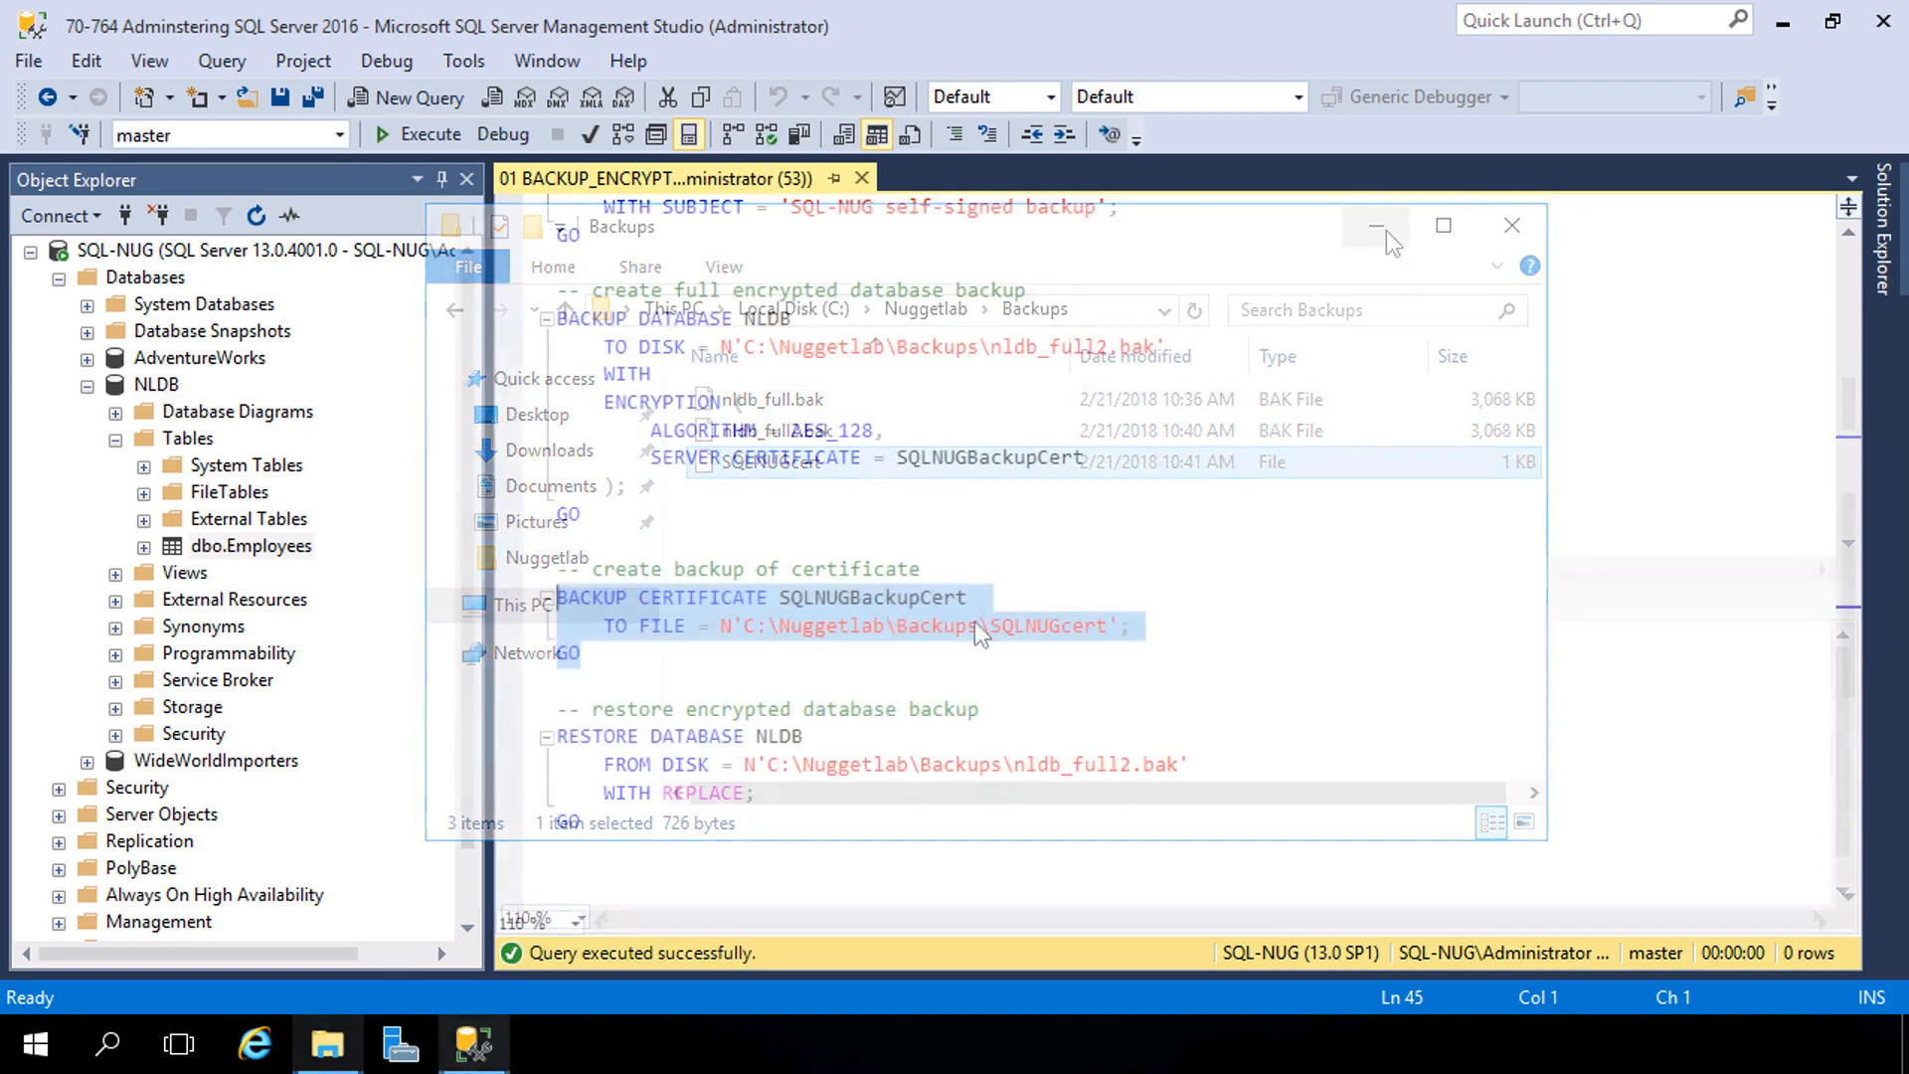
Step: Delete the dbo.Employees table from NLDB
right_click(251, 544)
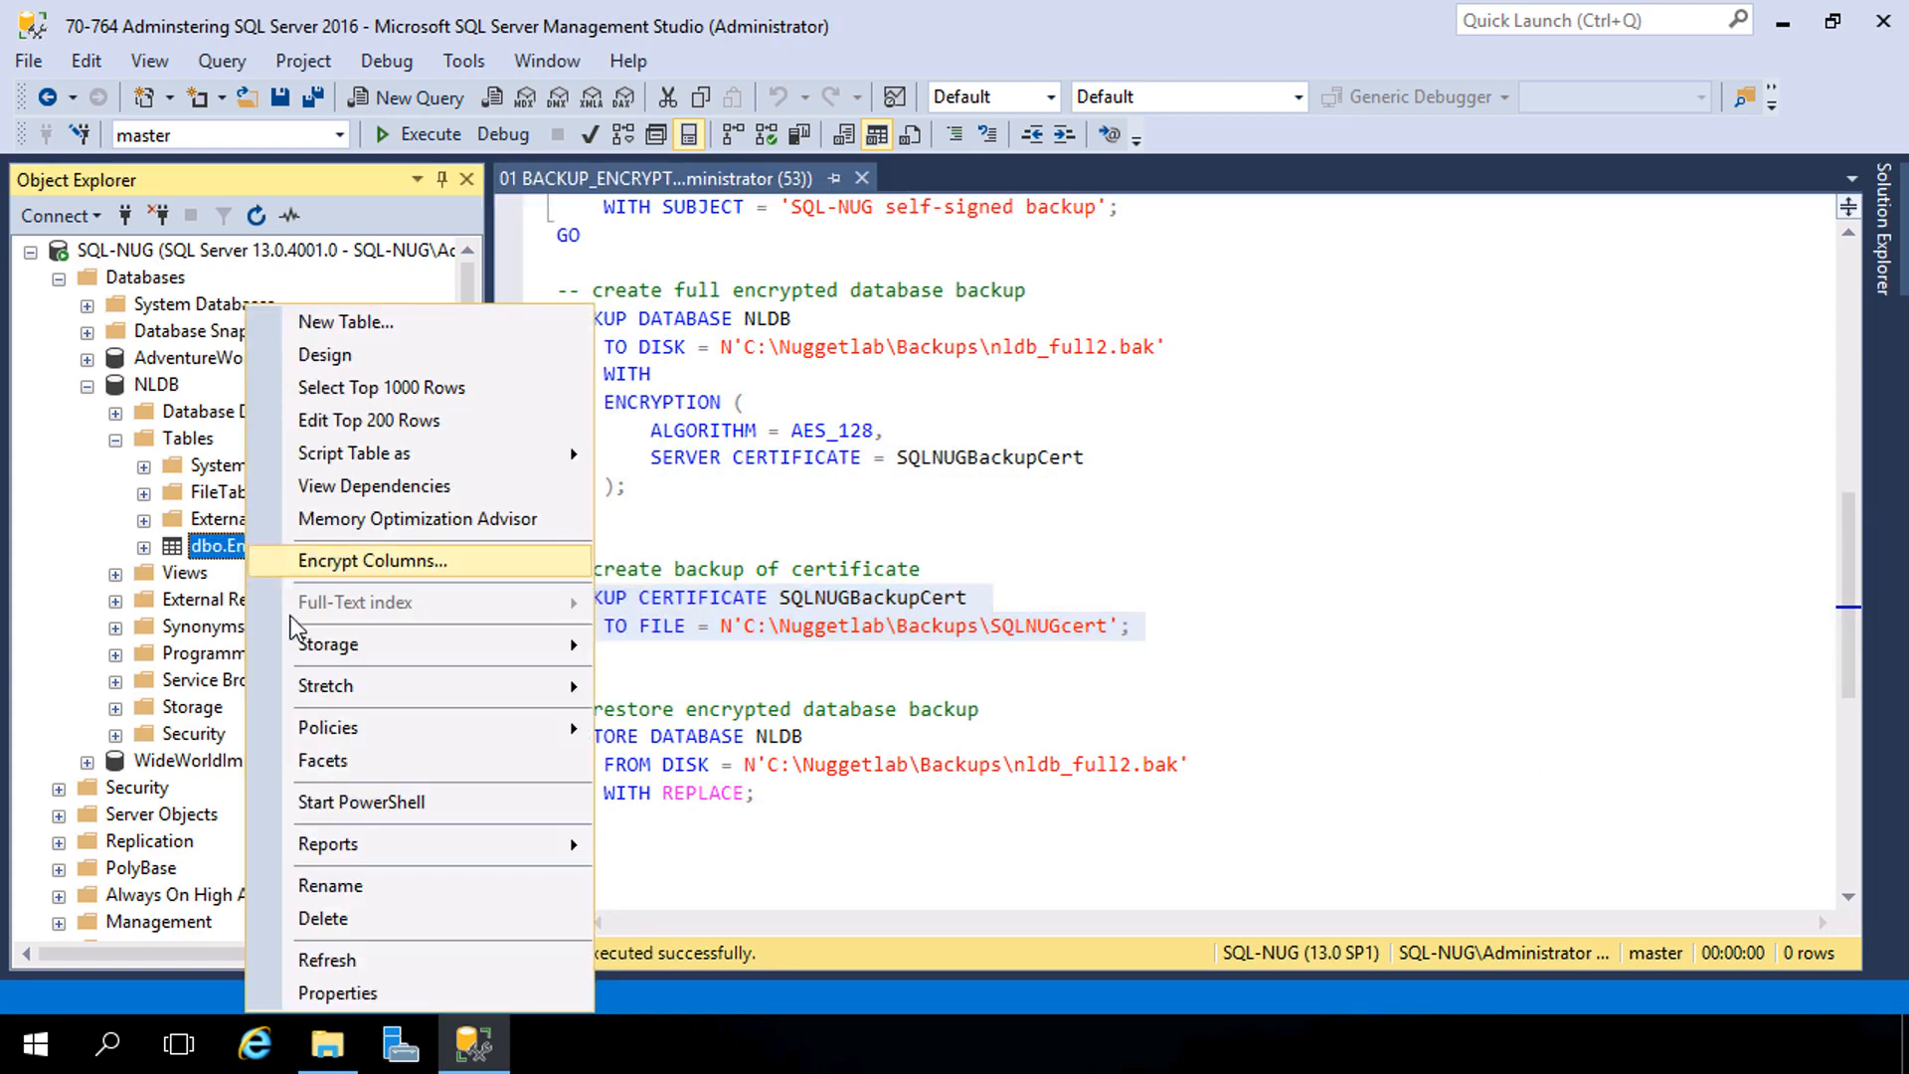
left_click(323, 918)
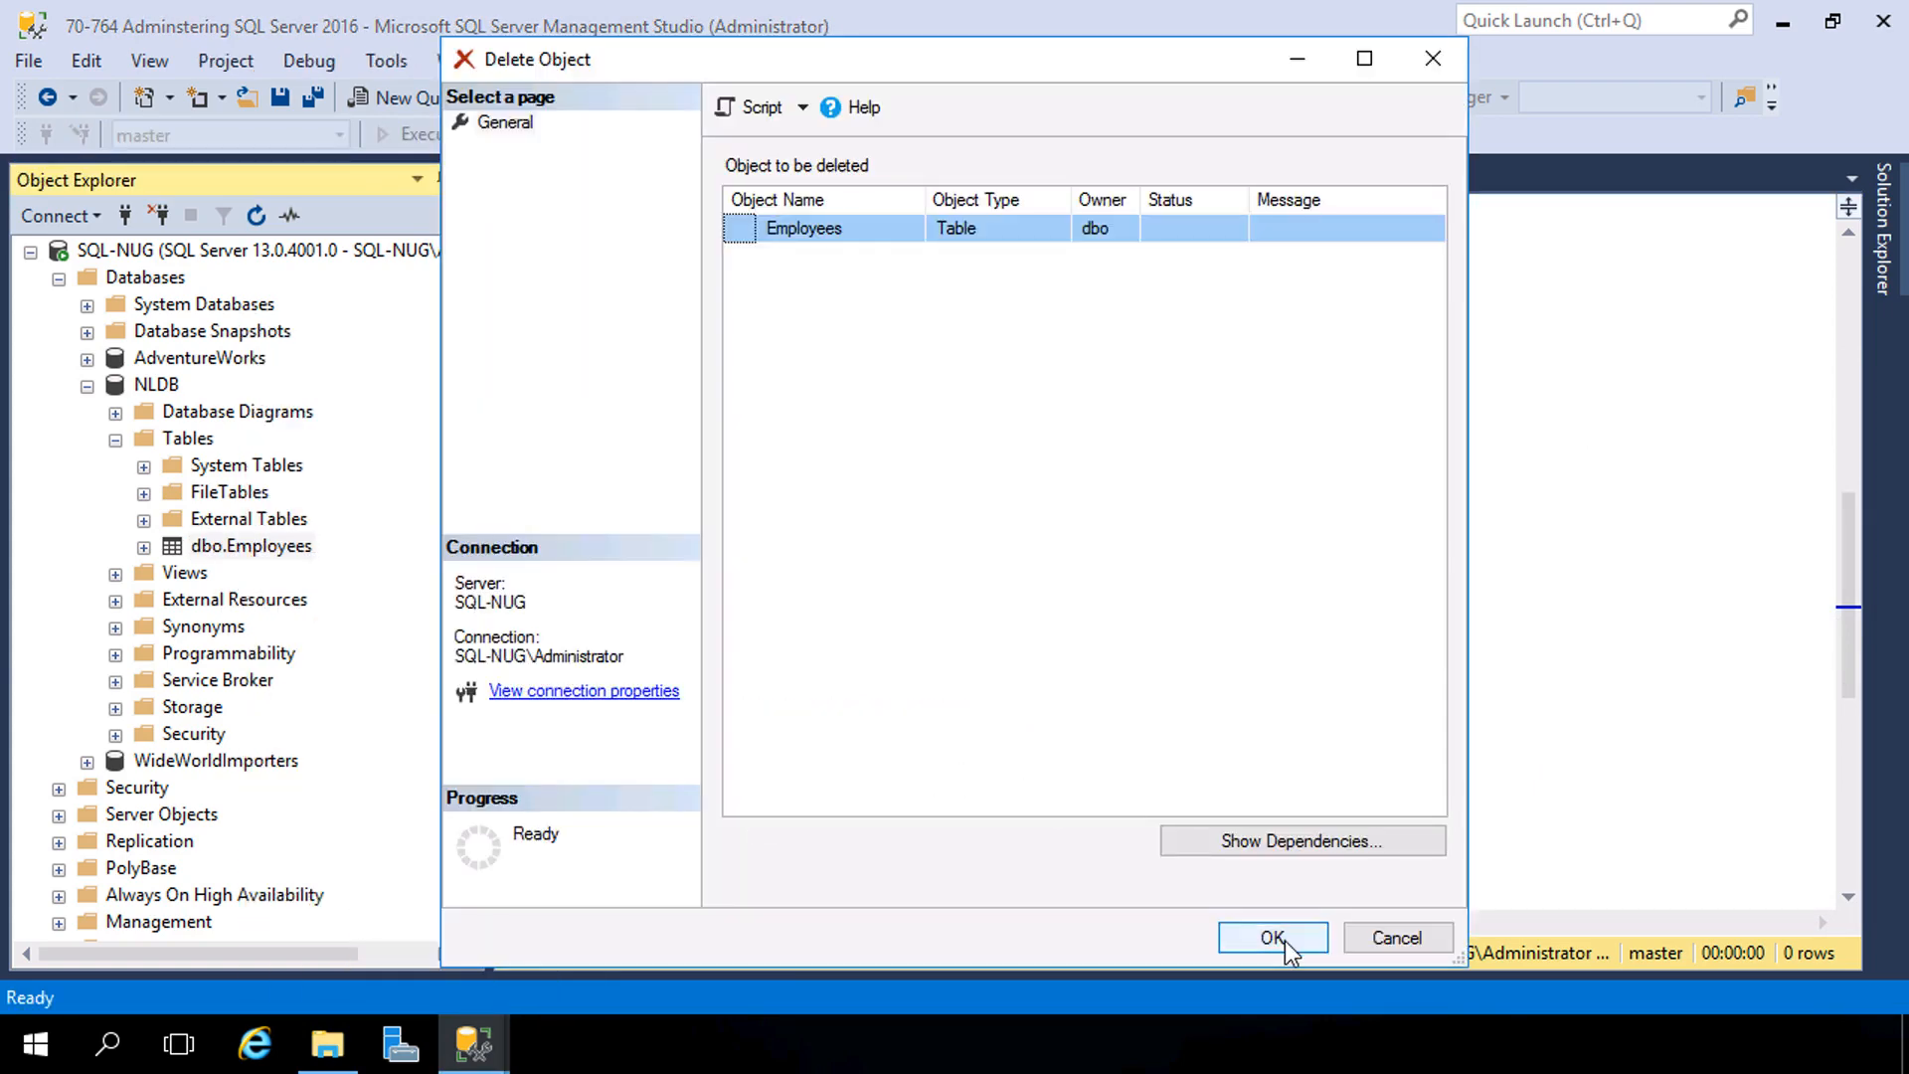
left_click(1270, 936)
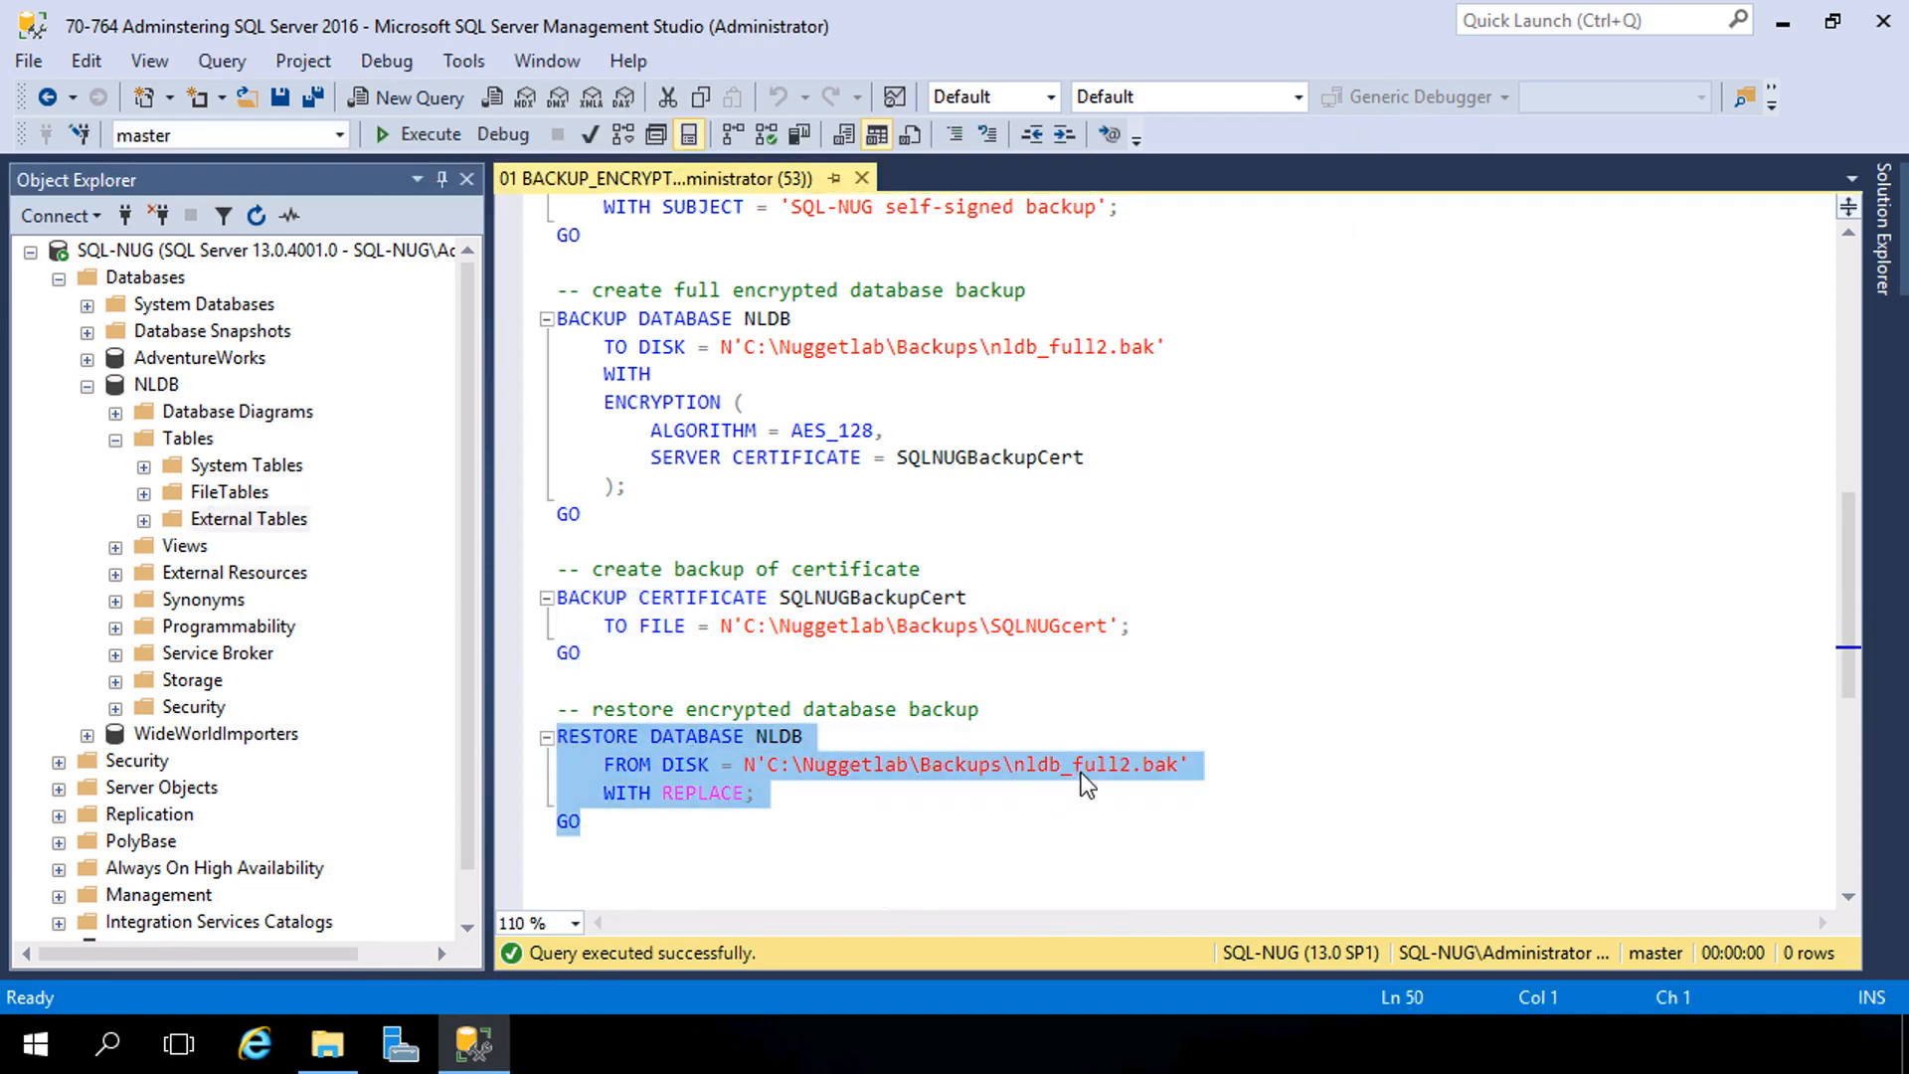
mouse_move(715, 817)
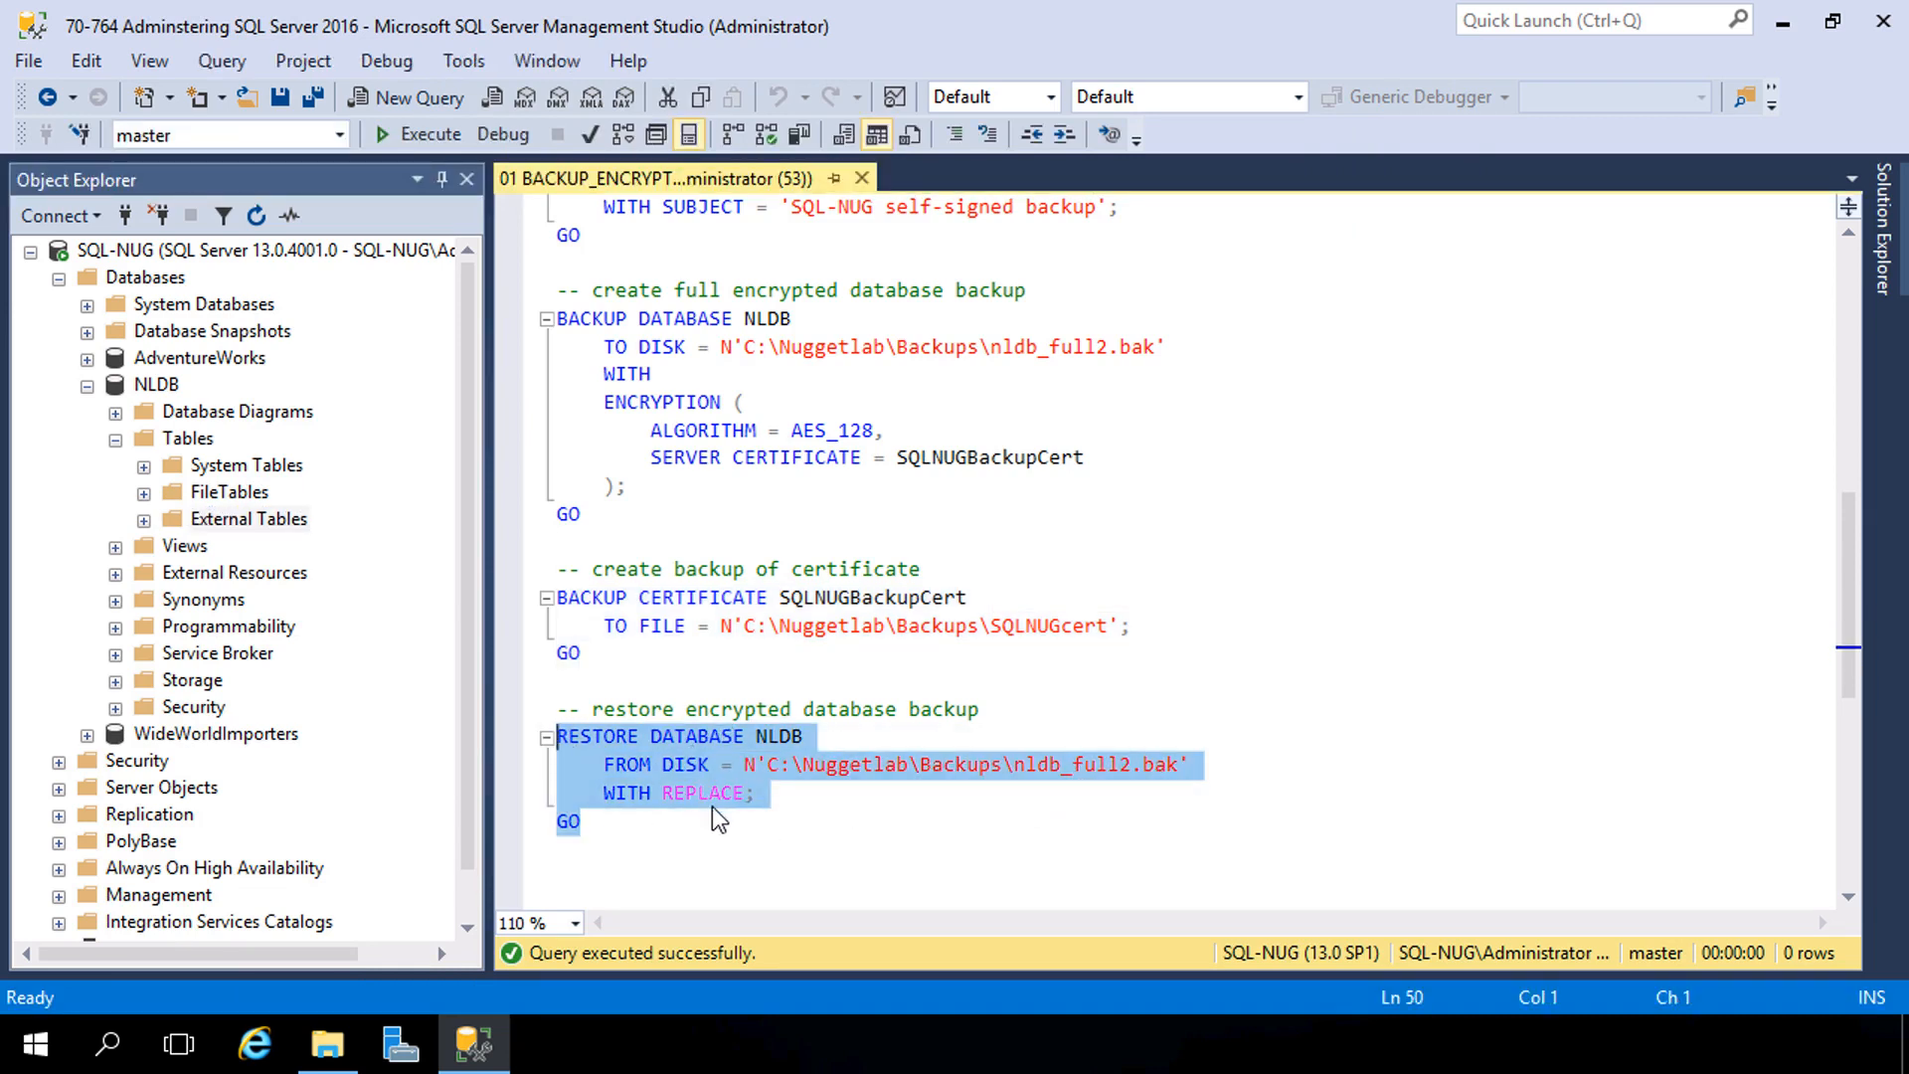
mouse_move(817, 843)
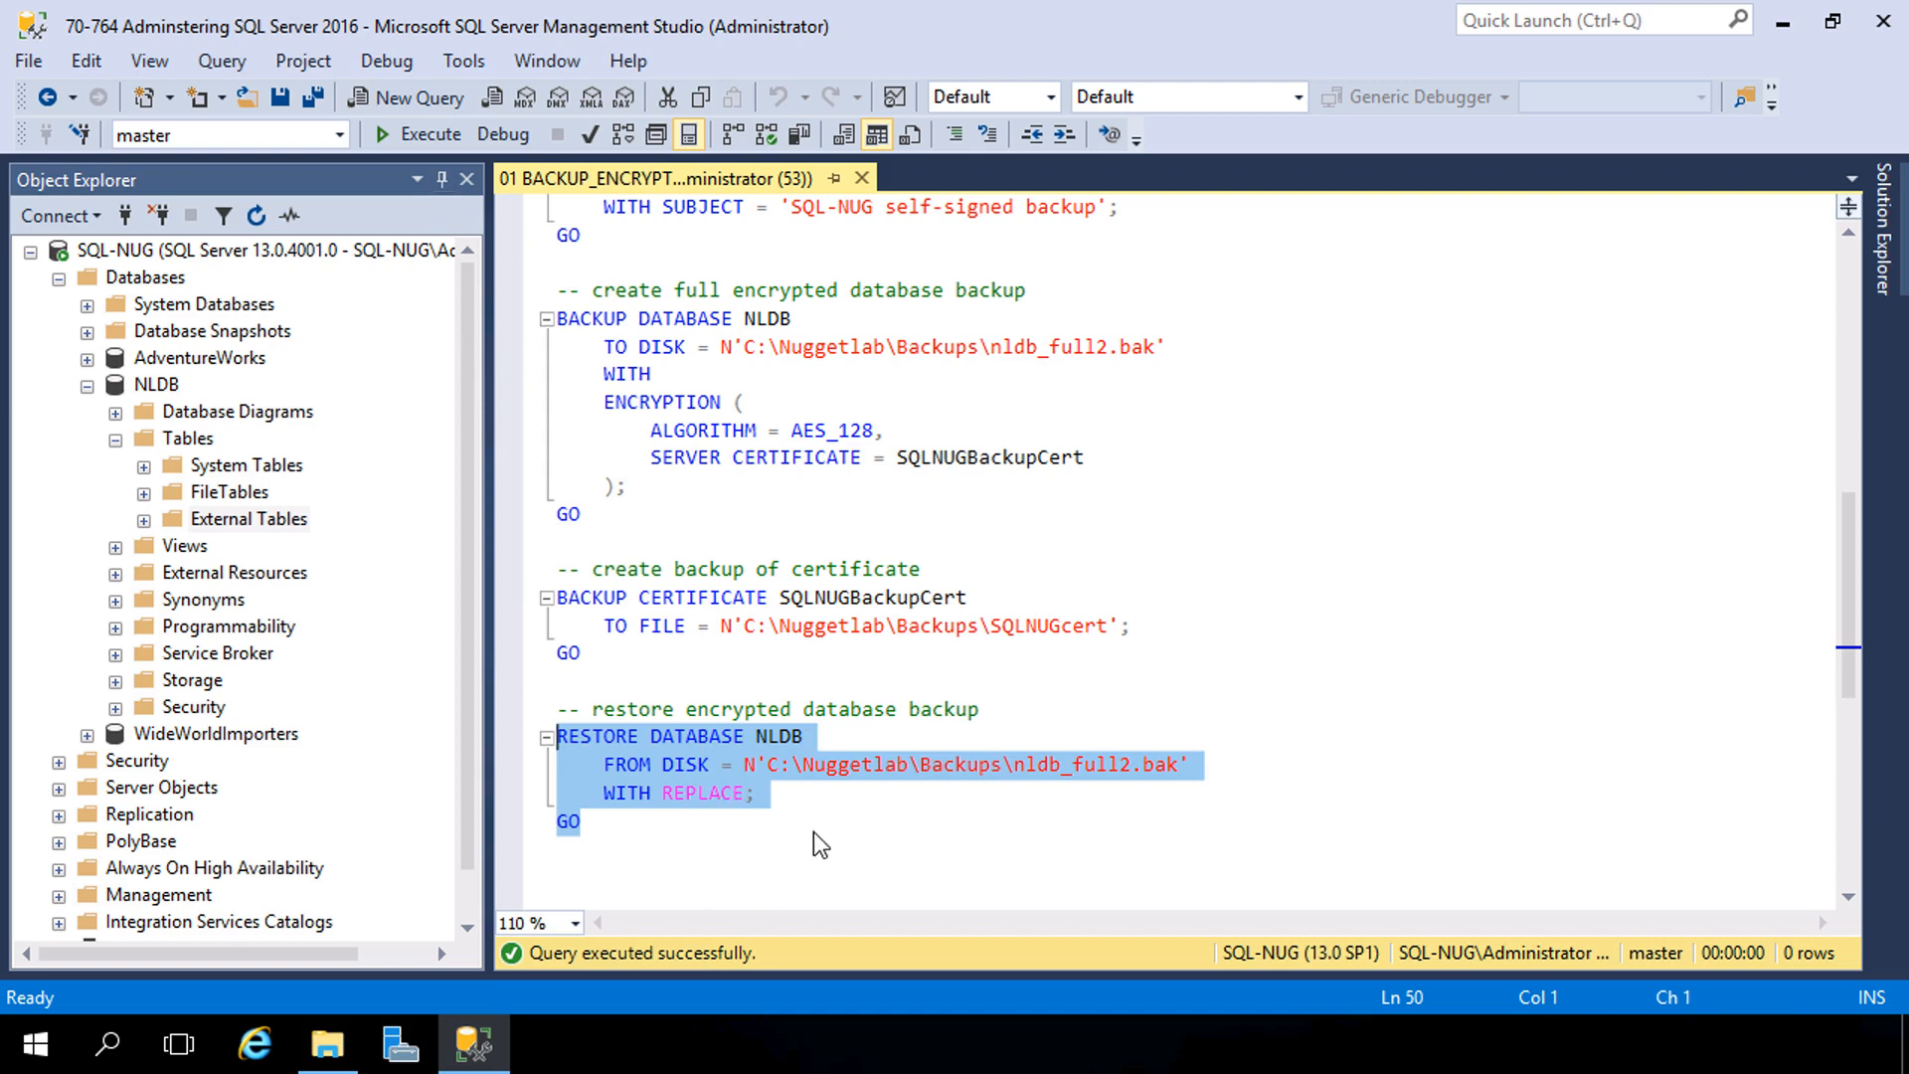
mouse_move(617, 399)
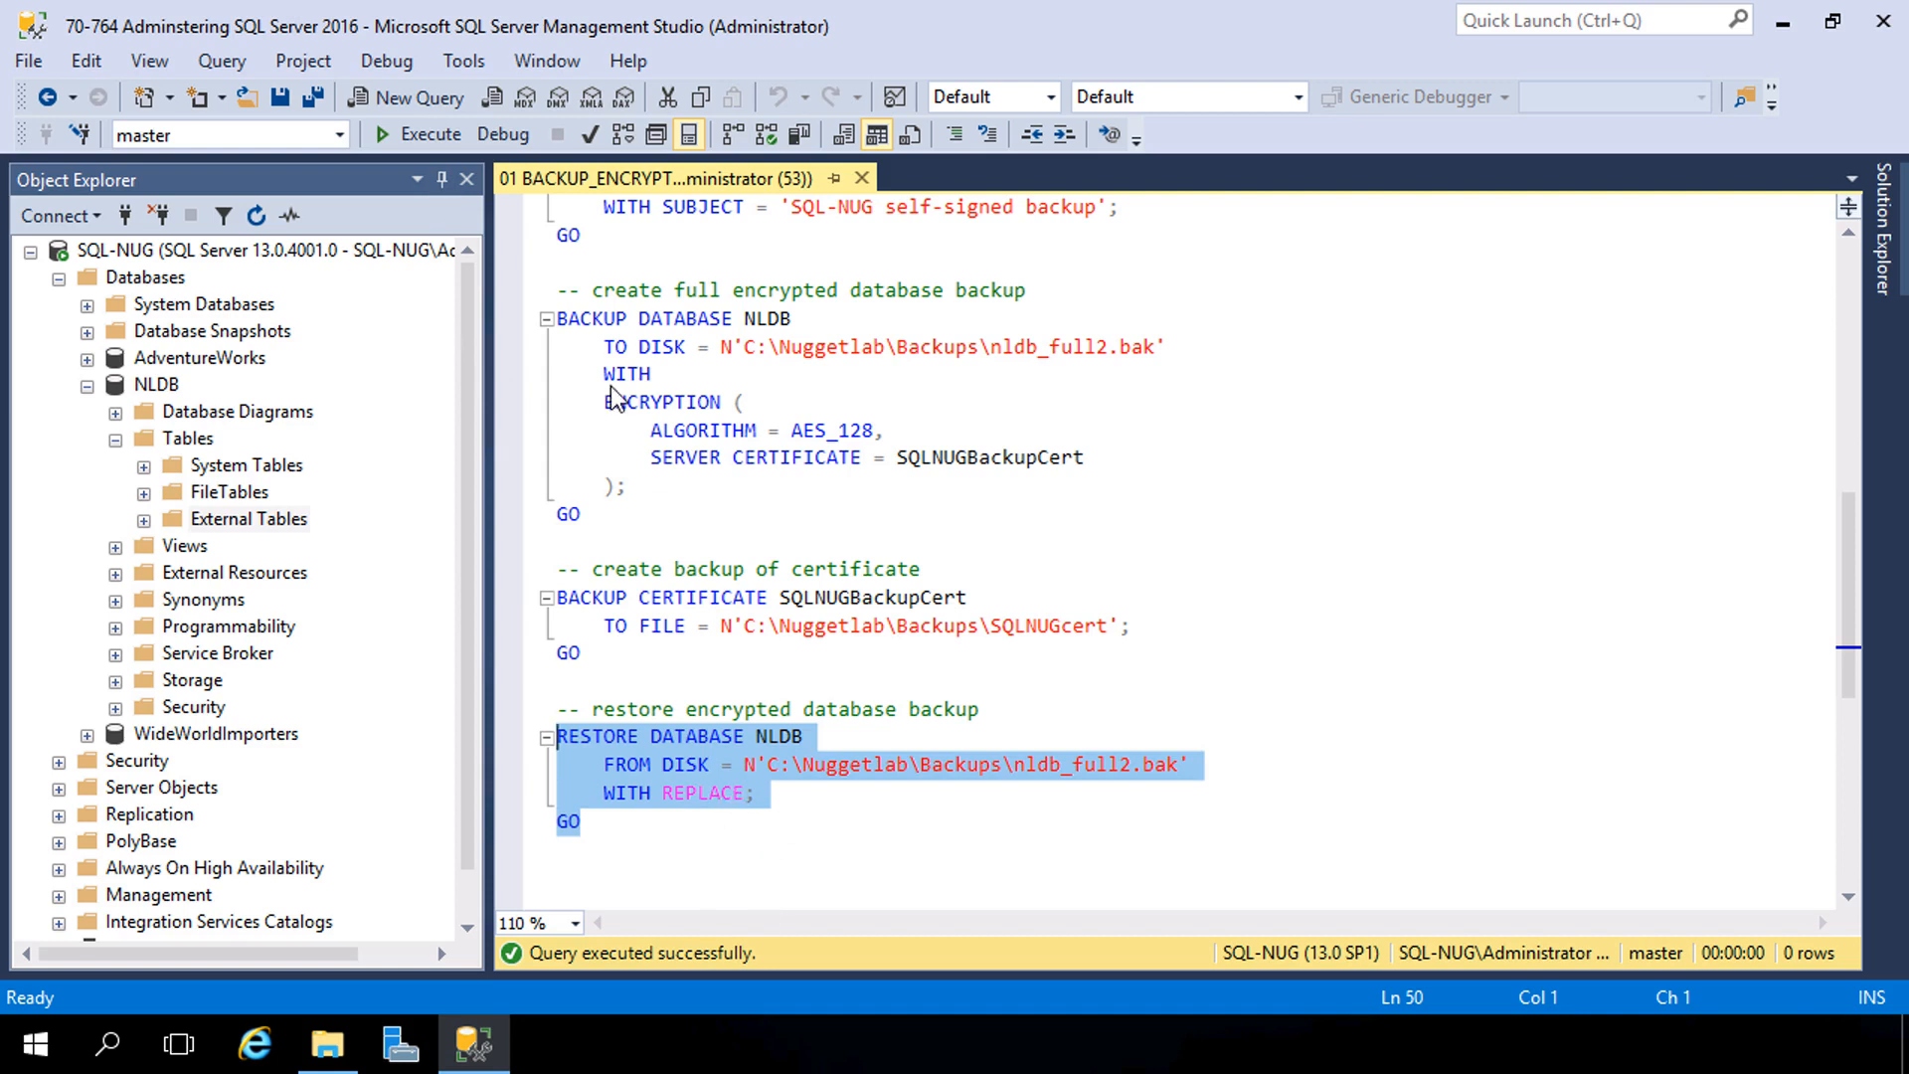
Step: Restore NLDB from the encrypted nldb_full2.bak and refresh Tables to see dbo.Employees back
left_click(419, 133)
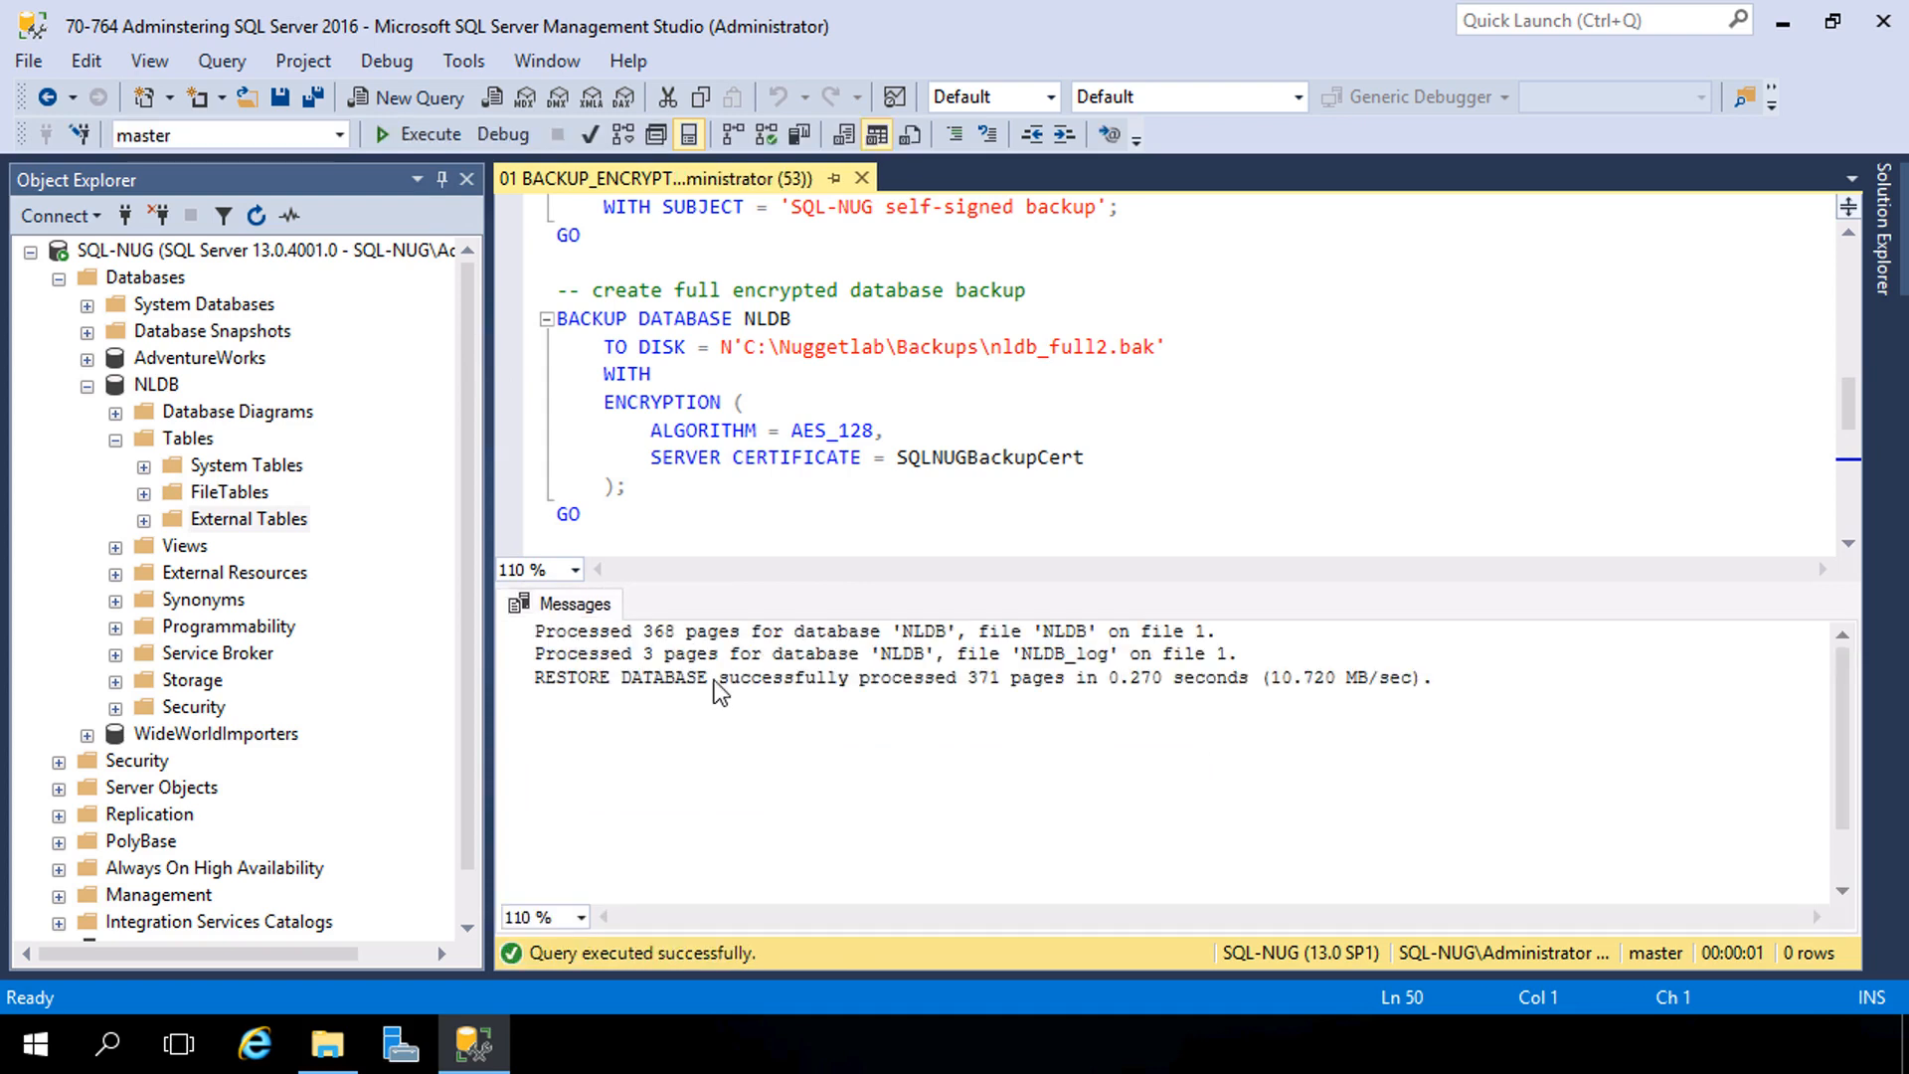
right_click(187, 438)
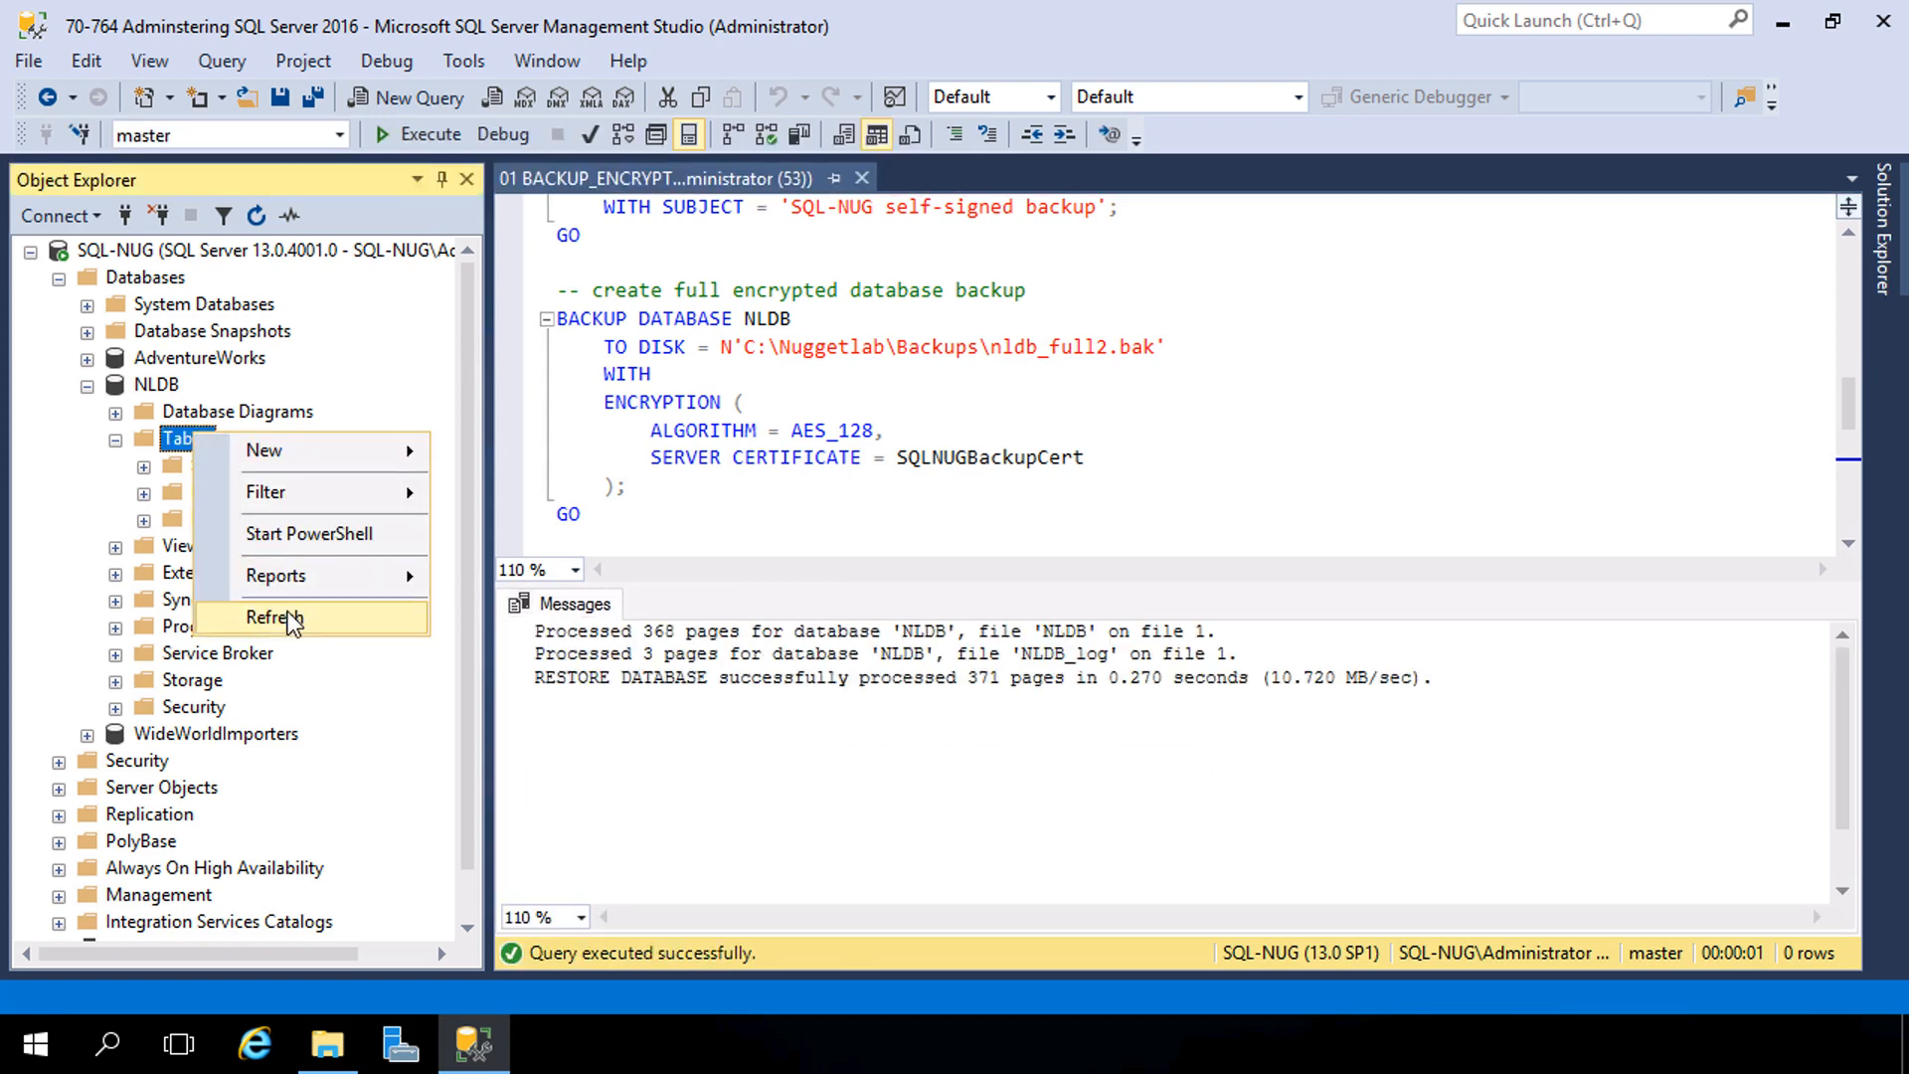
left_click(272, 616)
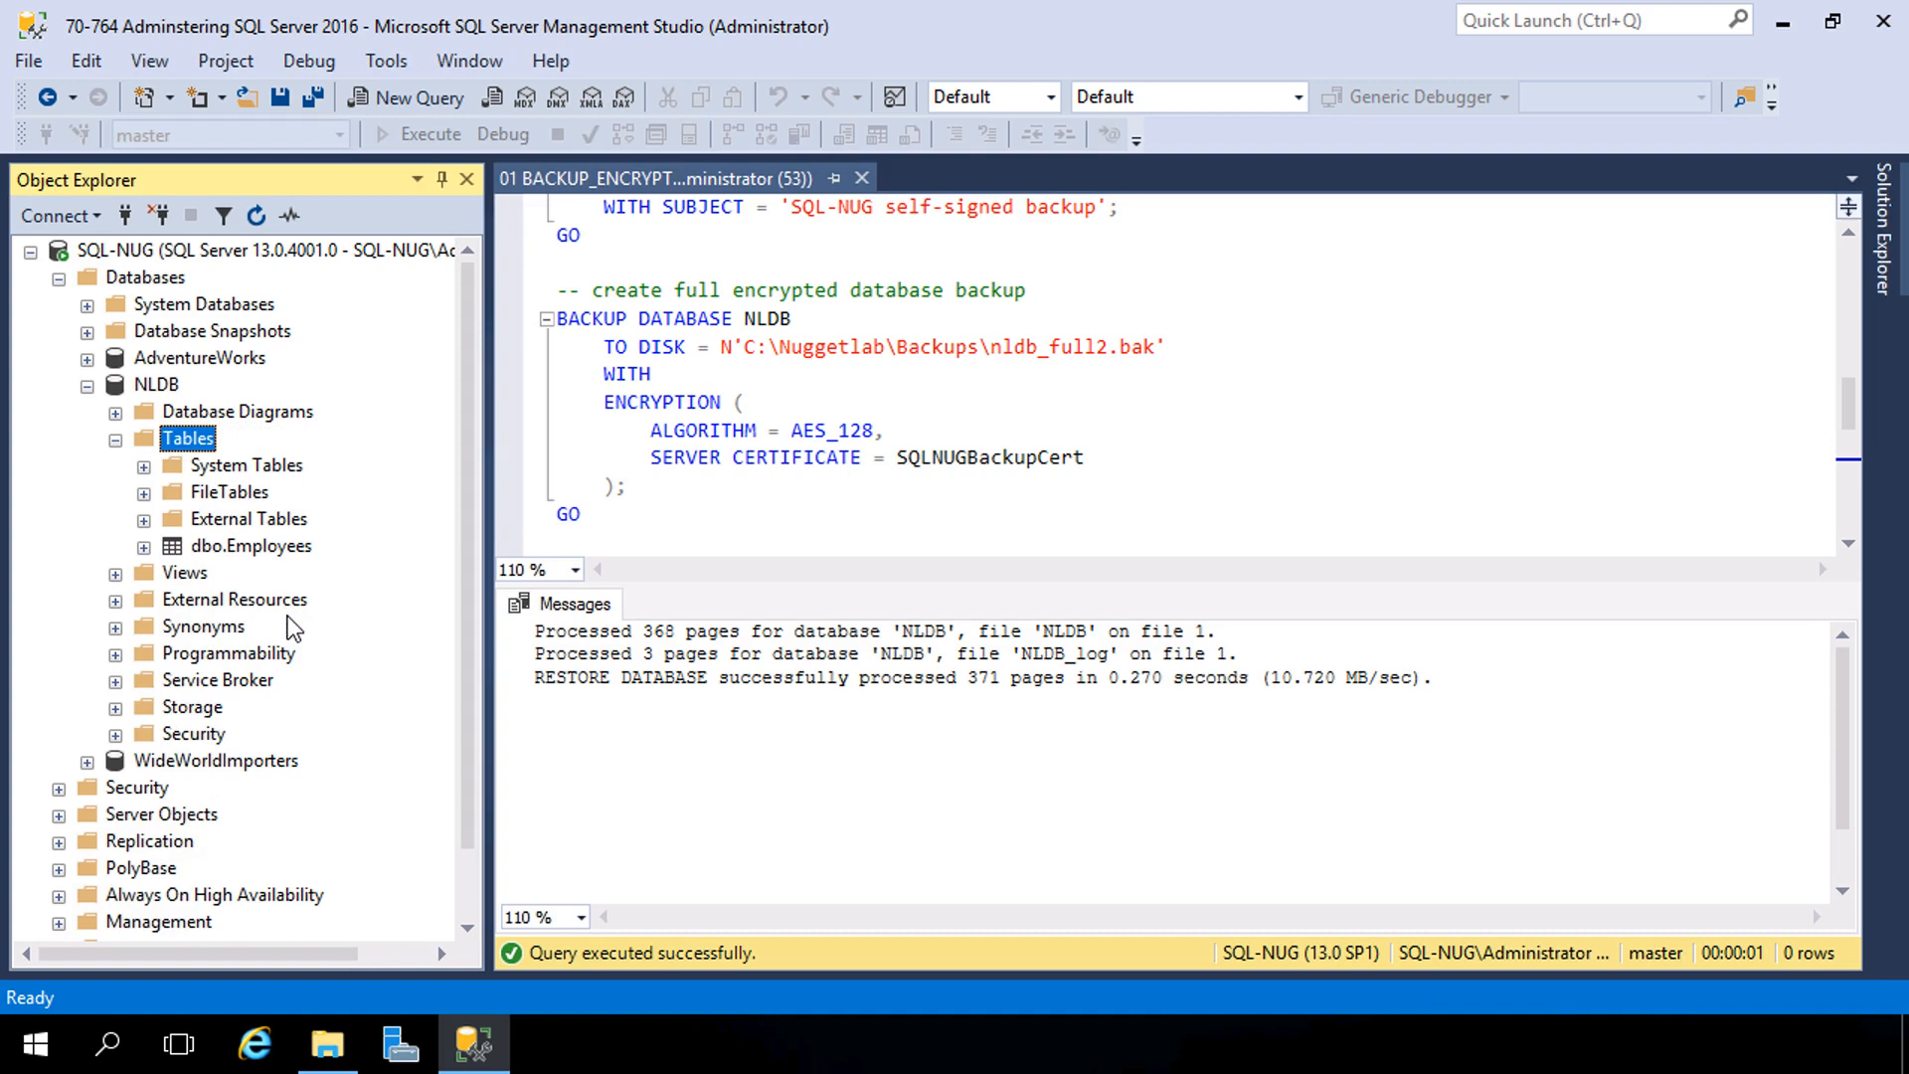